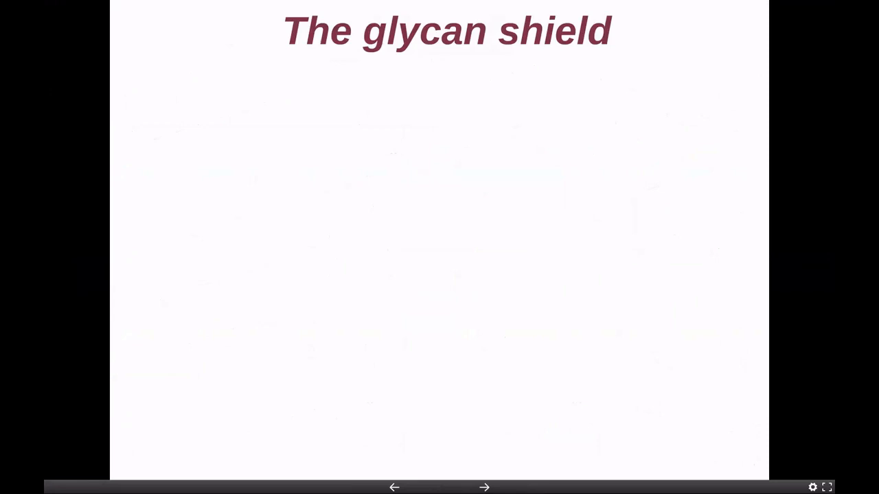
Start the slideshow showing the 'The glycan shield' title slide
left_click(485, 487)
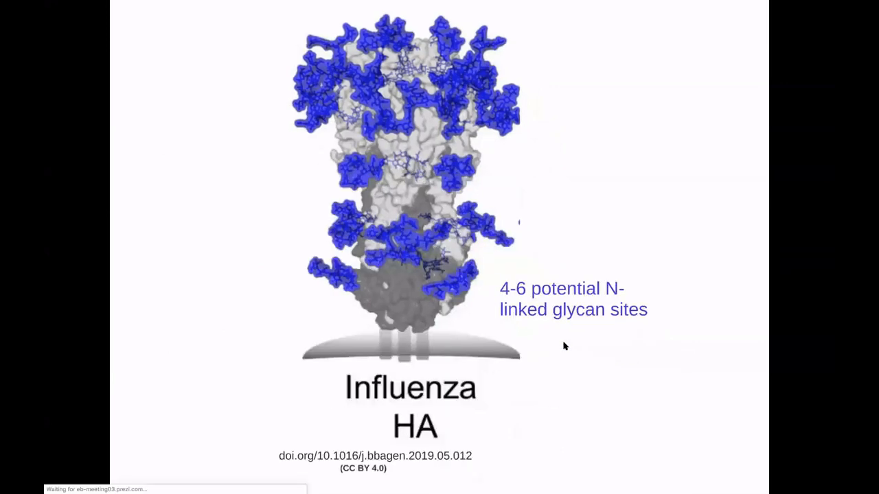
Advance to the Influenza HA slide with its 4-6 potential N-linked glycan sites
key("Right")
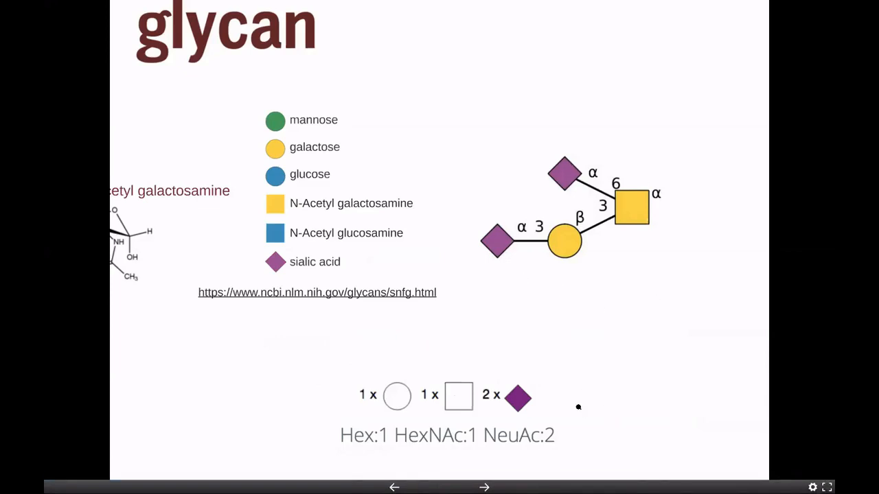
Move the Prezi to the glycan symbol legend slide with the Hex:1 HexNAc:1 NeuAc:2 example
left_click(485, 487)
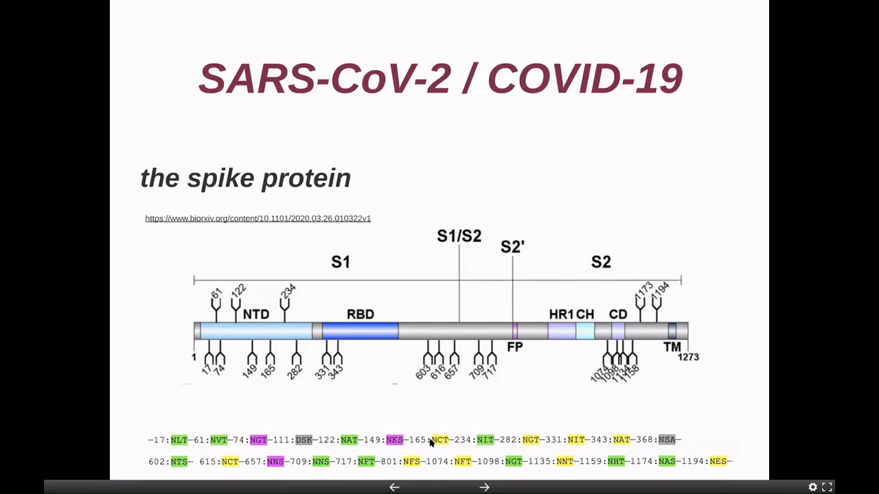
mouse_move(431, 442)
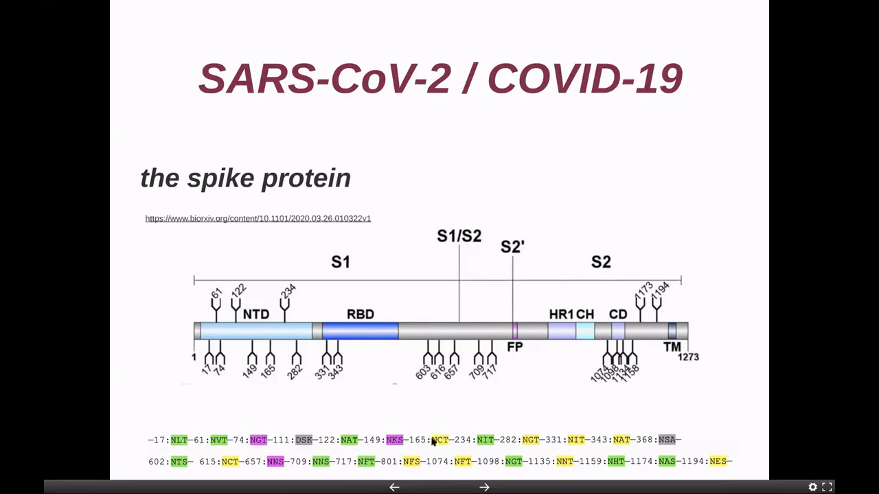
mouse_move(438, 442)
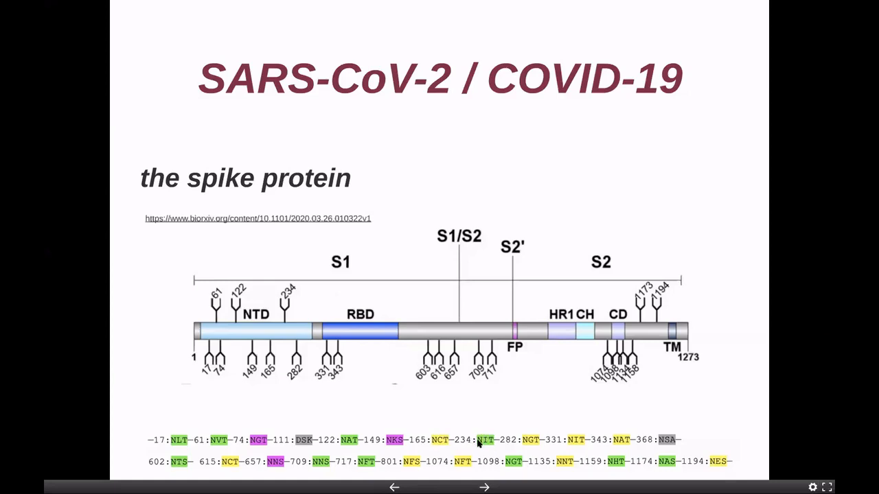
mouse_move(489, 440)
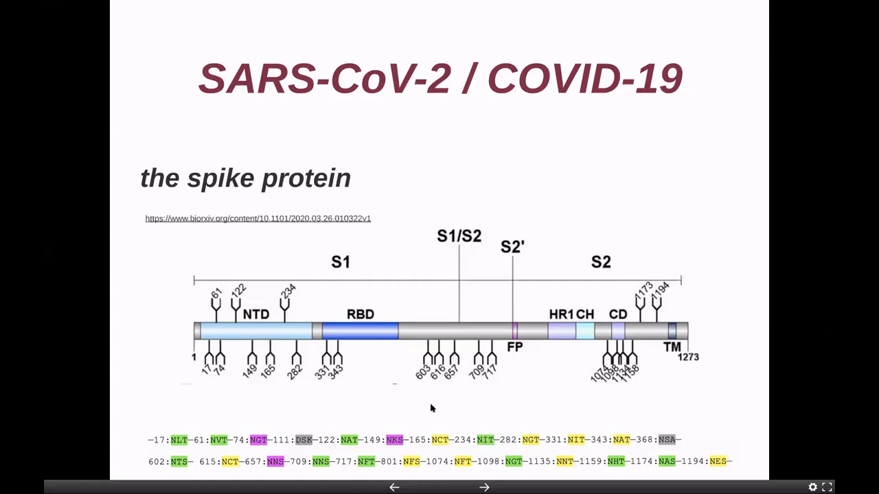
mouse_move(396, 436)
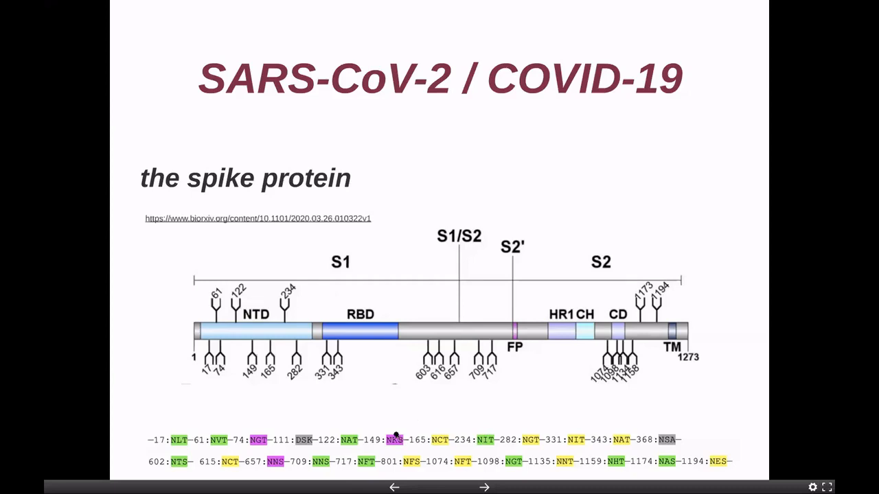
mouse_move(252, 432)
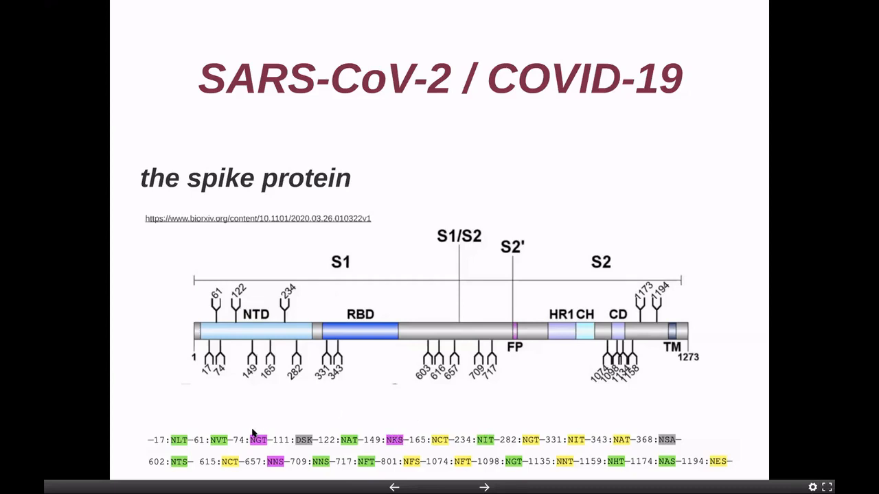
mouse_move(343, 442)
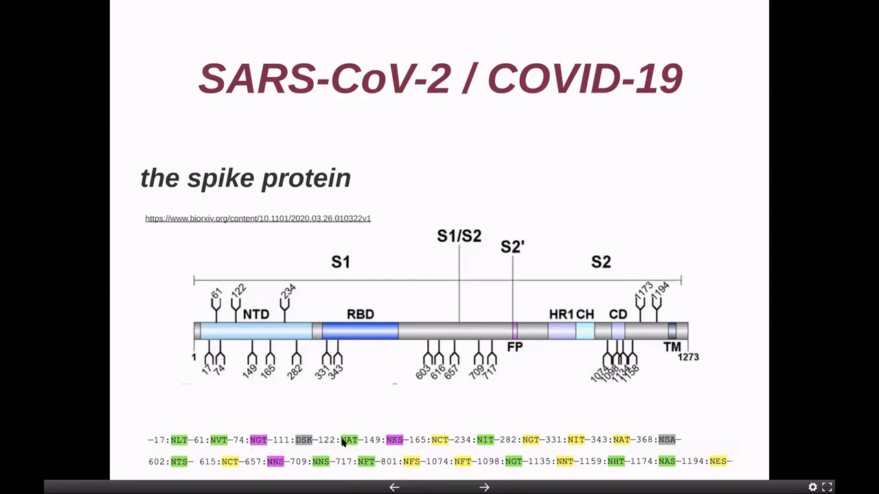
mouse_move(213, 368)
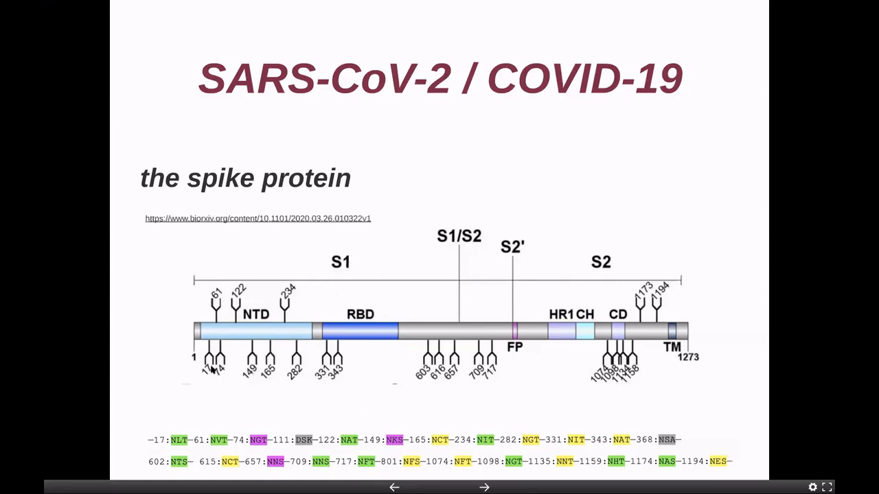
mouse_move(274, 453)
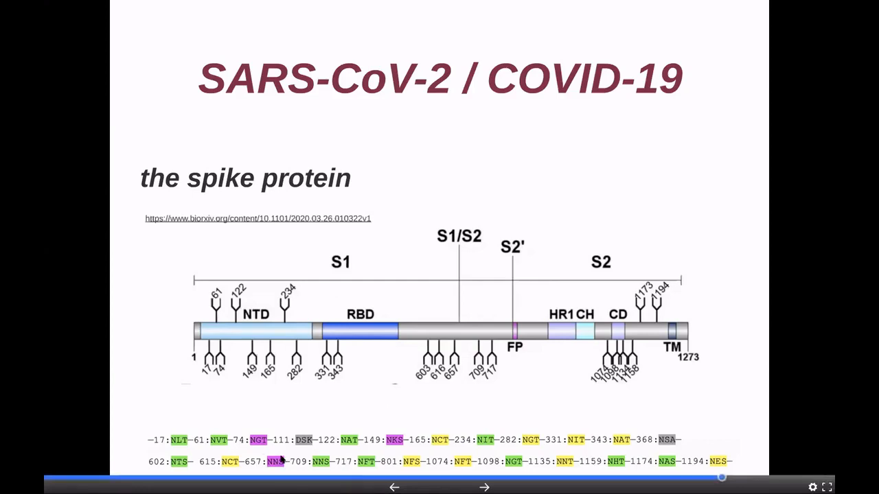
mouse_move(382, 188)
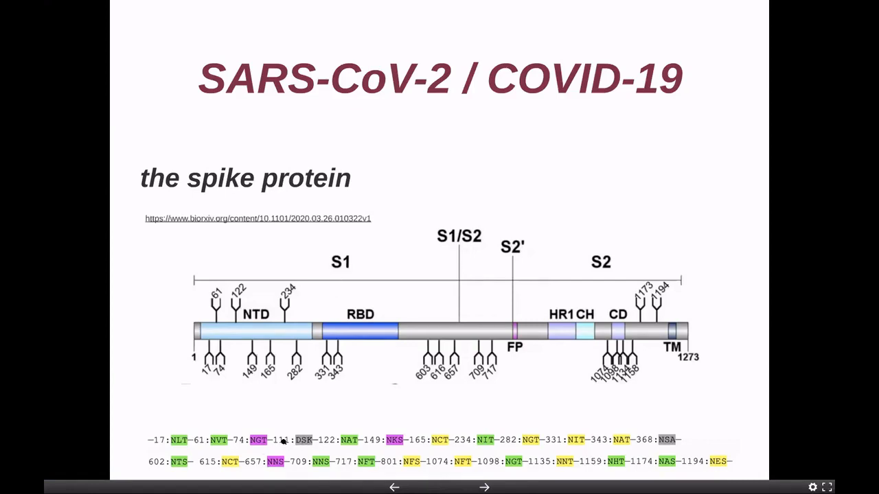
mouse_move(283, 442)
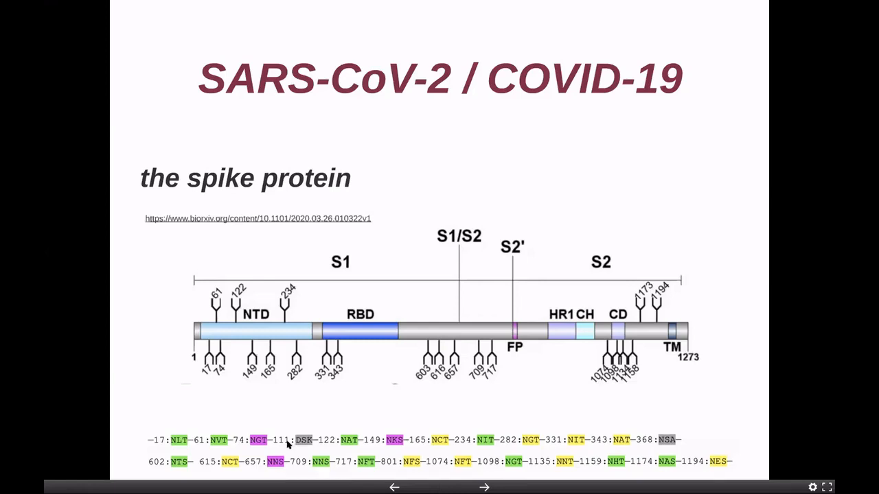
mouse_move(638, 444)
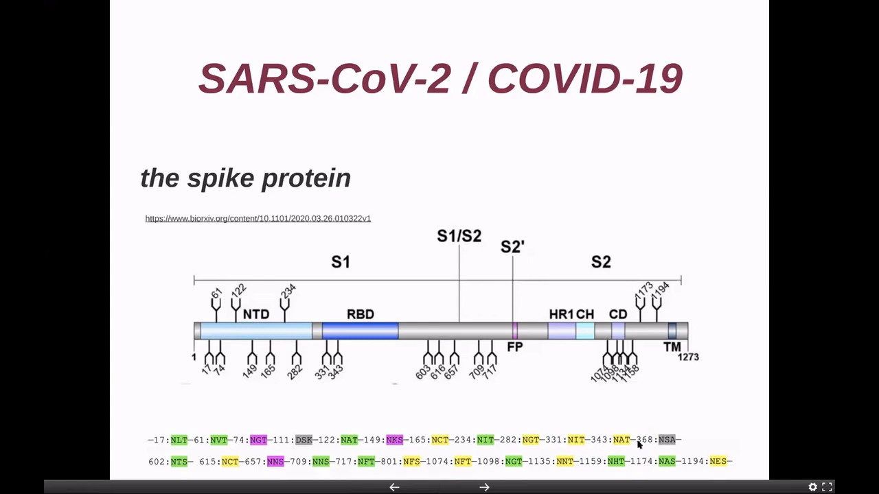
mouse_move(318, 433)
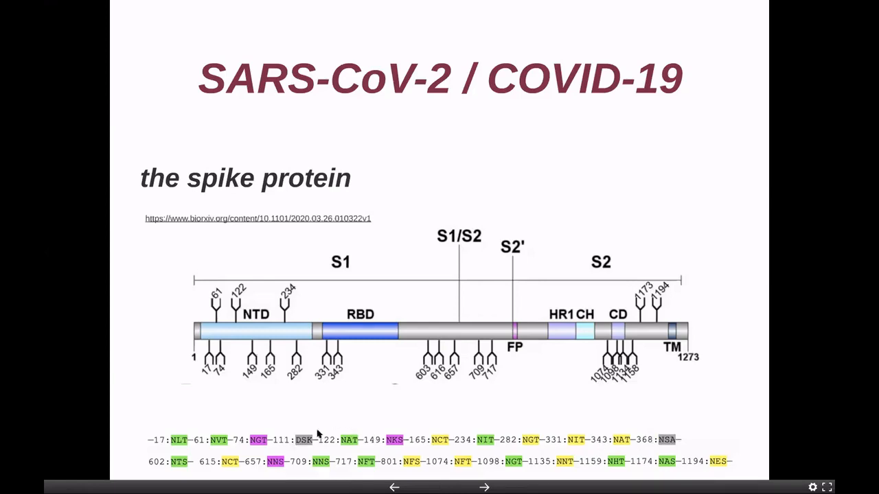
mouse_move(659, 431)
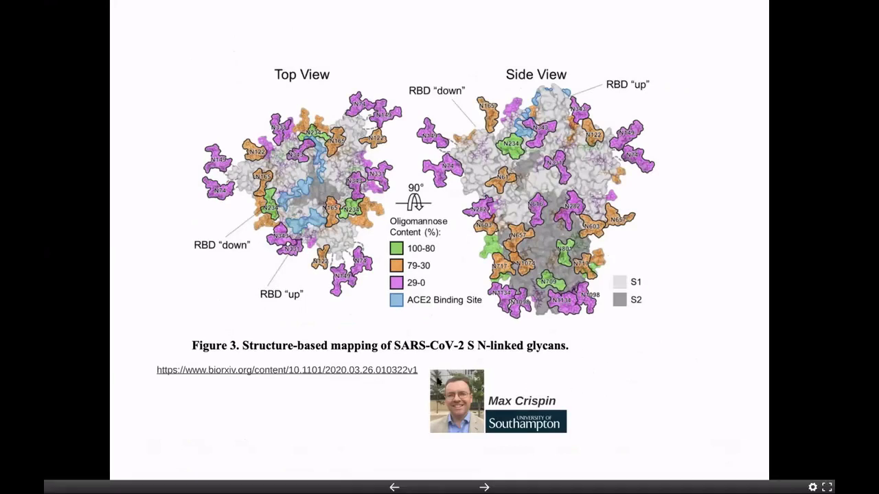
mouse_move(580, 420)
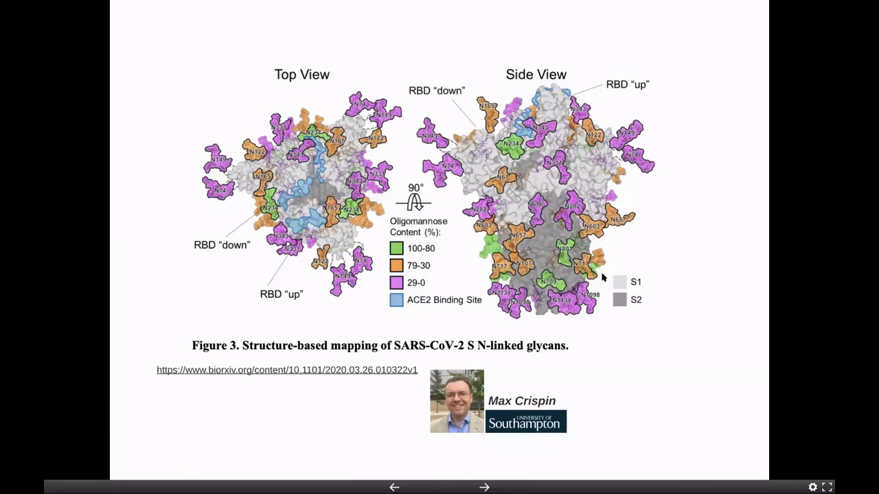
mouse_move(657, 303)
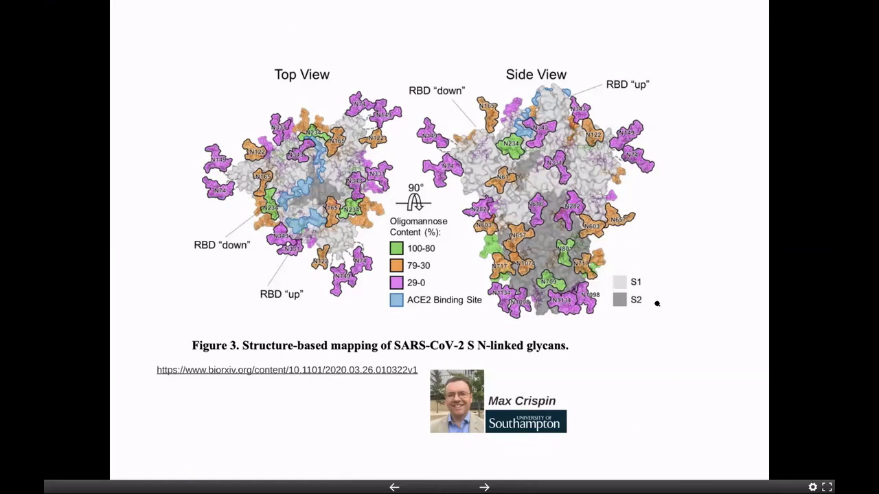
mouse_move(666, 300)
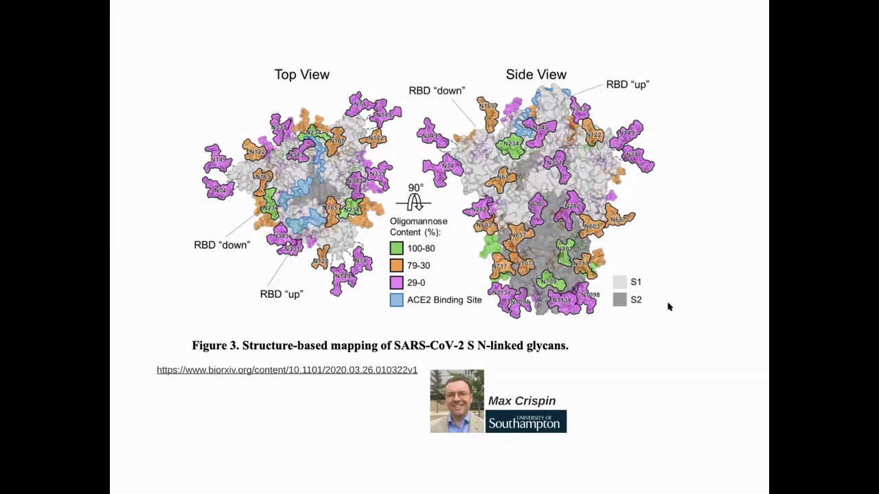
mouse_move(629, 374)
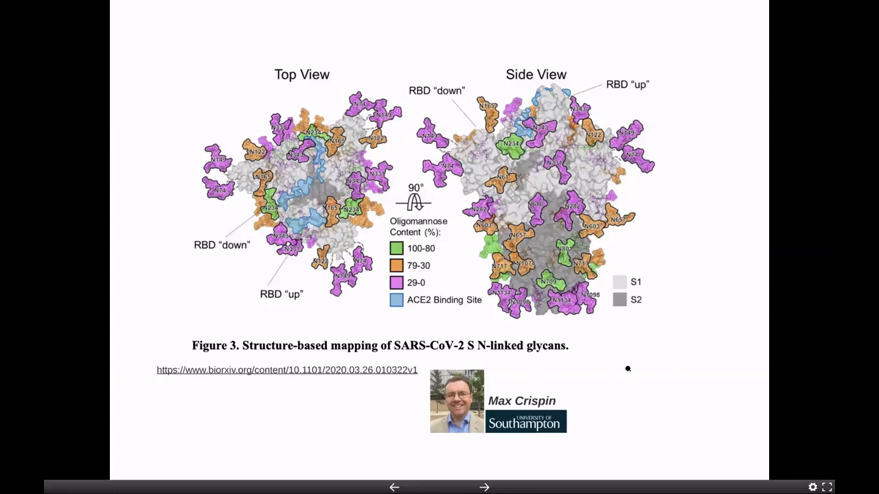
mouse_move(653, 335)
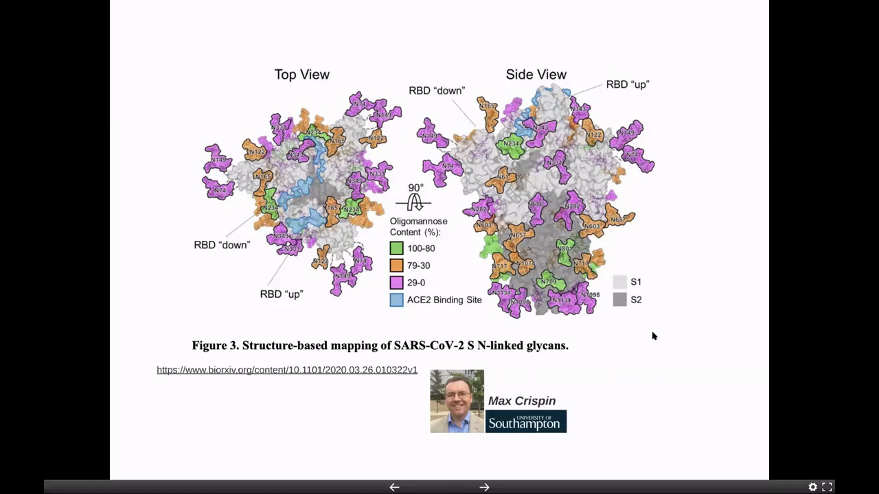
mouse_move(683, 178)
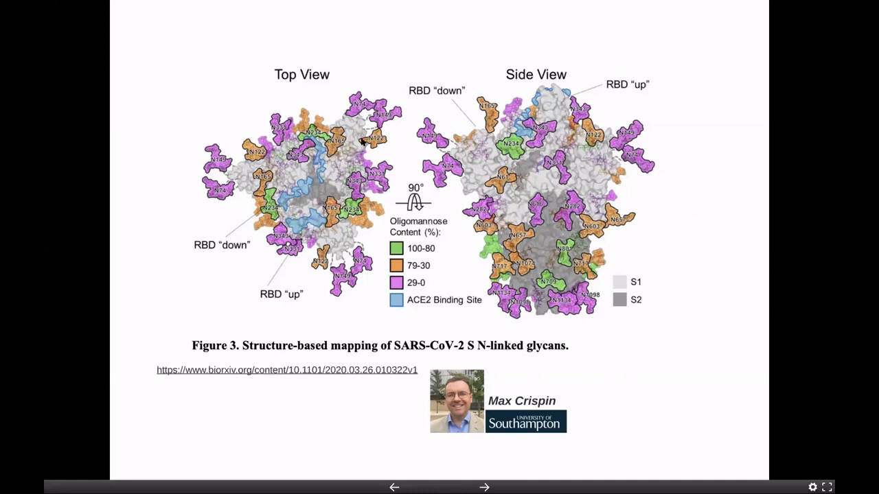
mouse_move(280, 213)
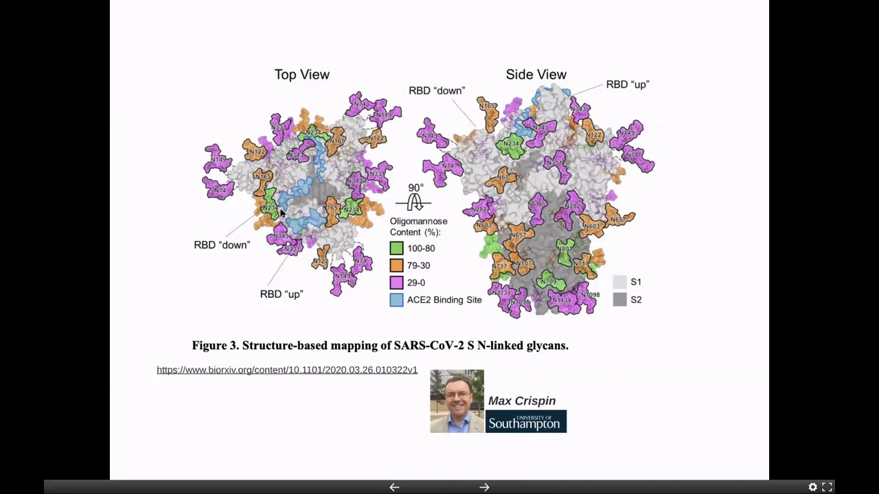
mouse_move(524, 228)
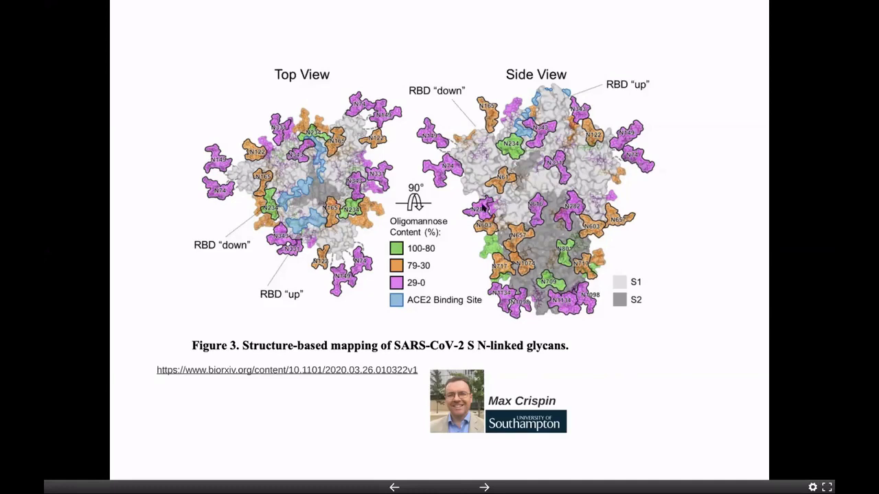
mouse_move(623, 283)
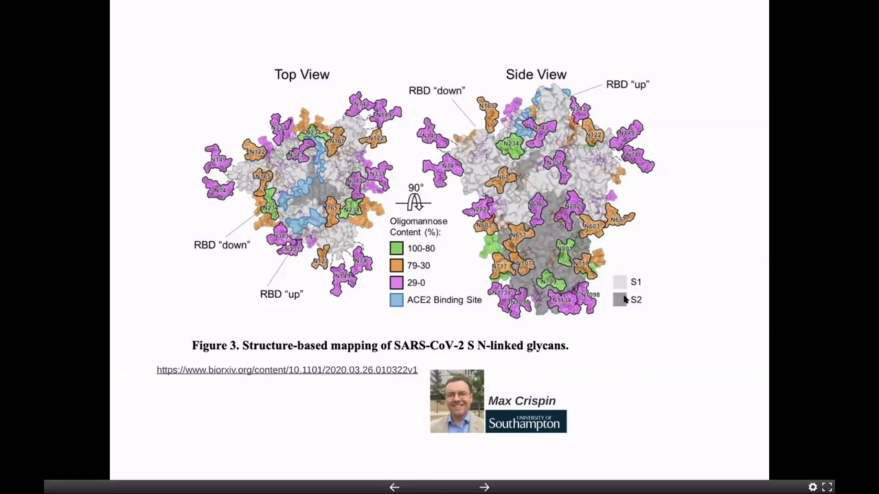
mouse_move(631, 258)
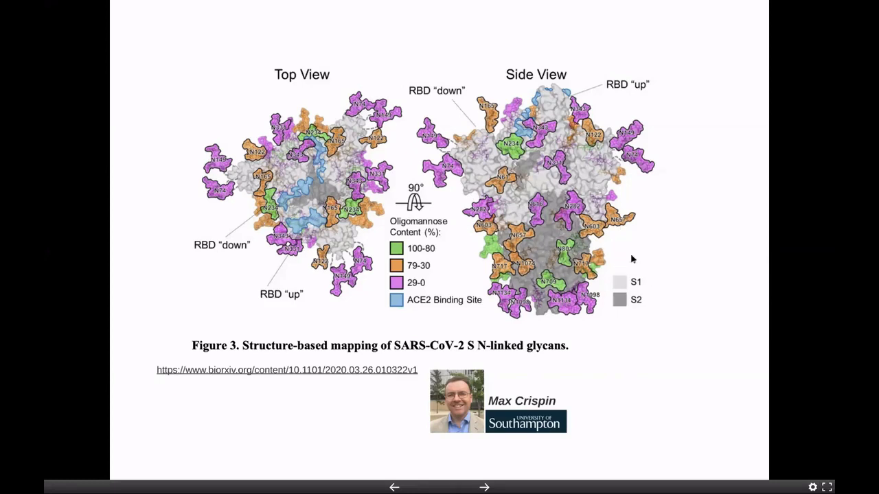
mouse_move(640, 255)
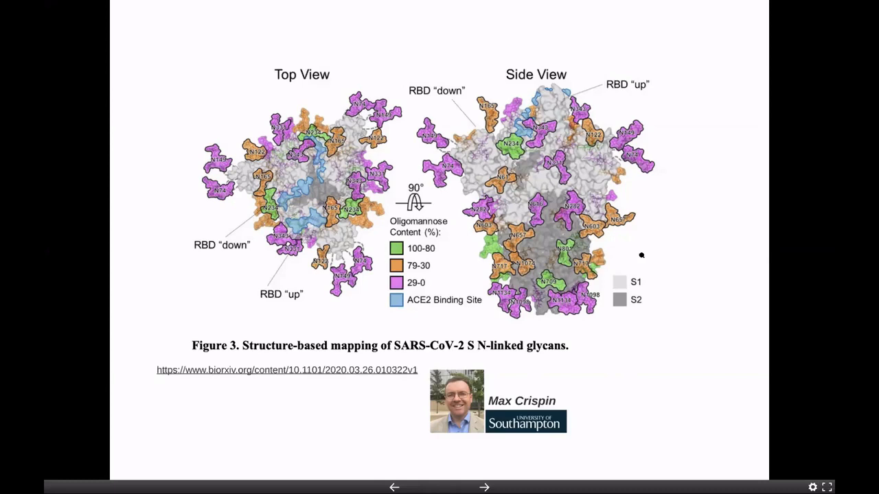
mouse_move(657, 257)
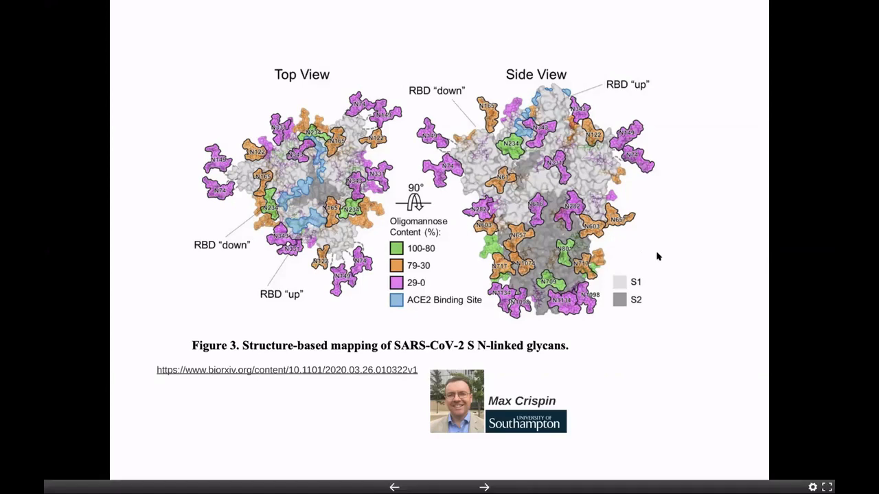
mouse_move(656, 253)
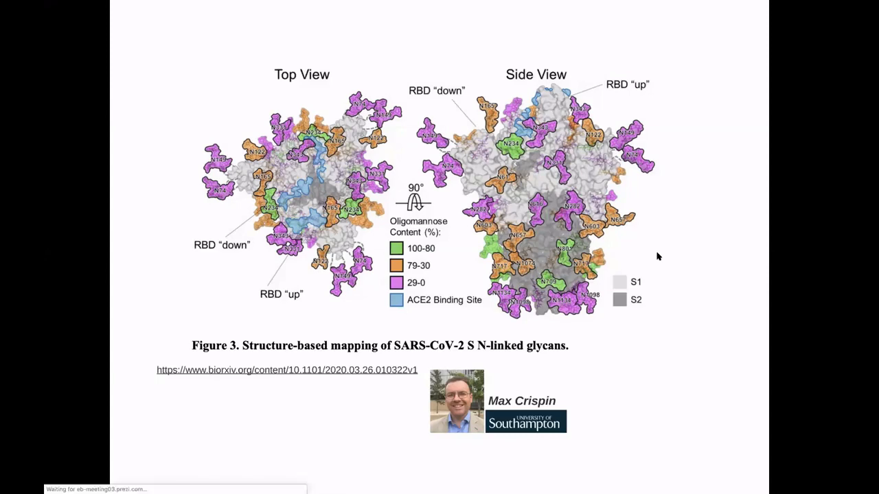
Advance to the Molecular interactions slide quoting the ACE2 and spike glycans tweet
key("Right")
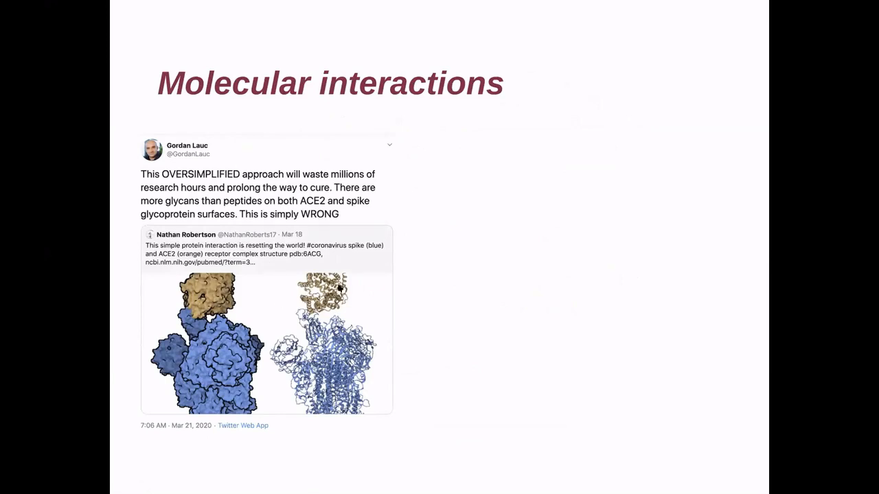
mouse_move(357, 316)
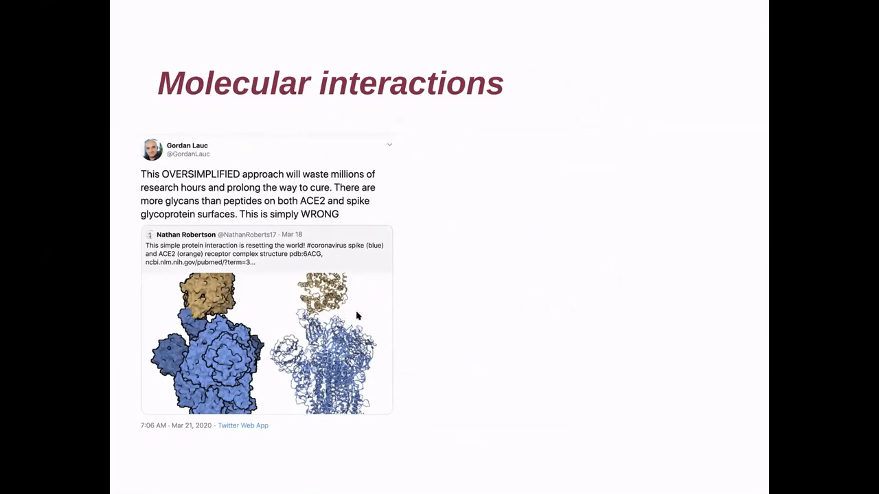
mouse_move(261, 230)
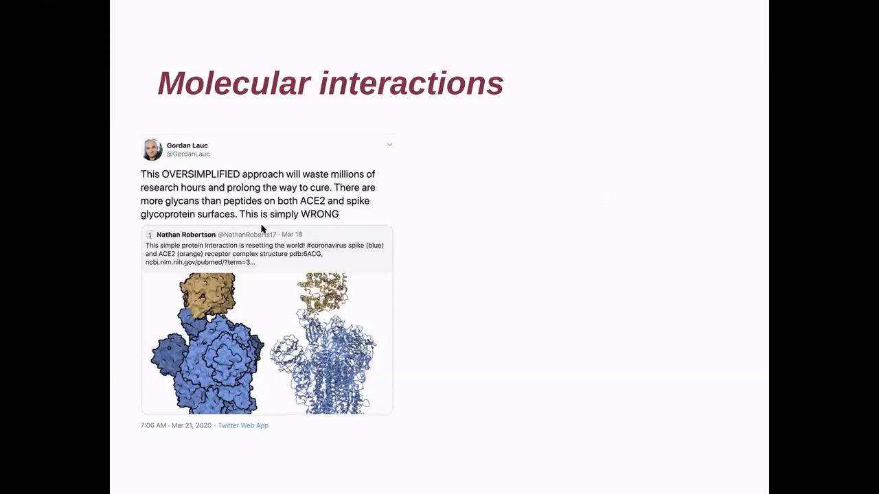
mouse_move(340, 197)
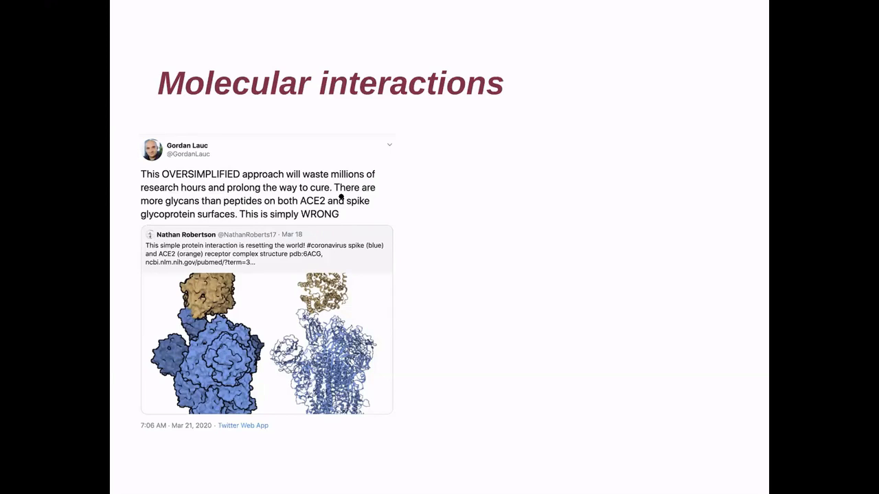
mouse_move(395, 200)
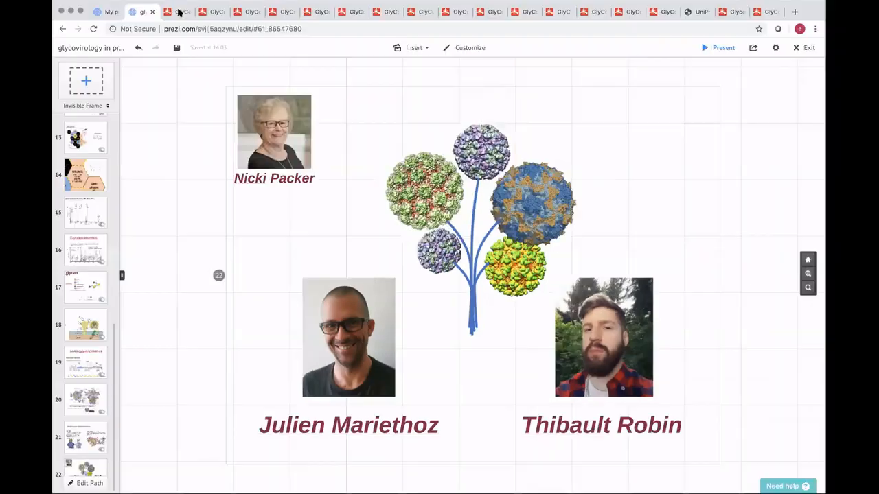
Switch to the GlyConnect Recombinant Spike glycoprotein (FreeStyle 293-F) page
left_click(176, 11)
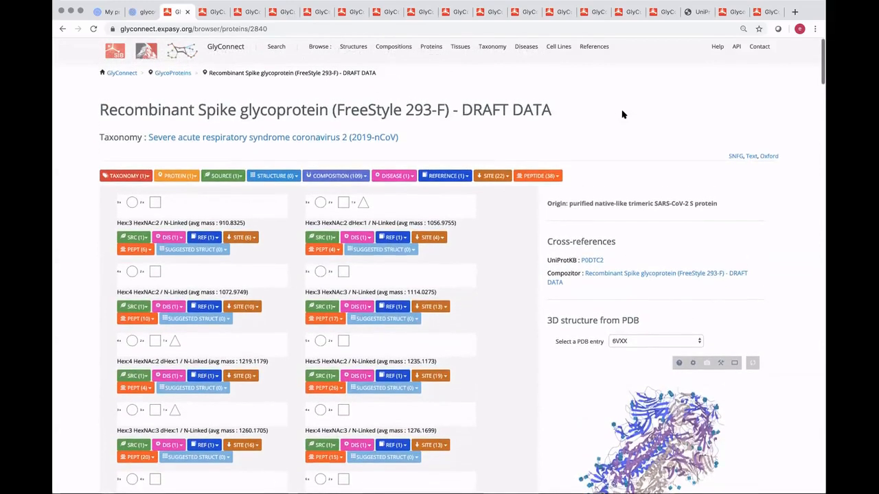
mouse_move(459, 116)
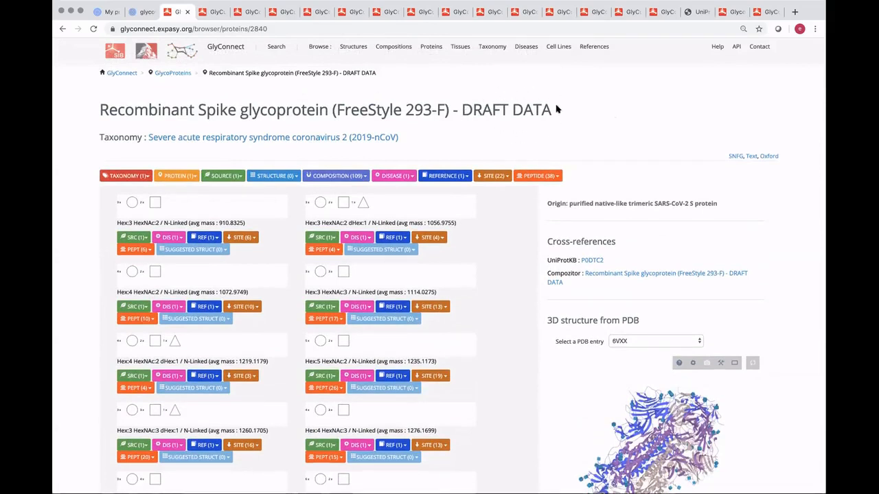
mouse_move(565, 137)
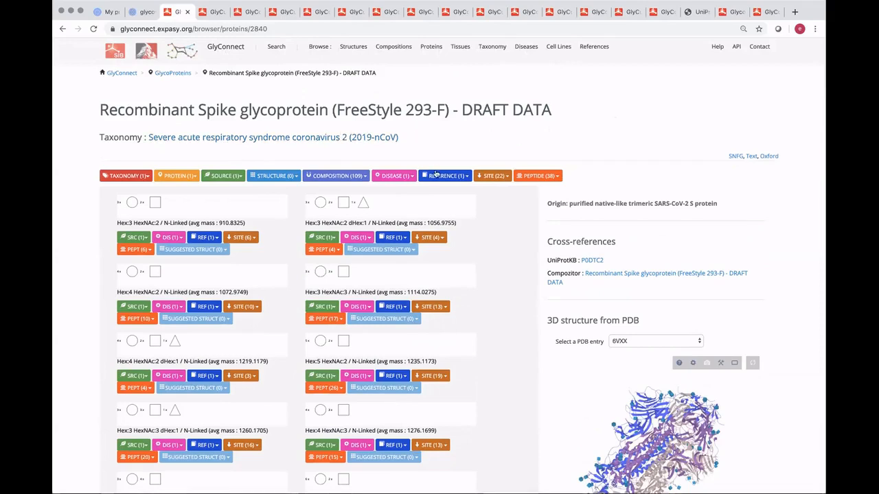
mouse_move(474, 141)
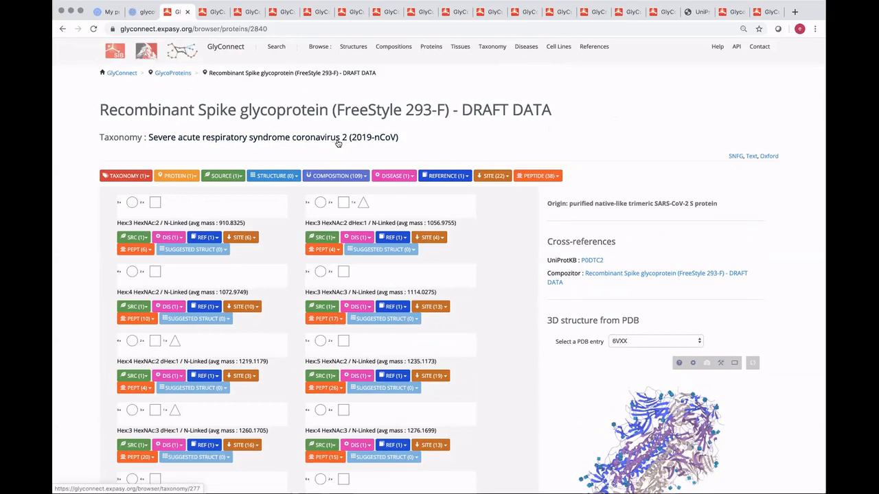
mouse_move(549, 143)
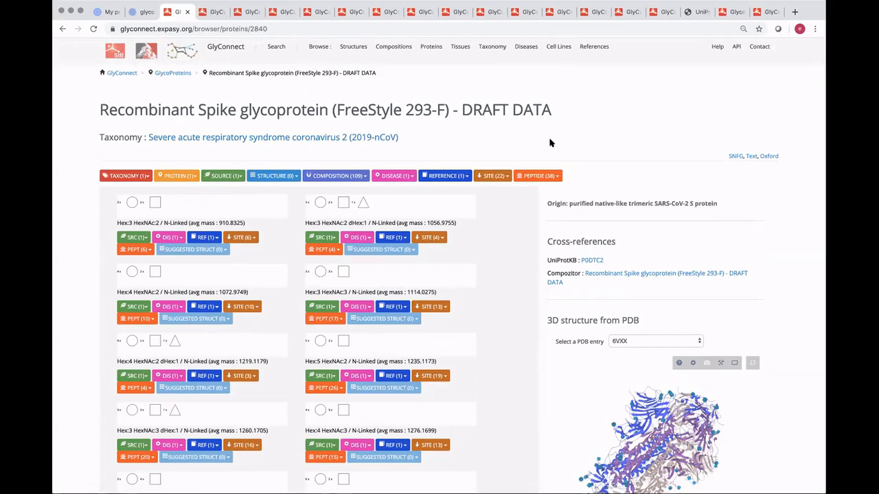
mouse_move(500, 151)
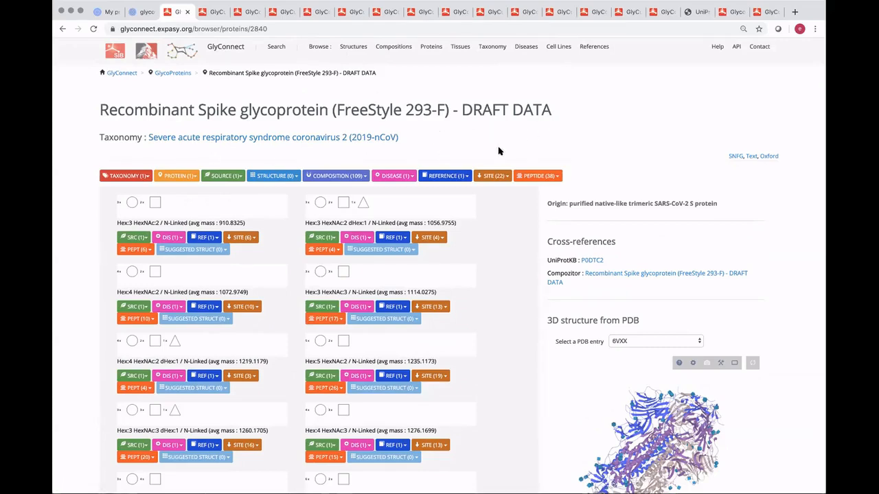
mouse_move(624, 177)
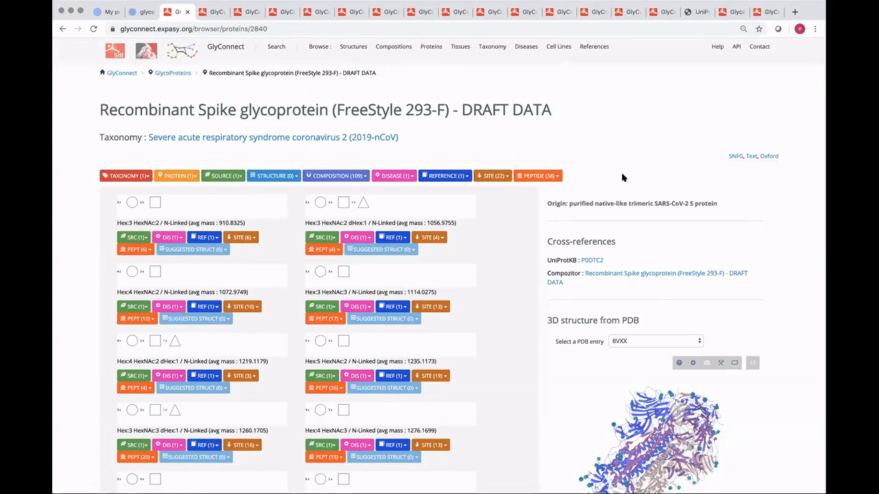
mouse_move(607, 151)
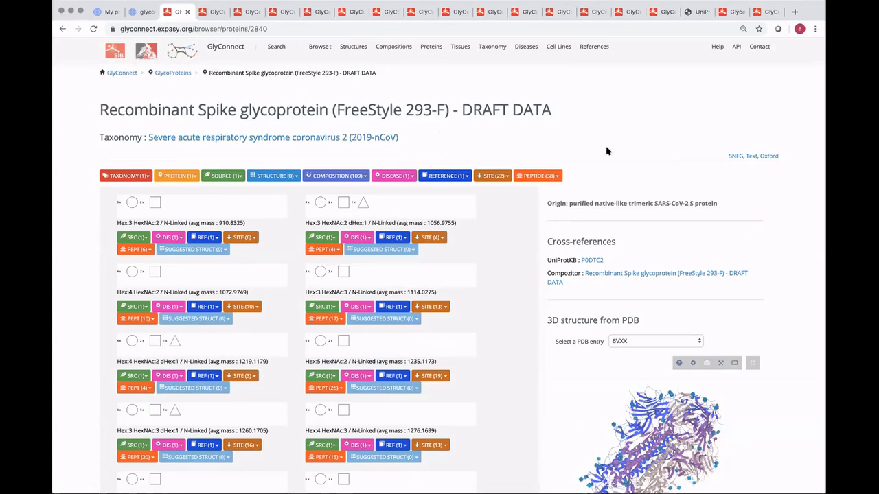
mouse_move(508, 148)
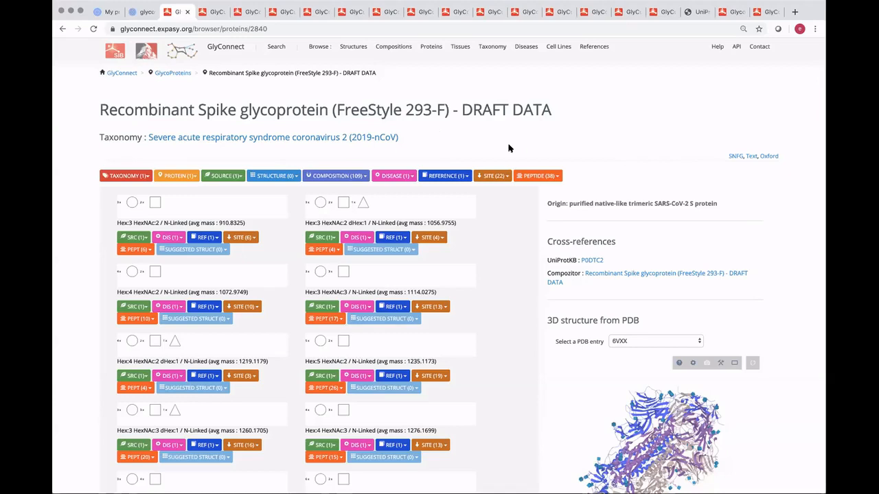
mouse_move(420, 129)
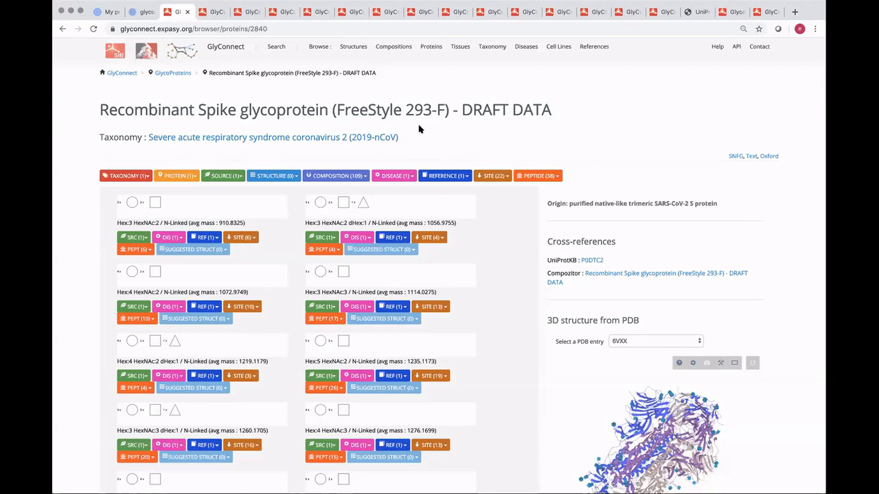
mouse_move(227, 158)
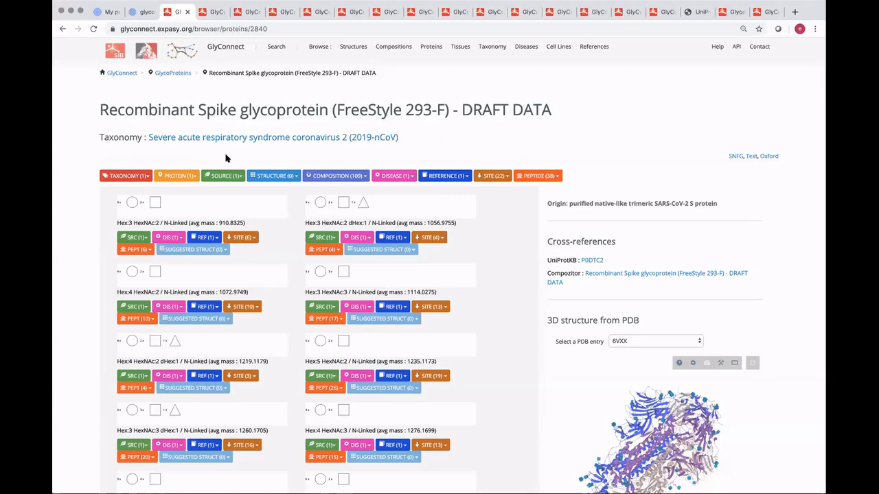
left_click(222, 176)
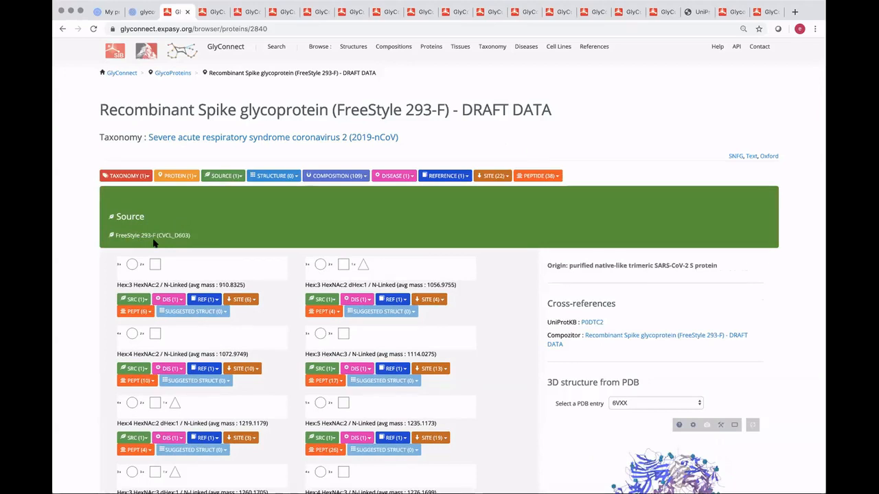
mouse_move(140, 236)
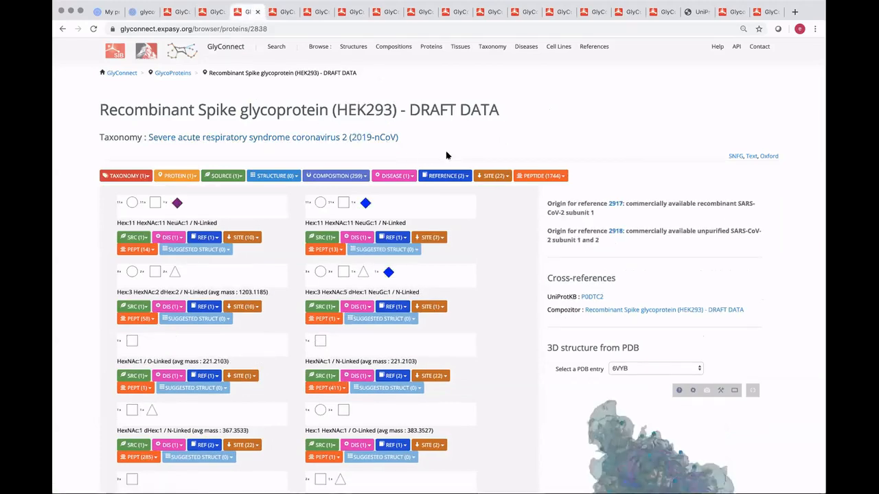
left_click(444, 176)
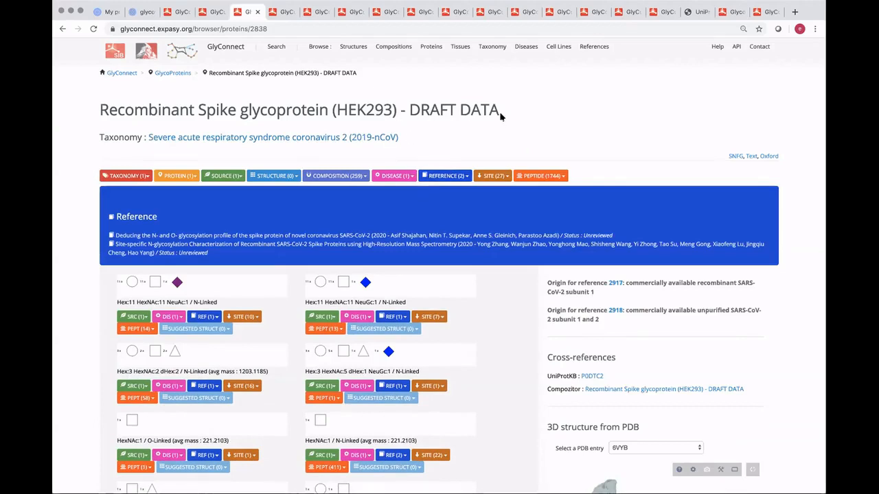
mouse_move(595, 129)
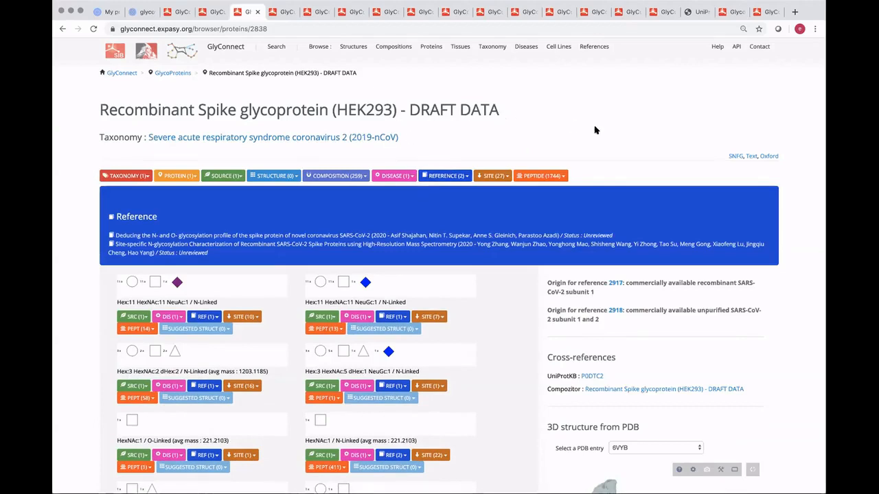
mouse_move(626, 292)
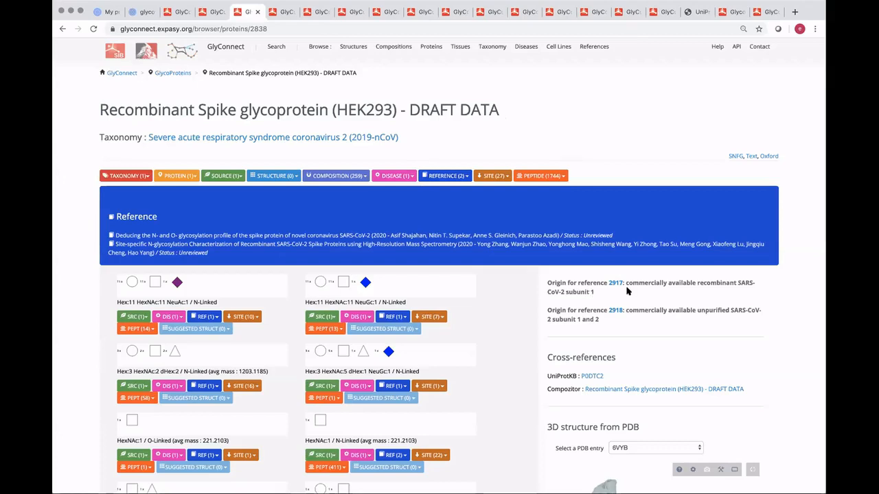
mouse_move(583, 287)
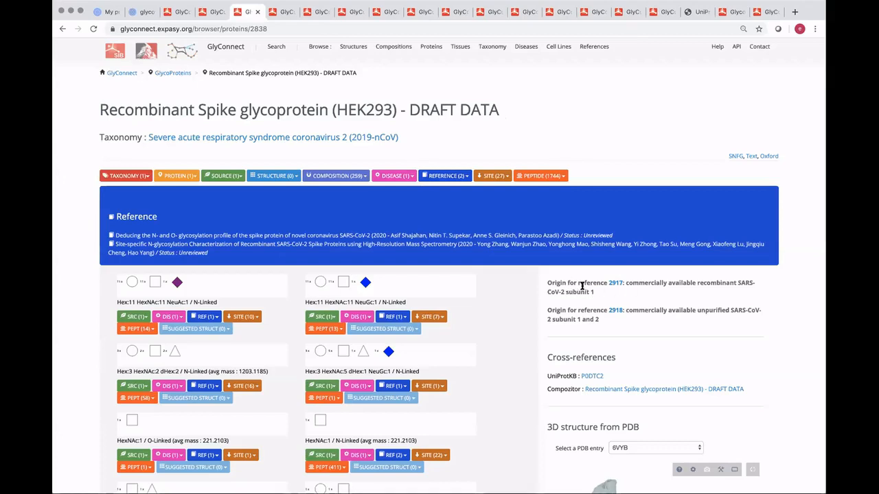
mouse_move(719, 289)
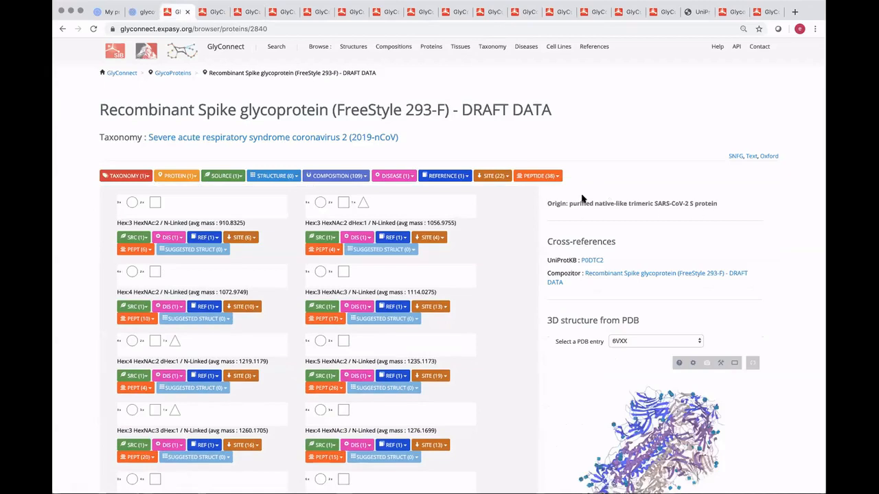
mouse_move(642, 214)
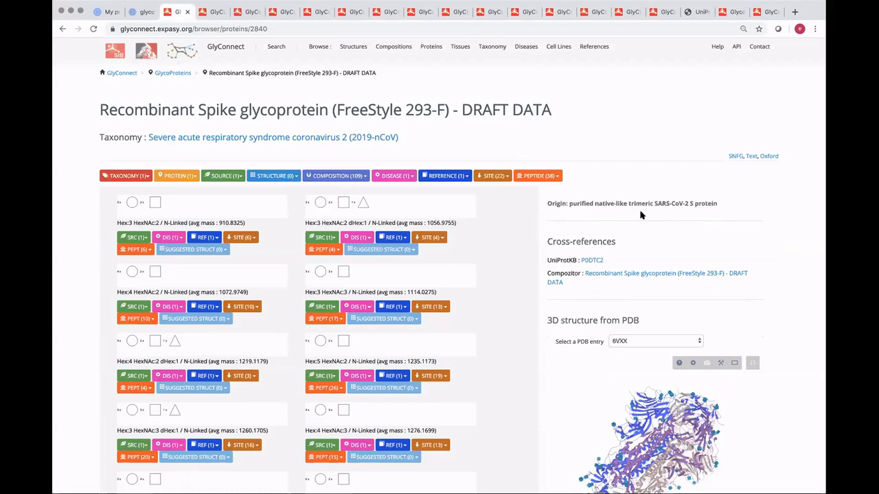
mouse_move(637, 209)
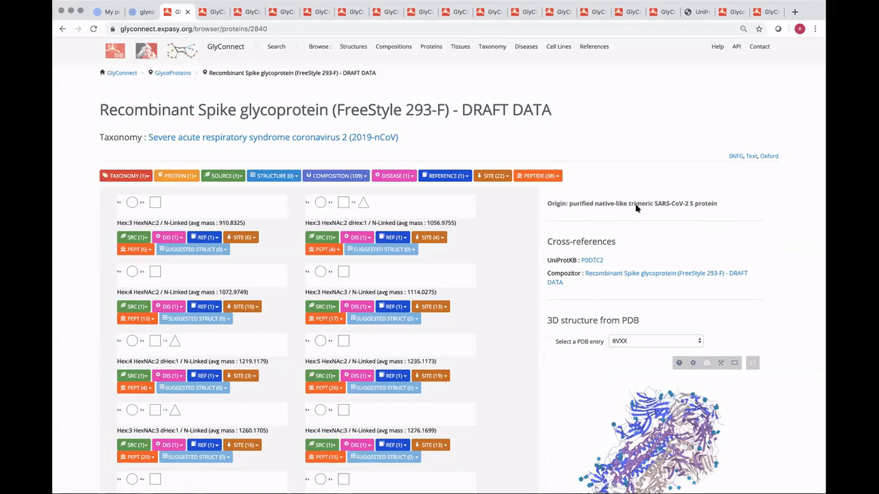
Show the HEK293 spike glycoprotein's reported glycosites, Asn-17 through Asn-1194
left_click(491, 176)
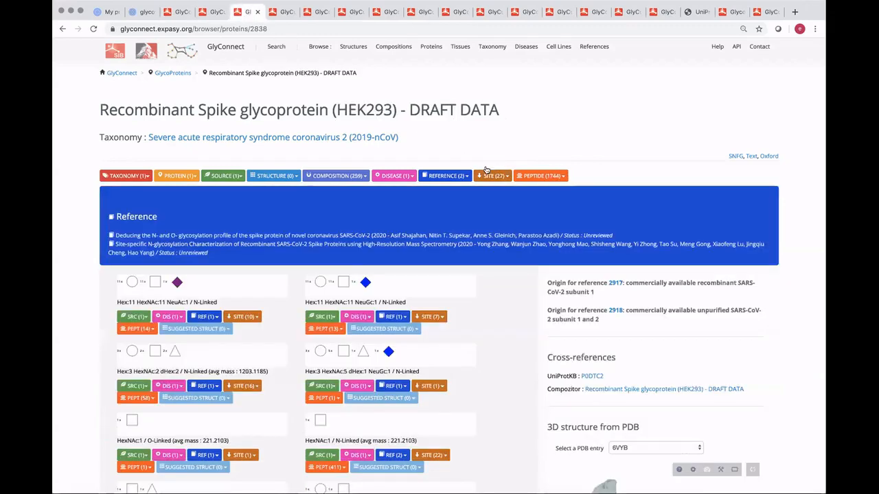
left_click(492, 176)
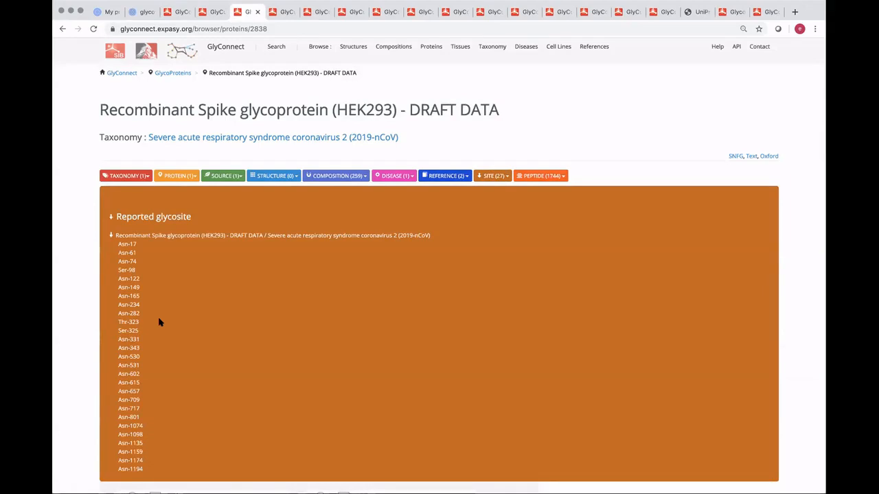
mouse_move(164, 305)
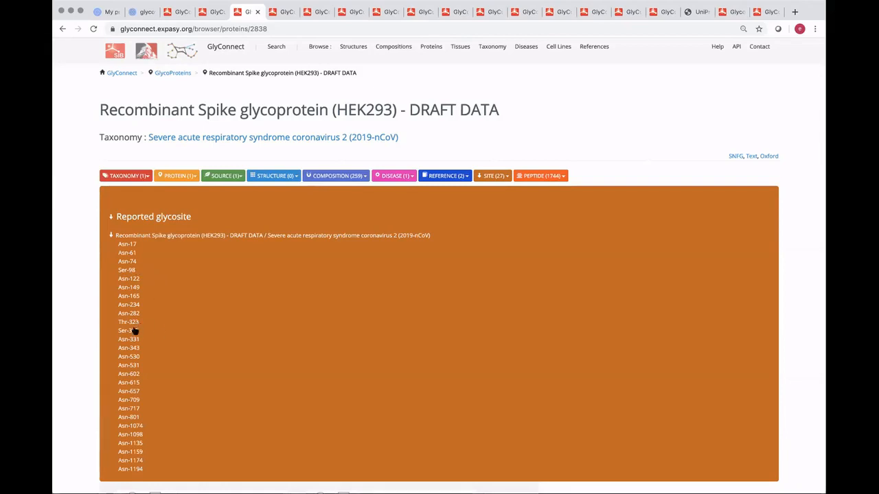
mouse_move(170, 338)
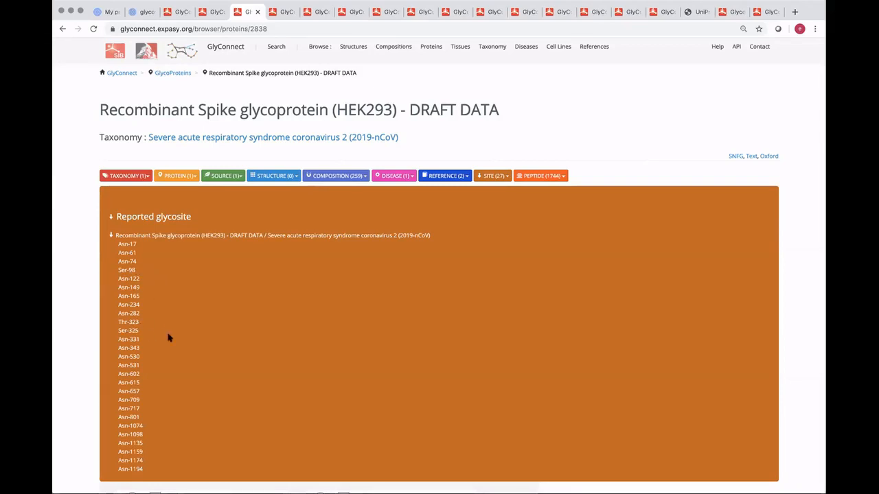
mouse_move(547, 137)
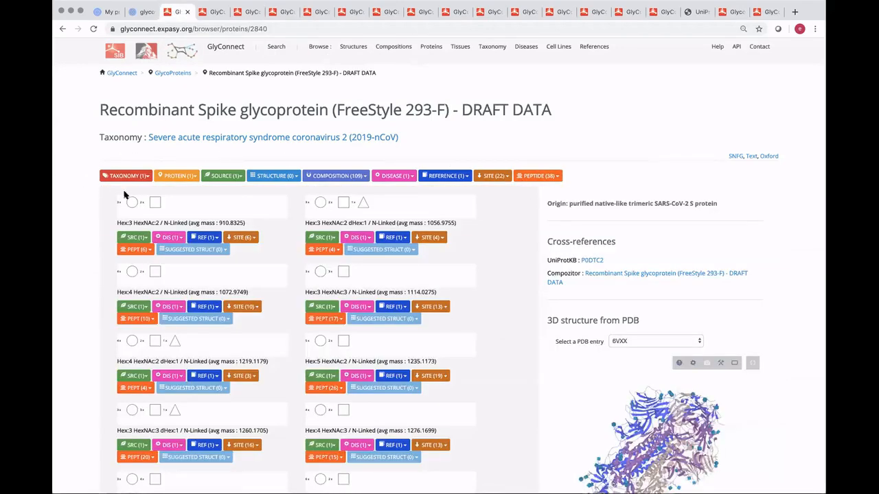
mouse_move(593, 170)
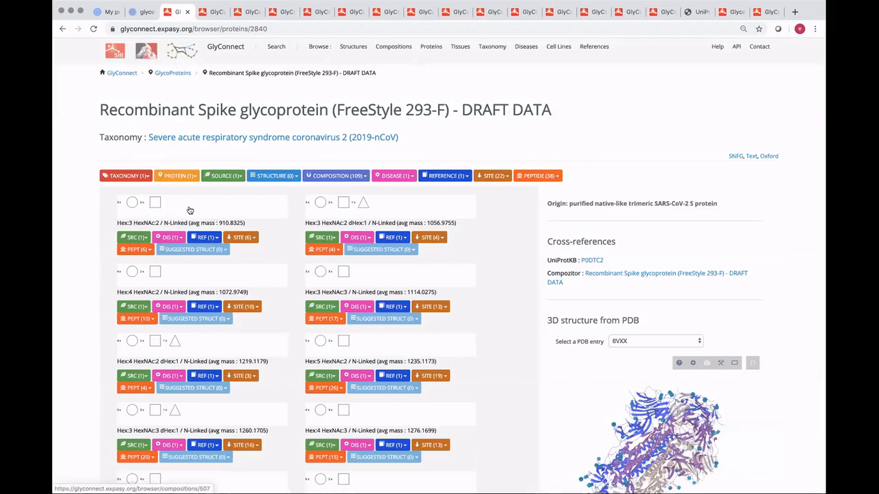
mouse_move(241, 208)
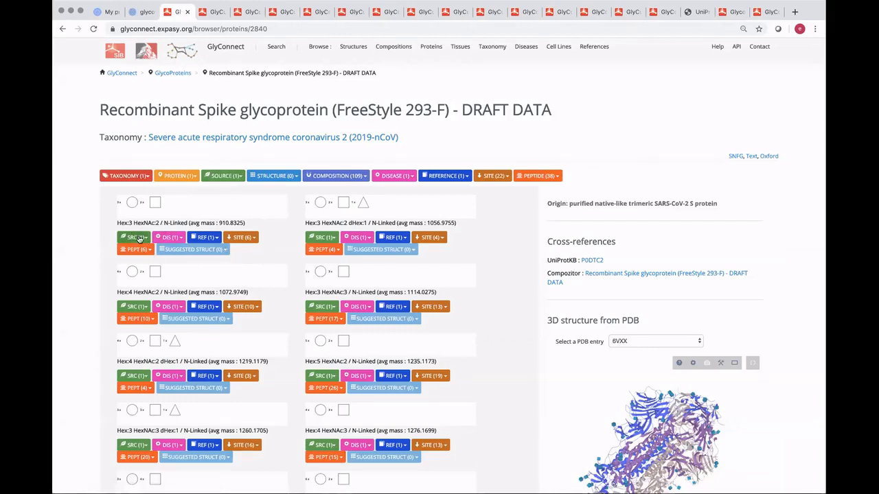
mouse_move(248, 274)
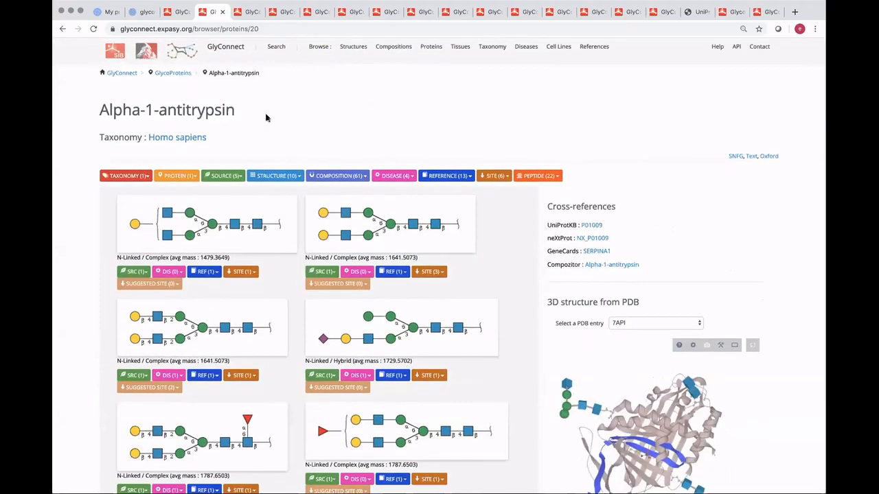
mouse_move(409, 129)
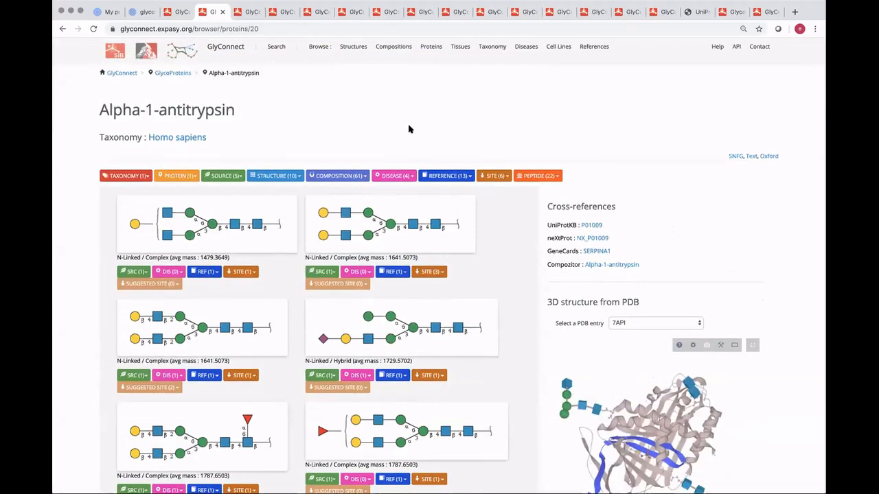
mouse_move(478, 152)
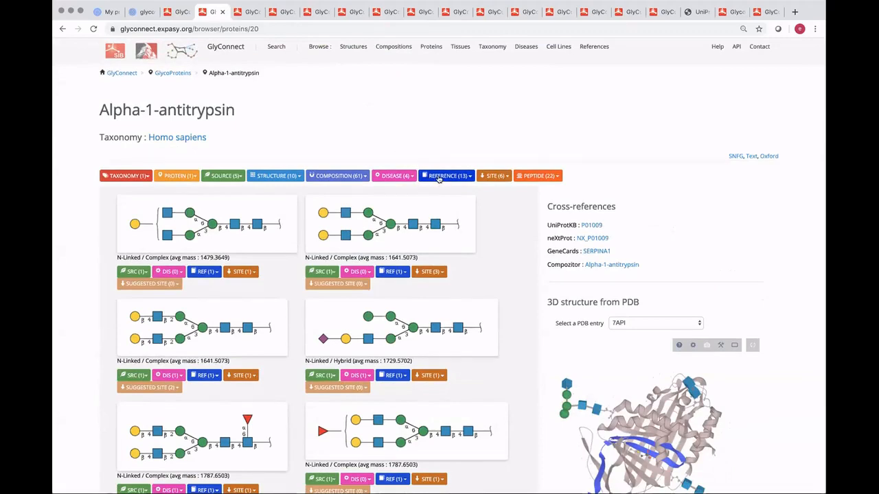
Inspect the Alpha-1-antitrypsin Reference and Source panels, ending on the reference list
left_click(445, 176)
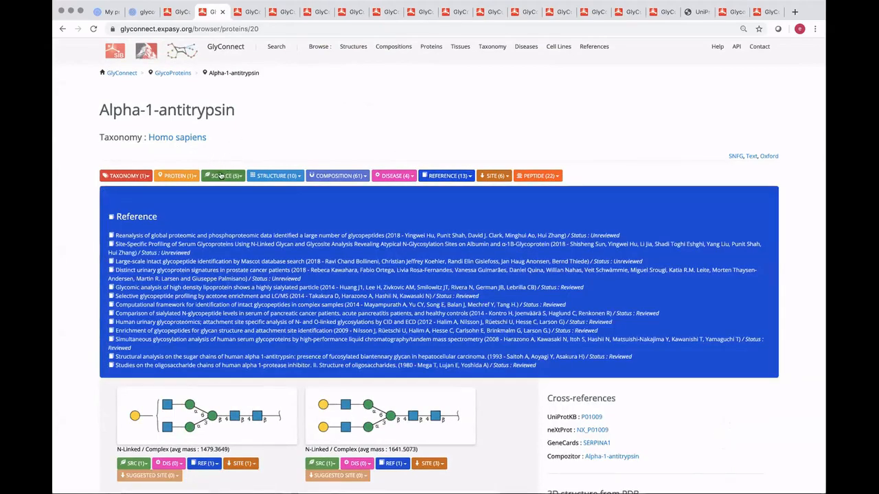
left_click(222, 175)
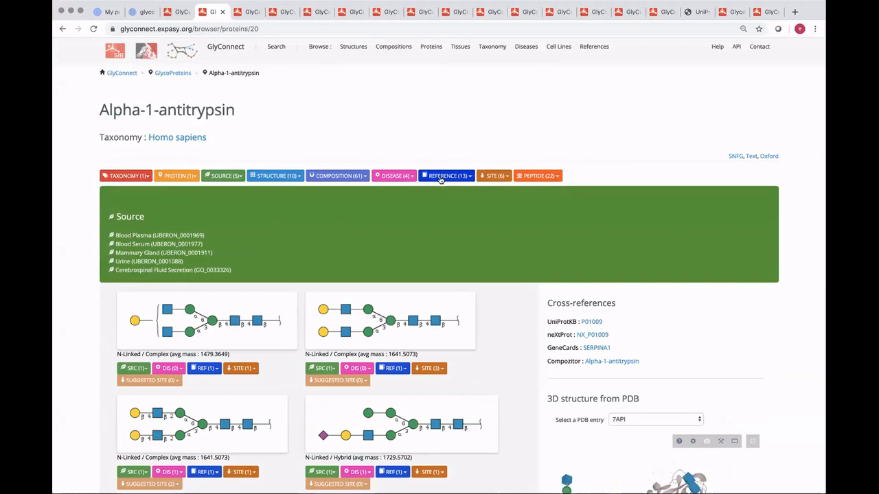
left_click(445, 175)
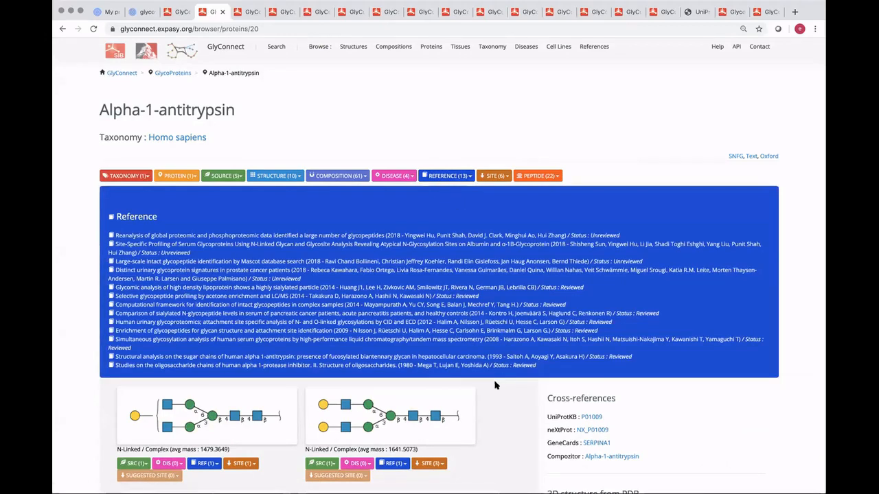
mouse_move(500, 390)
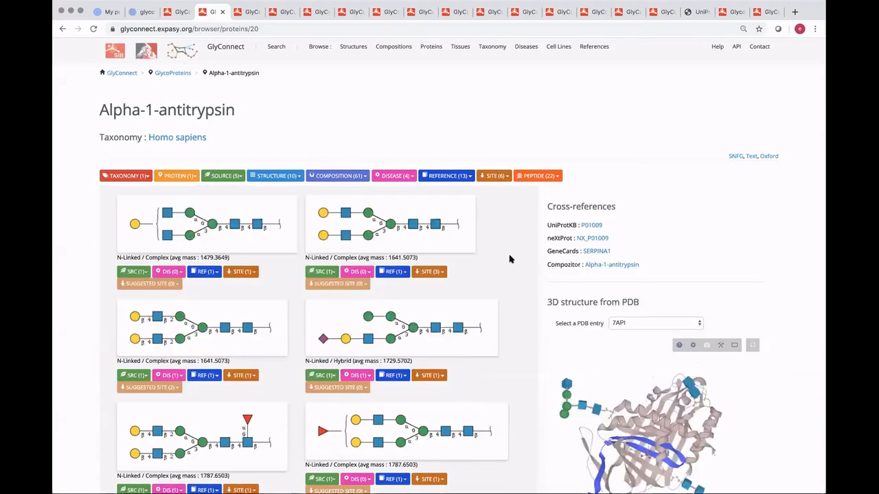
mouse_move(201, 80)
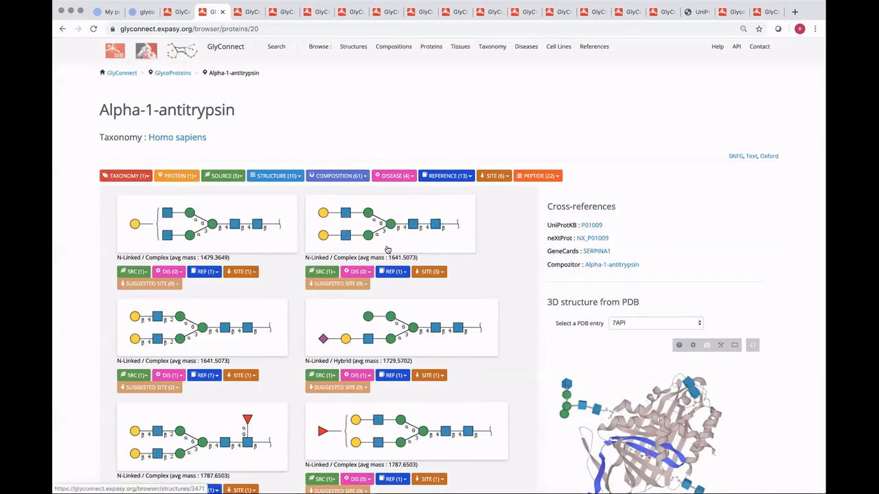
scroll("down", 3)
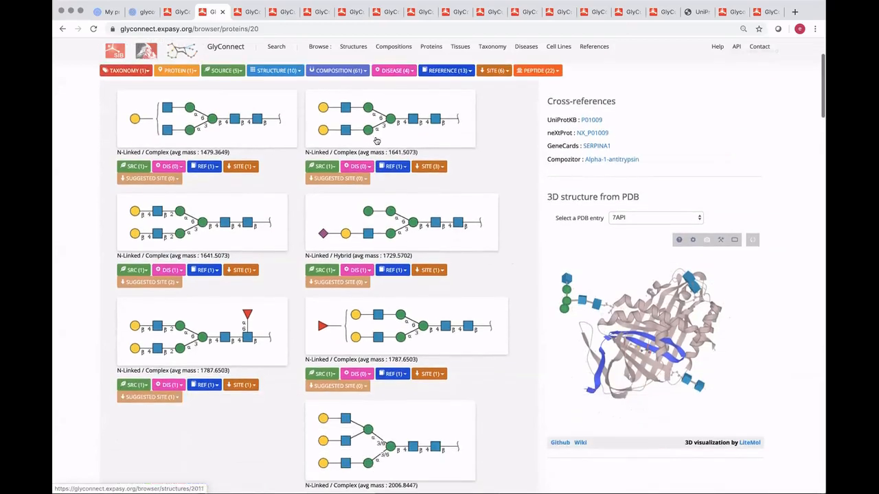
mouse_move(296, 324)
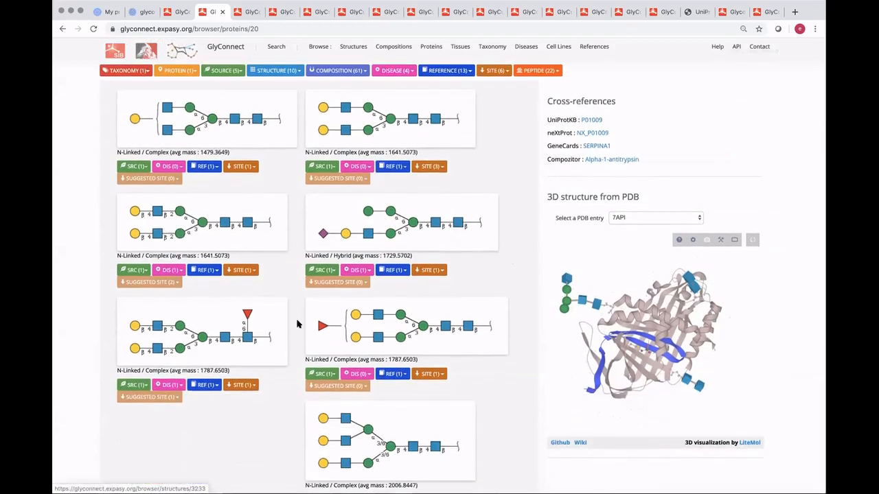
scroll("down", 3)
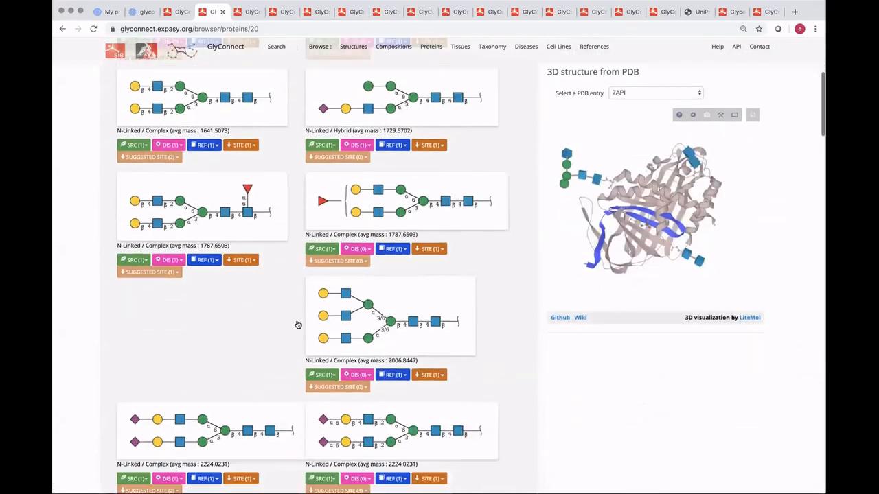
scroll("down", 3)
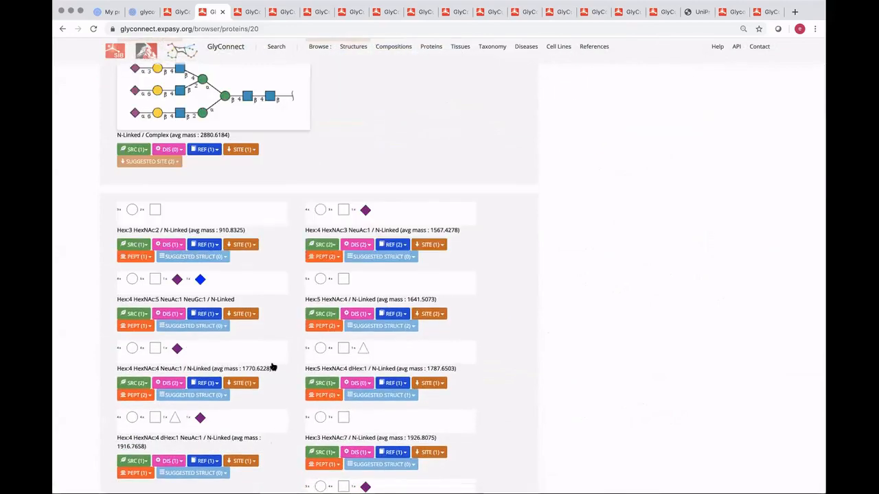
scroll("down", 3)
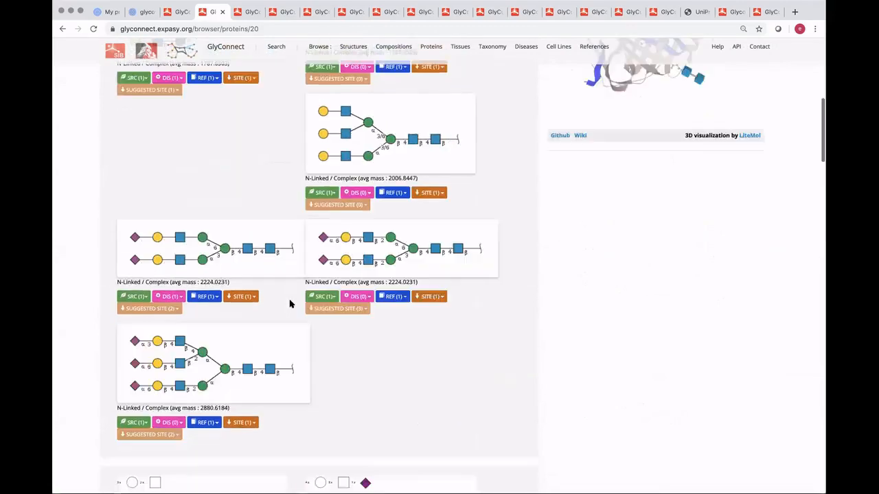
scroll("up", 3)
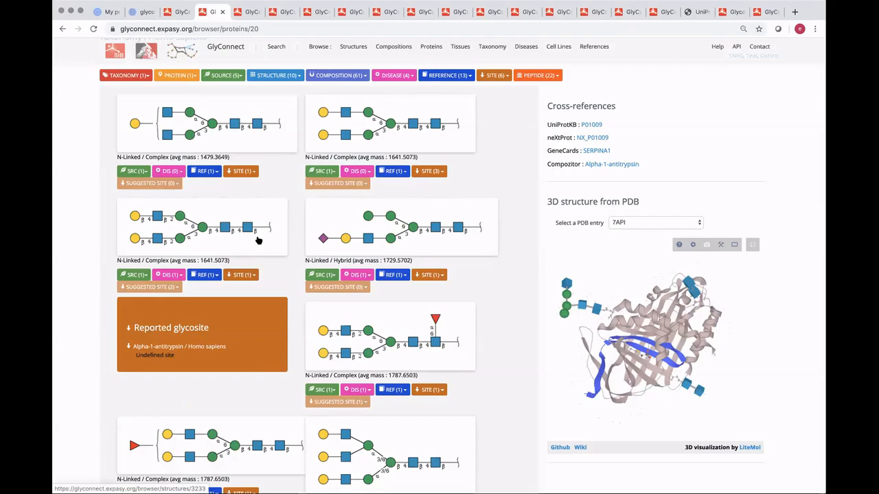
mouse_move(274, 272)
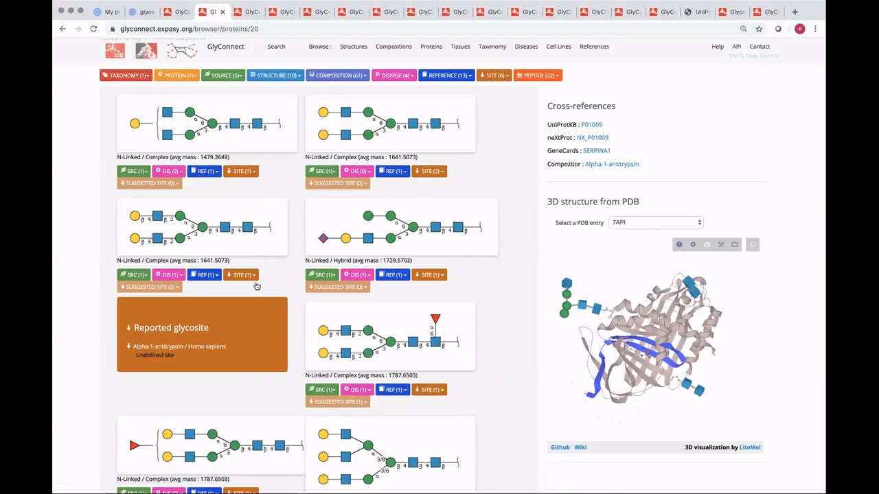
Show the suggested glycosites Asn-70 and Asn-271 for the N-linked complex structure
left_click(149, 287)
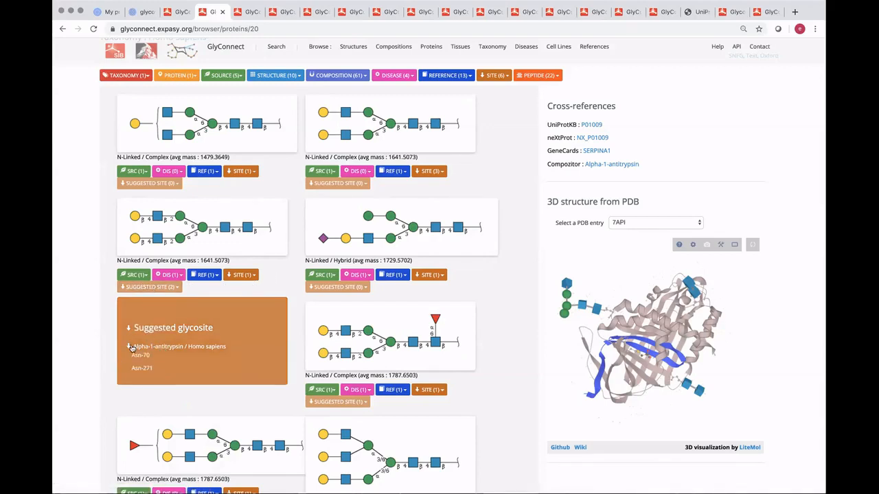
mouse_move(231, 383)
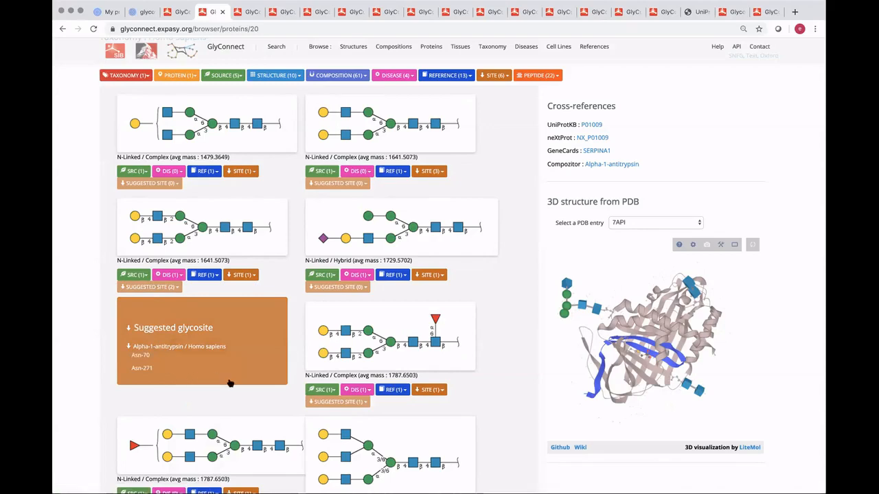
scroll("down", 3)
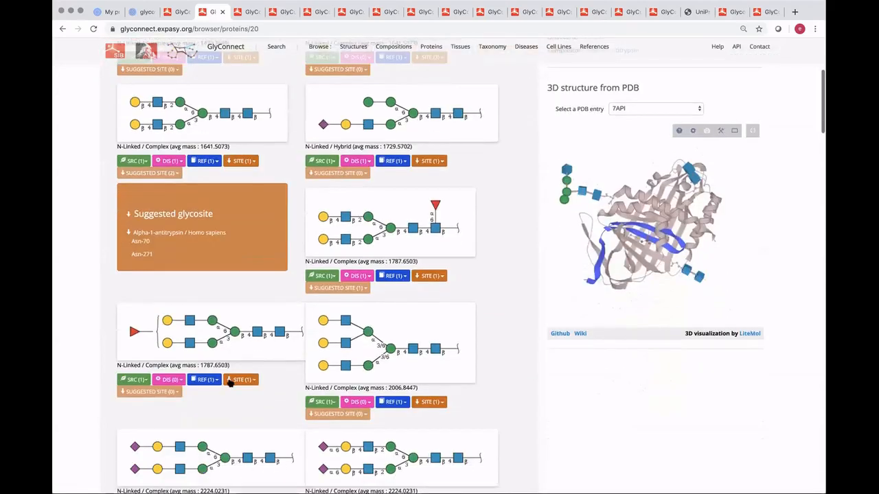
scroll("down", 3)
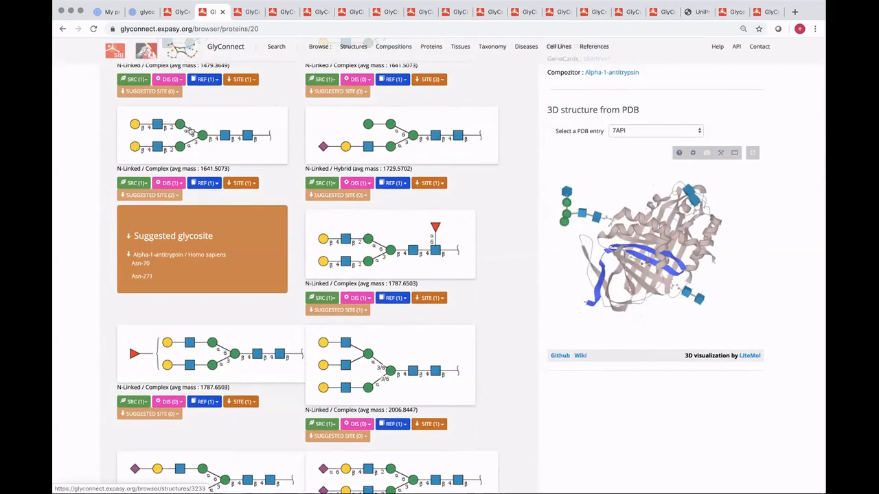
mouse_move(508, 409)
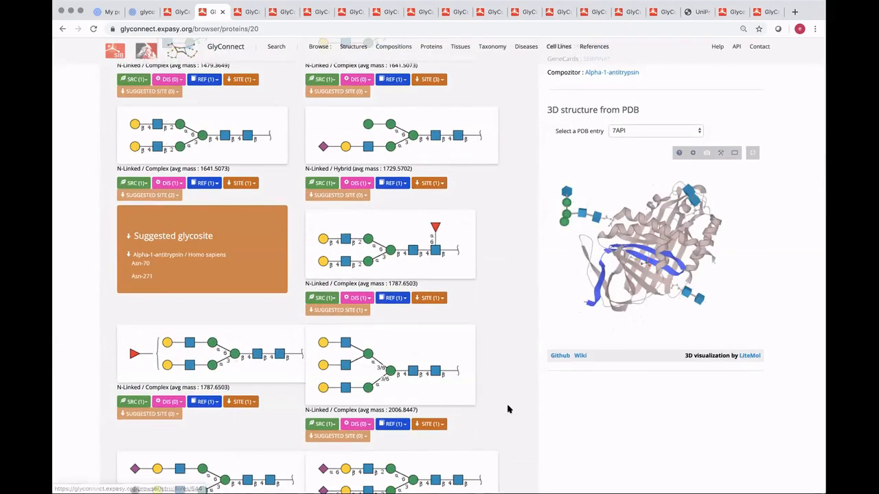
scroll("down", 3)
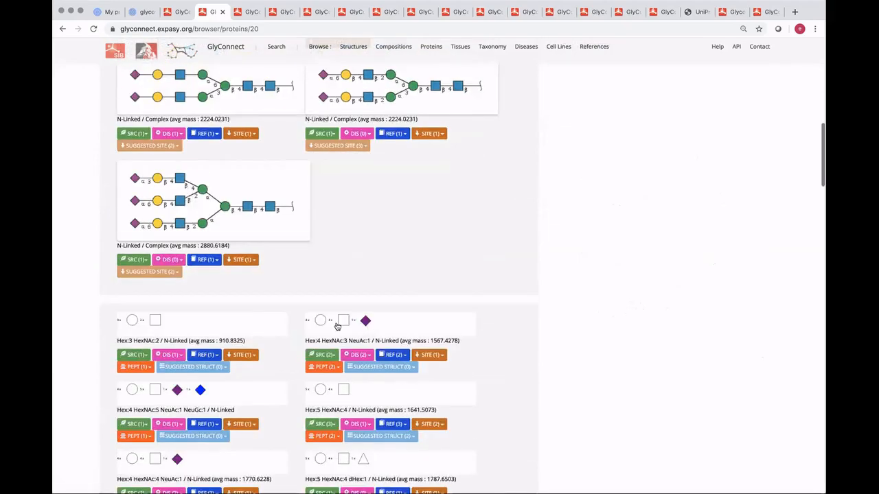
scroll("down", 3)
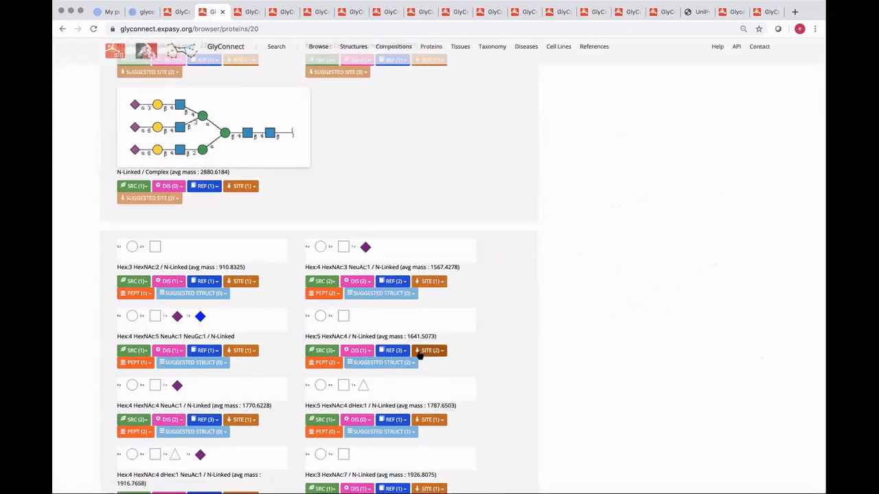
left_click(429, 362)
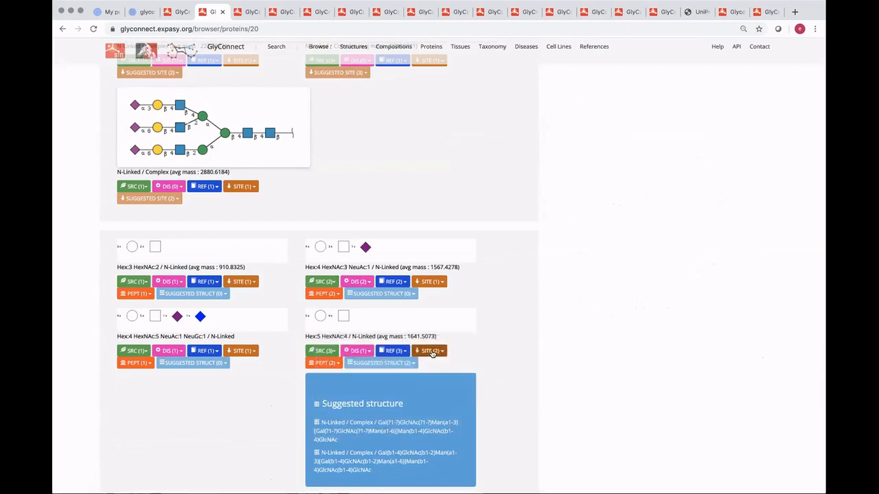
left_click(429, 351)
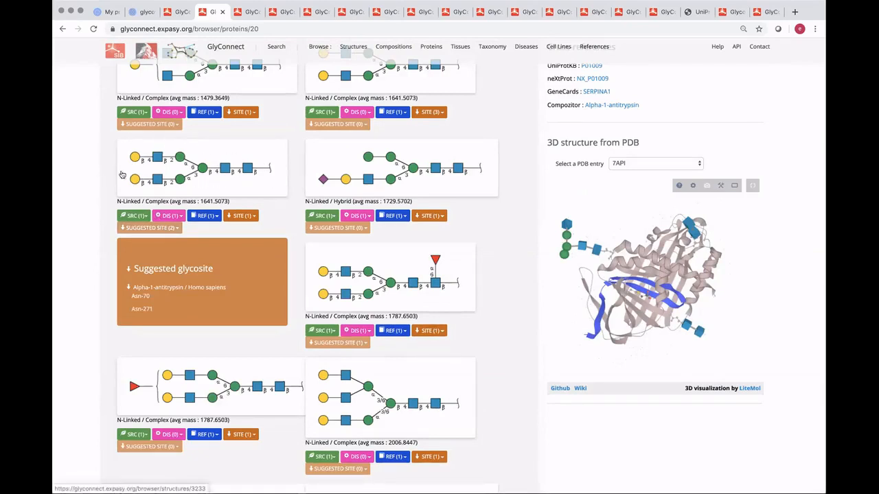
mouse_move(240, 186)
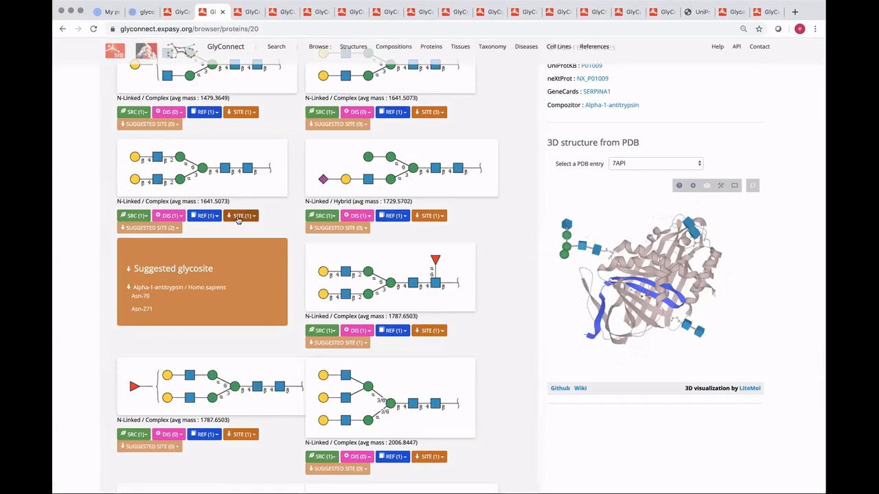
Scroll through the FreeStyle 293-F spike glycoprotein's N-linked composition list
scroll("down", 3)
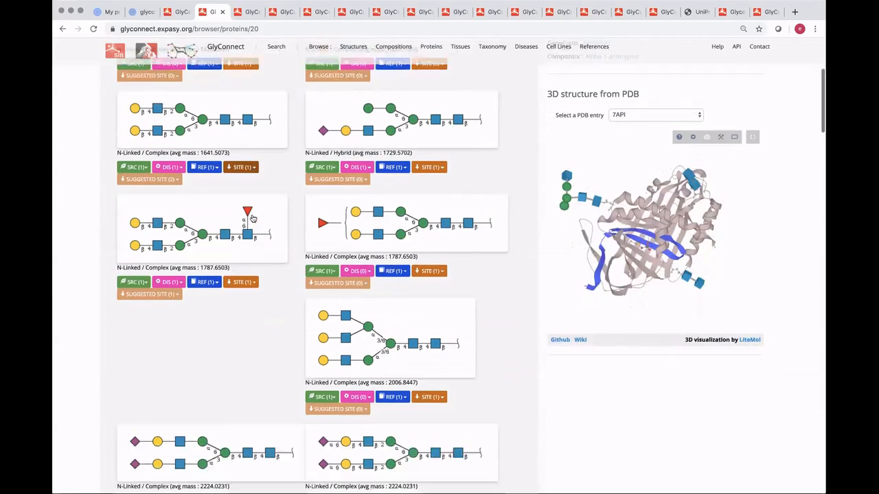
scroll("down", 3)
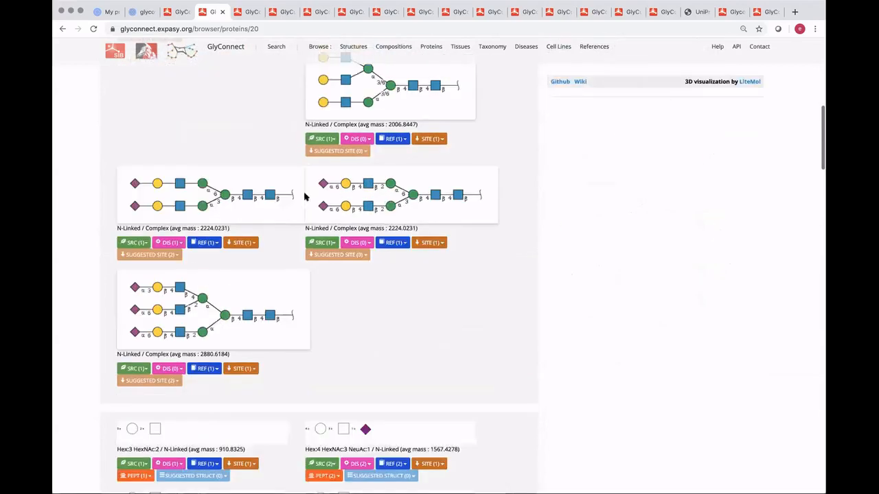
scroll("down", 3)
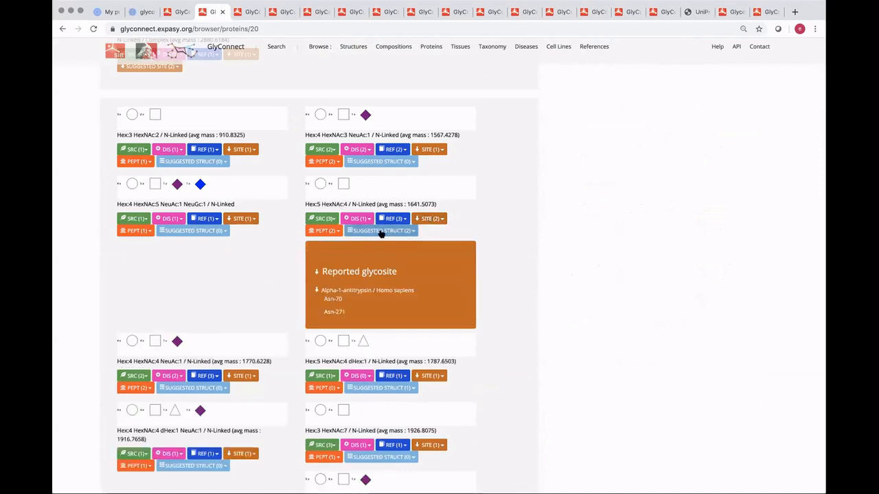
scroll("down", 3)
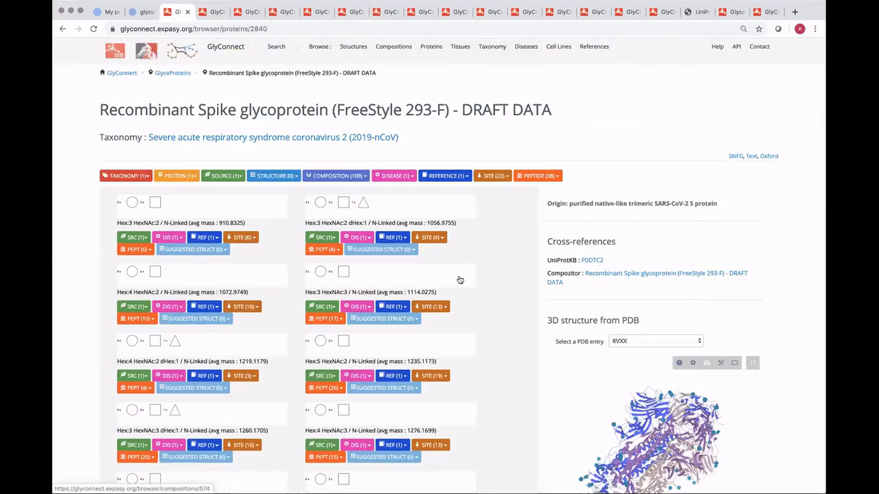
mouse_move(467, 324)
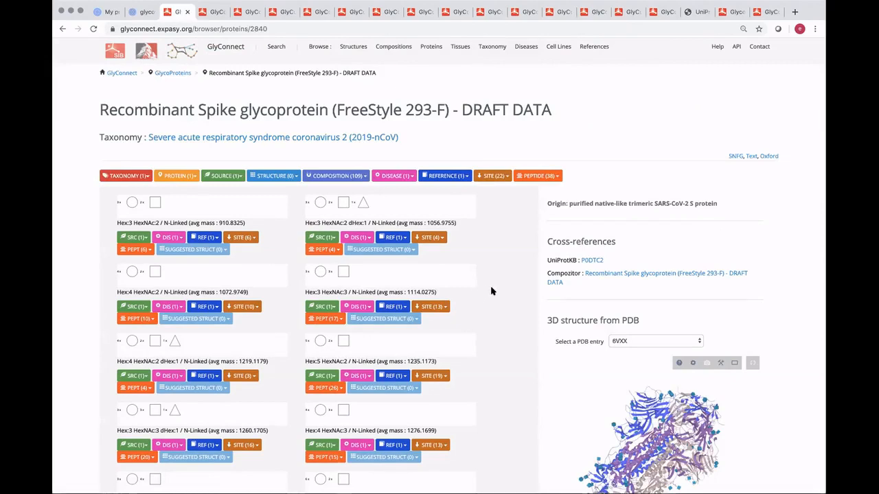
Rotate the LiteMol 3D spike structure to view it from other orientations
scroll("down", 3)
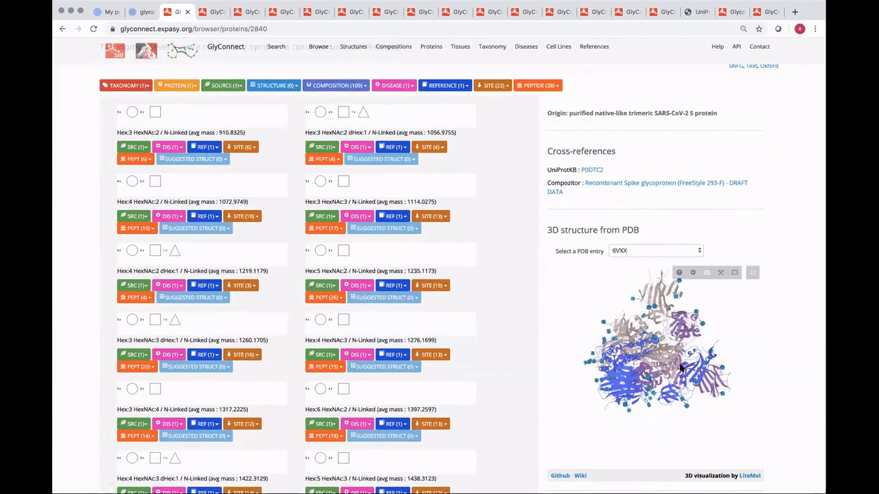
mouse_move(653, 368)
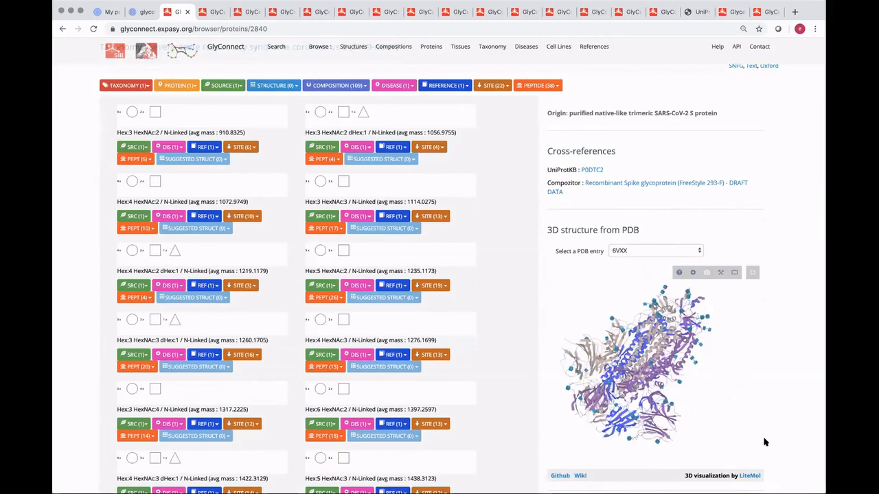
mouse_move(728, 436)
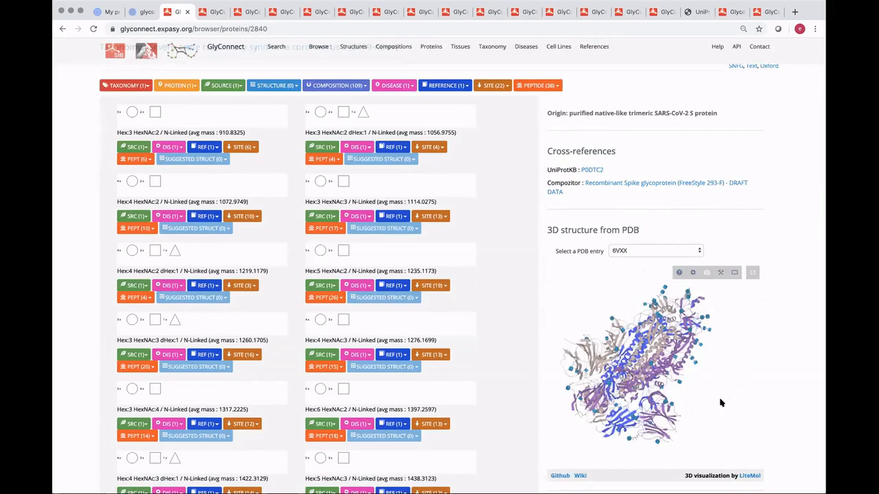
mouse_move(702, 388)
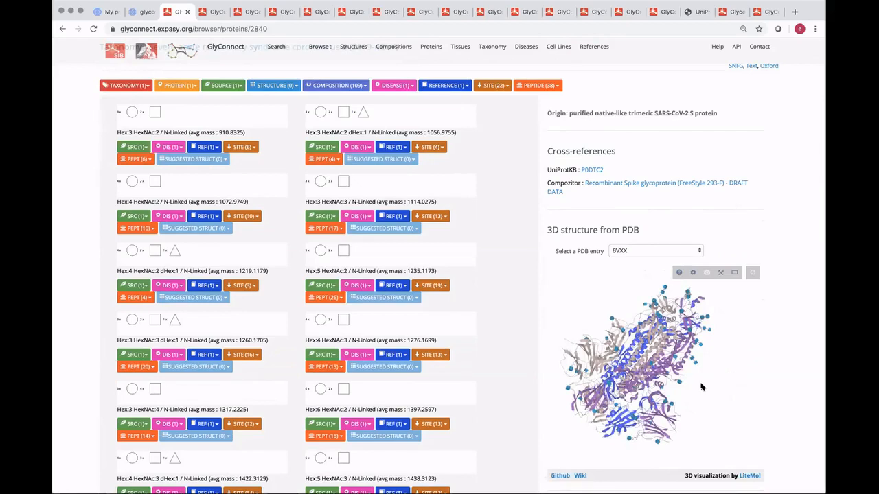
mouse_move(654, 354)
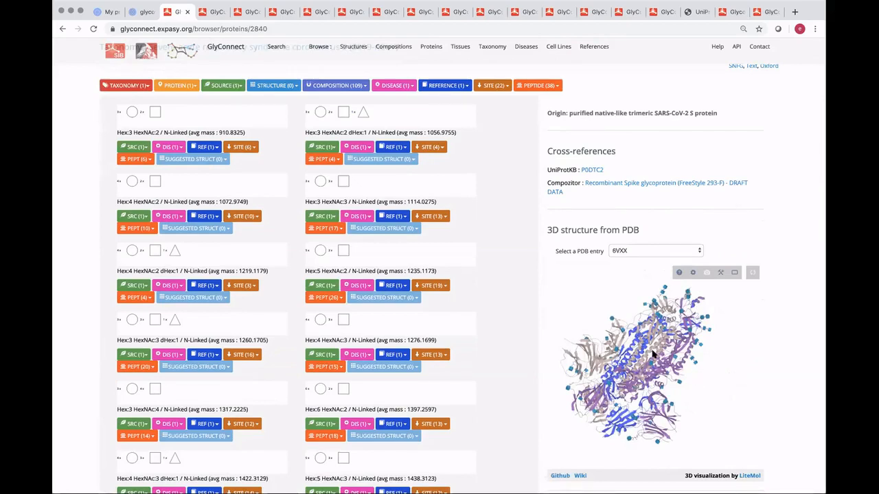
left_click_drag(652, 351, 673, 395)
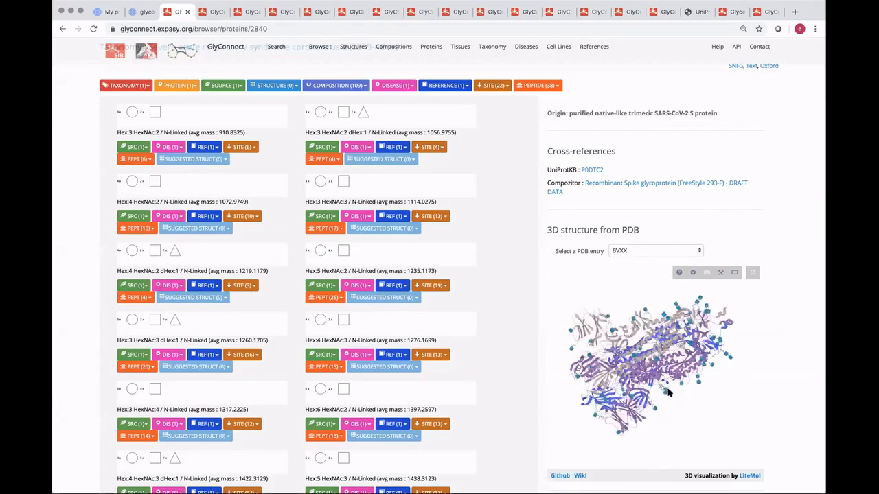
left_click_drag(666, 391, 666, 412)
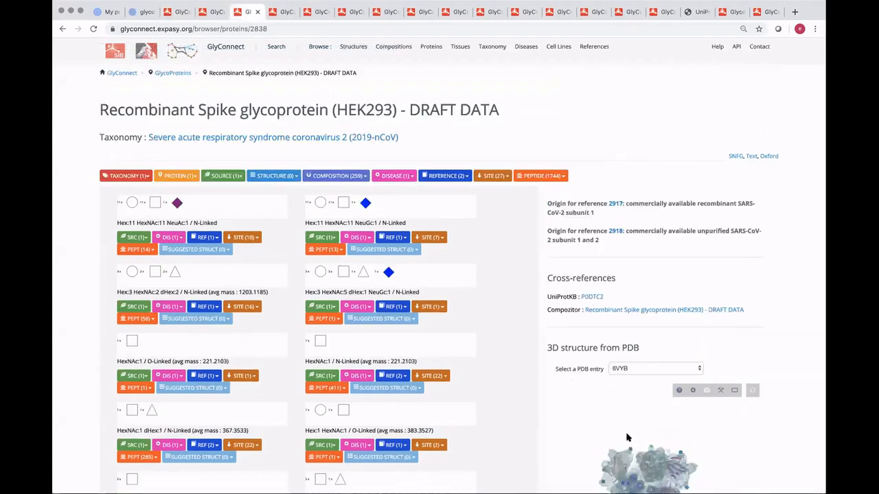
mouse_move(615, 417)
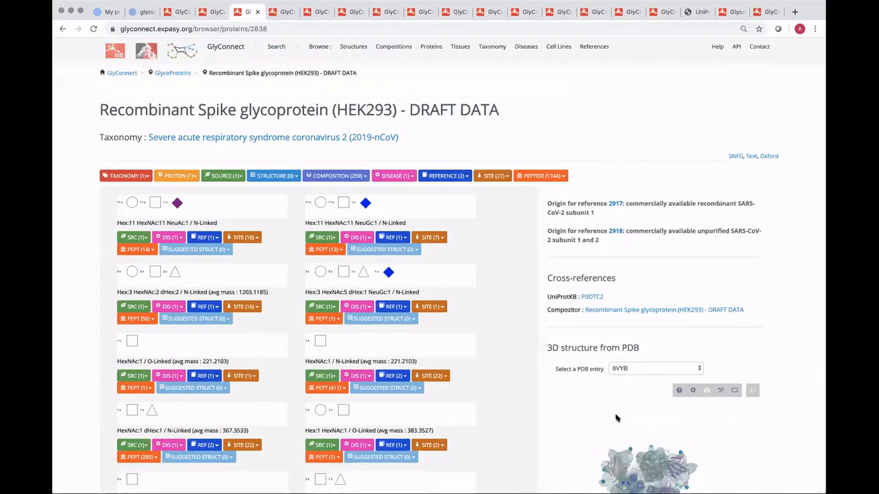
Scroll down the HEK293 spike page to the origin notes for references 2917 and 2918
scroll("down", 3)
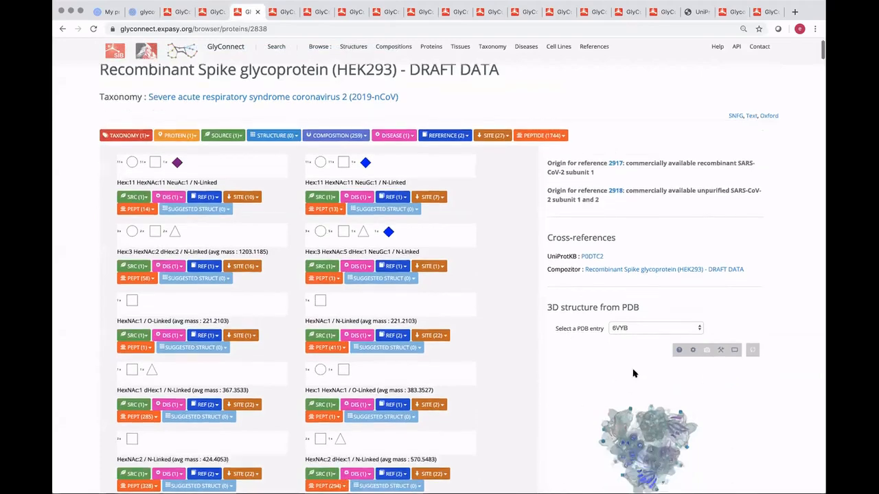
scroll("down", 3)
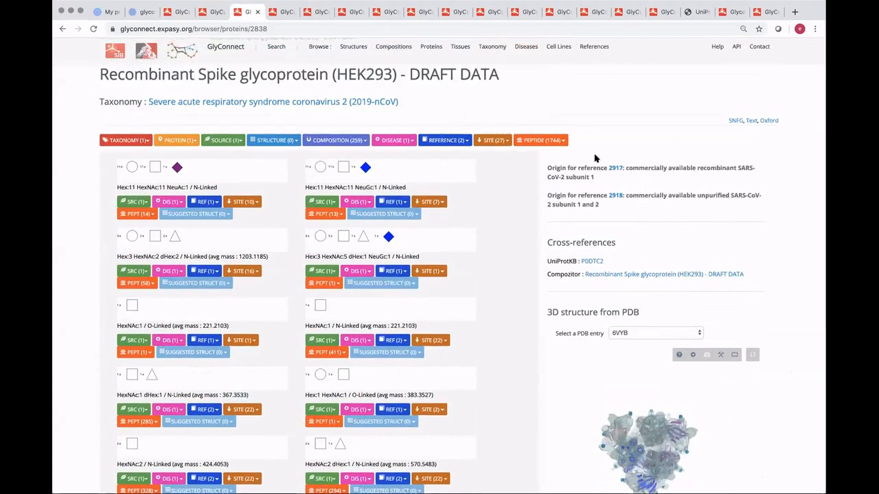
mouse_move(593, 159)
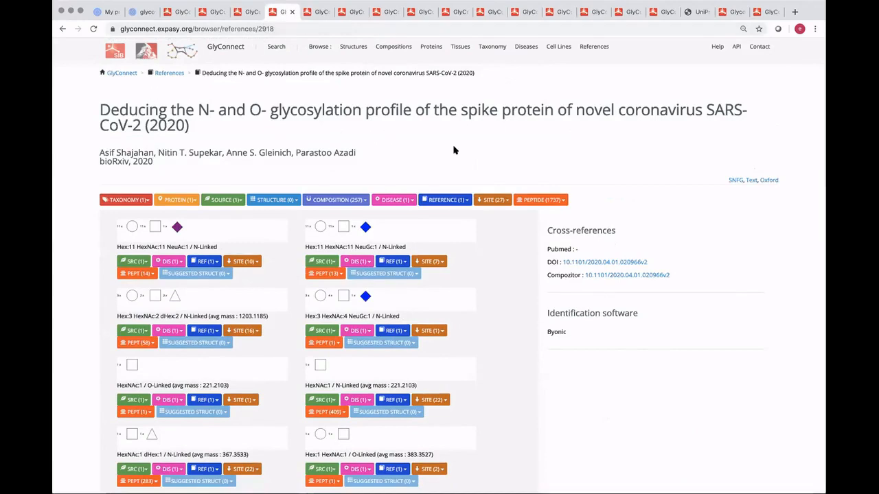
mouse_move(500, 382)
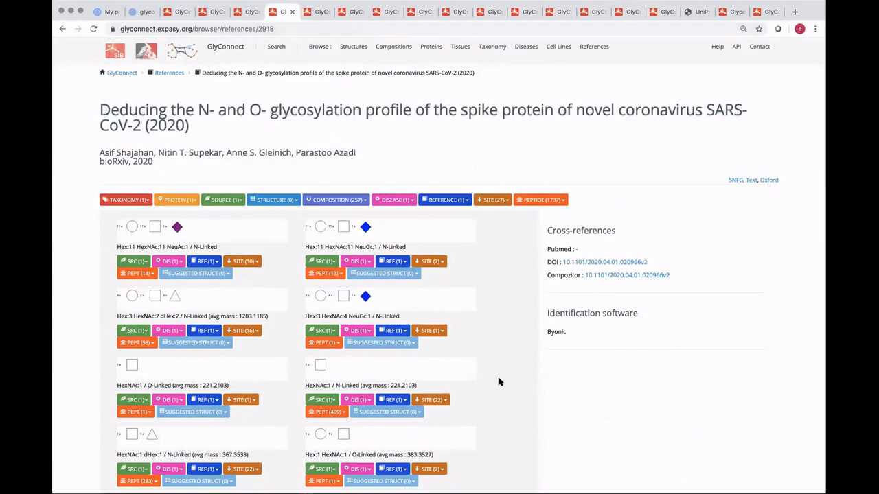
mouse_move(525, 346)
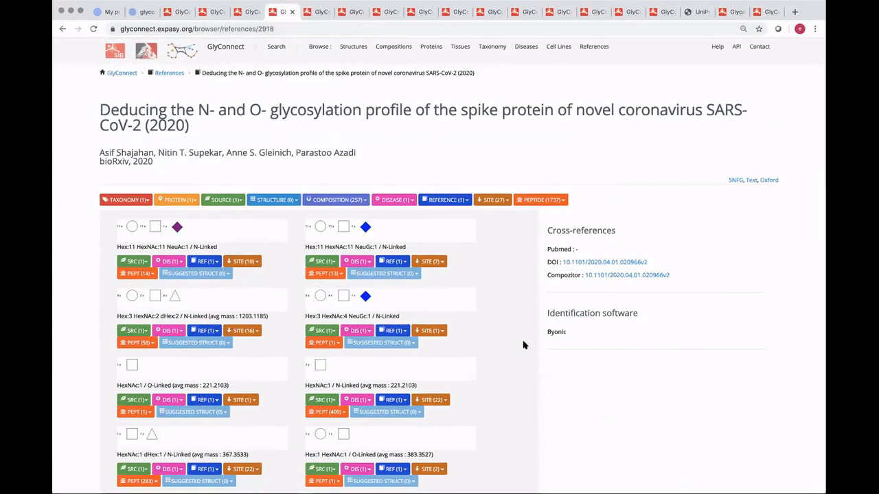
mouse_move(602, 373)
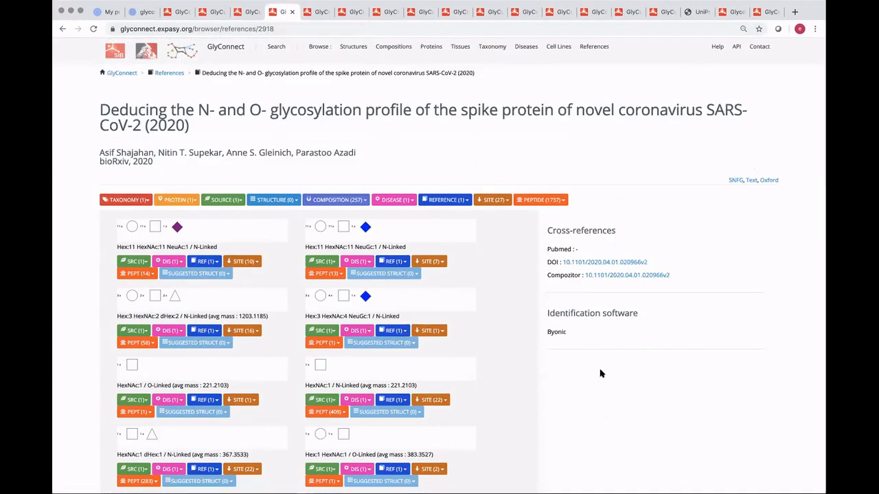
mouse_move(580, 365)
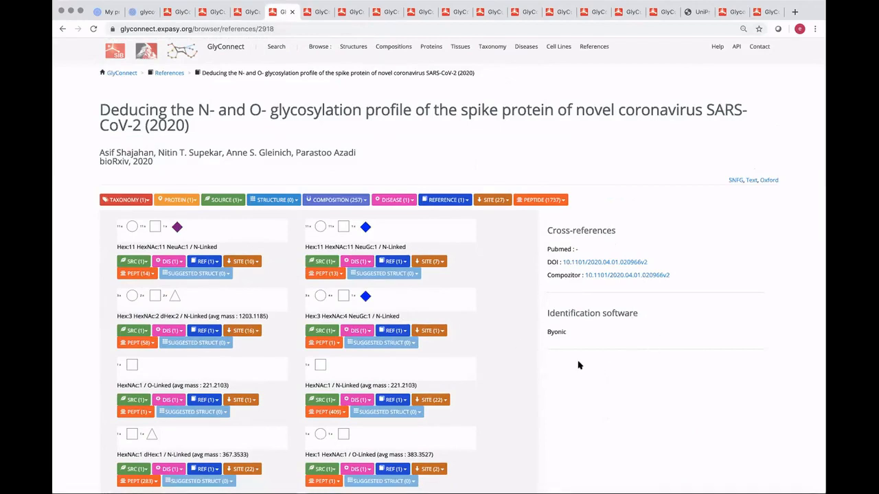
mouse_move(503, 336)
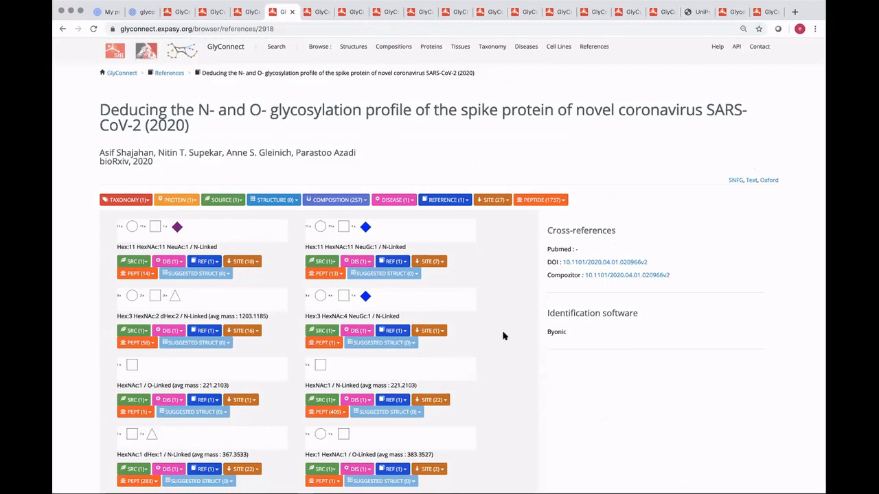
mouse_move(615, 369)
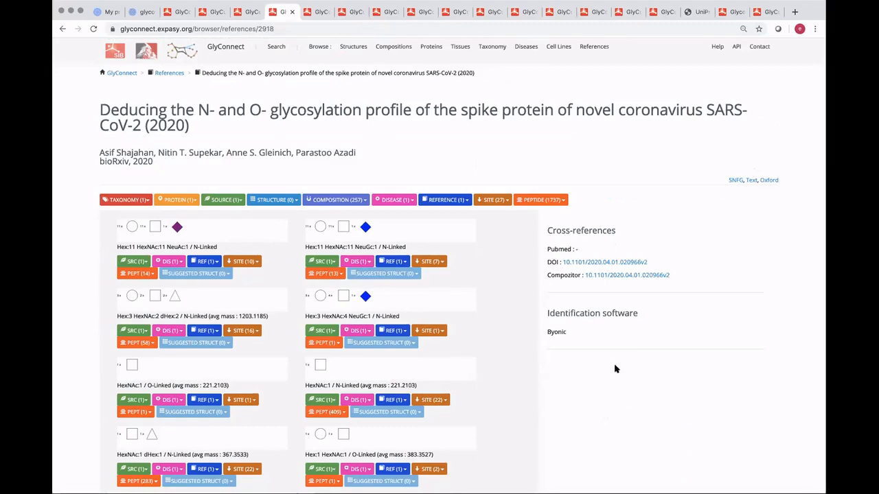
mouse_move(582, 359)
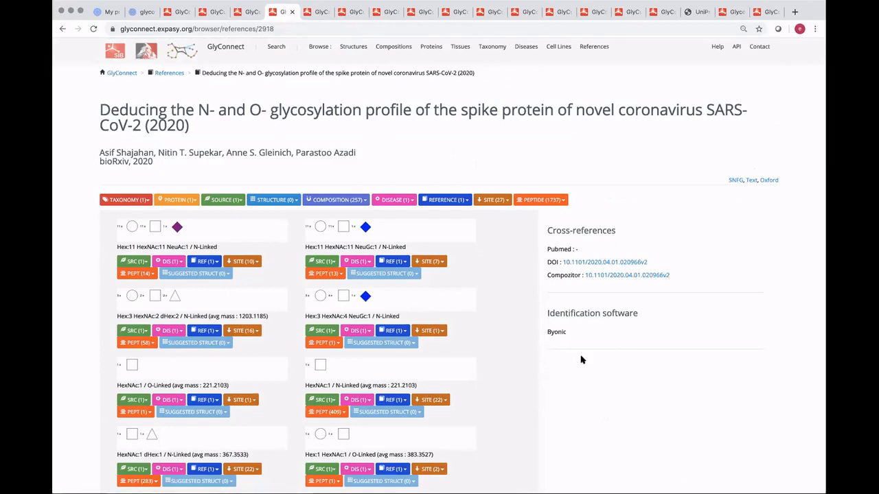
mouse_move(626, 392)
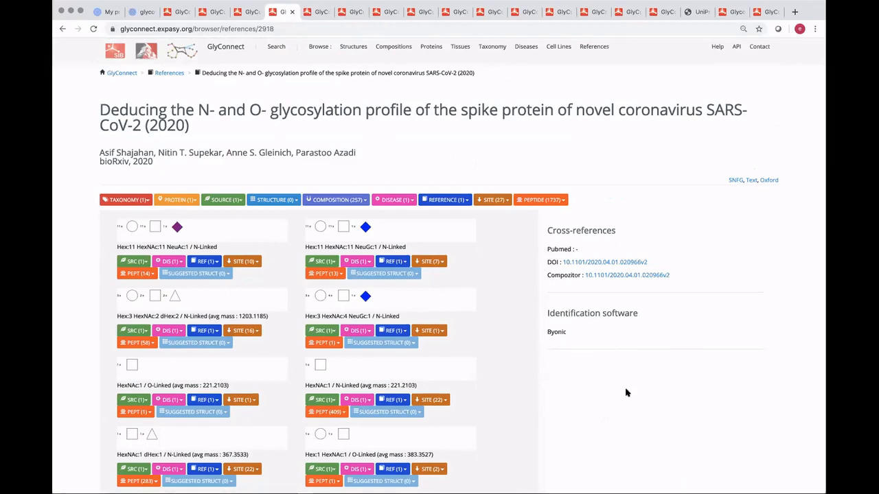
mouse_move(397, 163)
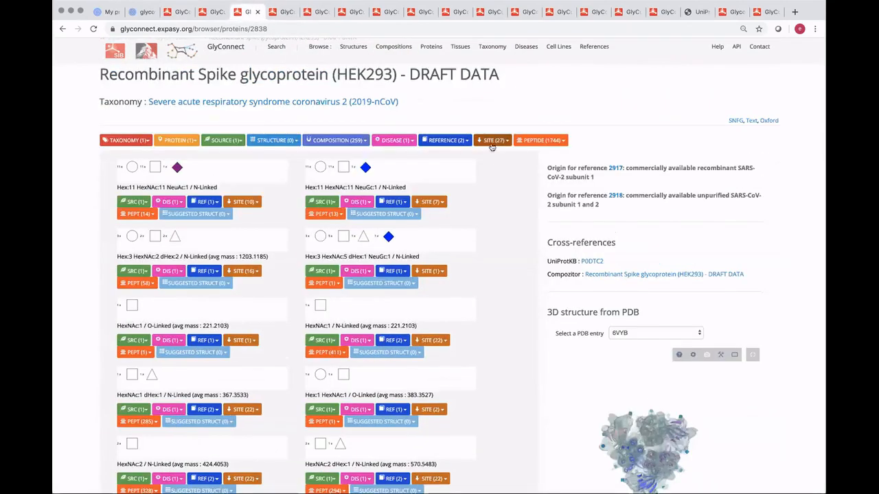
View glycosylation site 657 and scroll its composition table toward the Hex:3 HexNAc:5 row
left_click(491, 140)
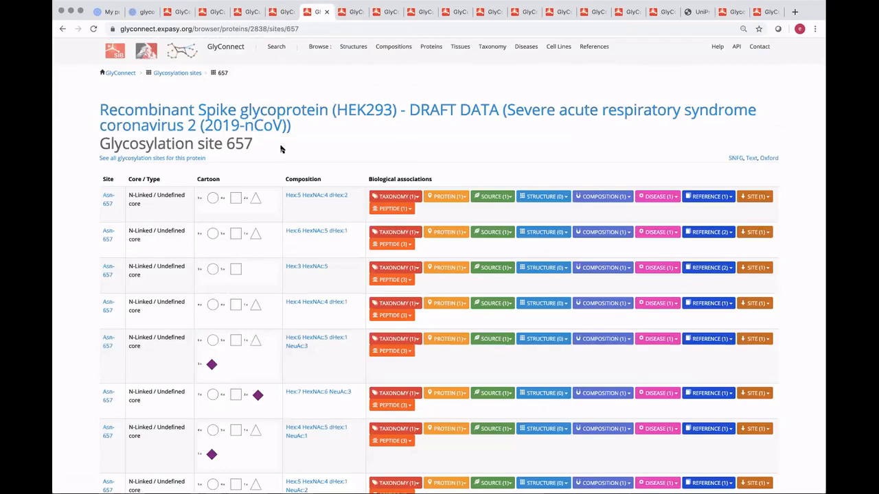
scroll("down", 3)
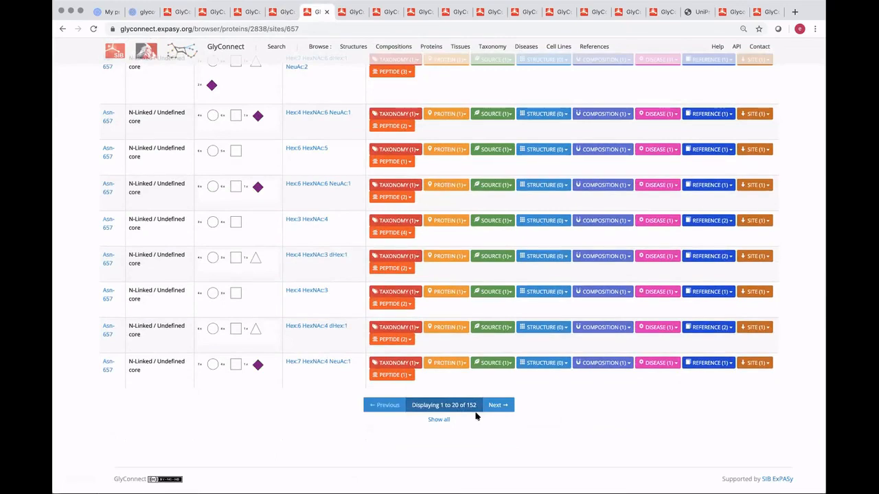
scroll("down", 3)
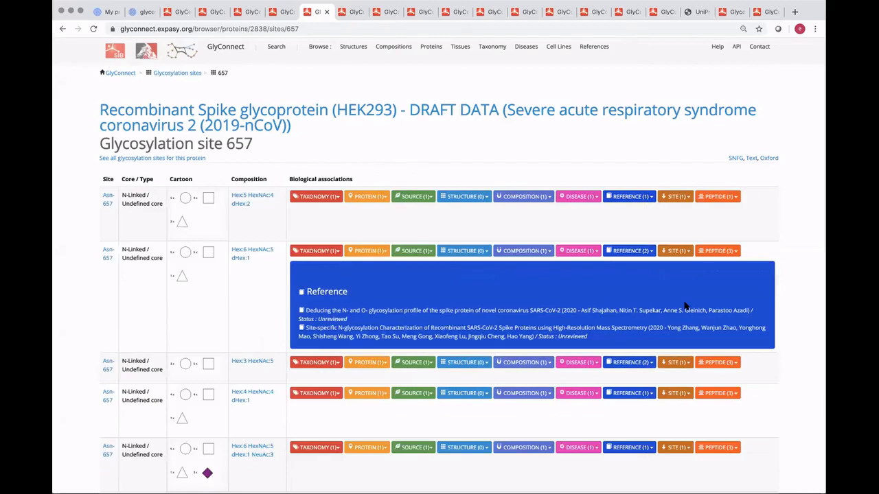
mouse_move(684, 305)
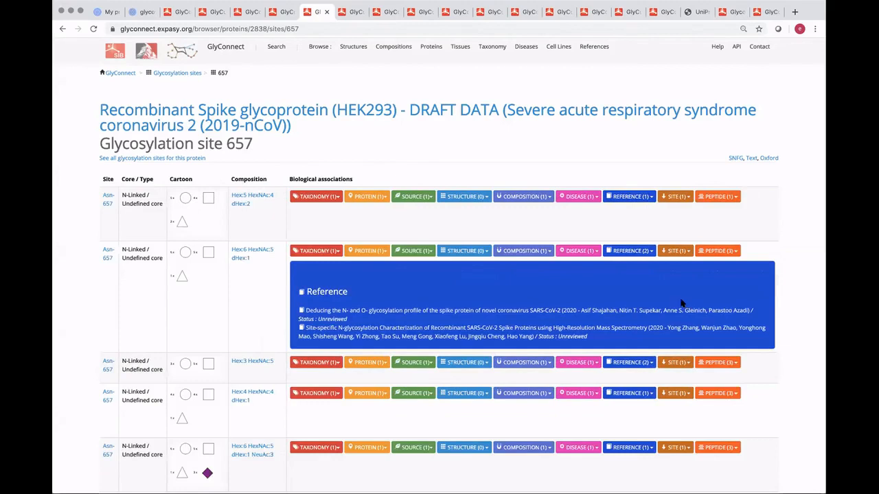
mouse_move(195, 241)
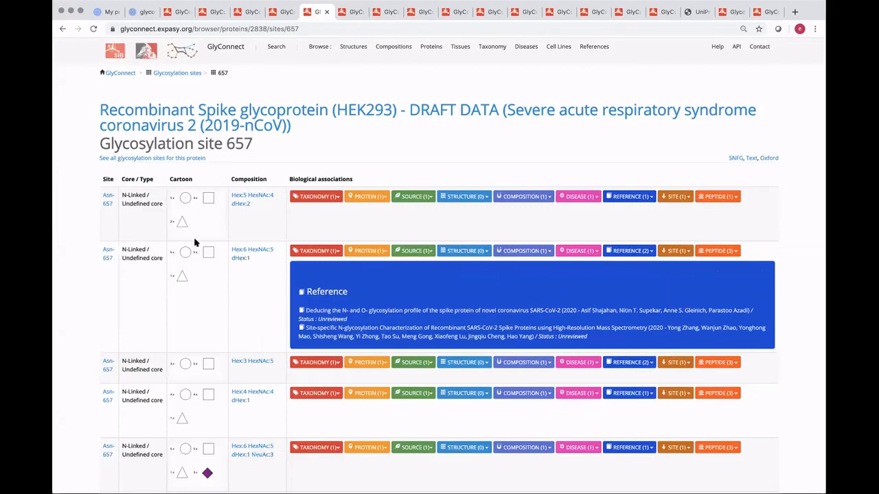
mouse_move(217, 258)
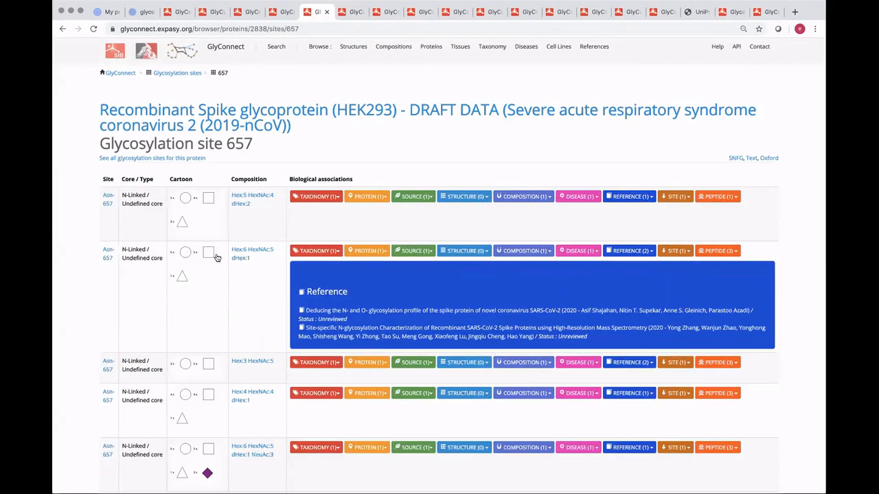
scroll("down", 3)
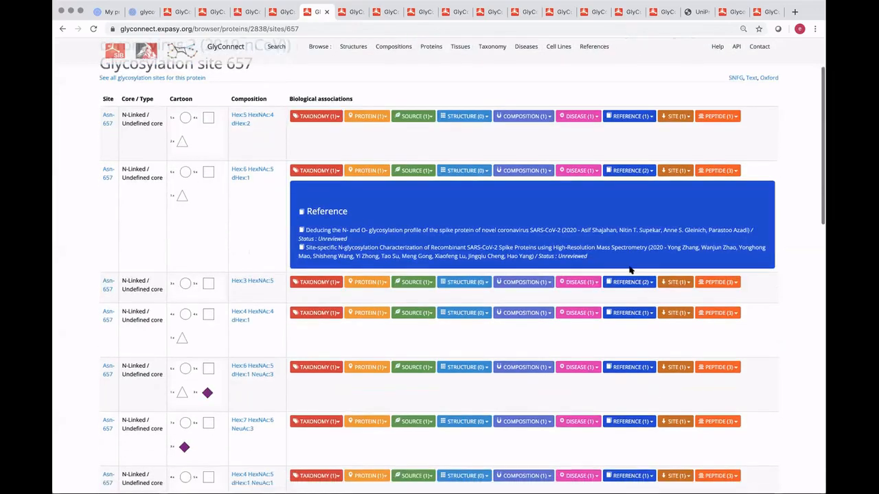
scroll("down", 3)
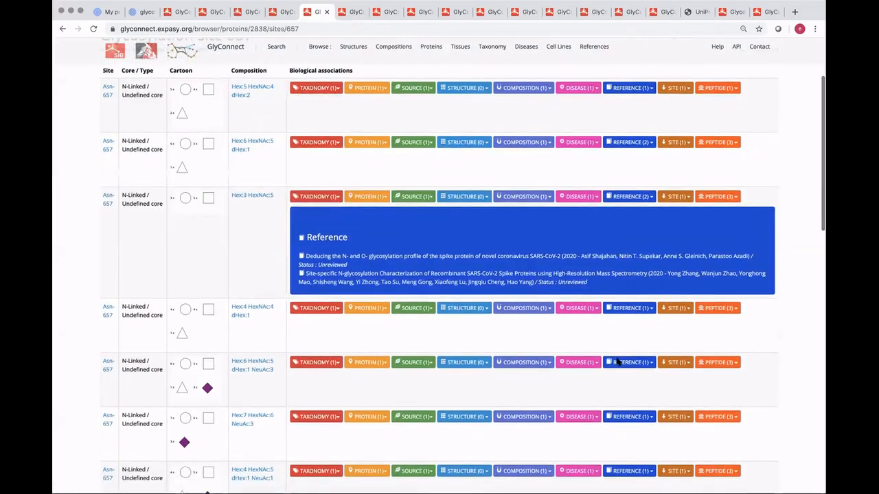
scroll("down", 3)
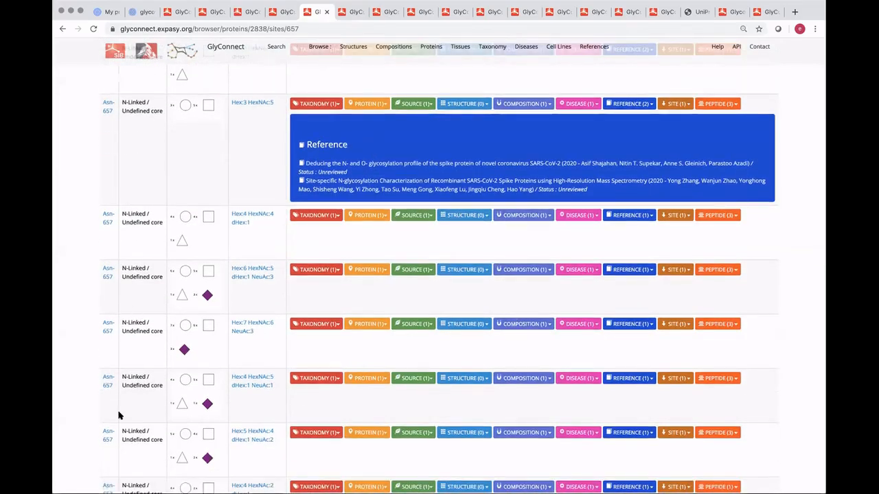
scroll("down", 3)
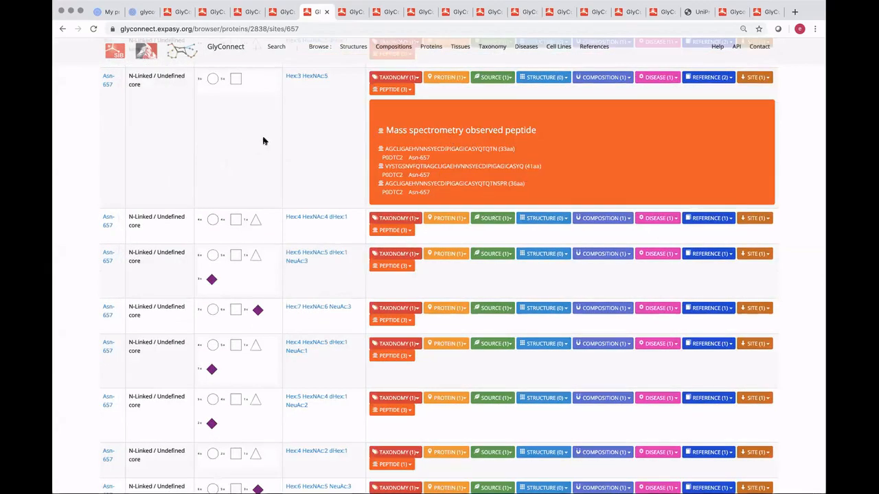
mouse_move(190, 134)
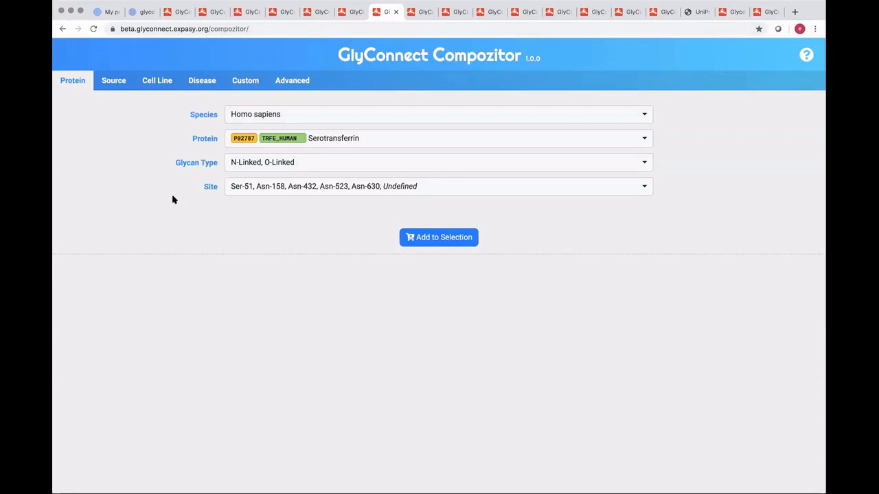
mouse_move(173, 239)
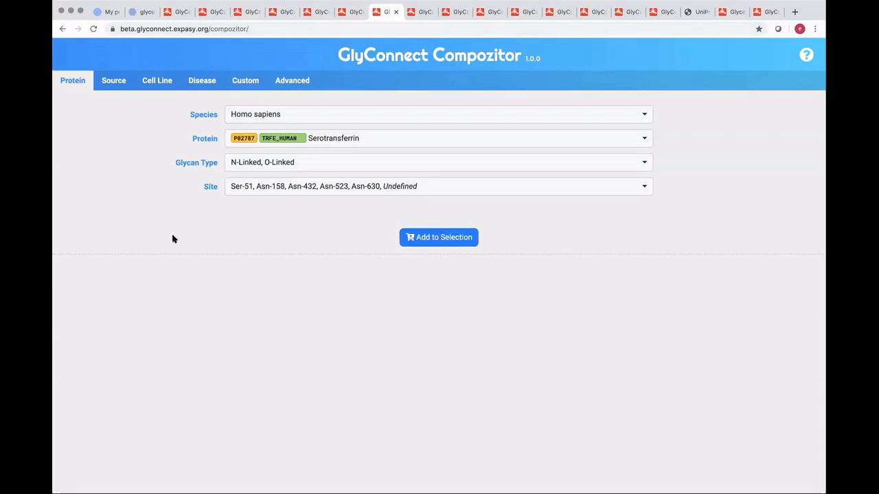
mouse_move(223, 37)
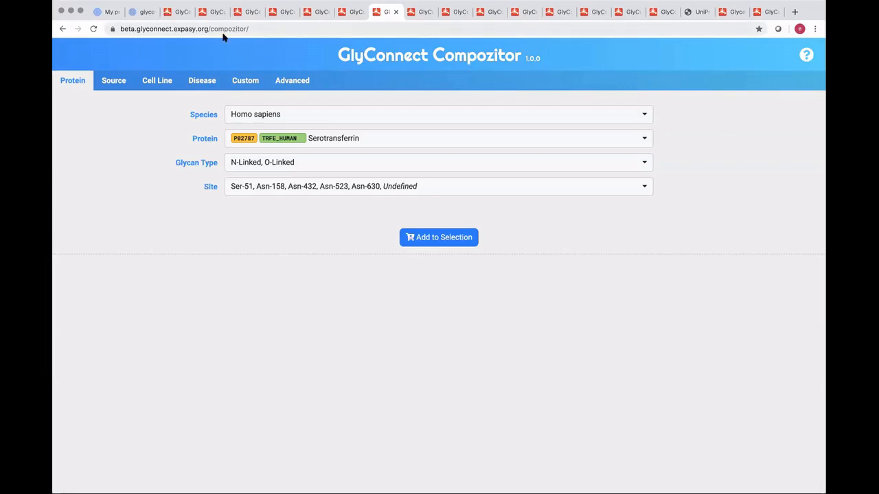
mouse_move(121, 30)
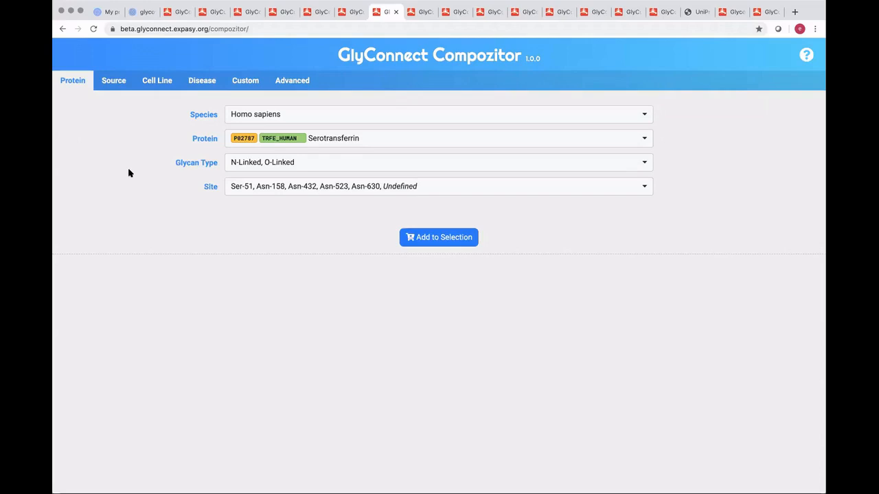
mouse_move(132, 29)
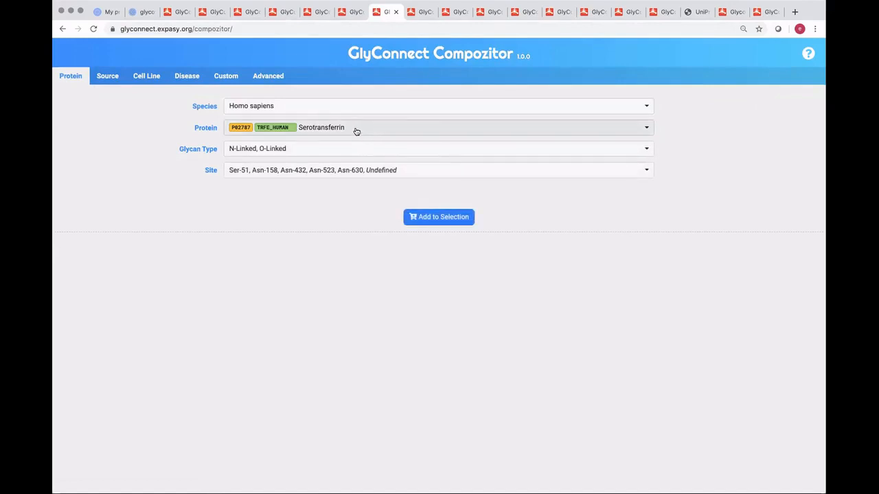
Compute the N-Linked composition network for Homo sapiens Alpha-fetoprotein as Selection A
left_click(440, 127)
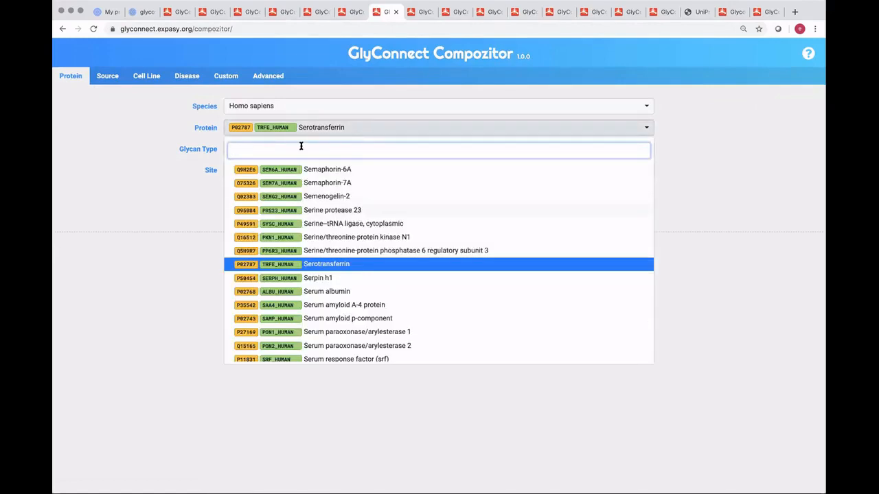
type("f")
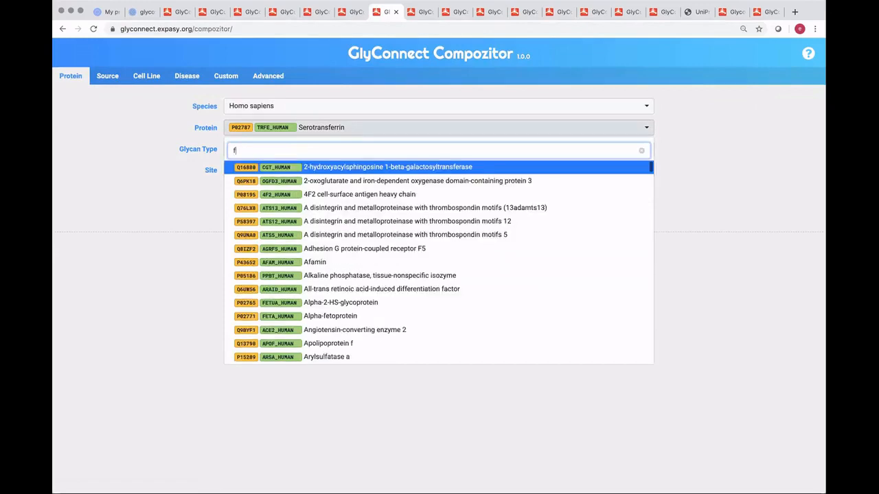
left_click(329, 315)
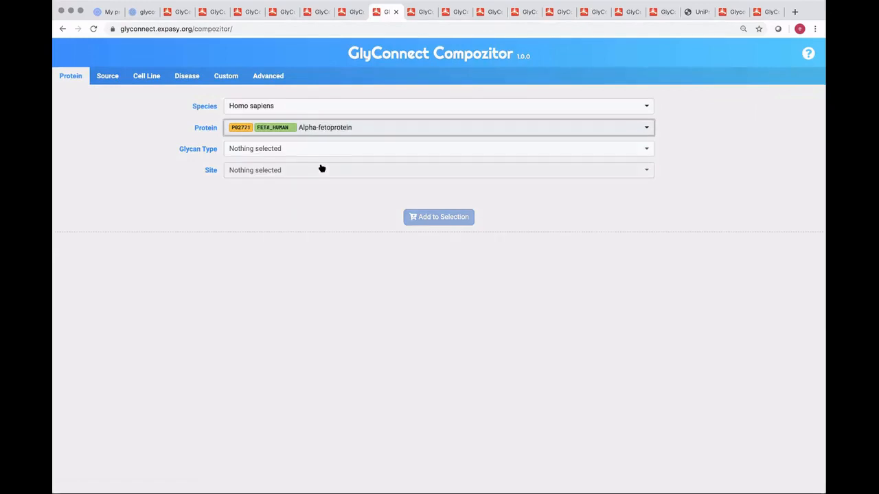
left_click(438, 148)
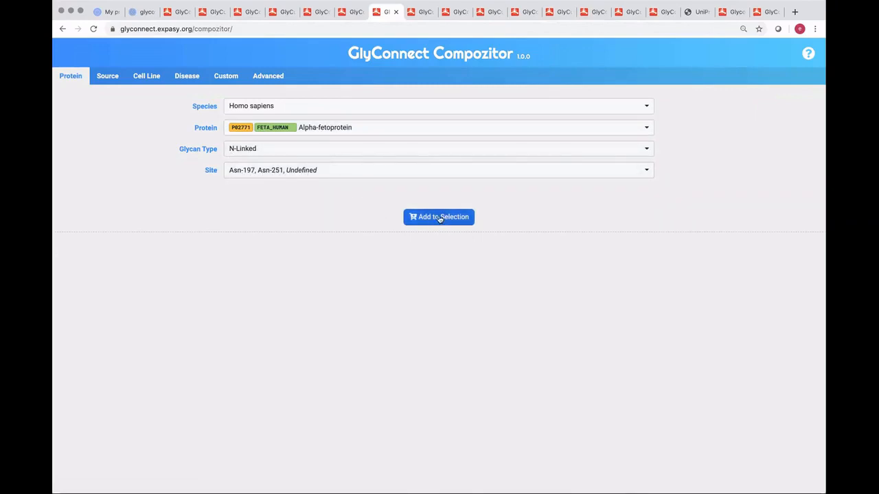
left_click(440, 217)
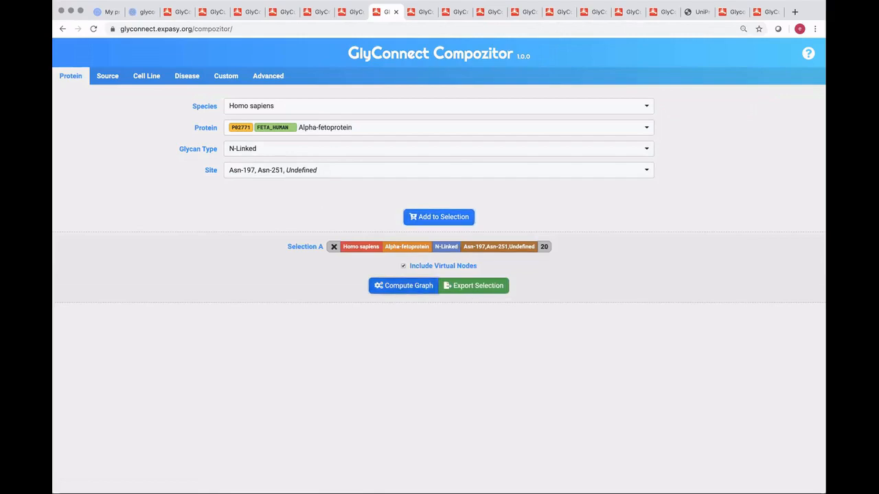
left_click(404, 285)
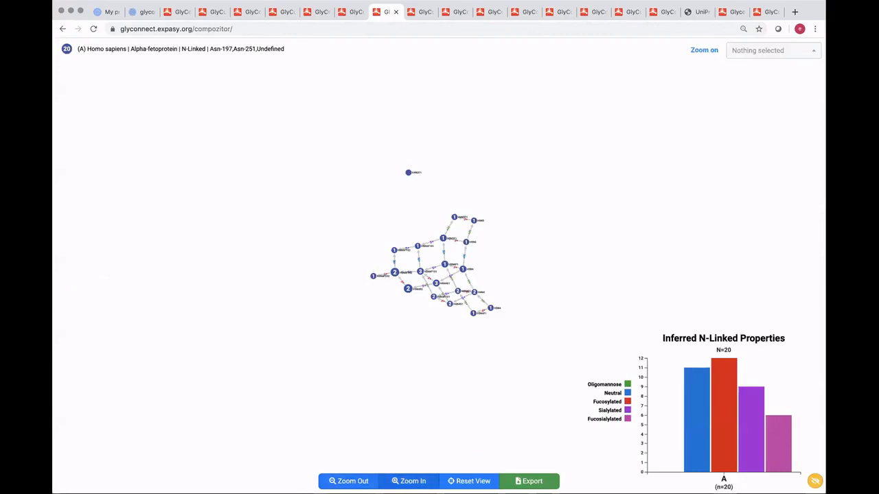
Enlarge the alpha-fetoprotein network and move the isolated H4N2F1 node down and left
left_click(409, 480)
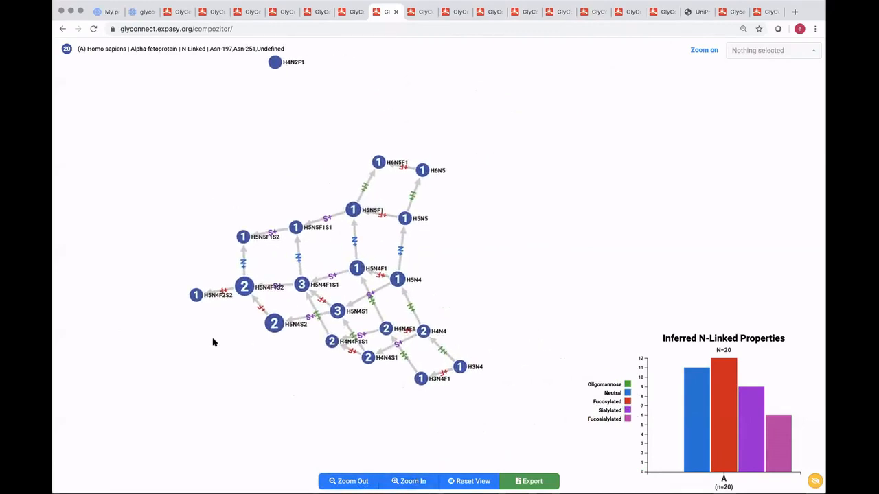
mouse_move(292, 341)
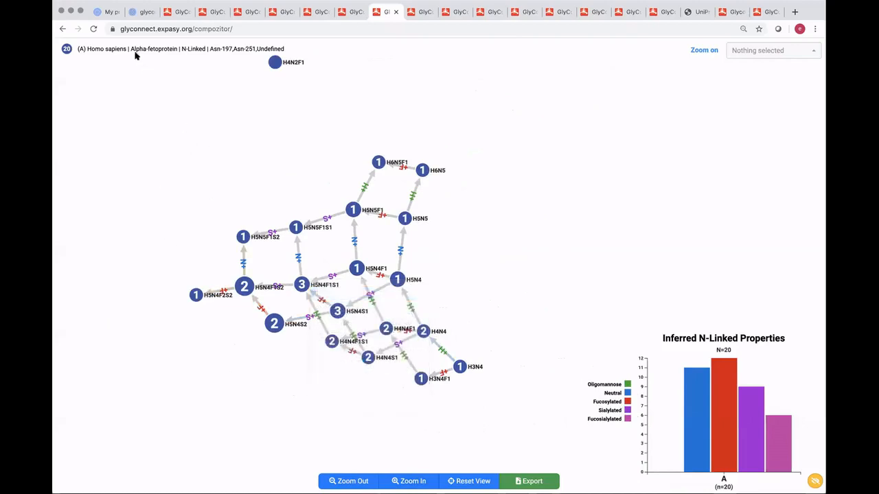
mouse_move(270, 110)
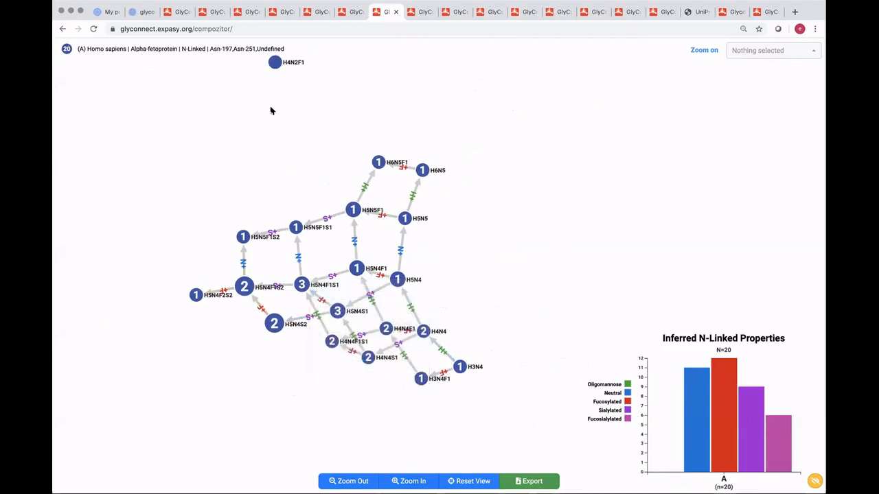
left_click_drag(274, 62, 204, 129)
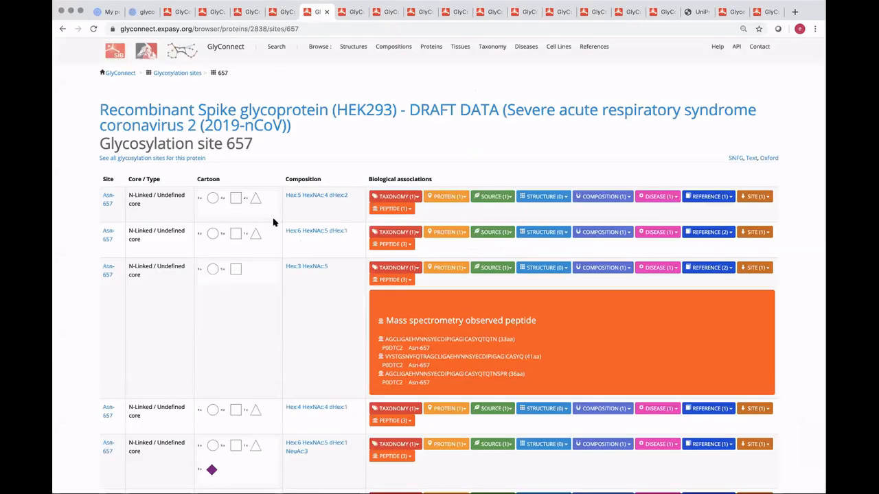
mouse_move(261, 151)
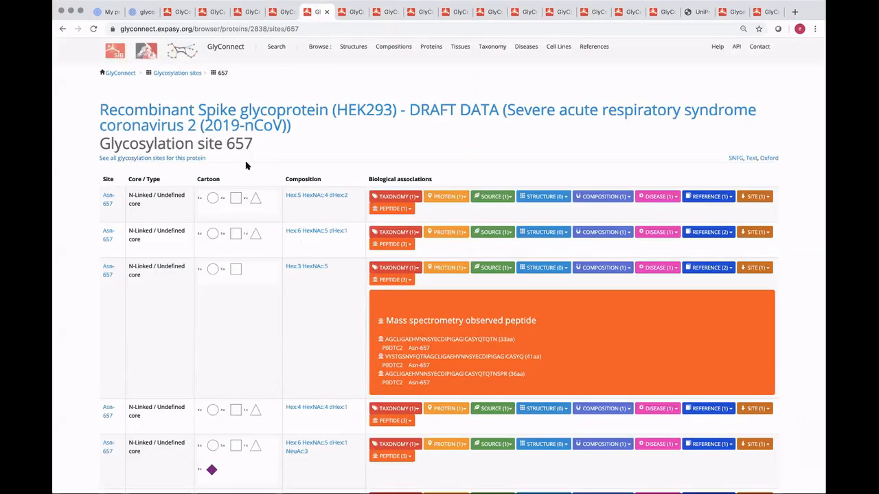
Scroll down the site 657 table past the observed Hex:3 HexNAc:5 peptide panel
scroll("down", 3)
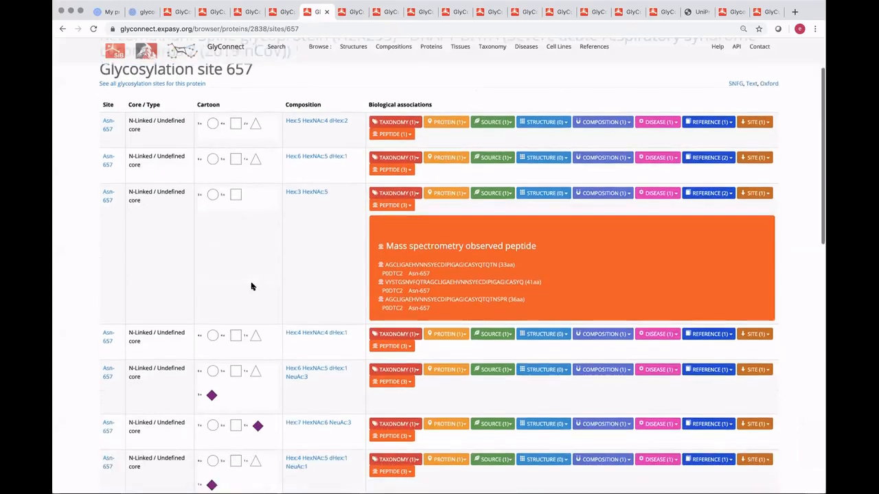
scroll("down", 3)
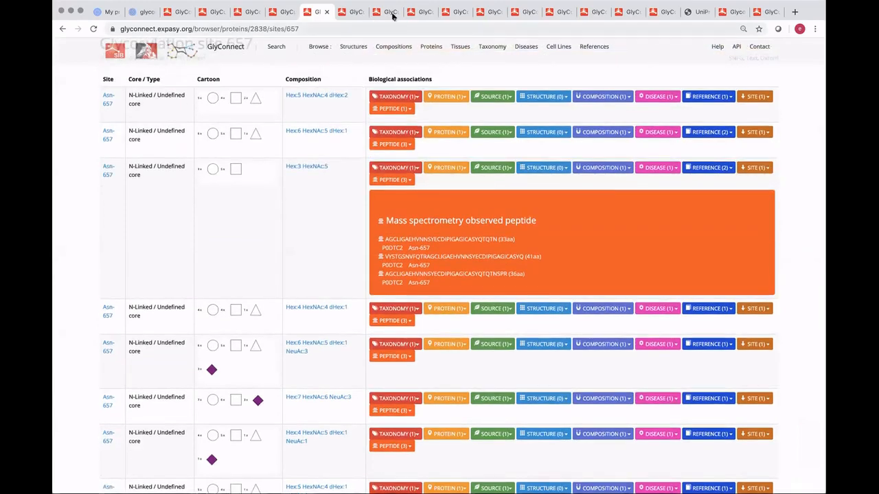
mouse_move(384, 64)
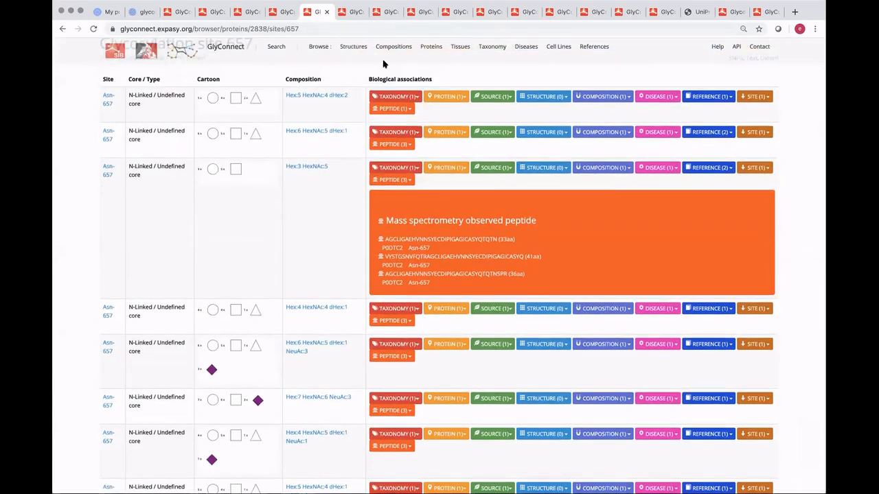
mouse_move(483, 81)
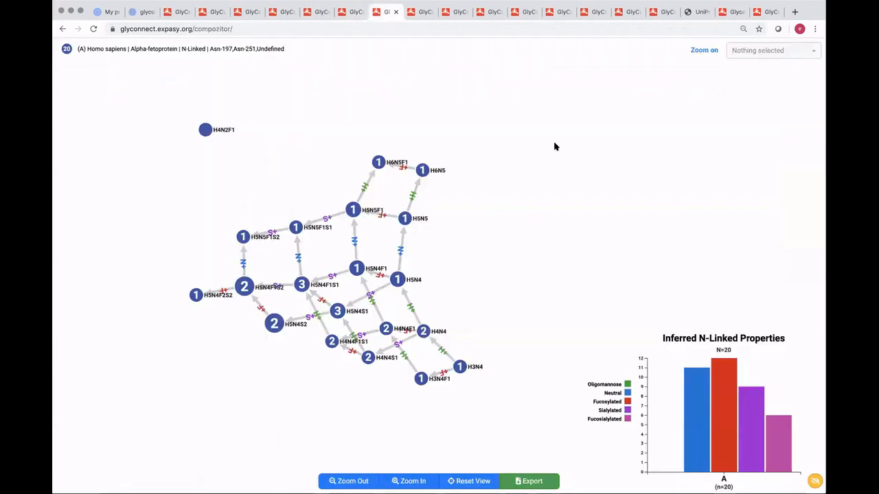
mouse_move(422, 231)
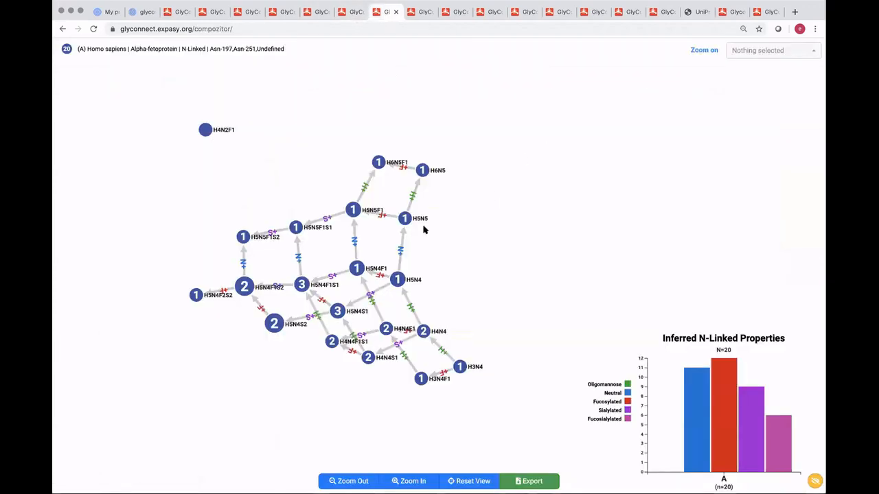
mouse_move(404, 218)
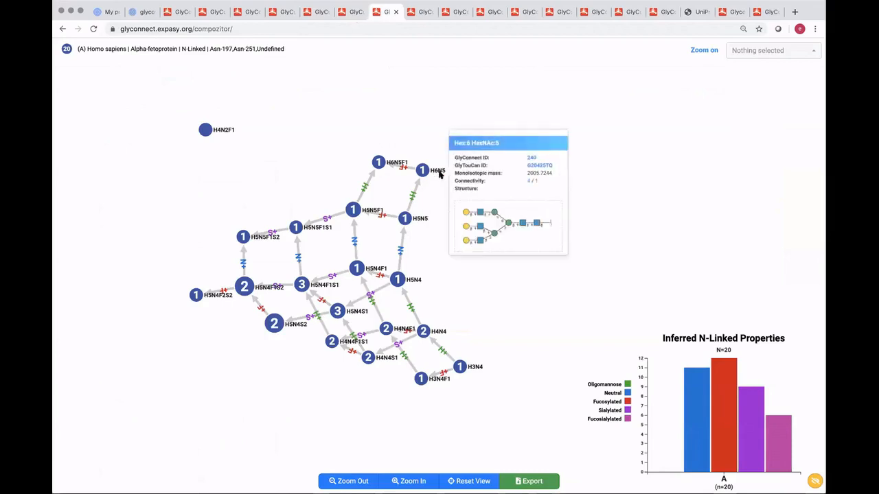
mouse_move(428, 189)
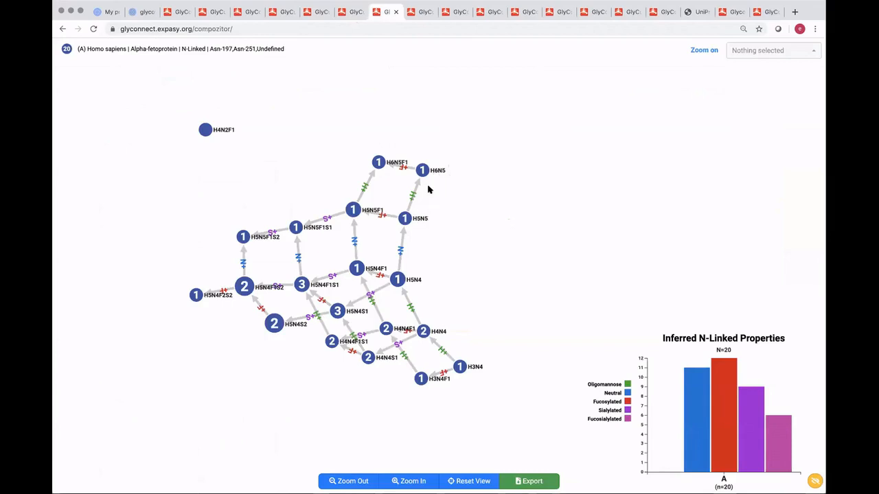
mouse_move(409, 274)
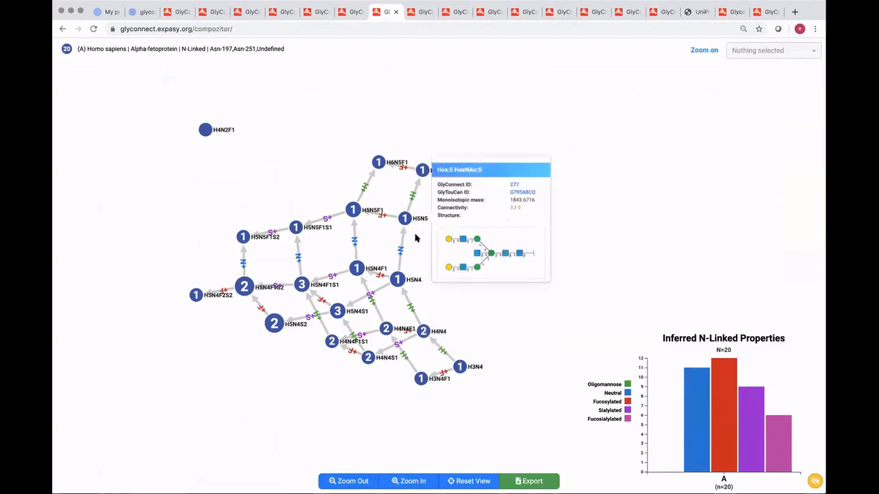
mouse_move(409, 225)
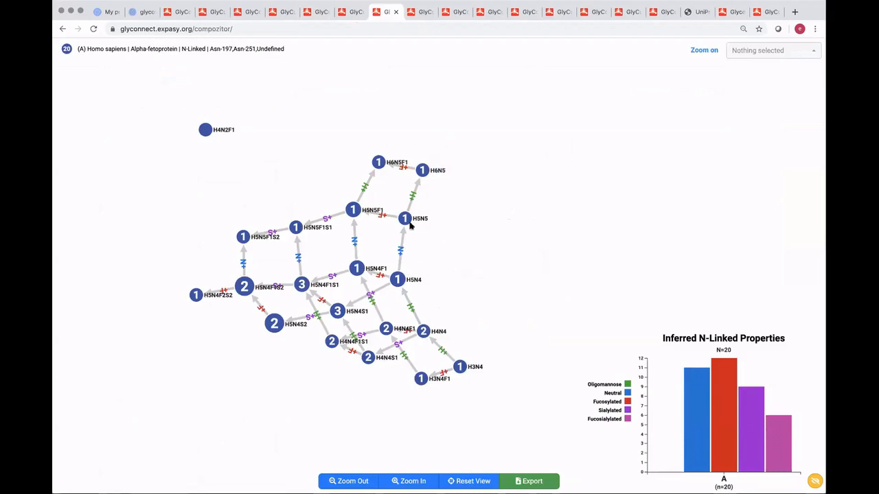
mouse_move(462, 240)
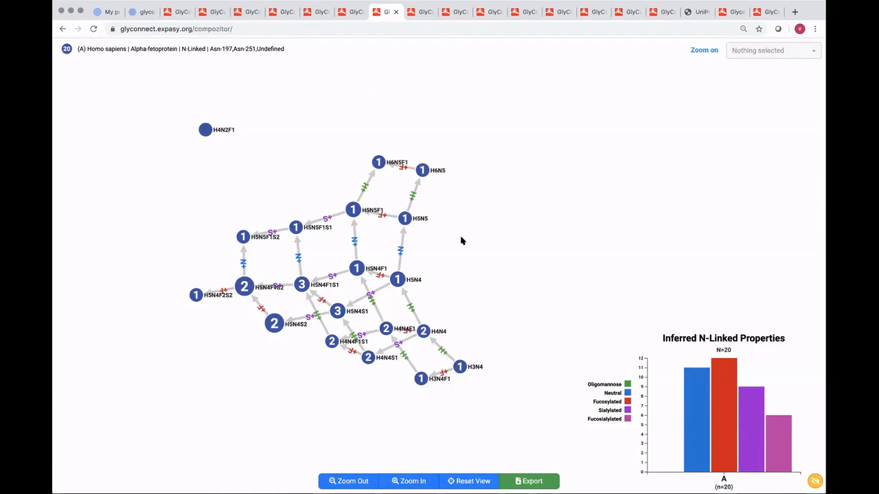
mouse_move(474, 213)
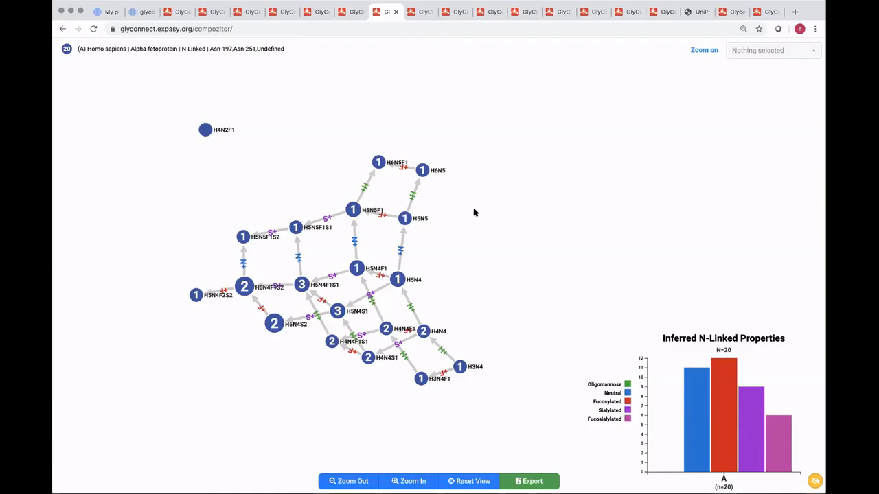
mouse_move(266, 381)
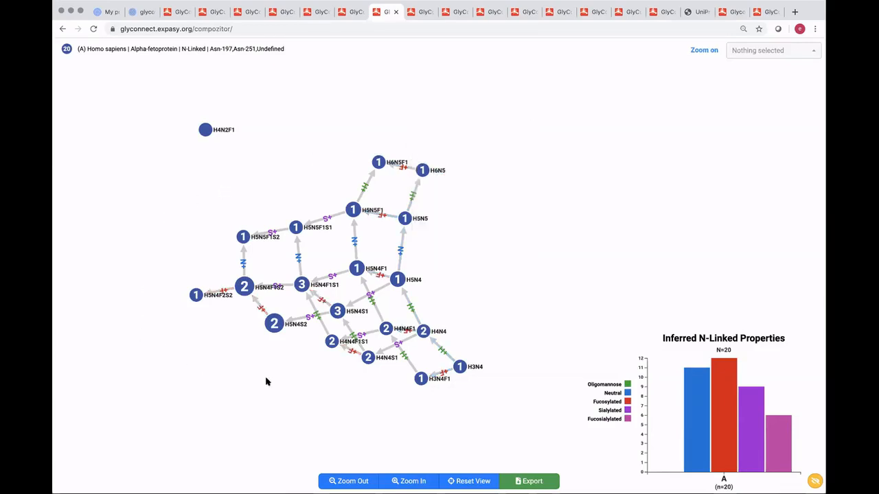
mouse_move(156, 55)
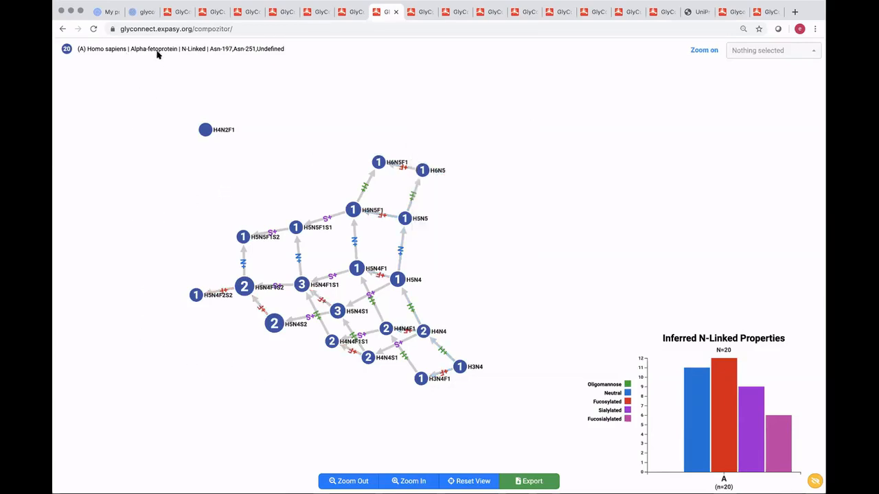
mouse_move(166, 265)
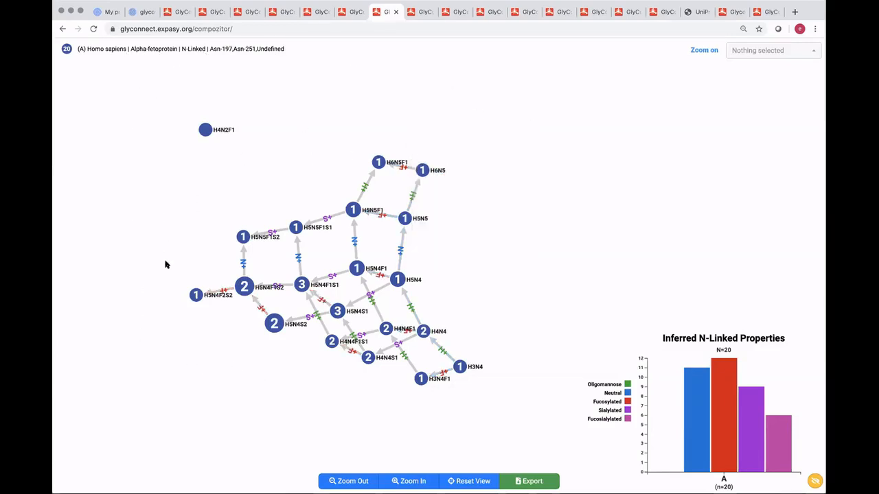
mouse_move(80, 445)
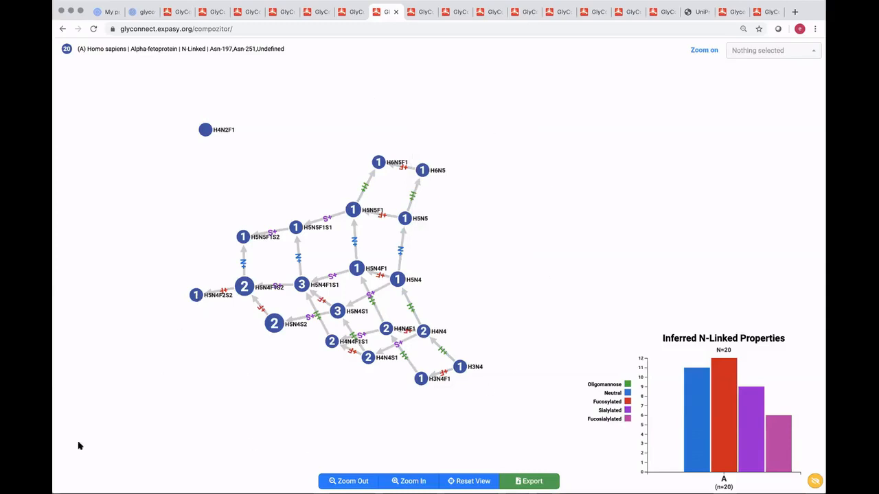
mouse_move(428, 434)
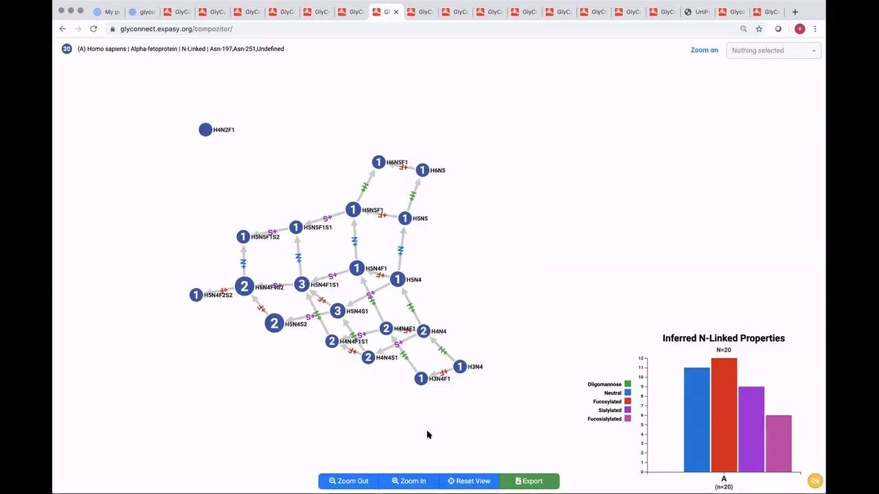
mouse_move(294, 329)
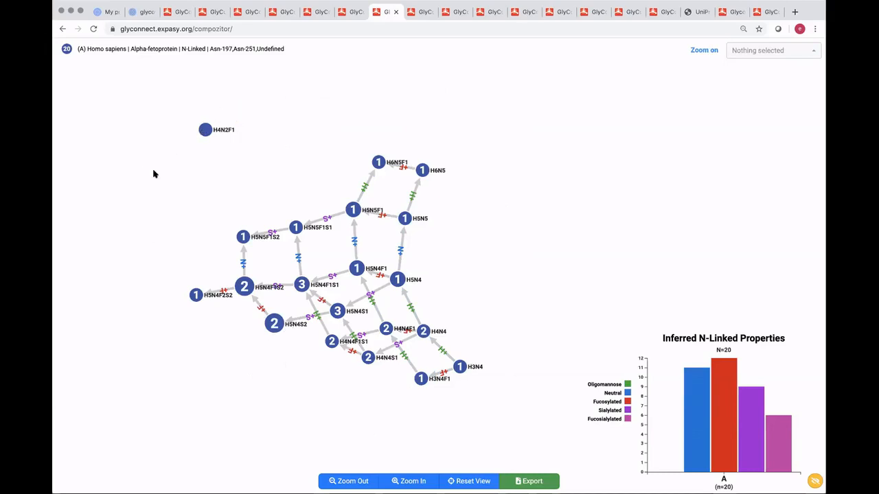
mouse_move(225, 201)
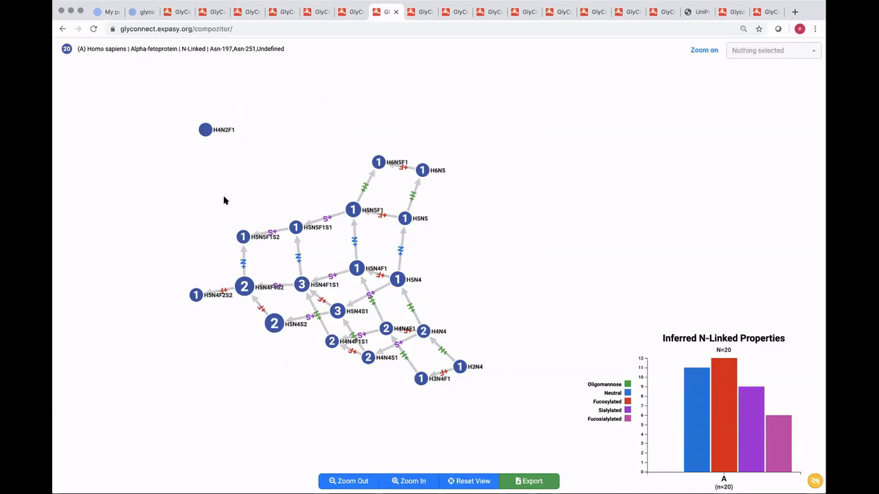
mouse_move(258, 390)
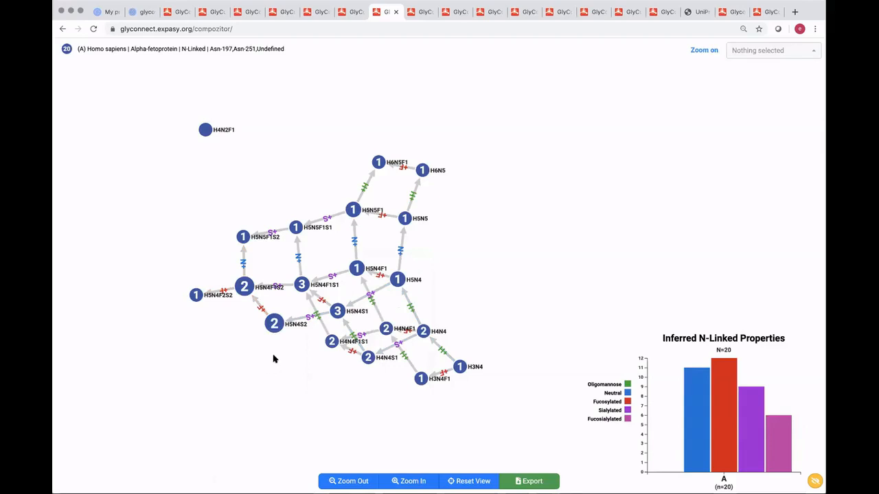
mouse_move(280, 335)
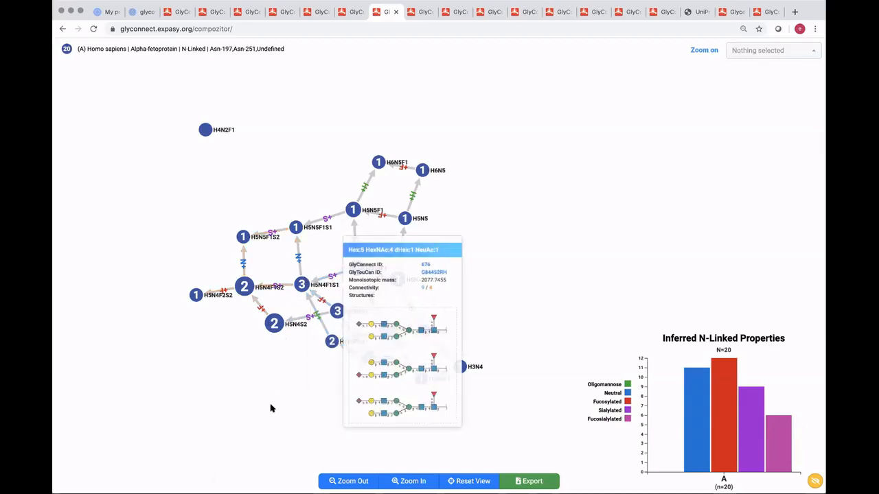
mouse_move(395, 444)
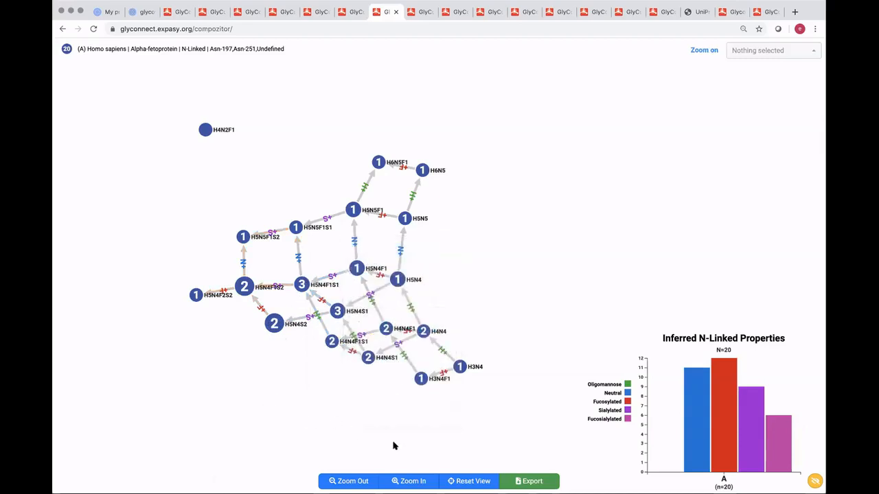
mouse_move(519, 288)
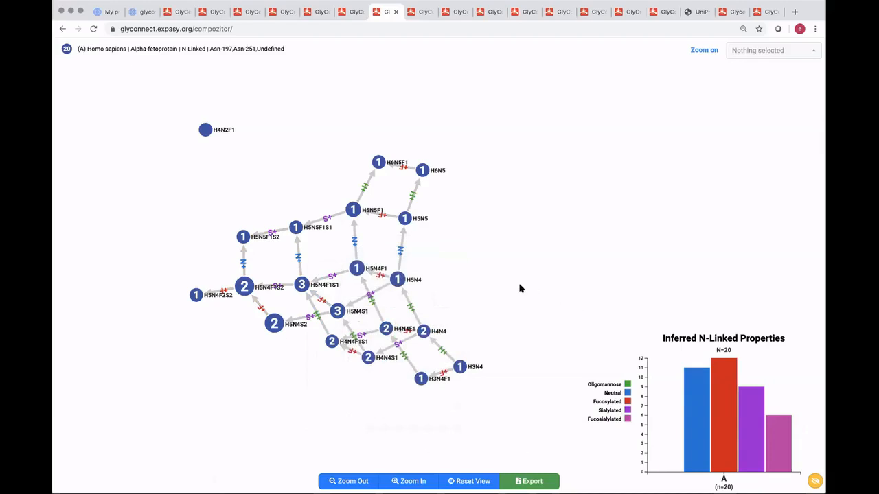
mouse_move(427, 263)
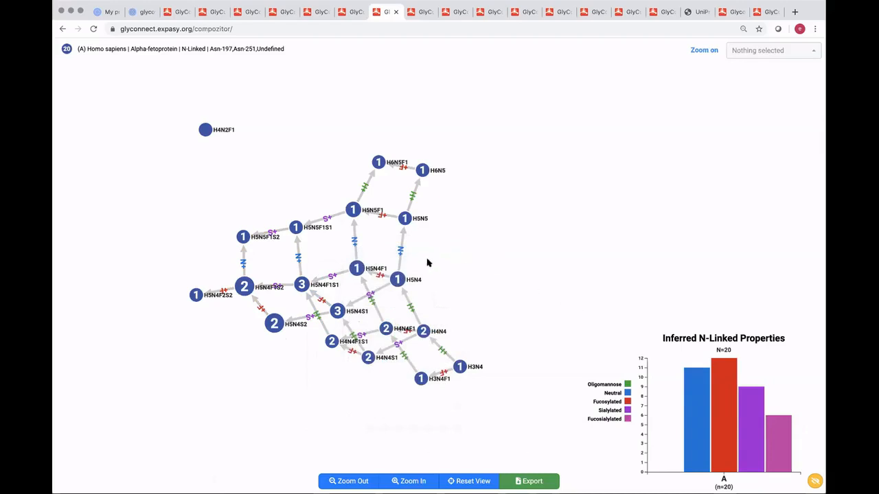
mouse_move(425, 287)
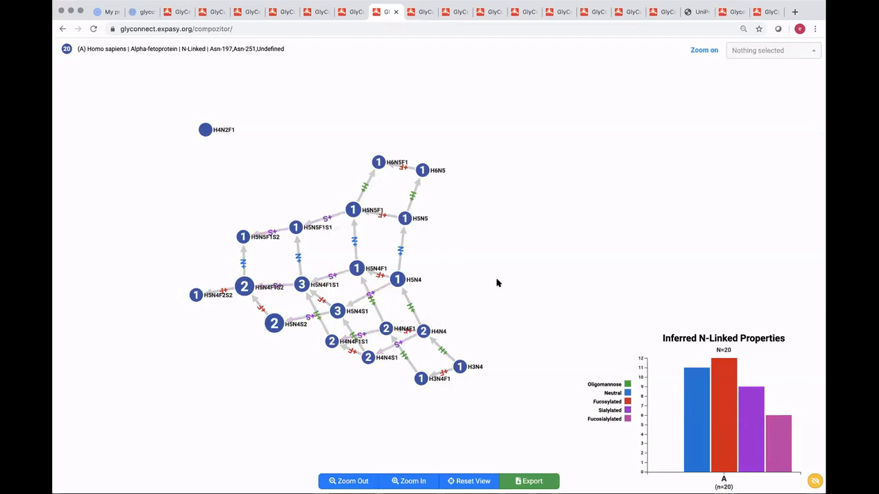
mouse_move(464, 313)
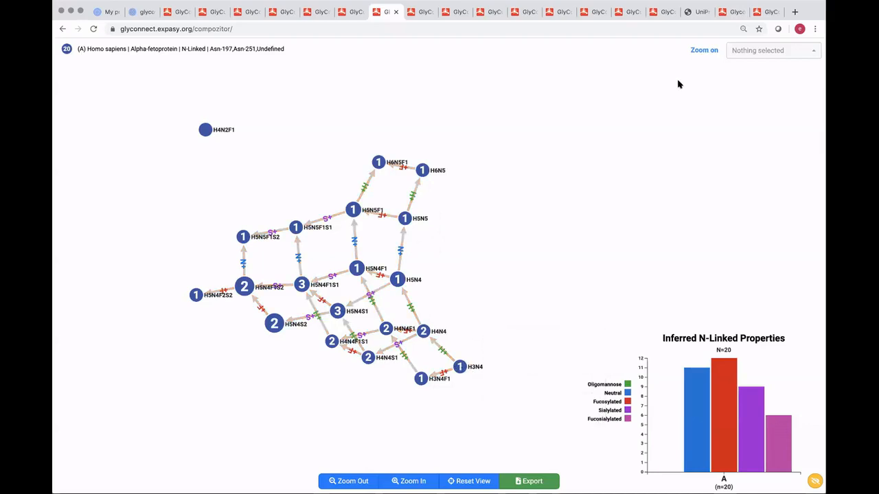
left_click(769, 50)
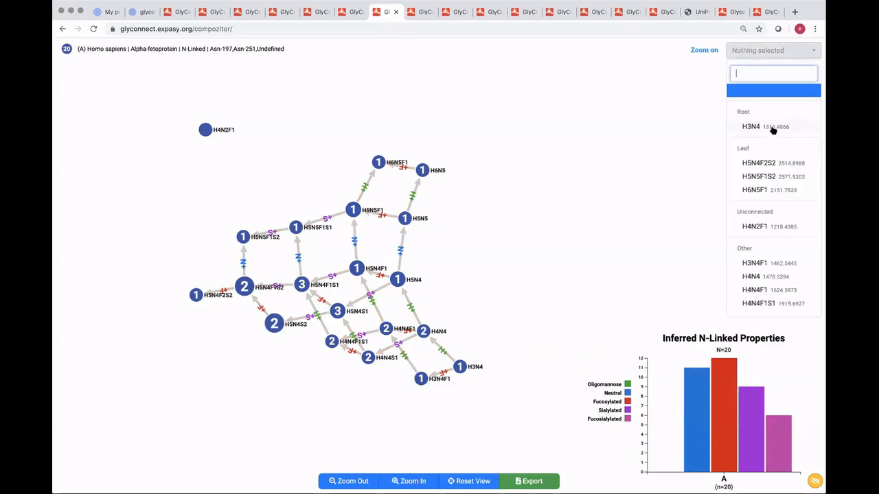
mouse_move(458, 367)
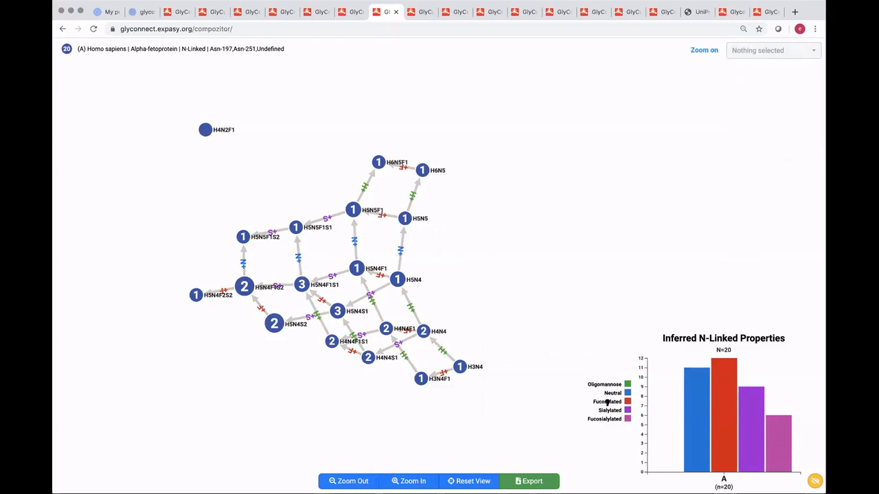
mouse_move(725, 248)
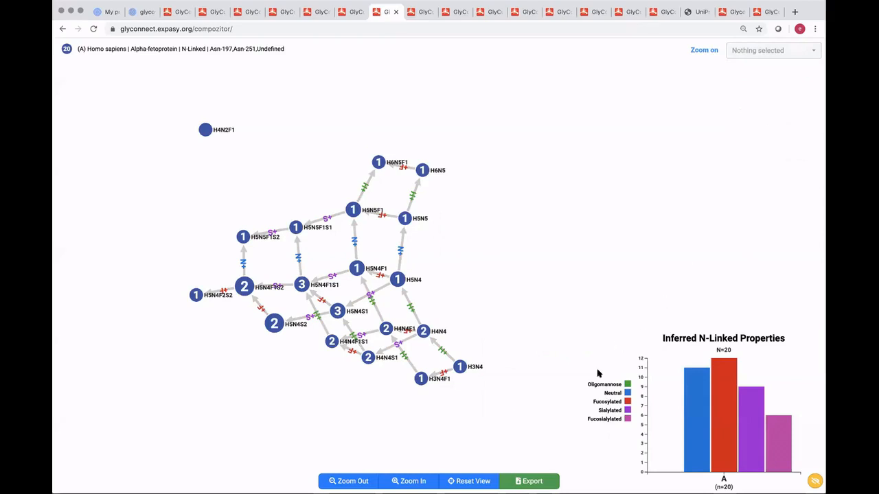
mouse_move(725, 348)
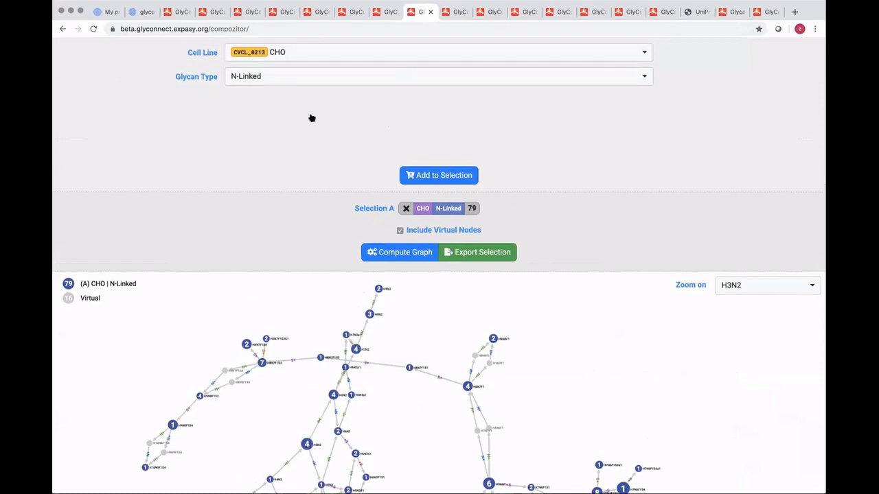
scroll("up", 3)
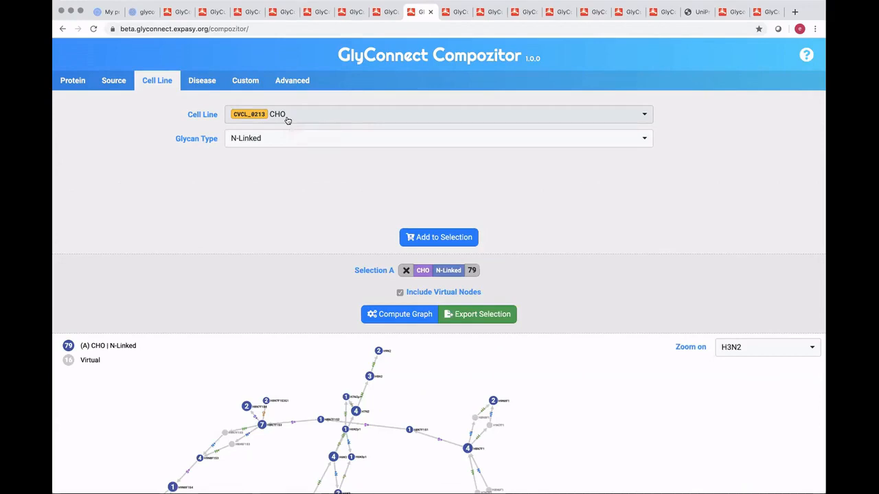
scroll("down", 3)
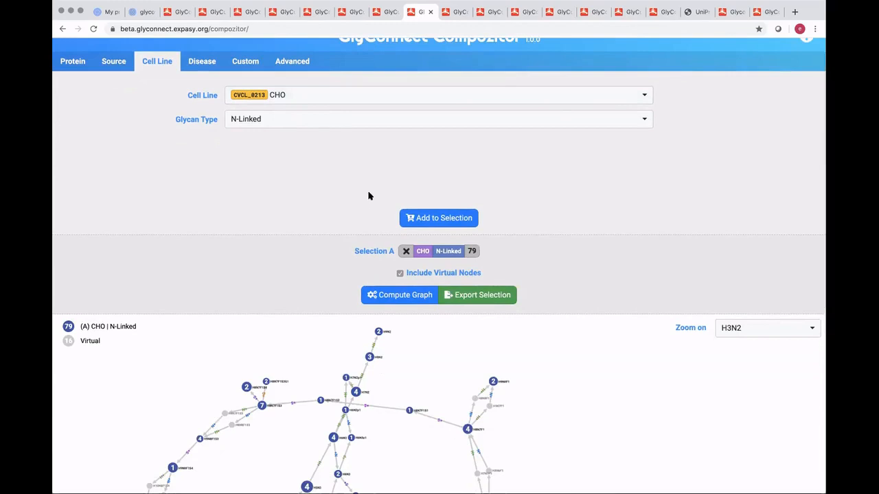
mouse_move(473, 249)
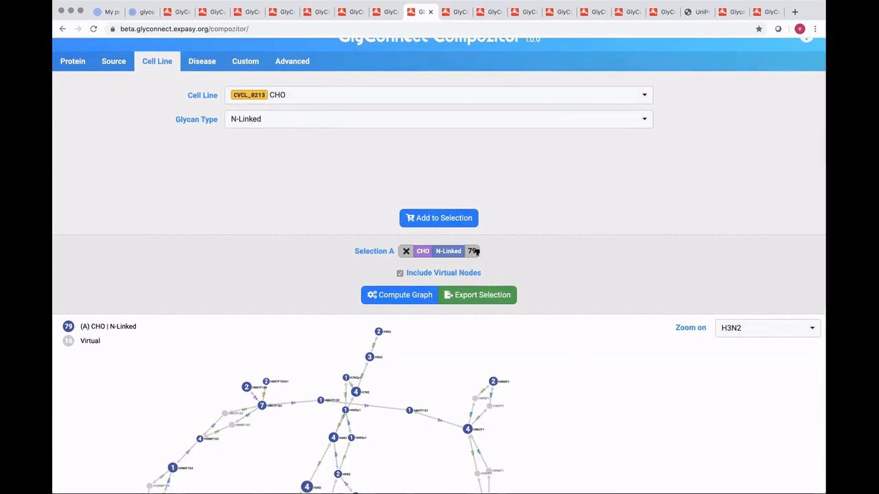
scroll("down", 3)
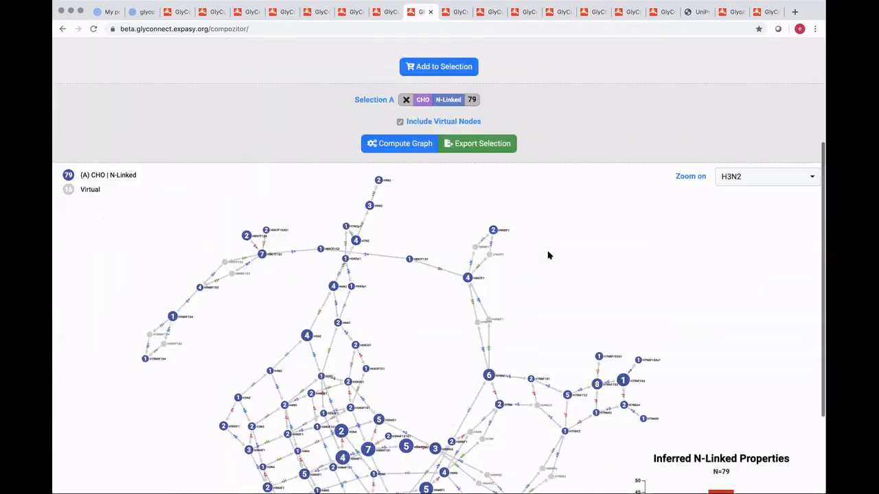
scroll("down", 3)
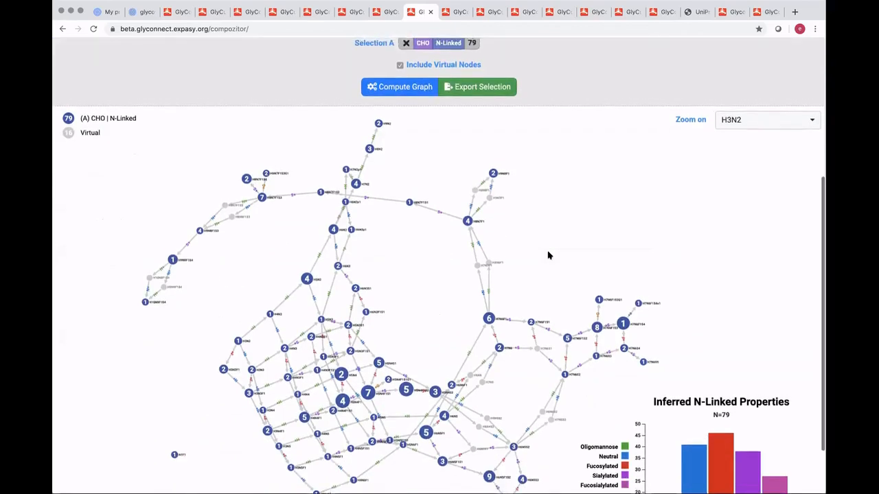
scroll("down", 3)
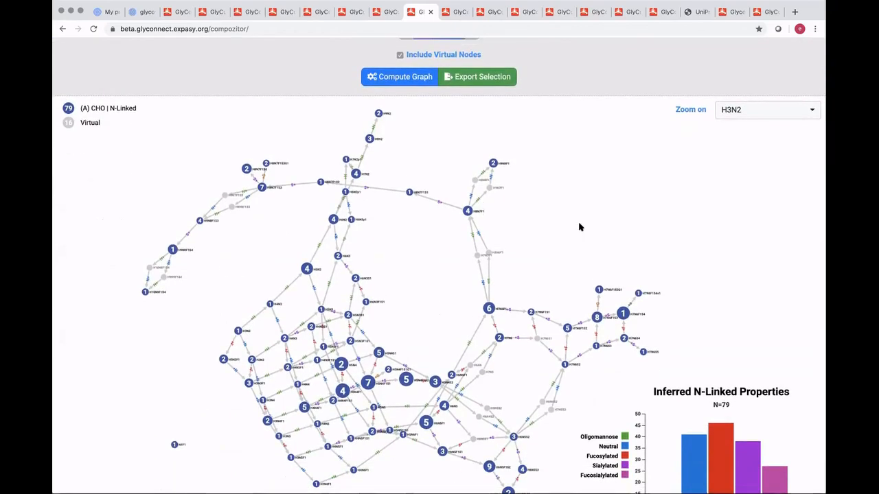
mouse_move(360, 209)
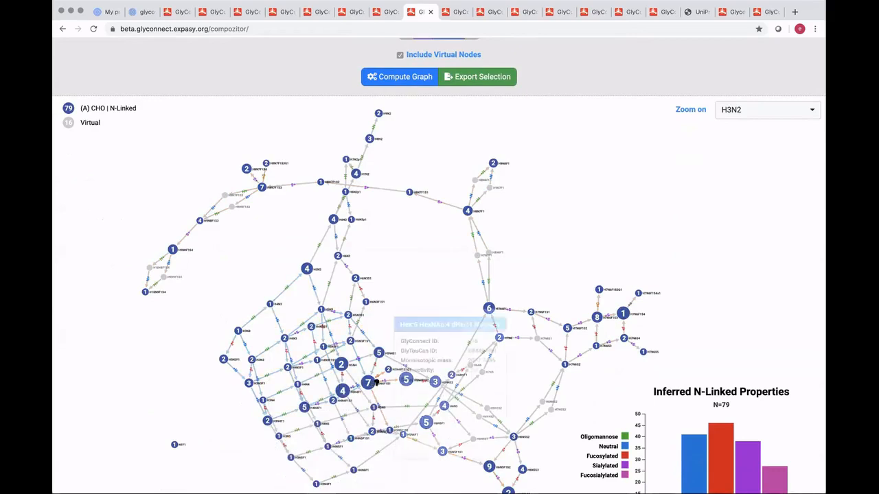
mouse_move(424, 239)
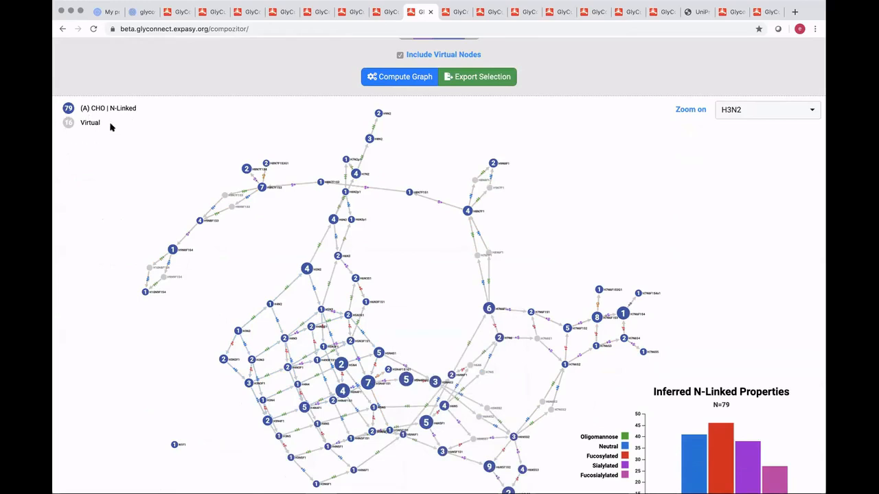
mouse_move(234, 116)
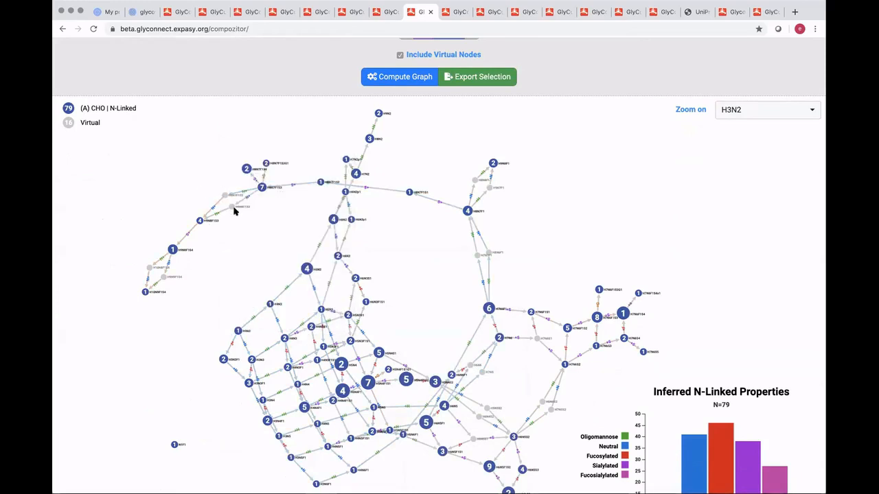
mouse_move(236, 211)
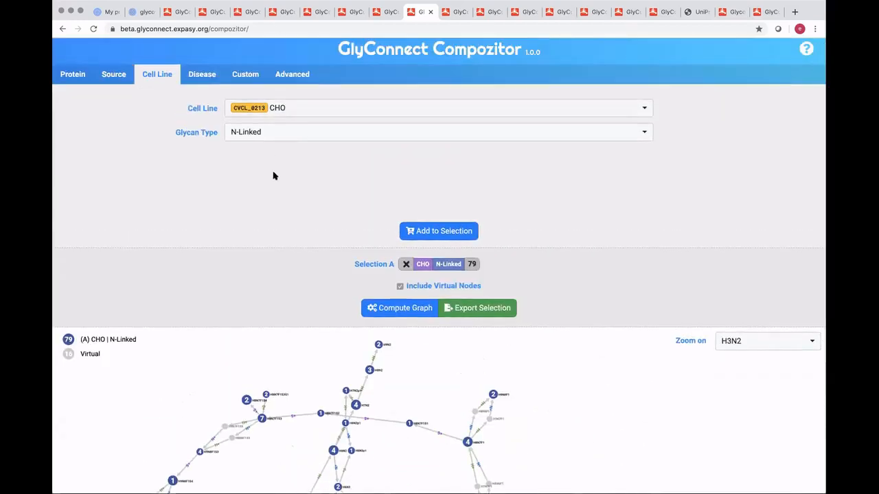
scroll("down", 3)
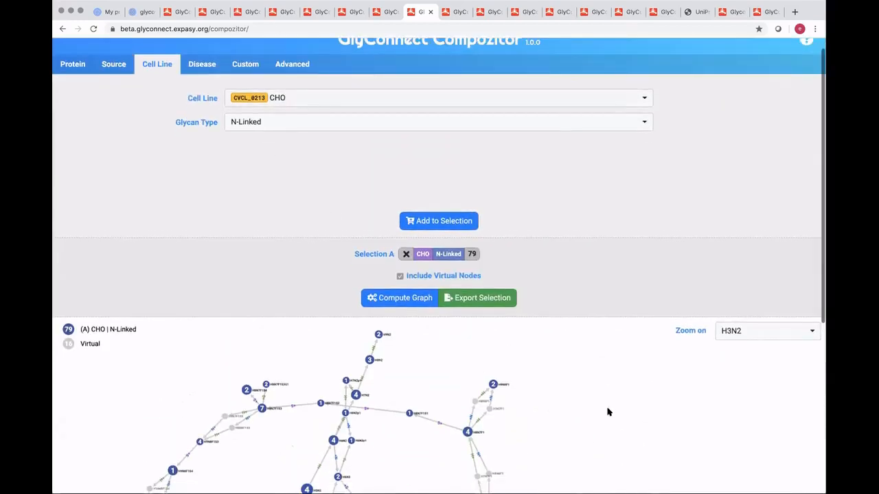
scroll("down", 3)
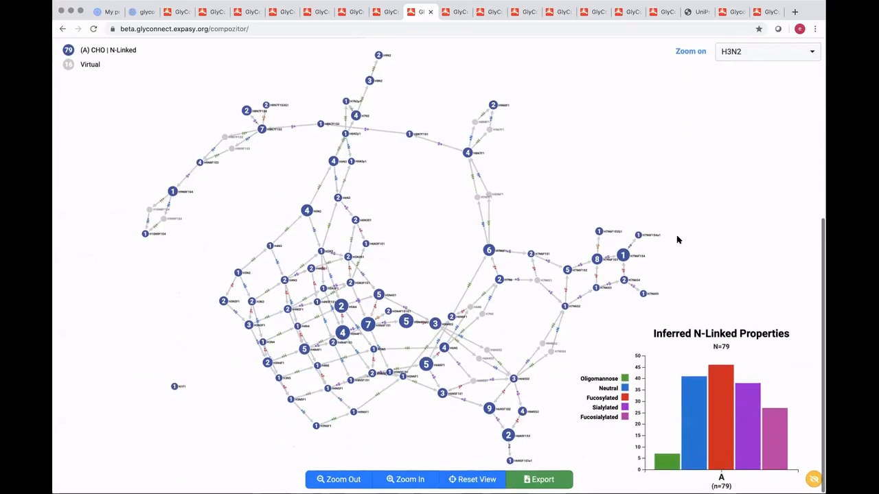
mouse_move(495, 132)
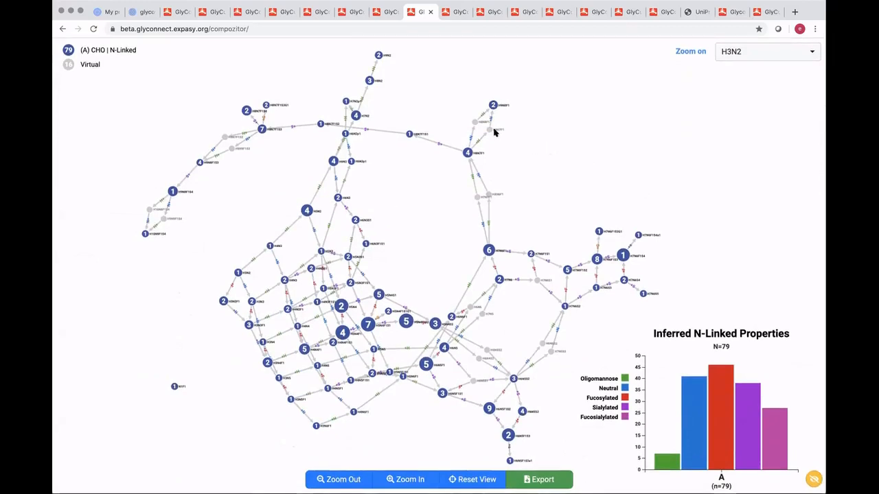
mouse_move(570, 170)
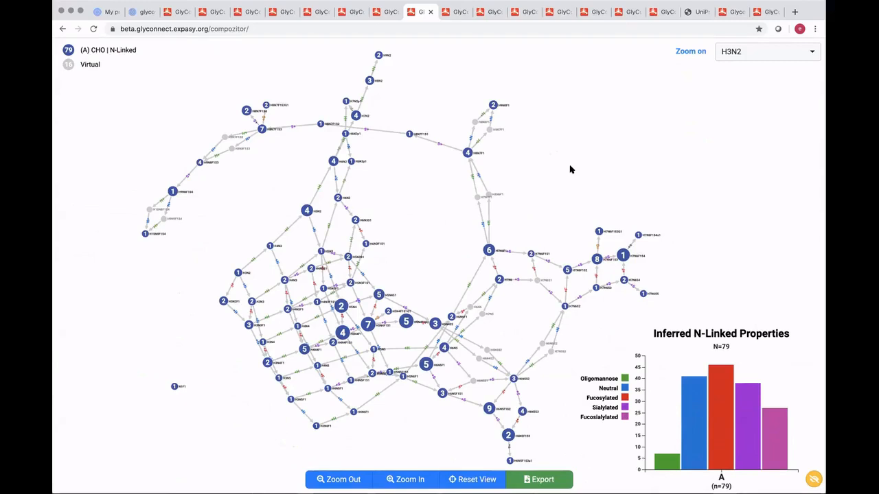
mouse_move(584, 167)
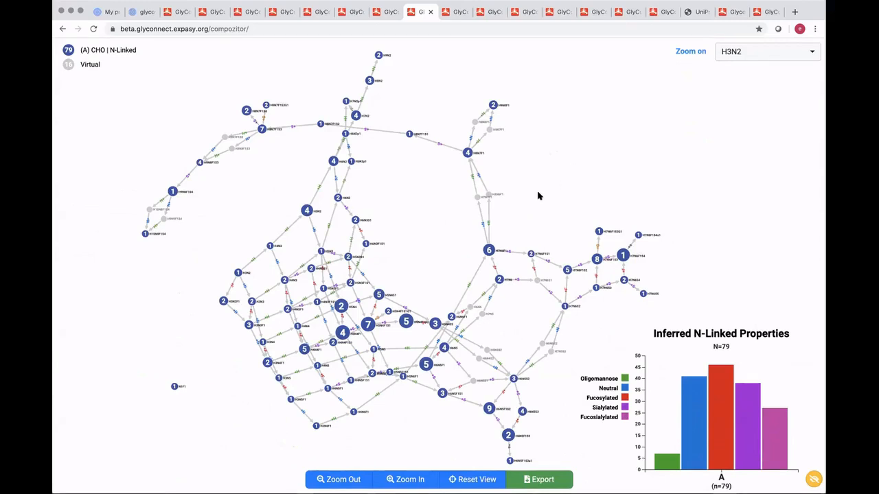
mouse_move(556, 201)
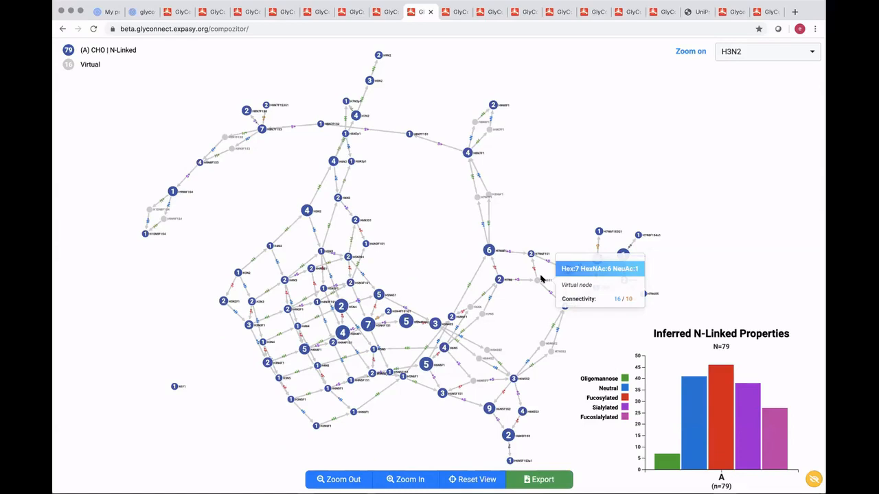
mouse_move(540, 236)
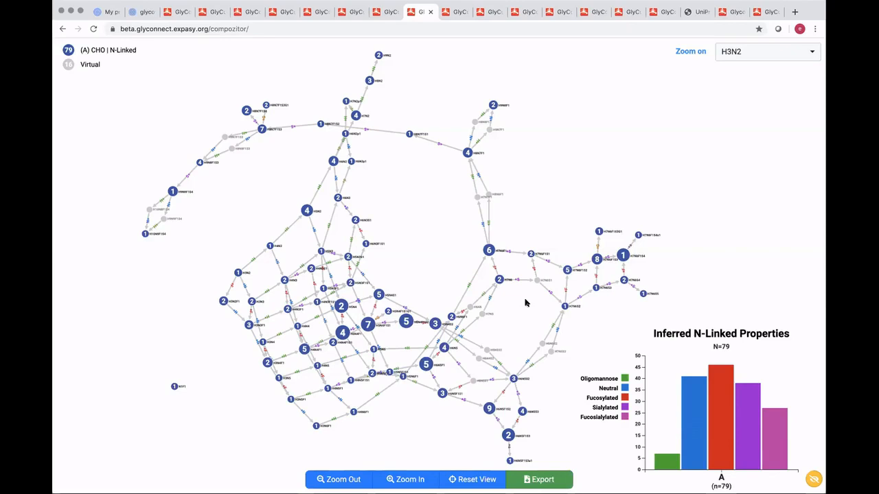
mouse_move(664, 120)
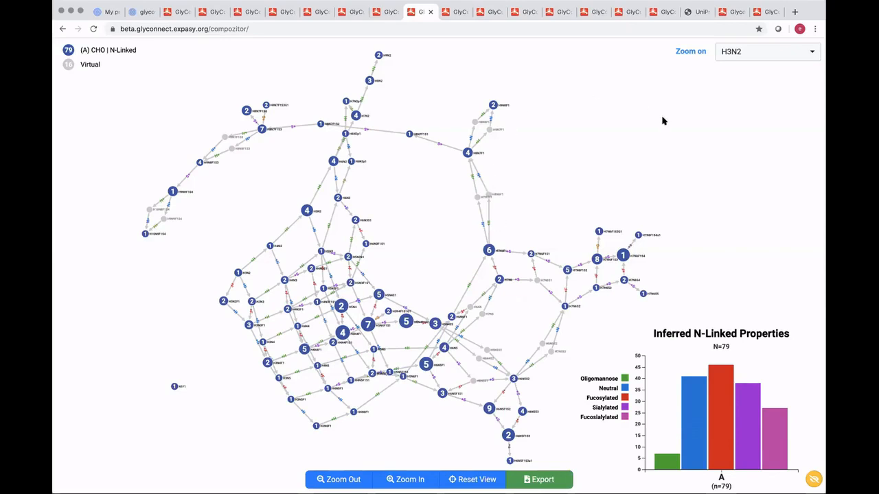
mouse_move(301, 50)
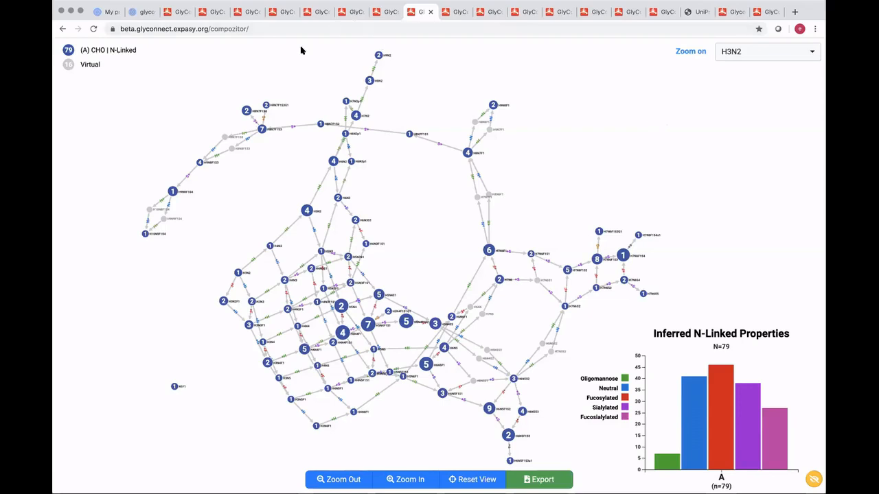
mouse_move(596, 108)
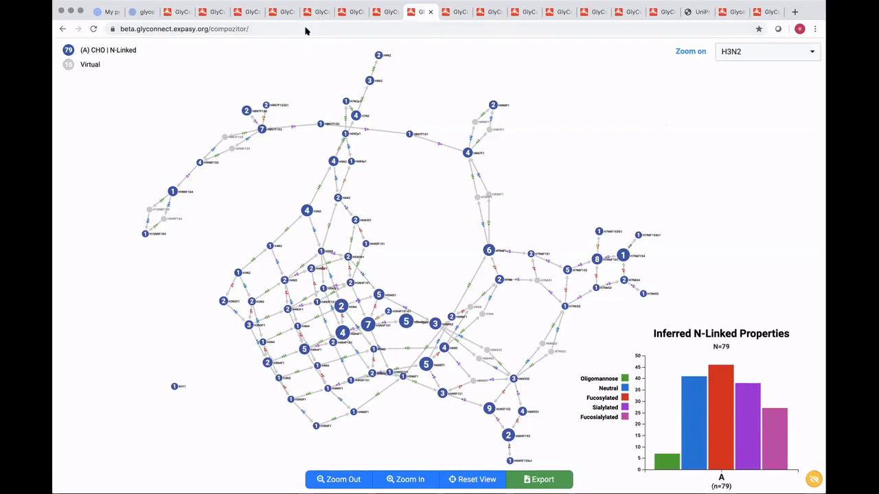
mouse_move(479, 74)
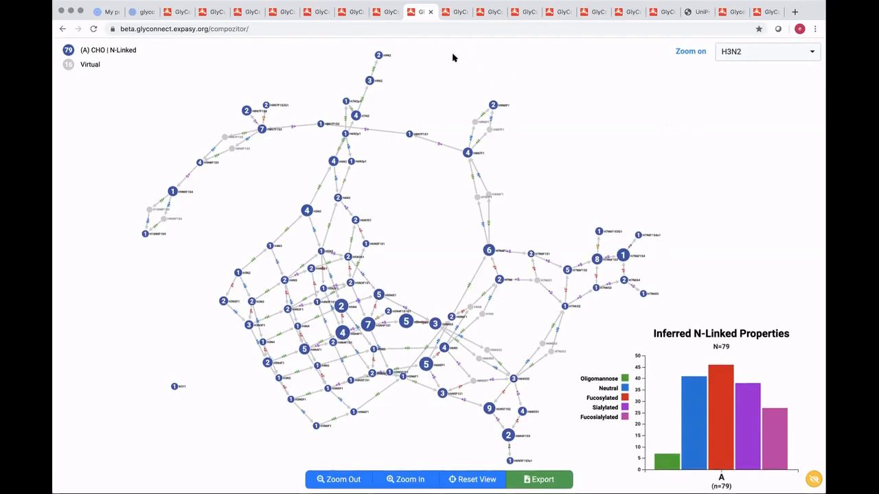
mouse_move(305, 46)
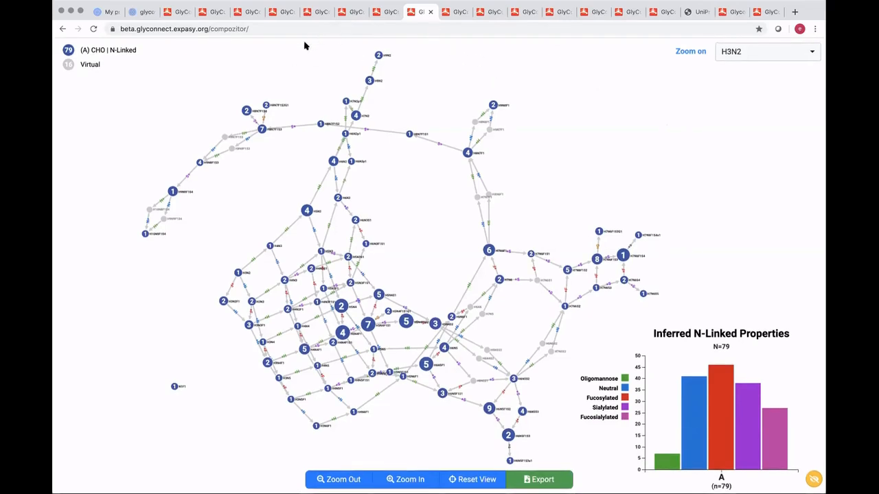
mouse_move(299, 74)
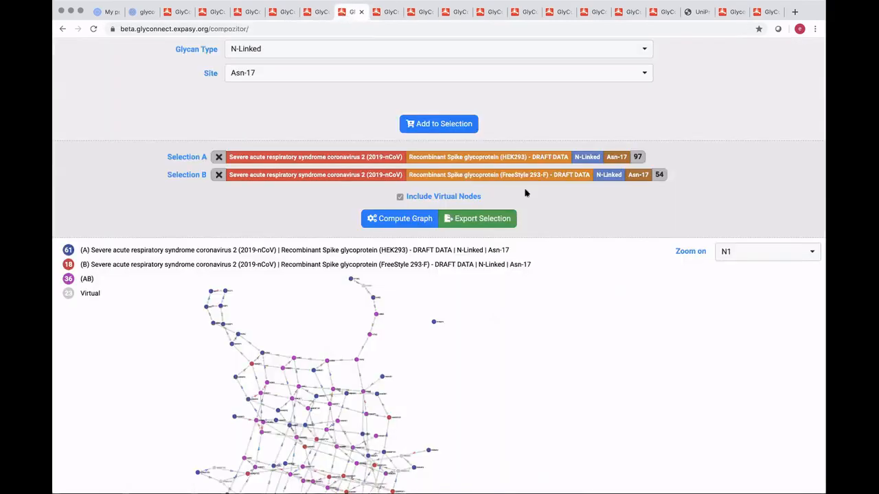
mouse_move(566, 234)
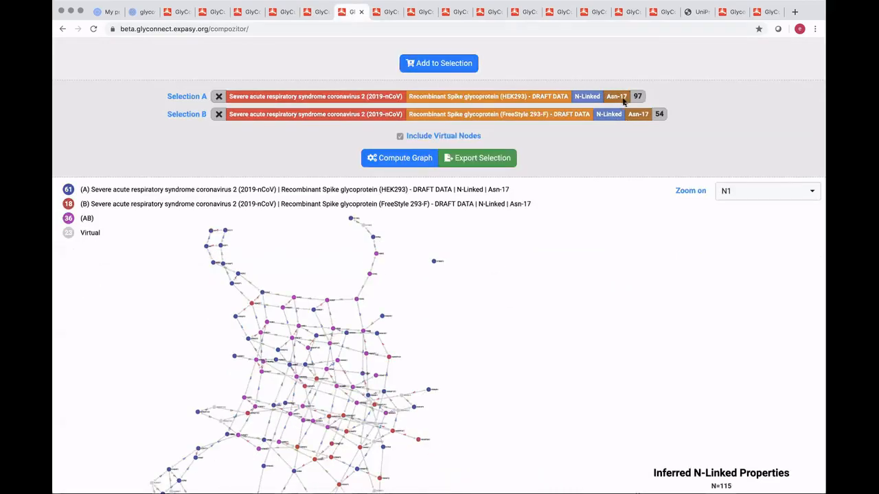
Scroll down to the Asn-17 HEK293 versus FreeStyle 293-F comparison graph (N=115)
scroll("down", 3)
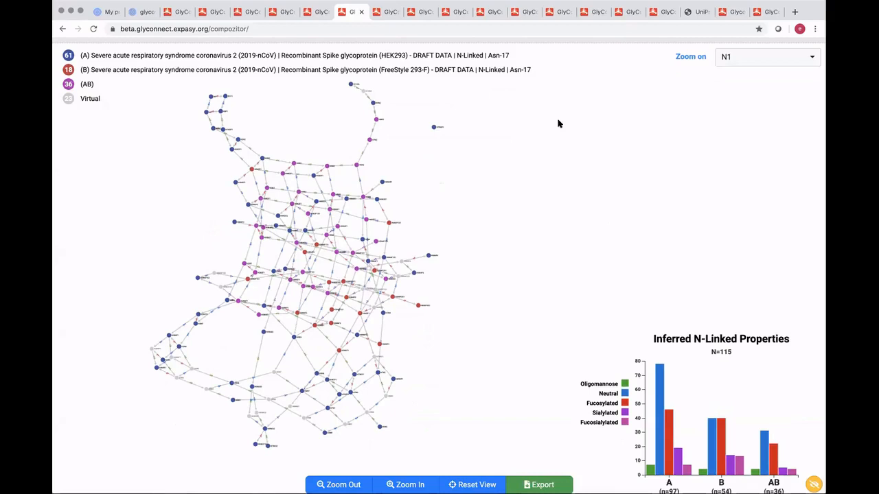
mouse_move(593, 231)
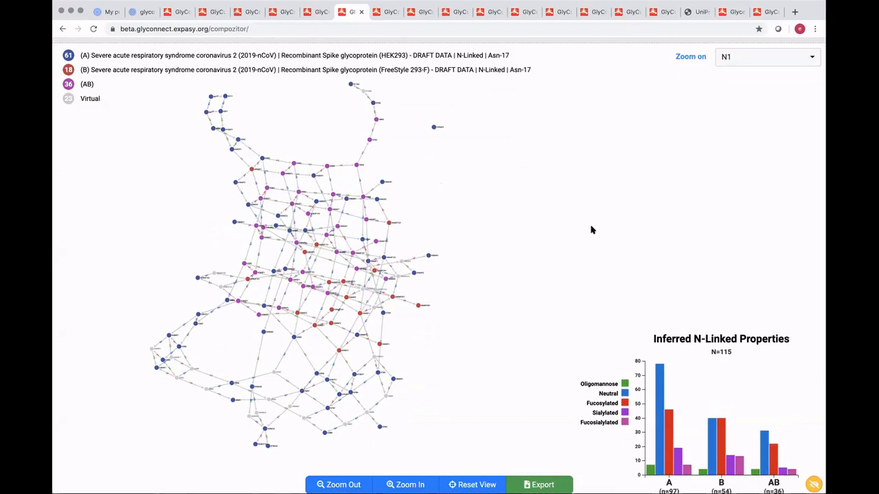
mouse_move(401, 61)
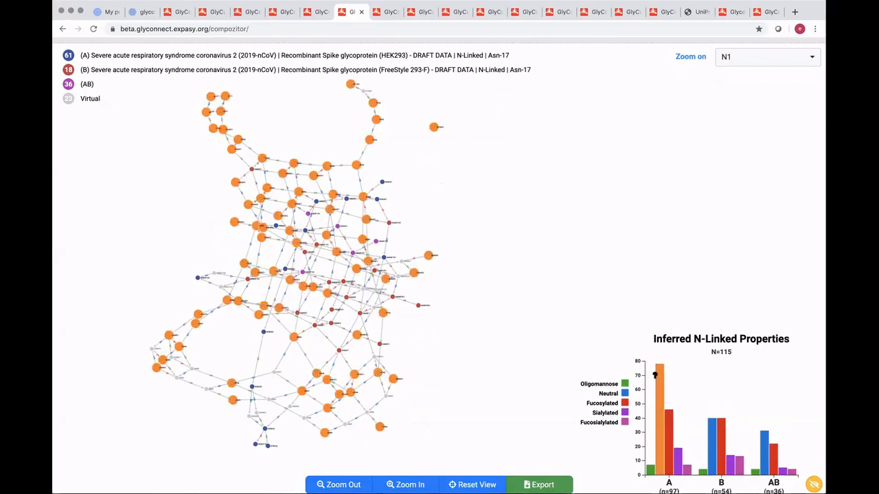
mouse_move(653, 374)
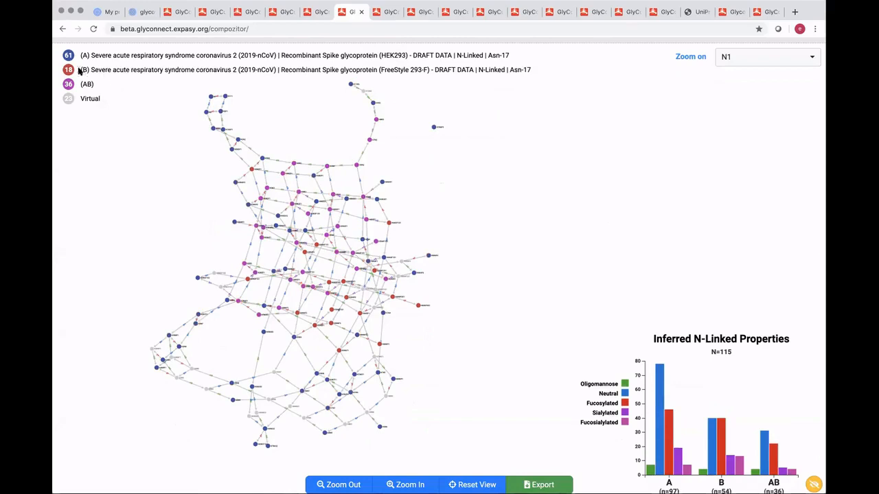
mouse_move(112, 96)
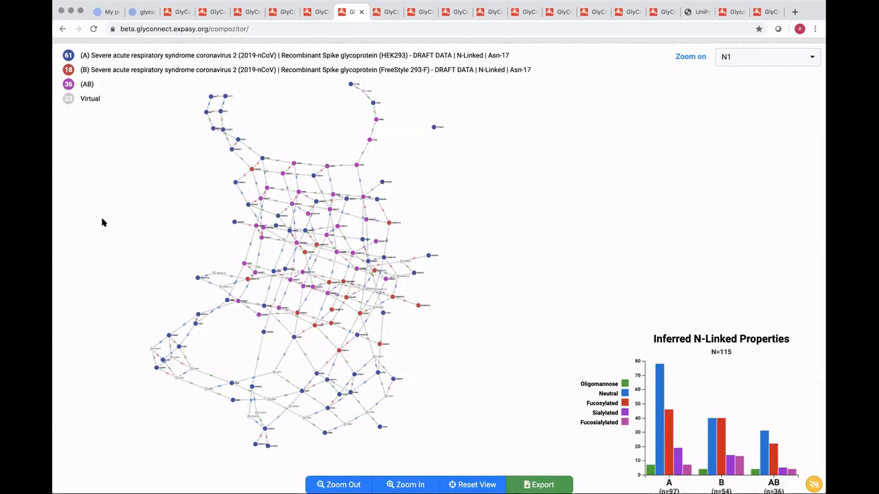
mouse_move(179, 439)
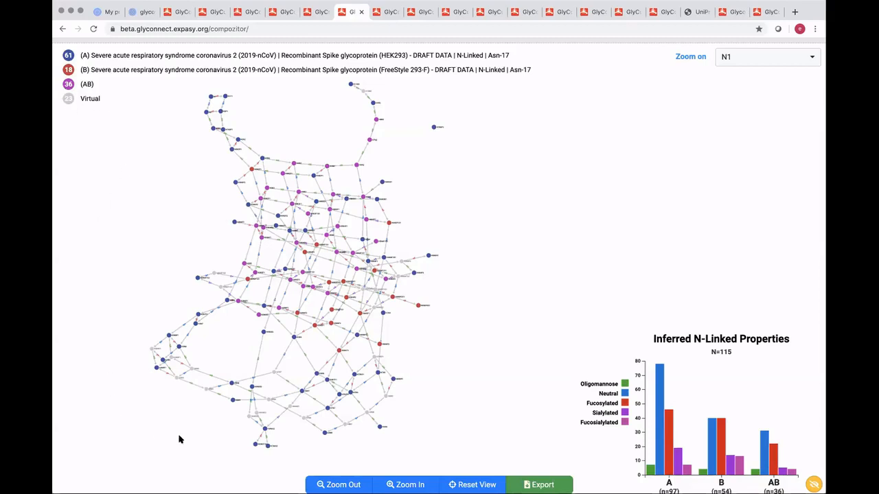
mouse_move(184, 414)
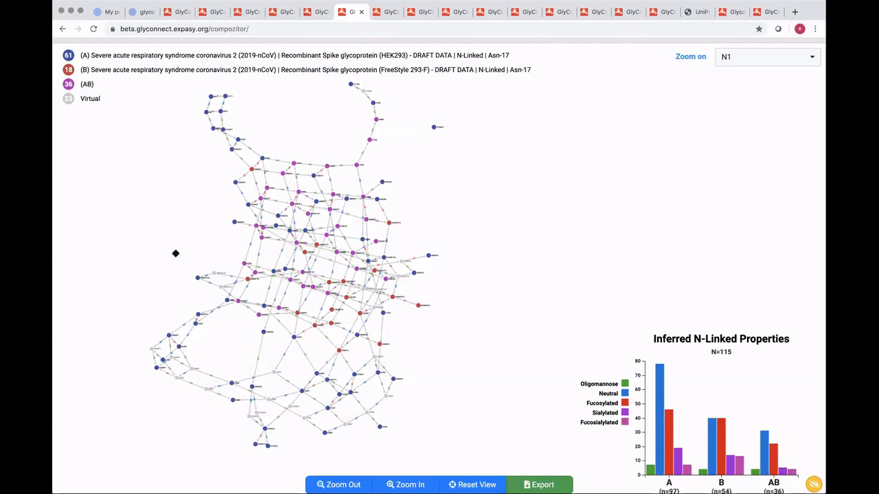
mouse_move(570, 300)
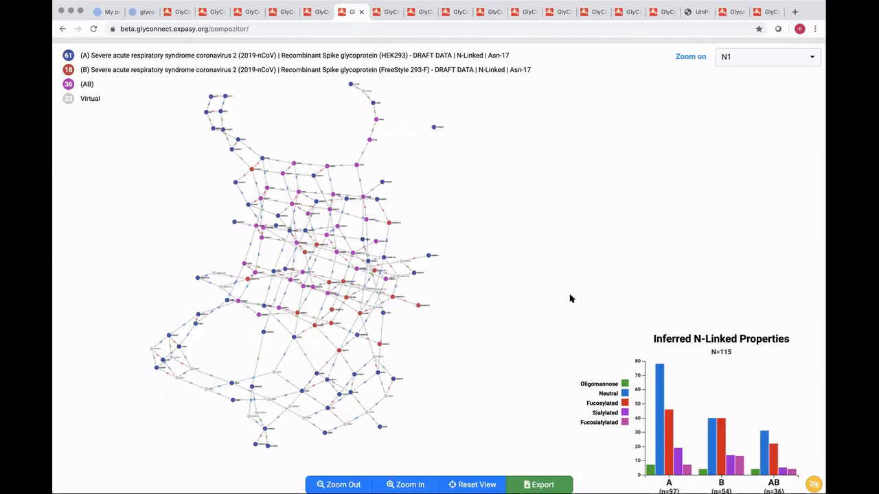
mouse_move(547, 231)
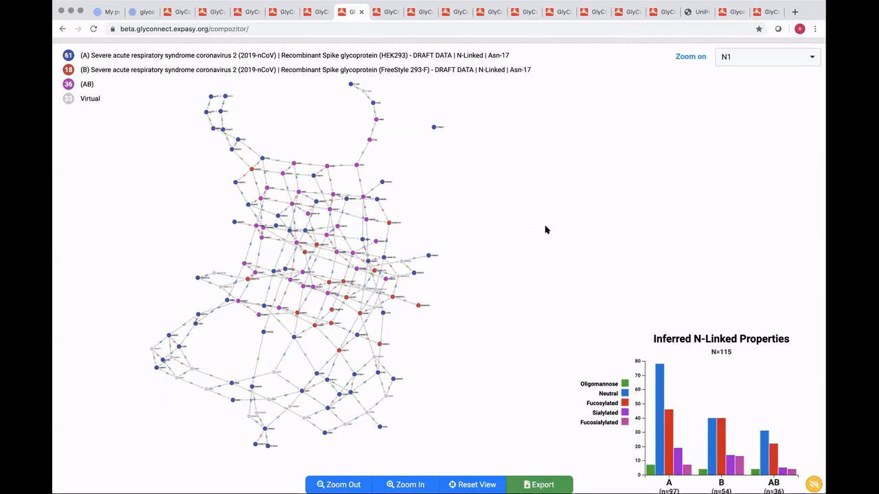
mouse_move(478, 206)
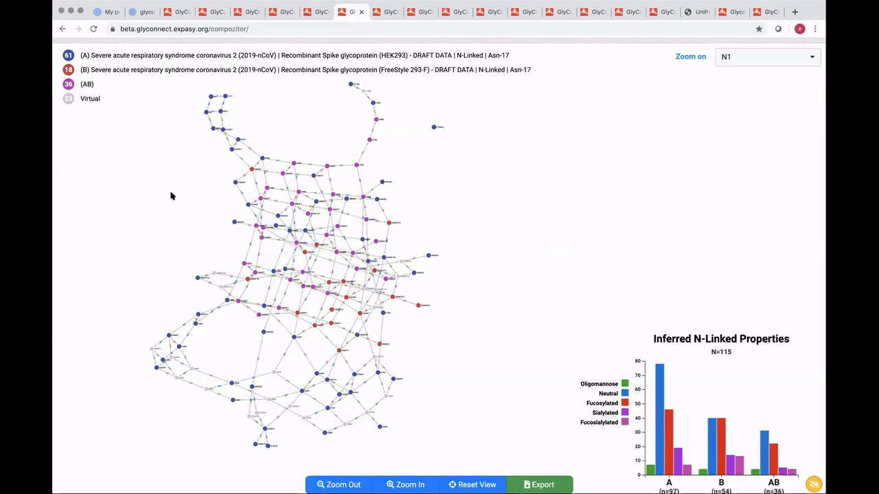
mouse_move(87, 81)
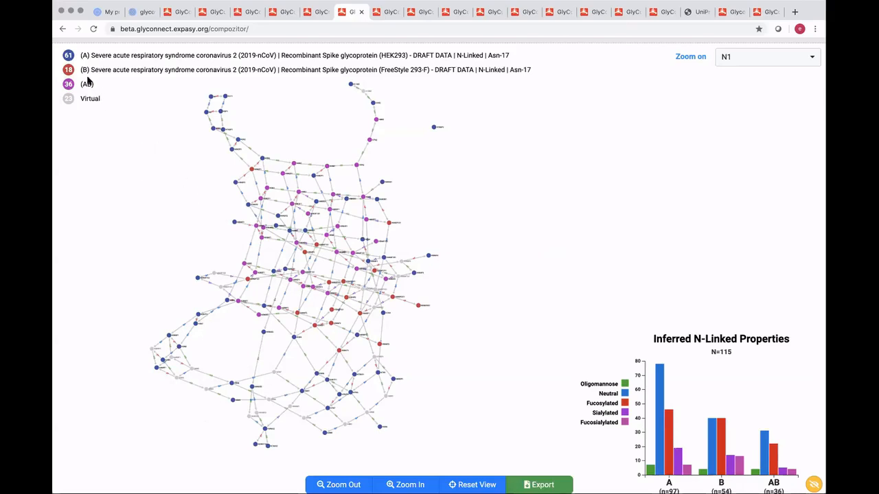
mouse_move(140, 135)
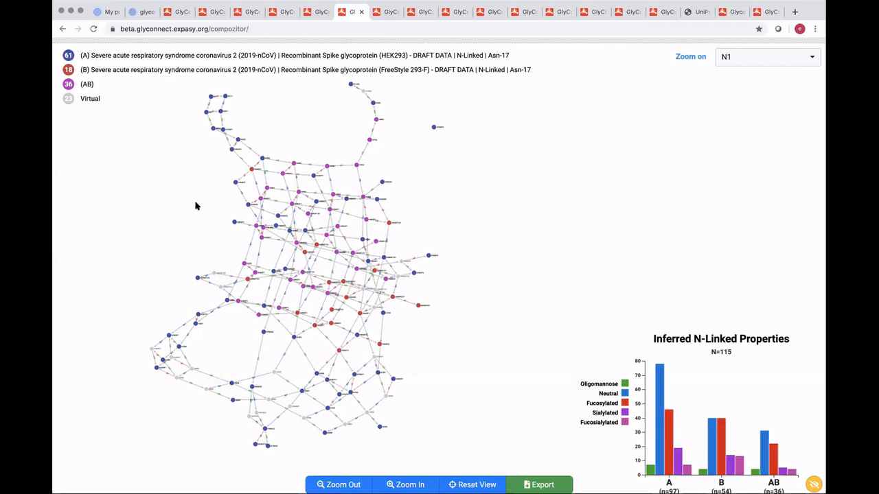
mouse_move(322, 263)
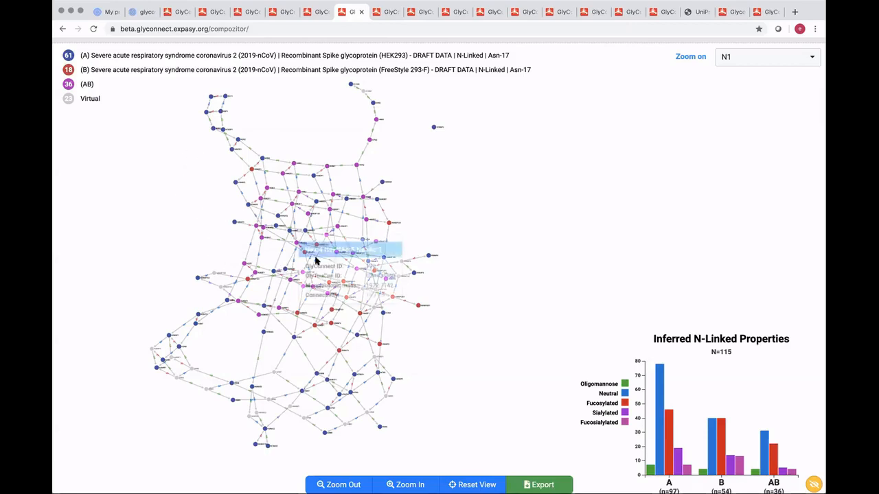
mouse_move(180, 313)
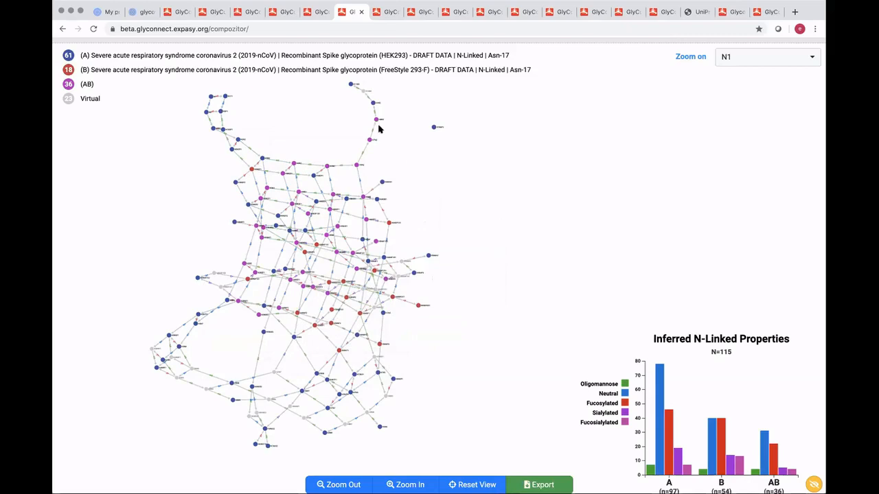
mouse_move(184, 247)
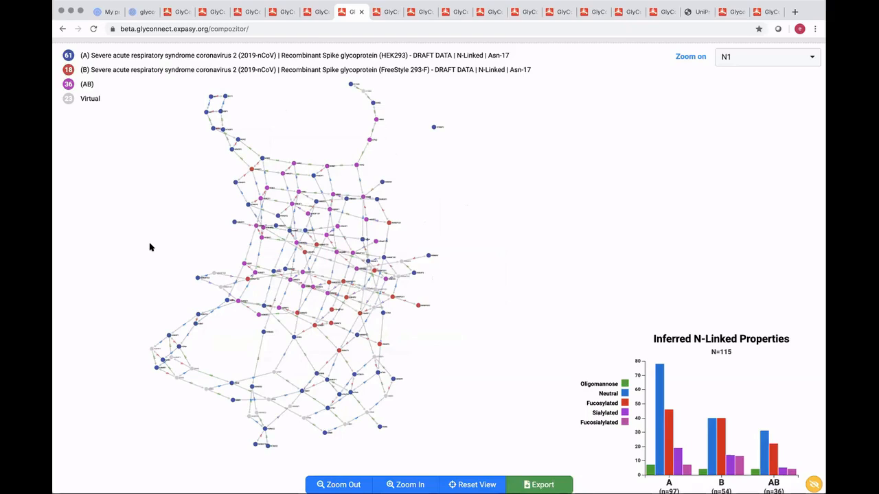
mouse_move(560, 114)
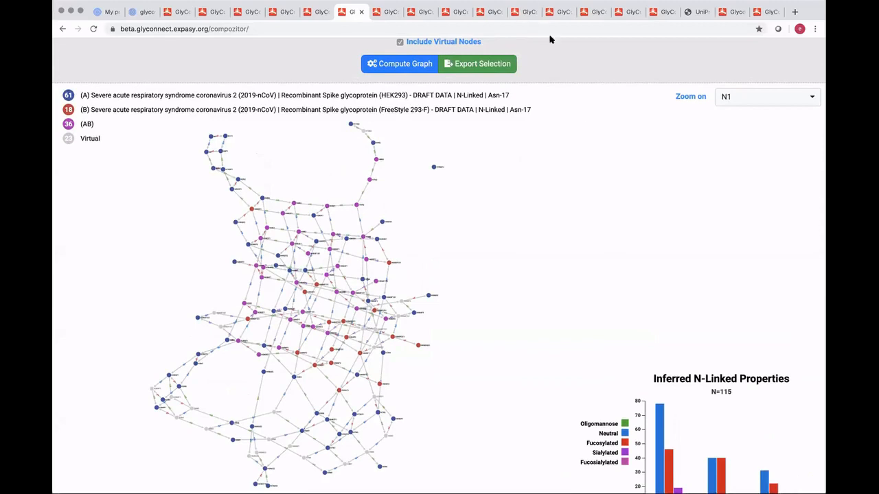
mouse_move(556, 122)
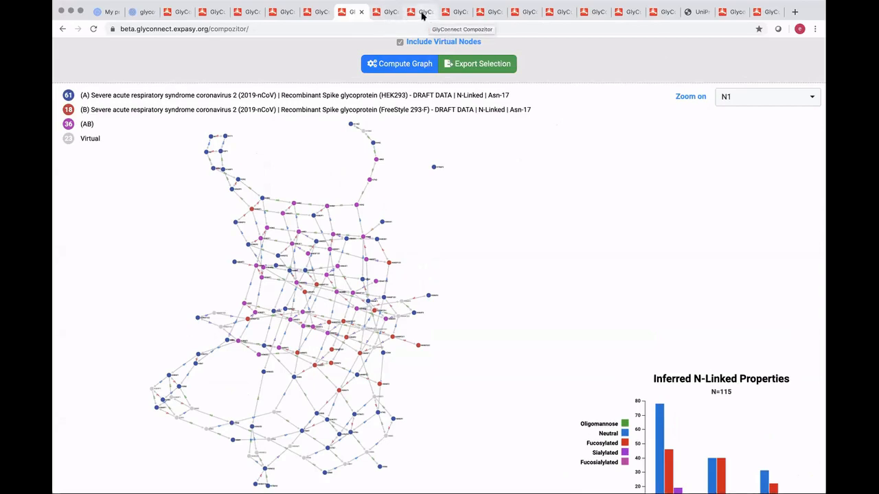
left_click(419, 11)
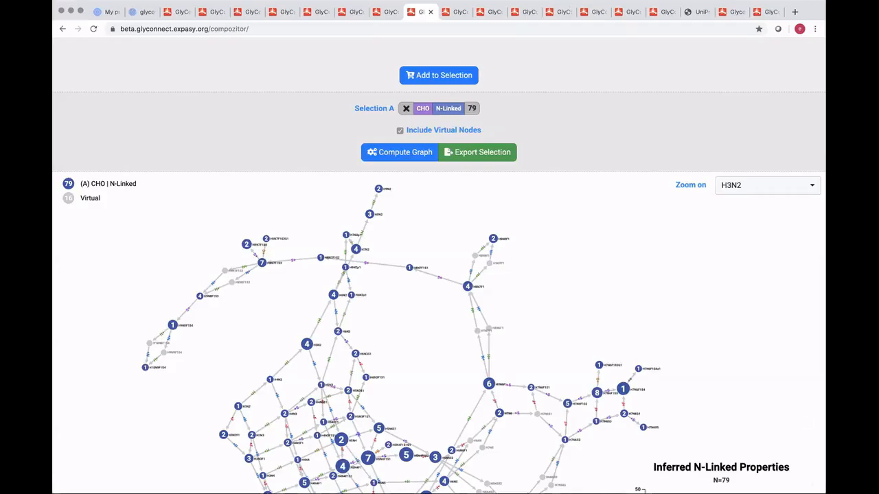
mouse_move(602, 102)
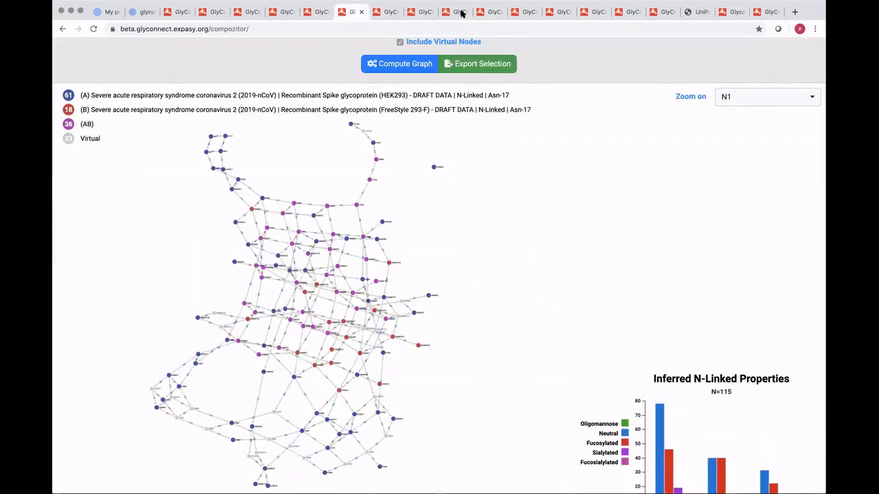
mouse_move(663, 96)
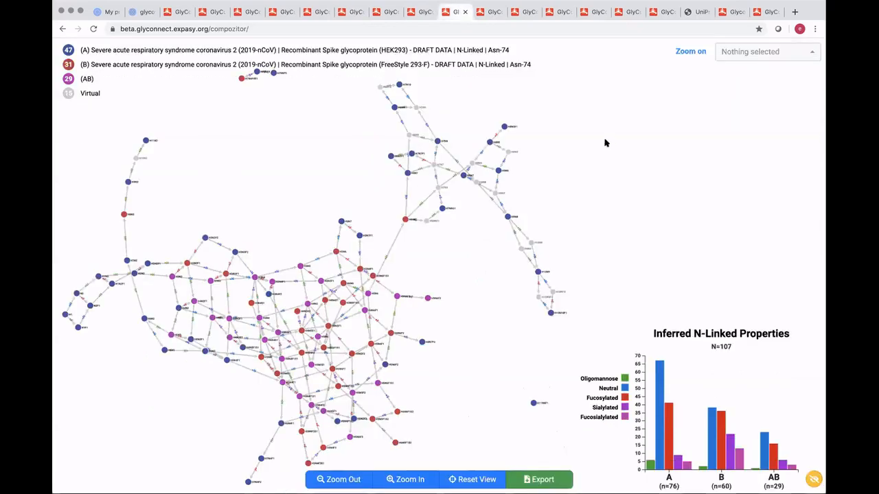
mouse_move(453, 315)
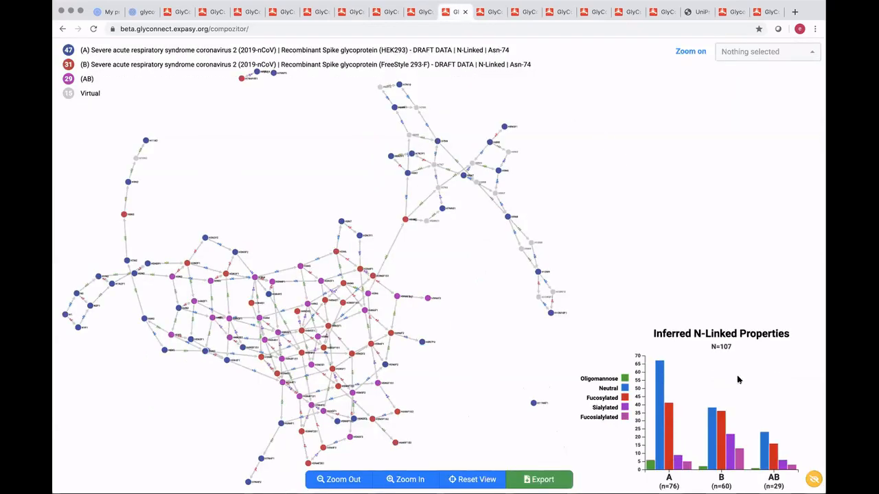
mouse_move(662, 372)
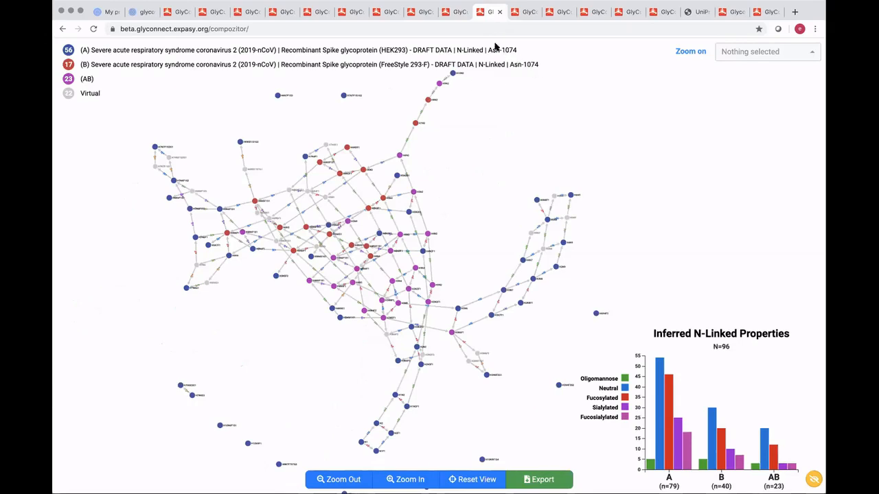
mouse_move(357, 108)
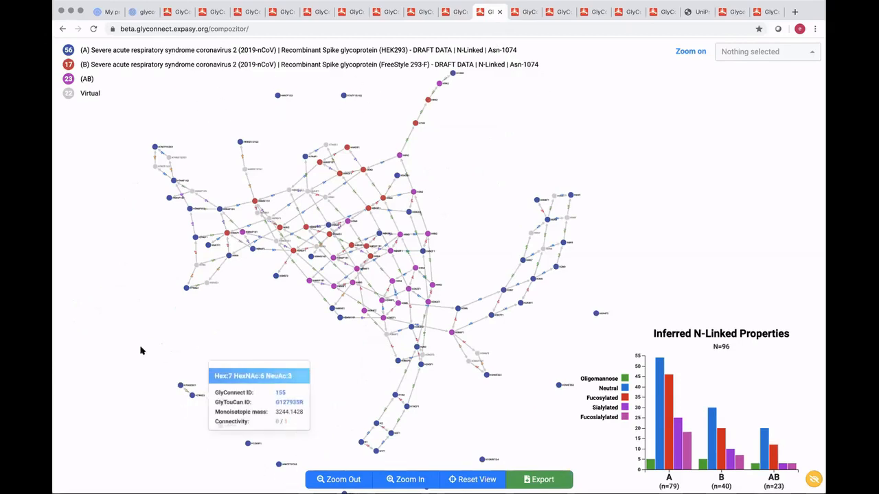
mouse_move(633, 277)
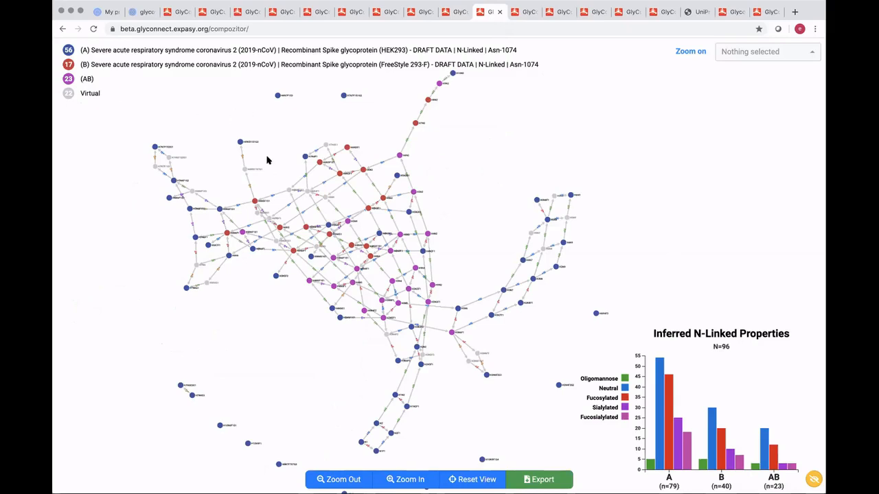
mouse_move(346, 148)
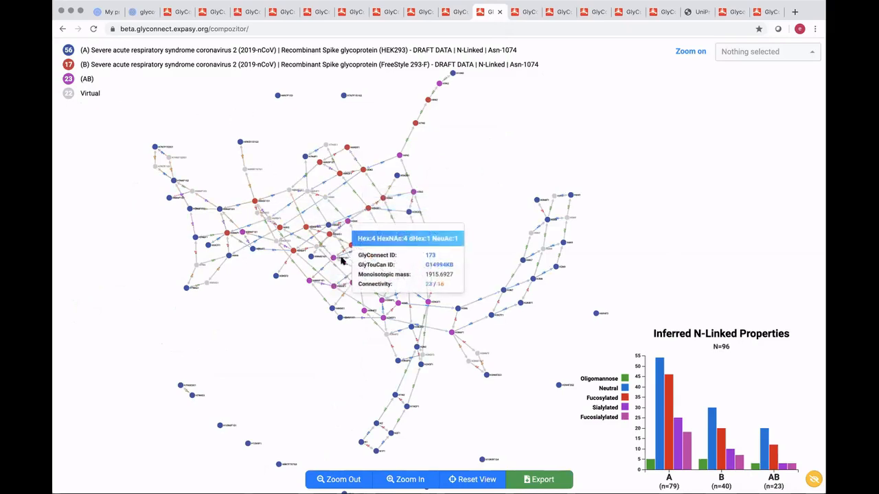
mouse_move(490, 140)
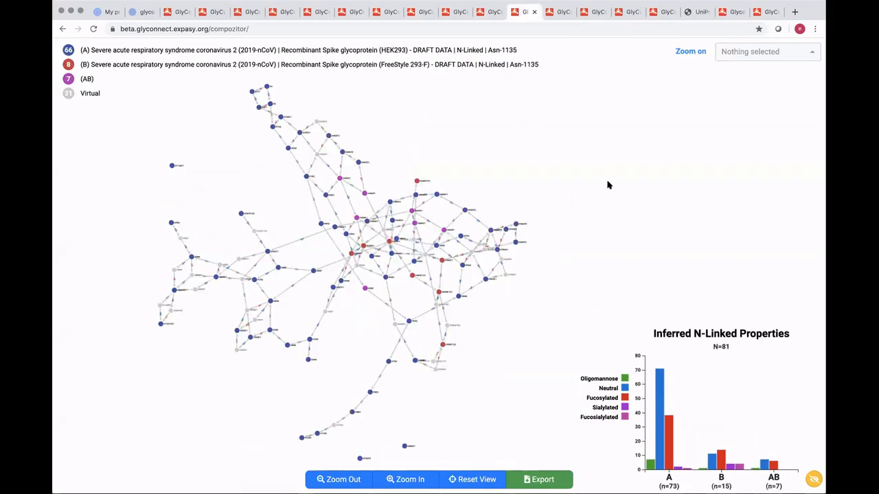
mouse_move(560, 129)
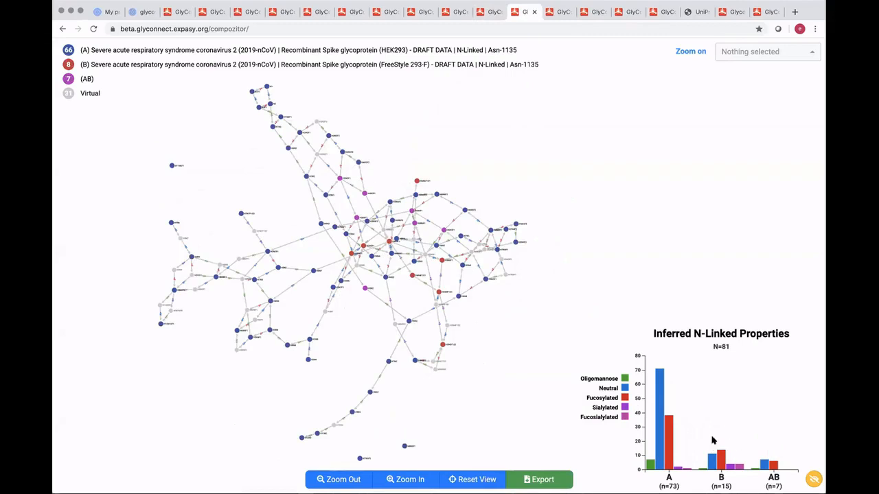
mouse_move(653, 212)
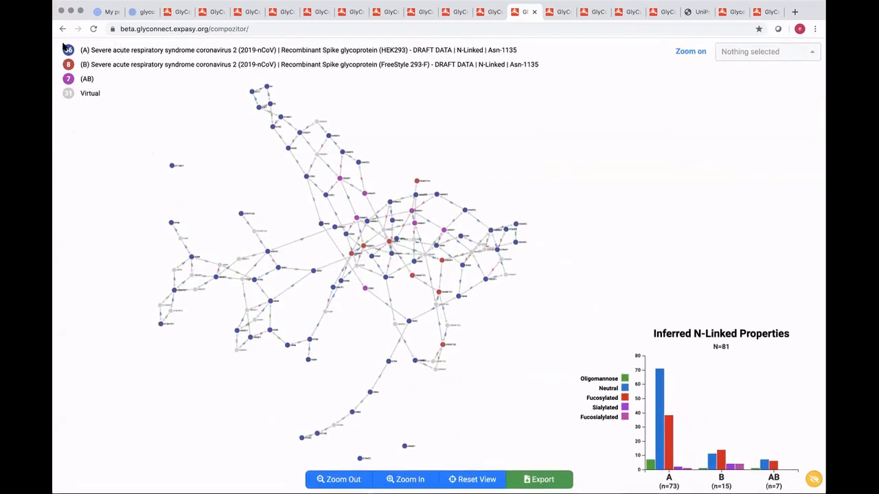
mouse_move(171, 108)
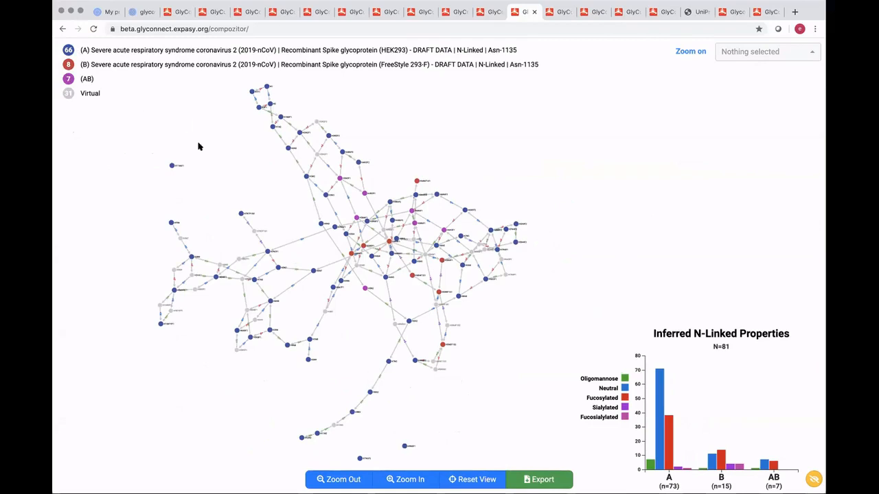
mouse_move(182, 201)
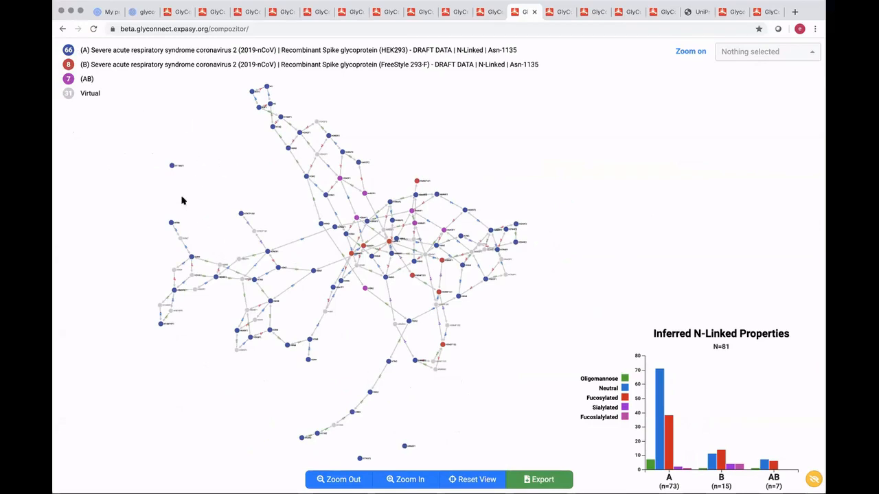
mouse_move(178, 331)
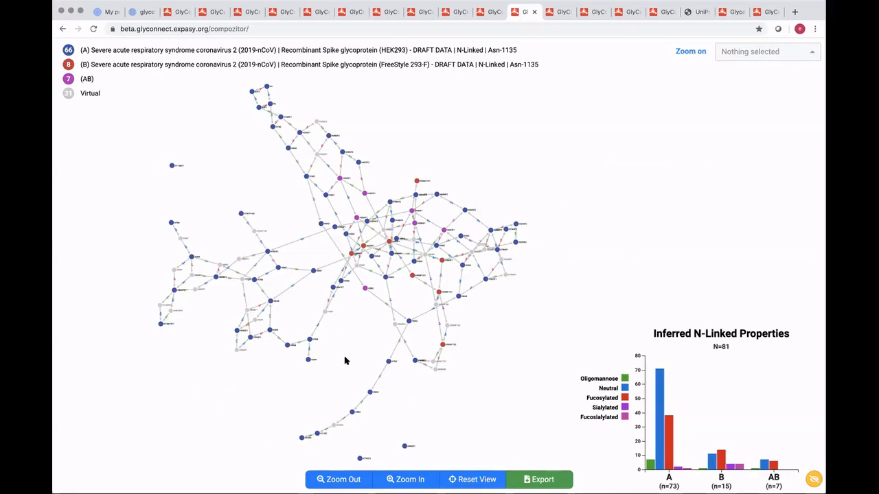
mouse_move(571, 317)
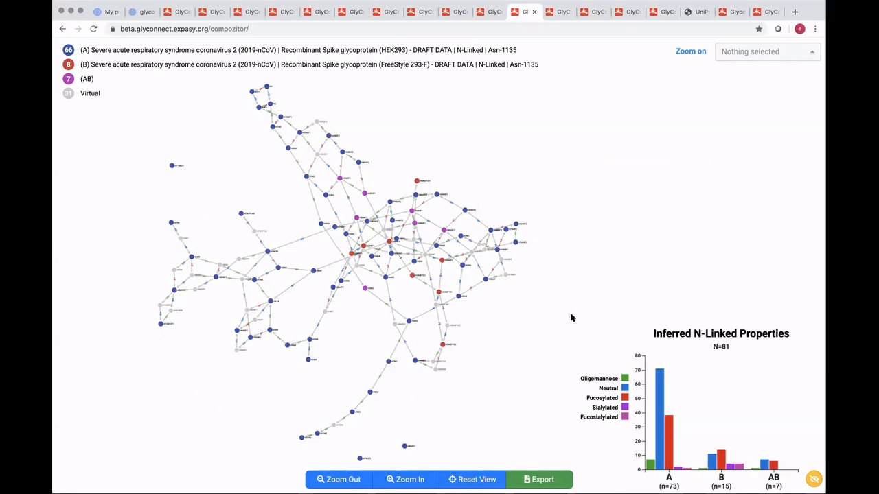
mouse_move(614, 285)
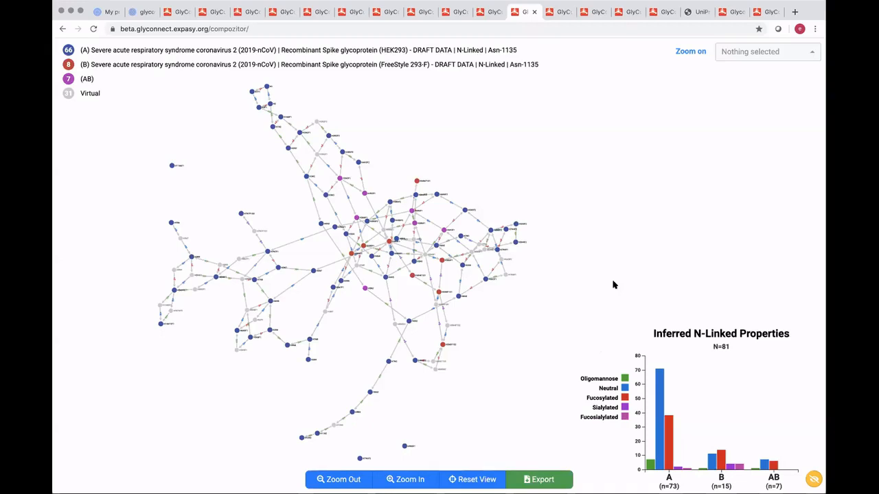
mouse_move(467, 393)
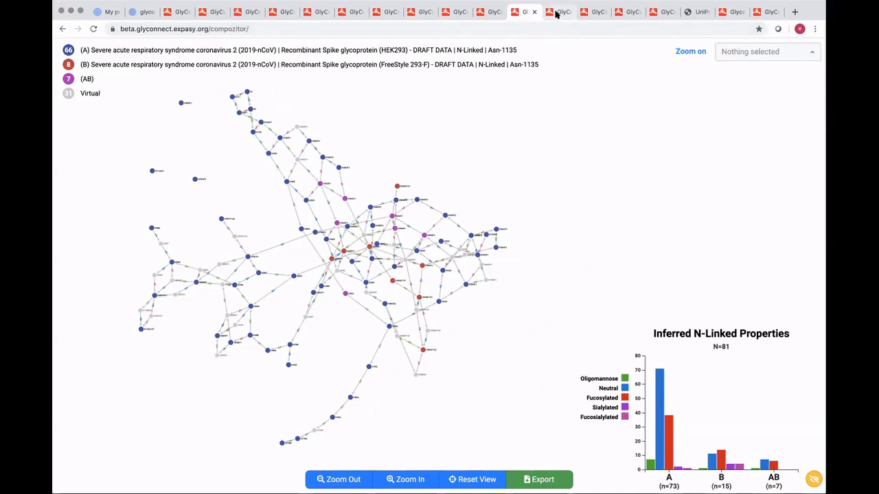
mouse_move(563, 11)
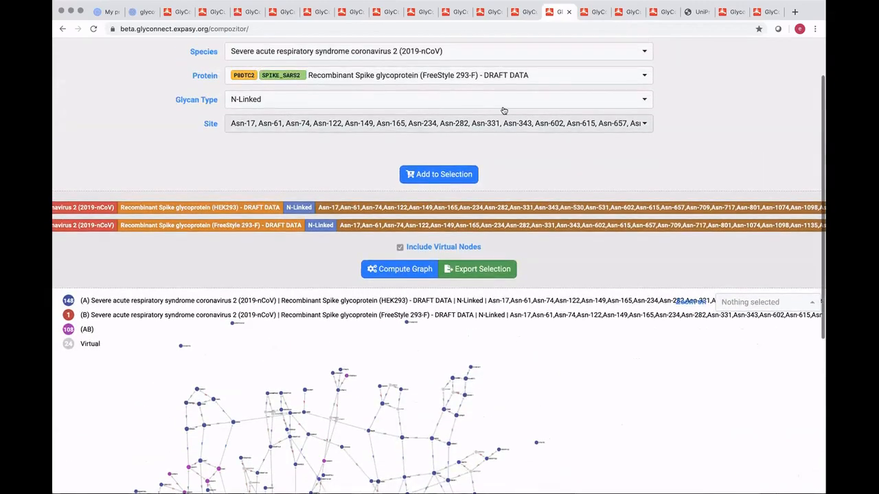
Scroll past the selection form to the all-sites spike comparison network (N=257)
scroll("down", 3)
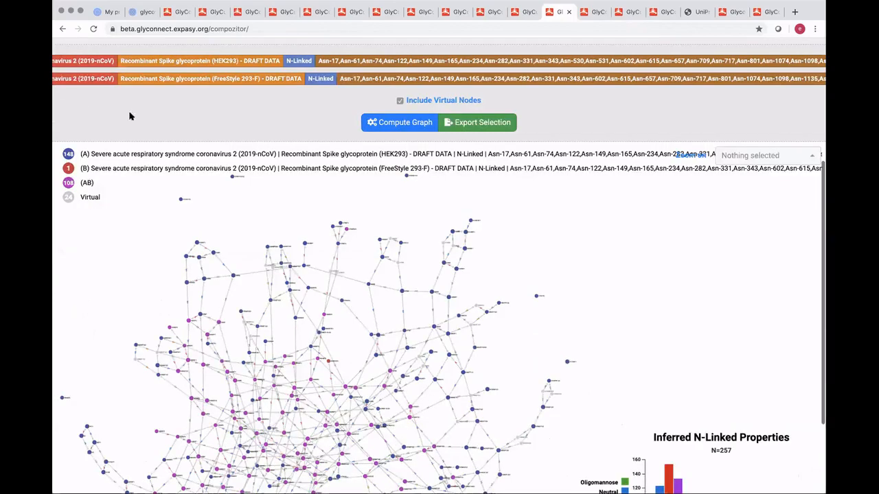
scroll("down", 3)
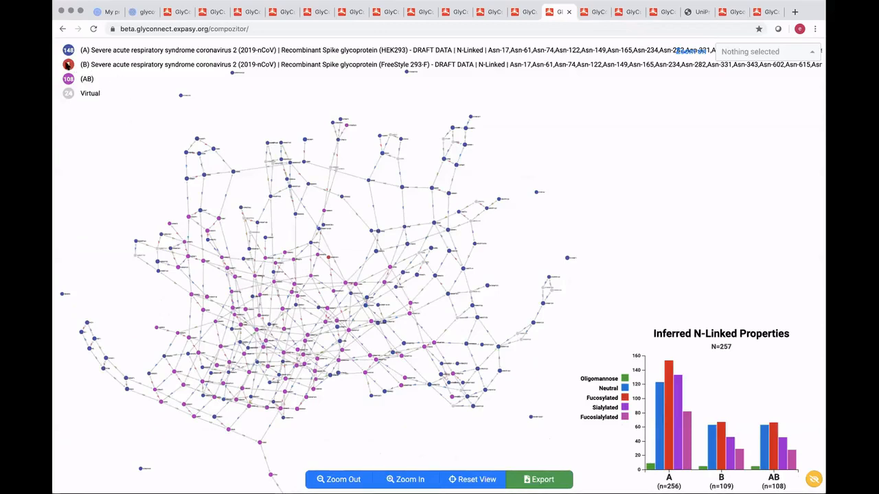
mouse_move(327, 260)
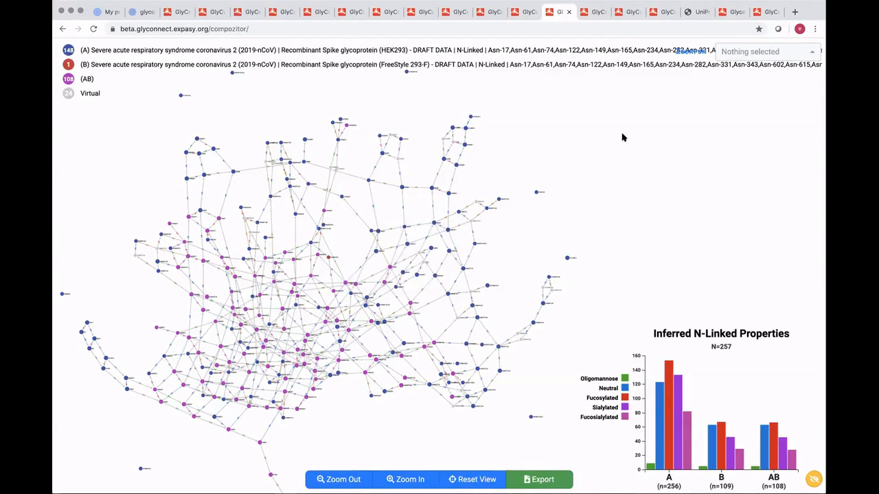
mouse_move(662, 149)
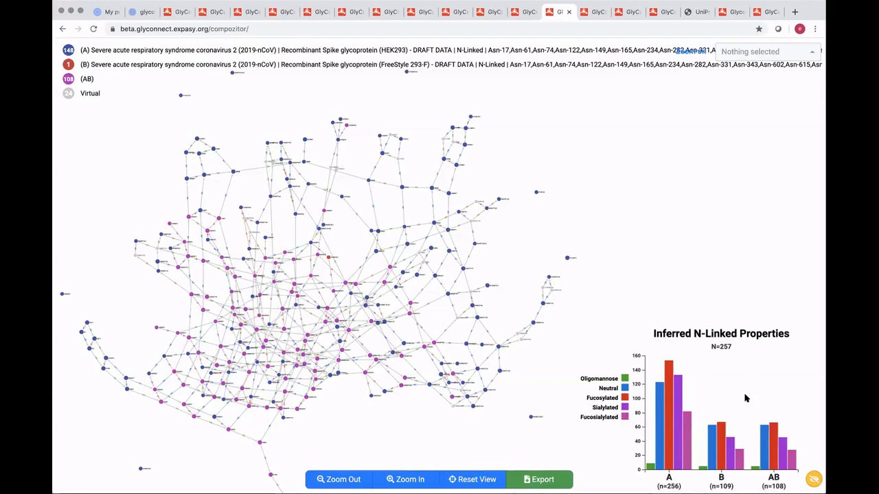
mouse_move(662, 232)
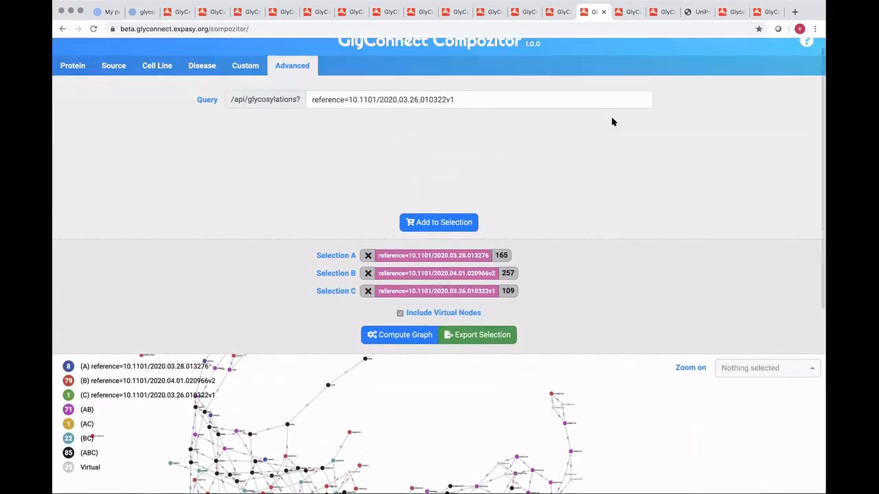
Scroll to bring the three-reference graph and Inferred N-Linked Properties chart (N=264) into view
scroll("down", 3)
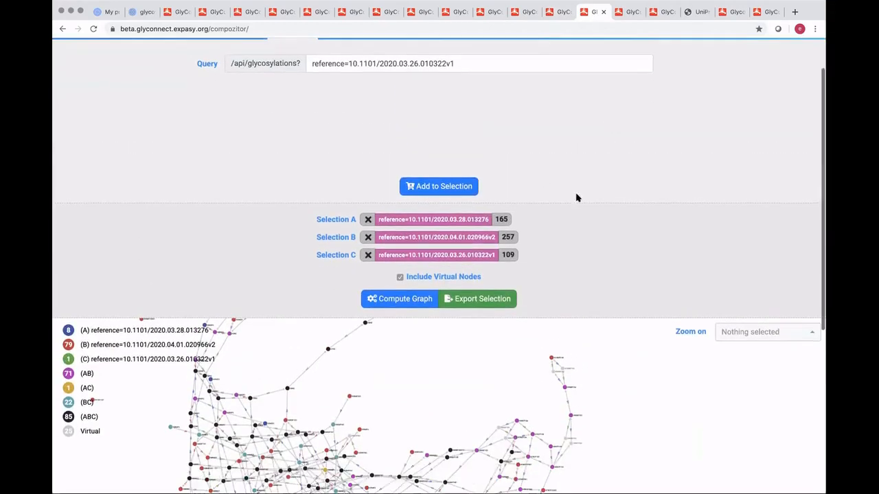
mouse_move(595, 268)
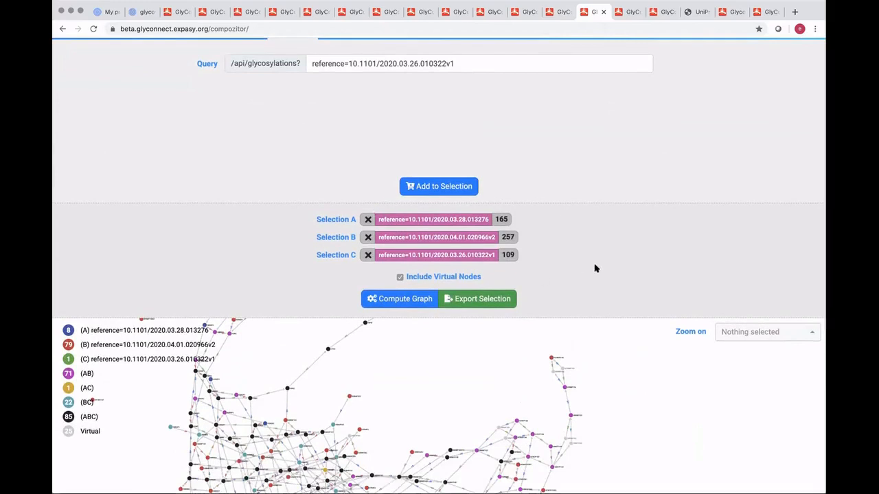
mouse_move(412, 146)
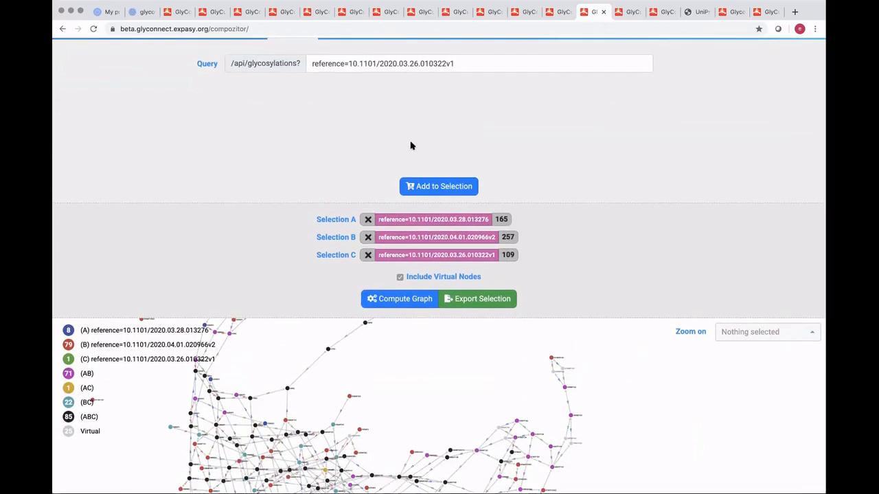
scroll("up", 3)
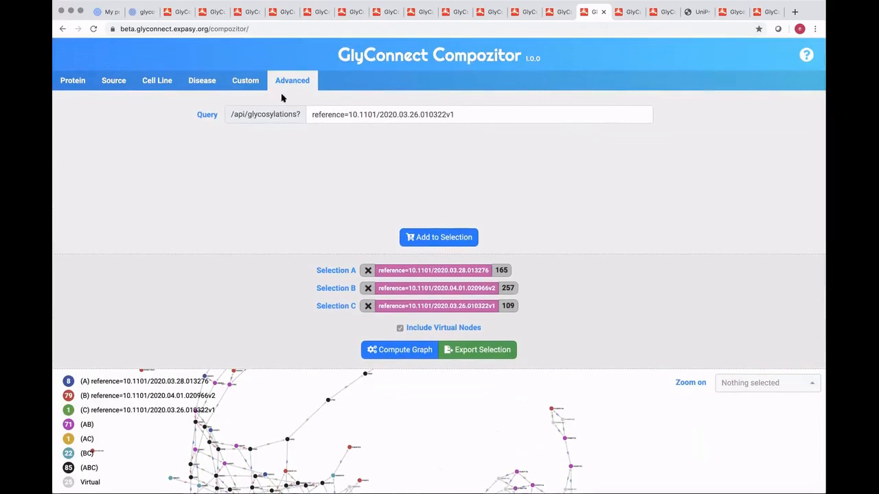
mouse_move(313, 122)
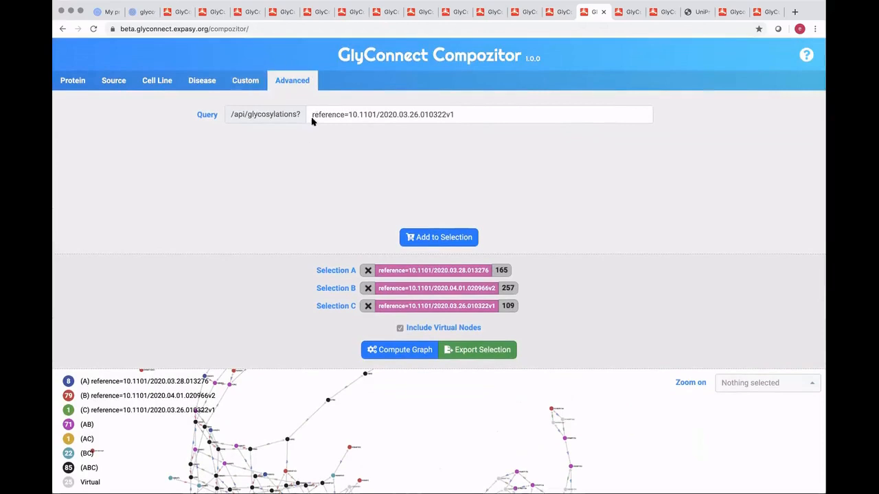
mouse_move(342, 129)
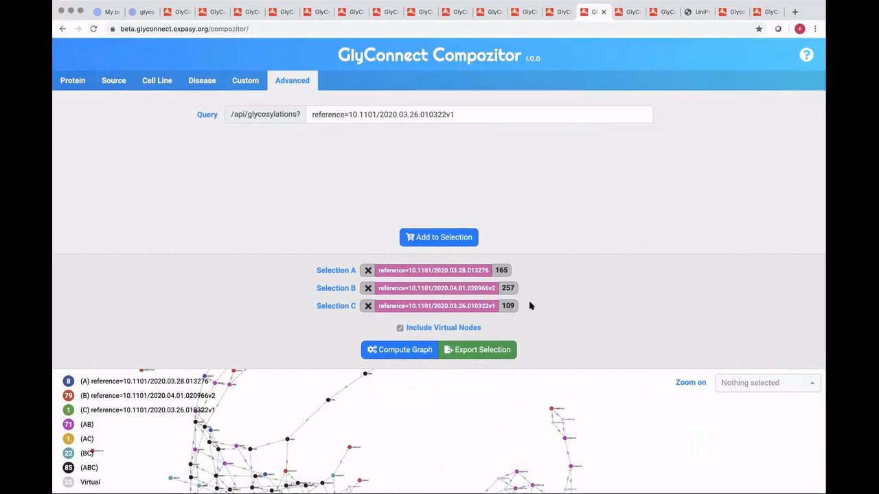
scroll("down", 3)
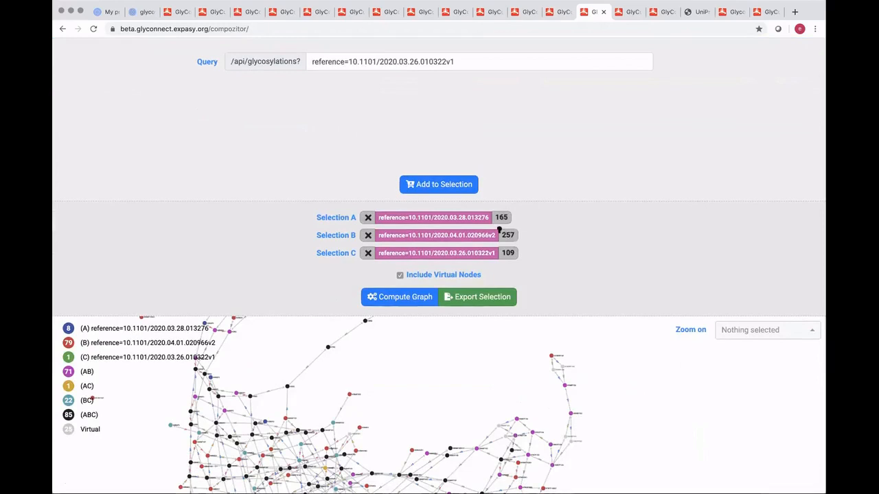
mouse_move(518, 255)
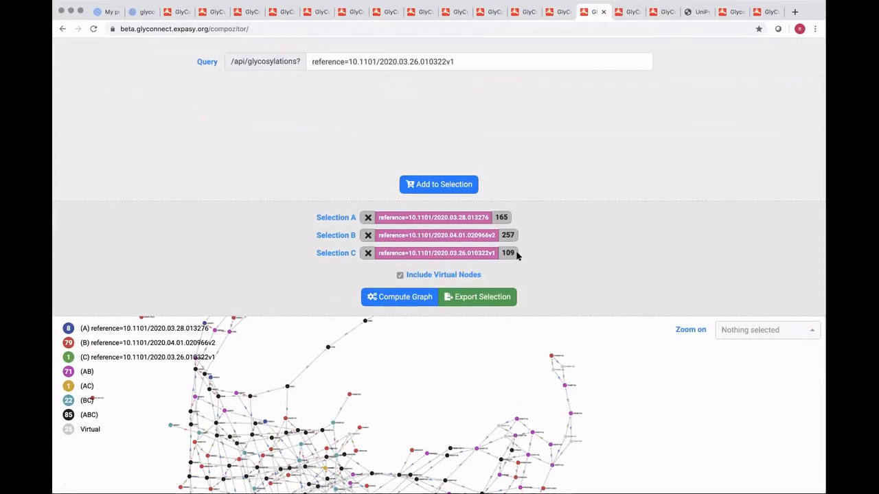
scroll("down", 3)
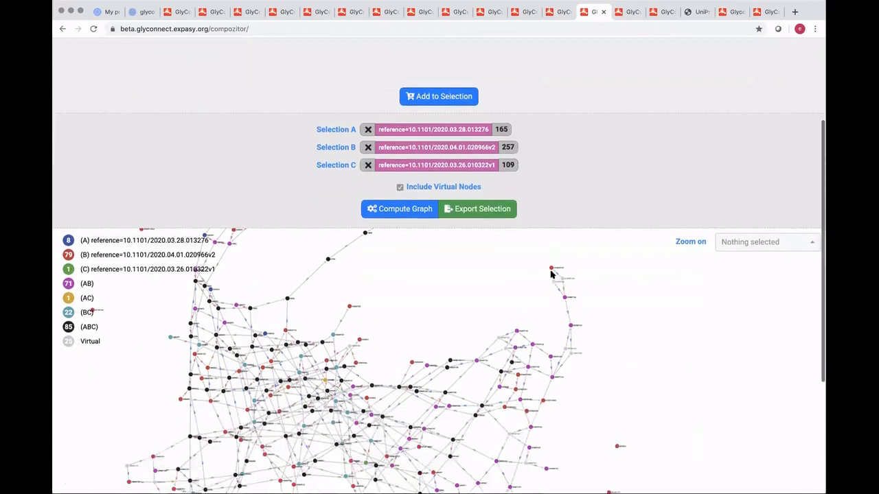
scroll("down", 3)
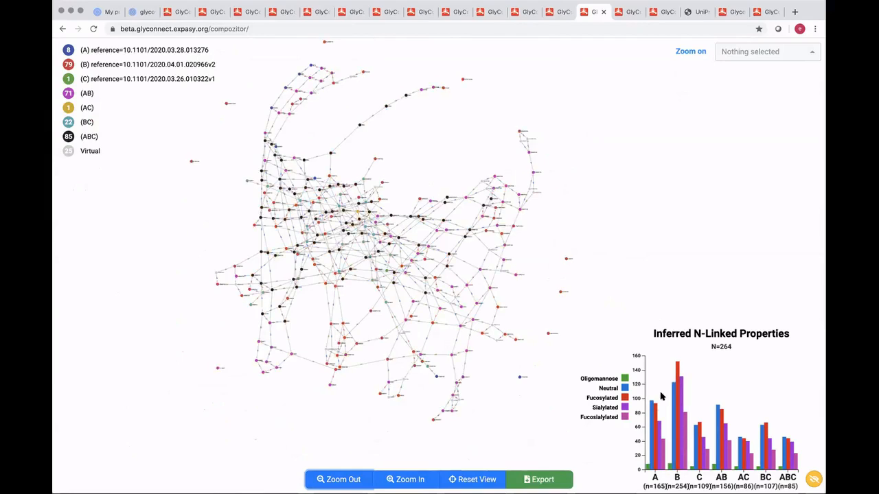
mouse_move(658, 393)
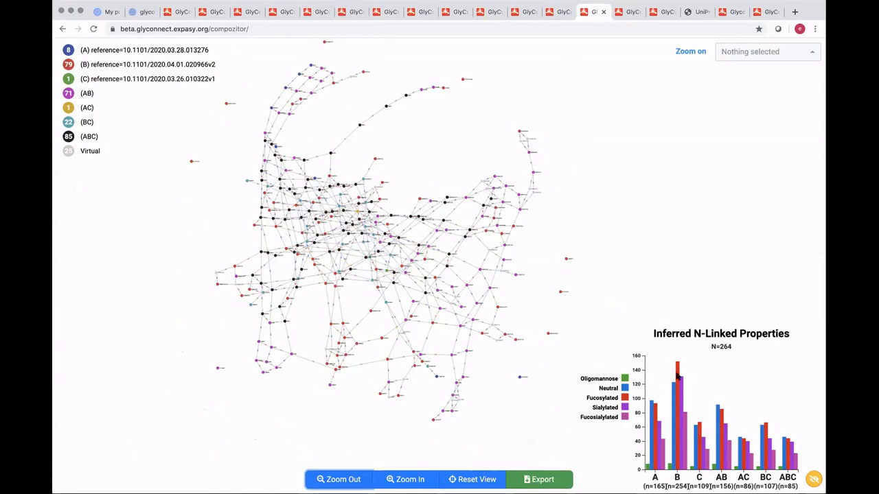
mouse_move(706, 371)
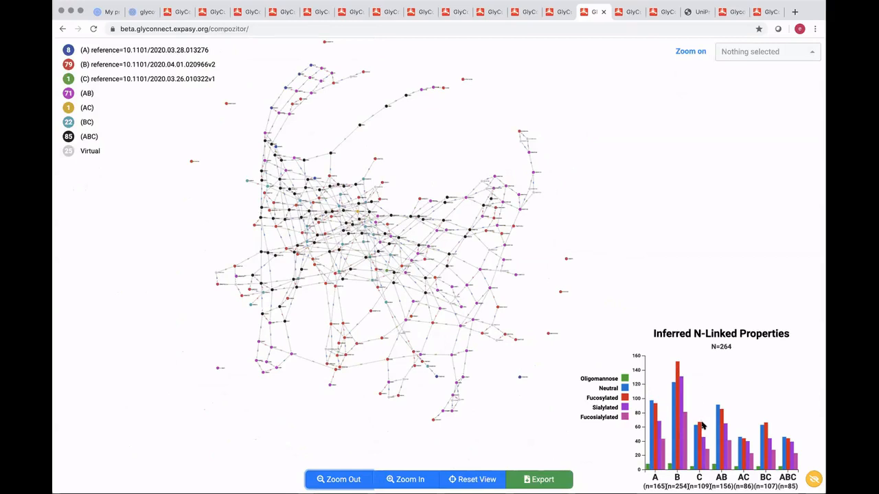
mouse_move(692, 419)
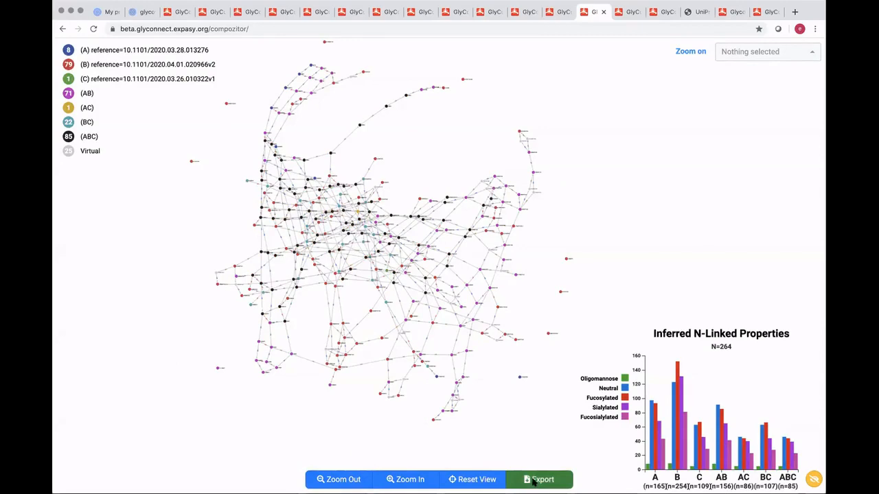
Preview an export of the ABC-only compositions in Condensed and then GlyConnect notation
left_click(538, 479)
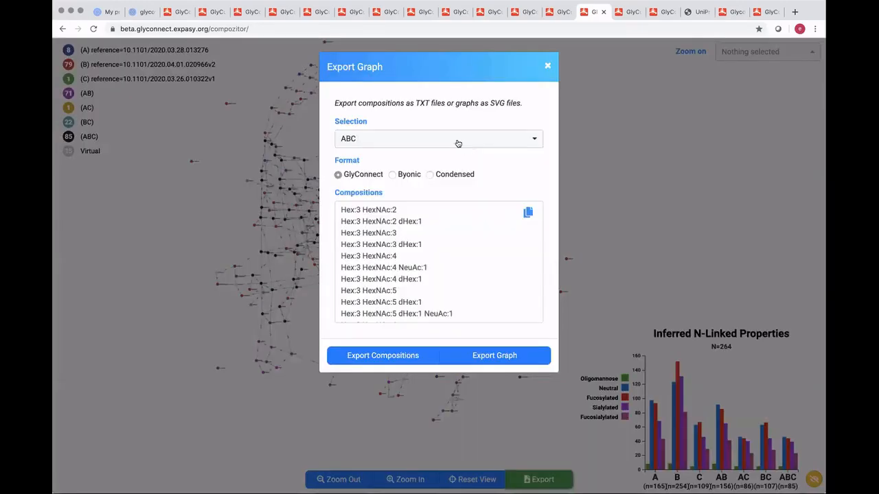
left_click(438, 138)
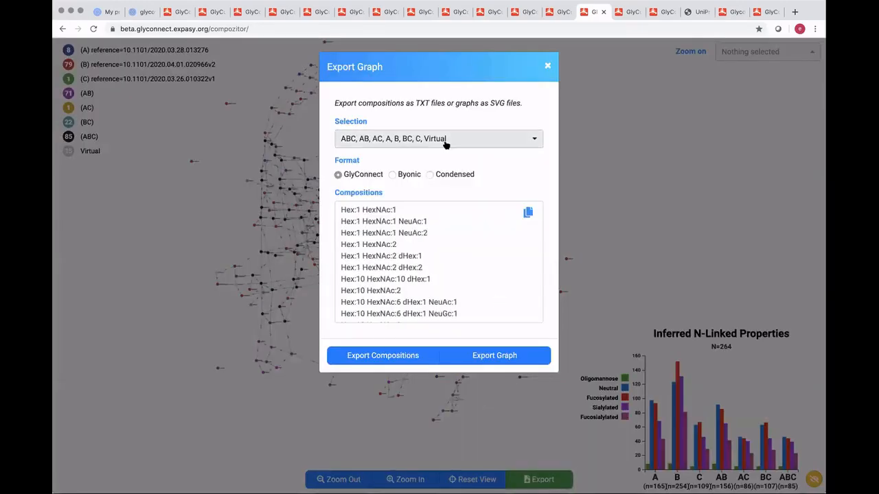
left_click(439, 137)
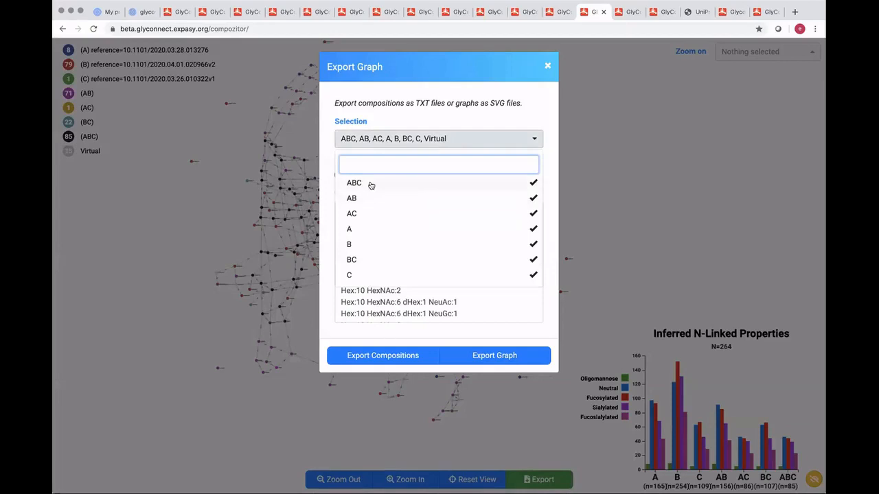
mouse_move(362, 186)
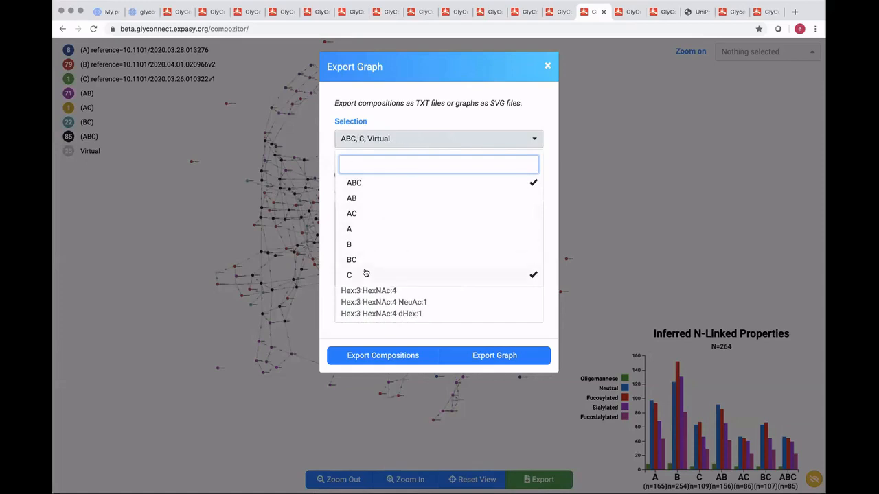
left_click(349, 275)
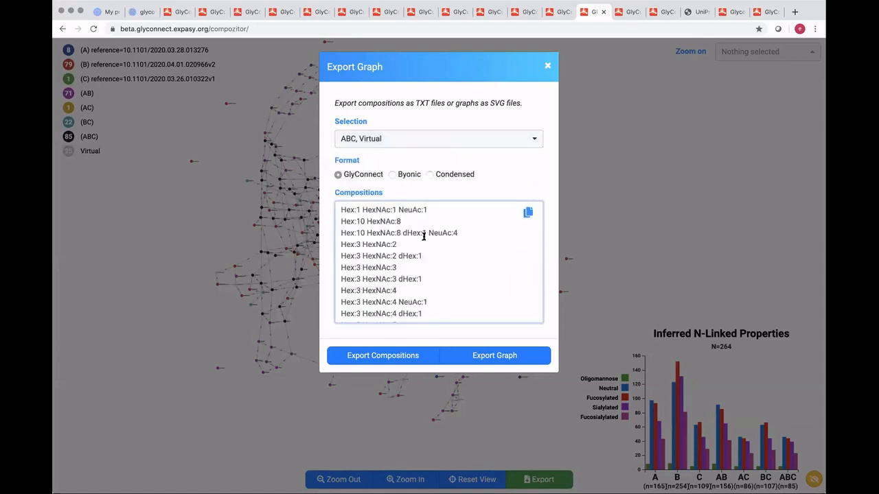
left_click(439, 137)
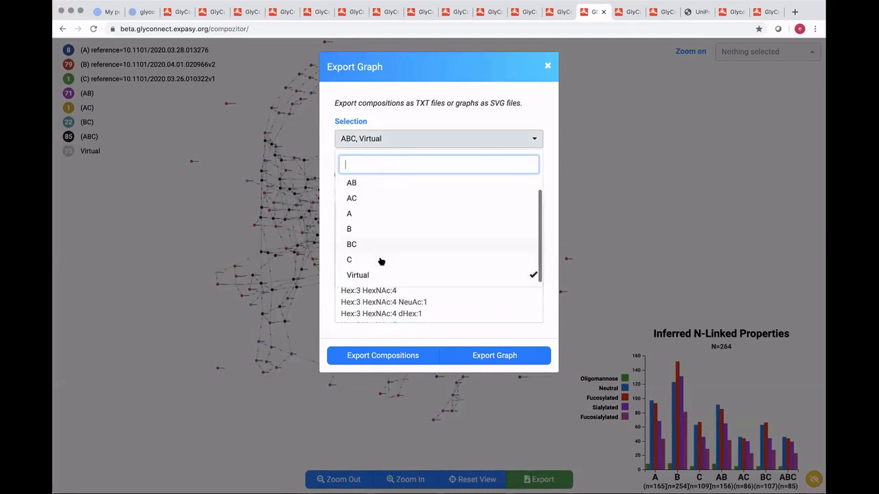
left_click(357, 274)
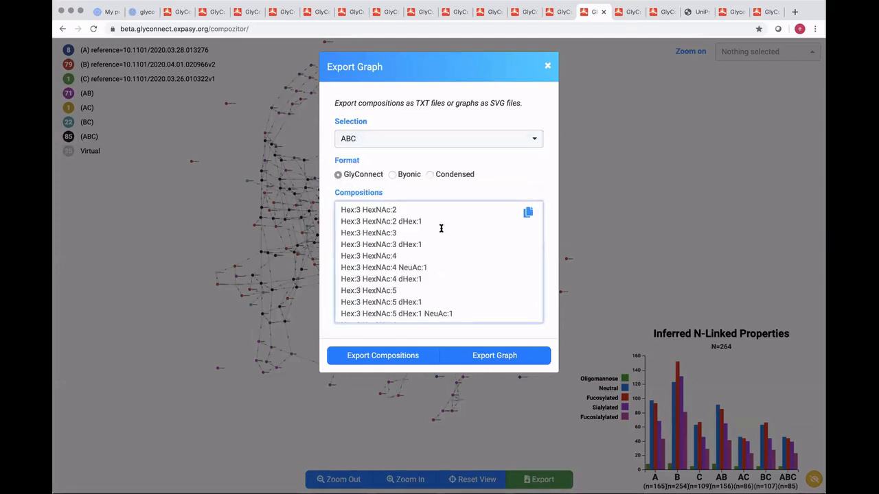
mouse_move(437, 244)
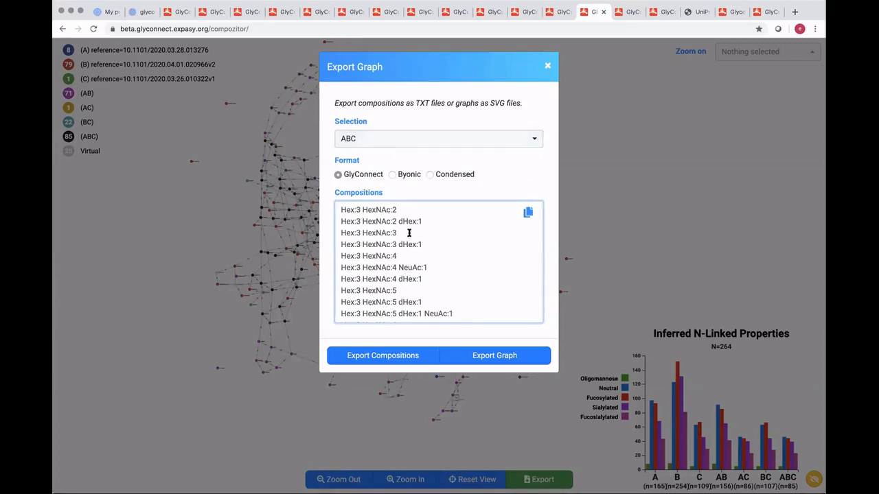
mouse_move(346, 199)
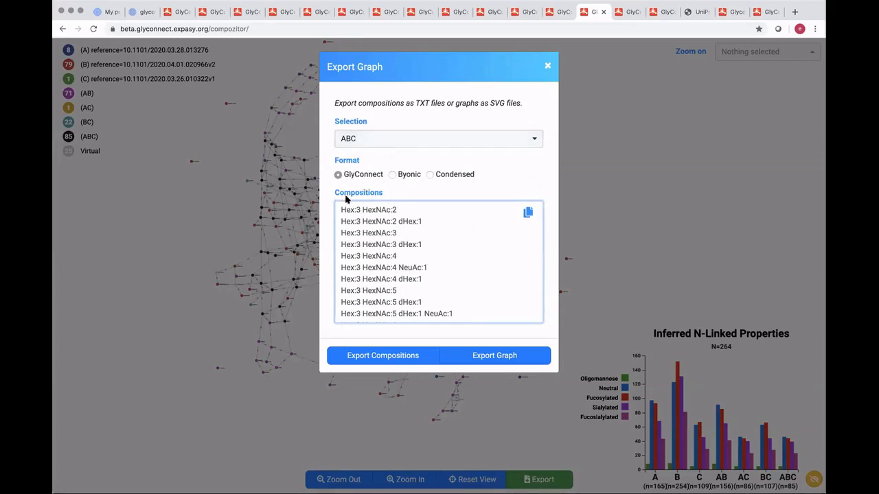
mouse_move(346, 195)
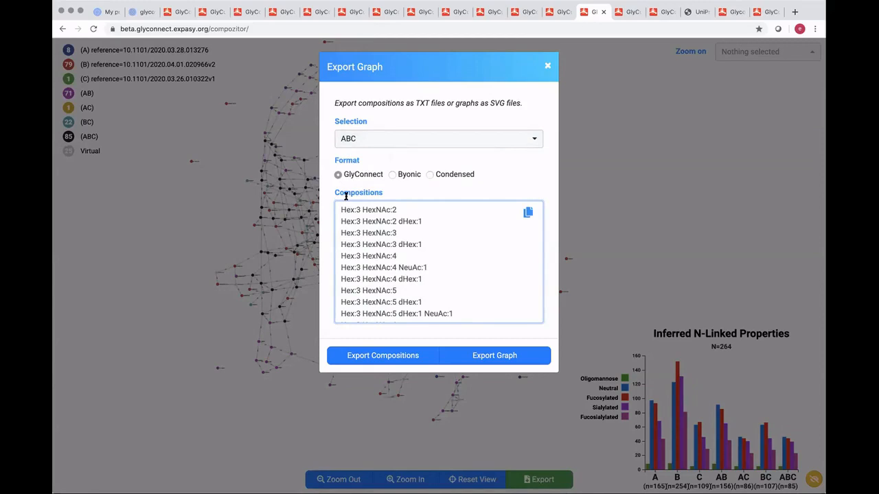
left_click(430, 173)
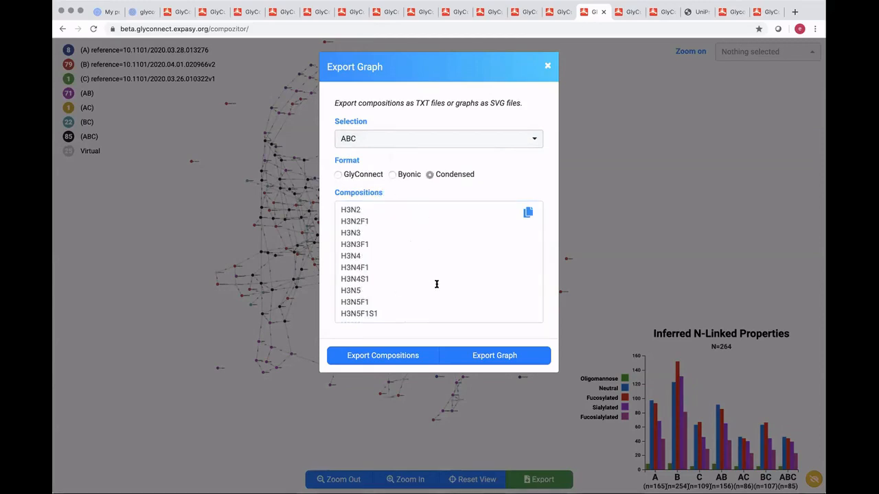
mouse_move(368, 200)
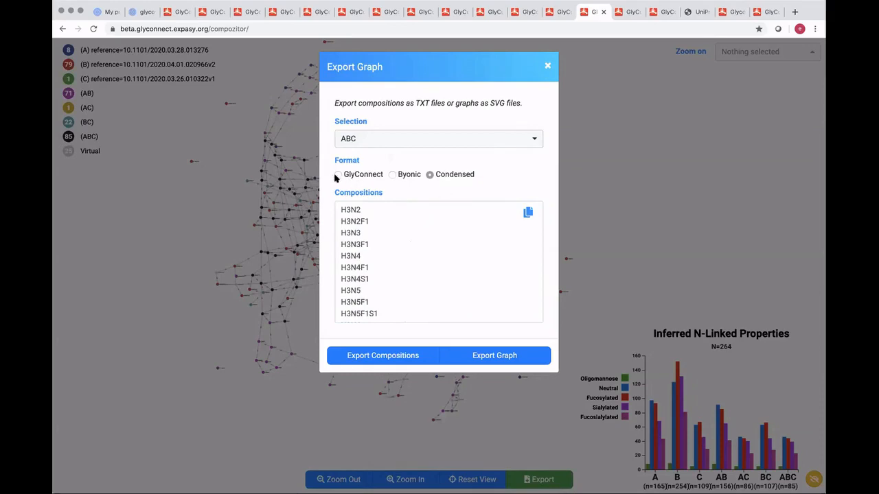
left_click(338, 173)
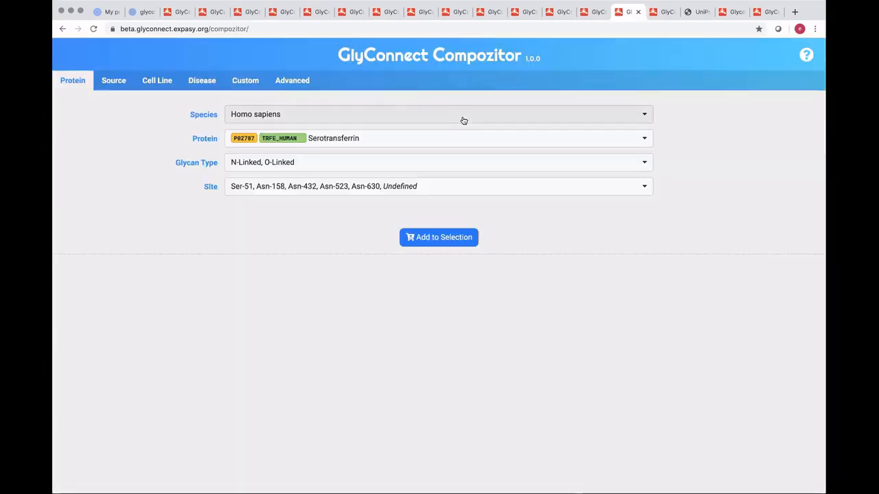
On the Custom tab, label the list common85 and add its 85 N-Linked compositions as Selection A
left_click(245, 80)
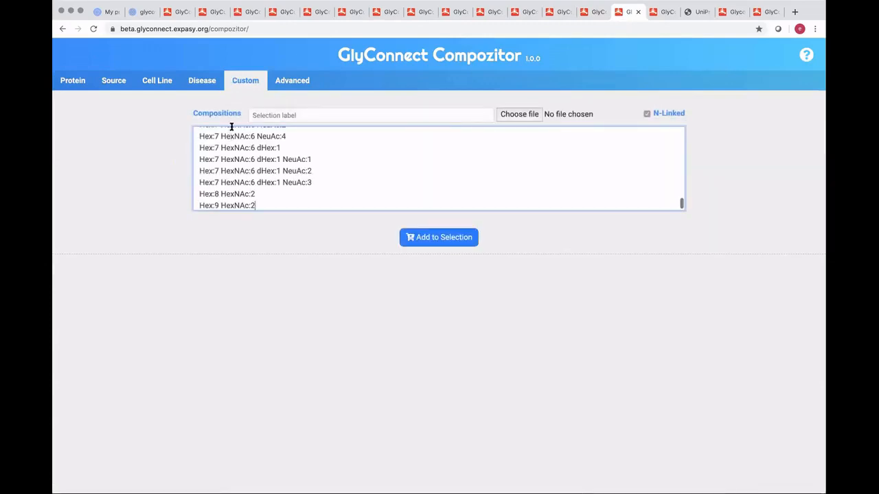
type("common")
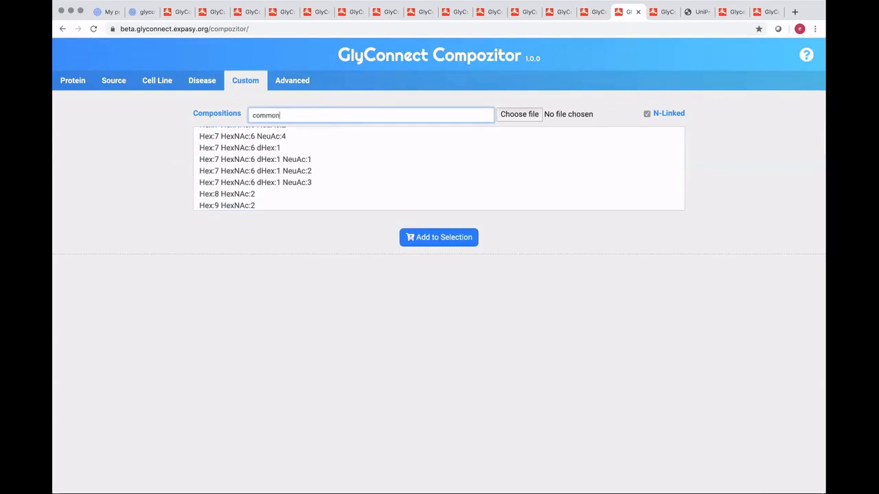
type("85")
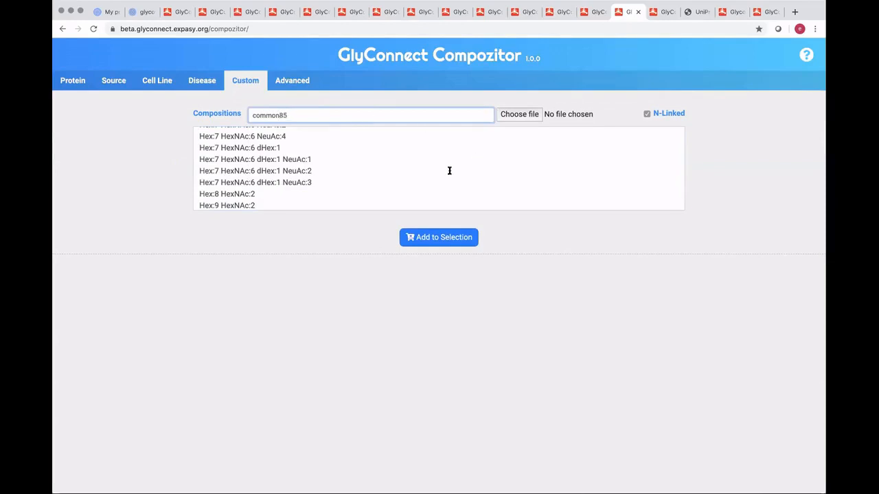
left_click(440, 236)
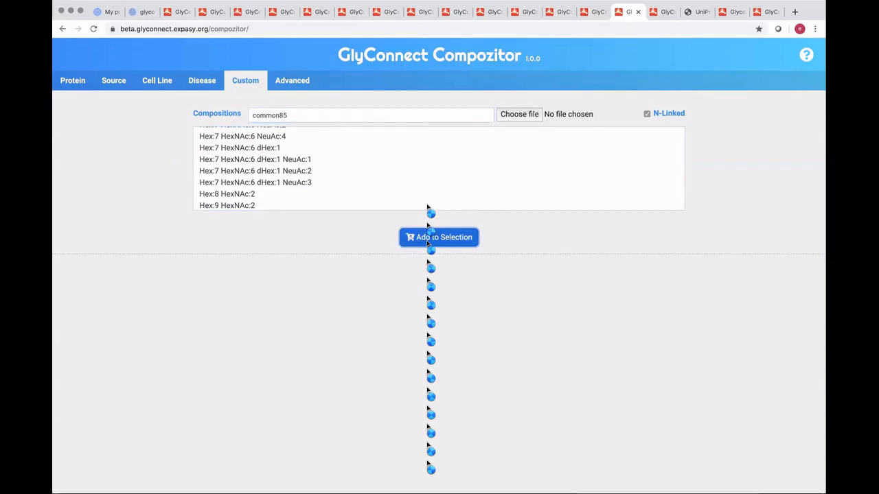
left_click(440, 236)
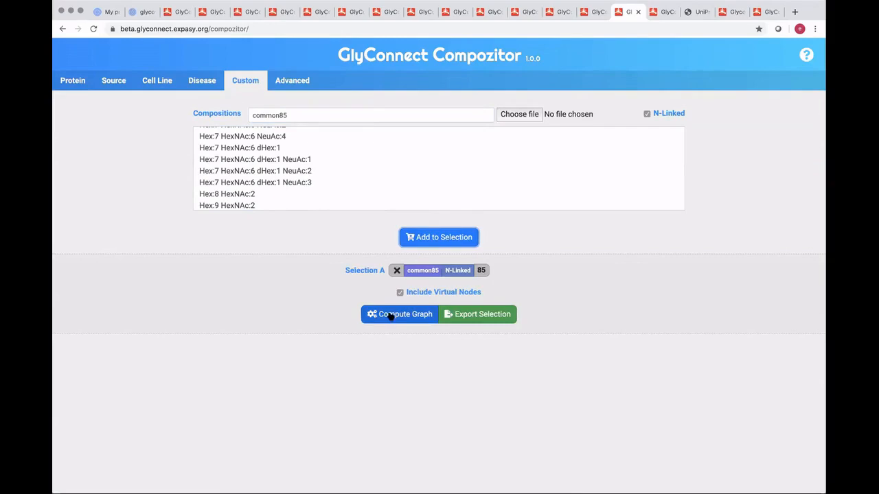
mouse_move(393, 314)
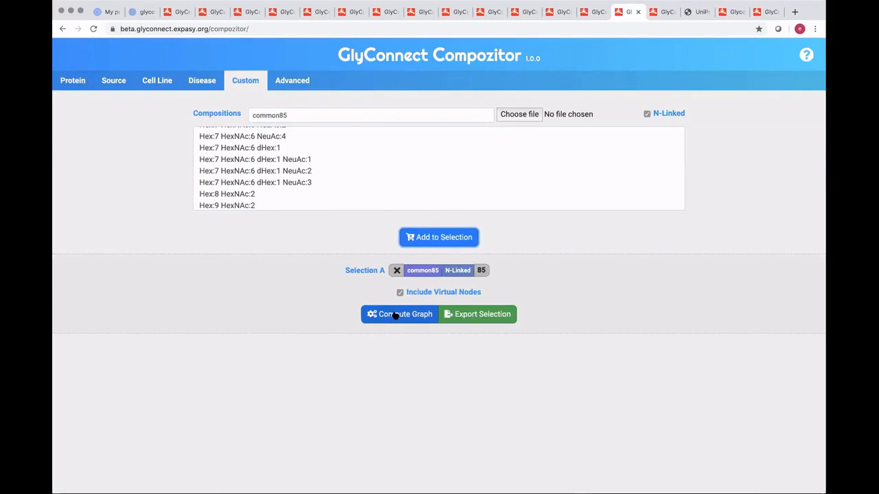
mouse_move(618, 85)
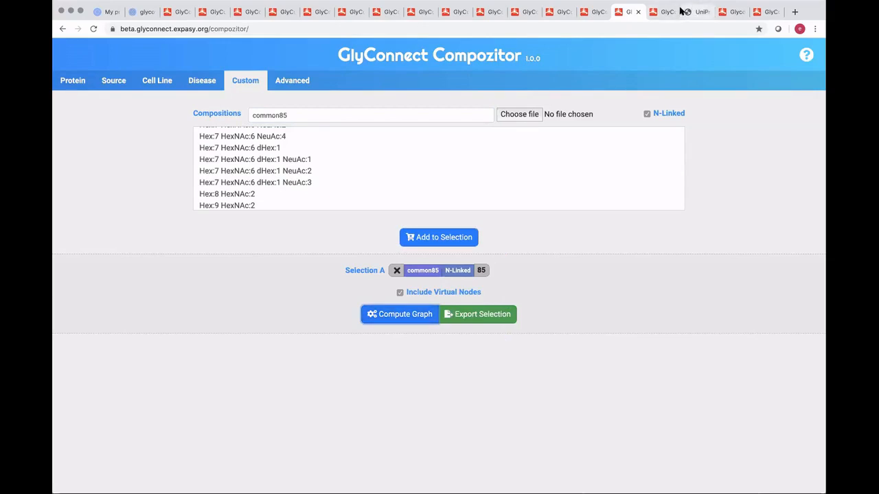
Bring up the UniProt P20701 ITAL_HUMAN entry for integrin alpha-L
left_click(696, 11)
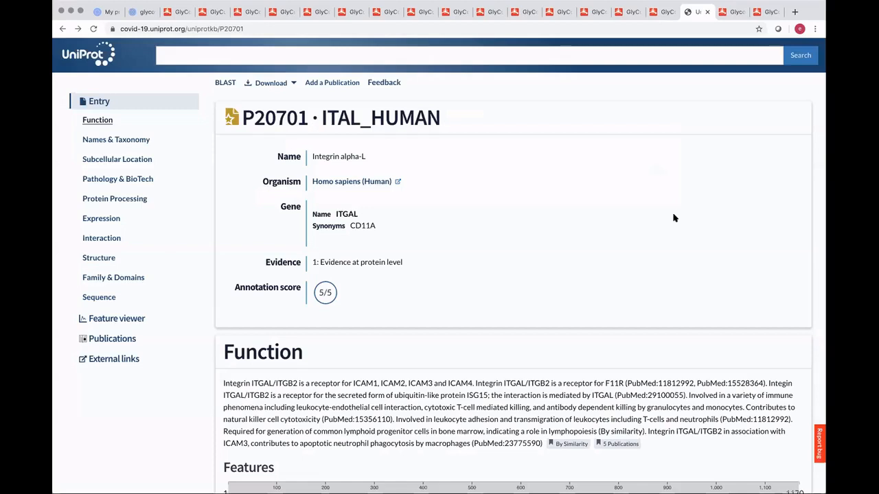
mouse_move(480, 219)
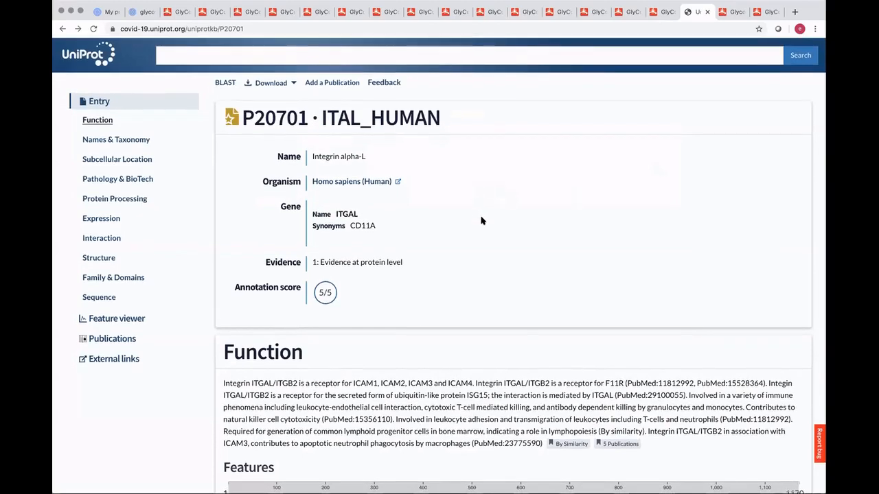
mouse_move(117, 78)
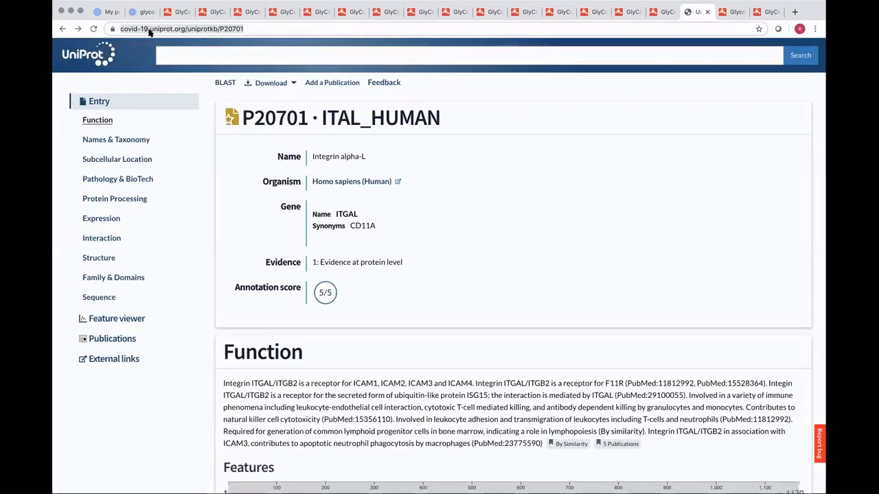
Show the PTM / Processing section with N-linked glycosylation sites and follow the GlyConnect 1410 cross-reference
left_click(181, 27)
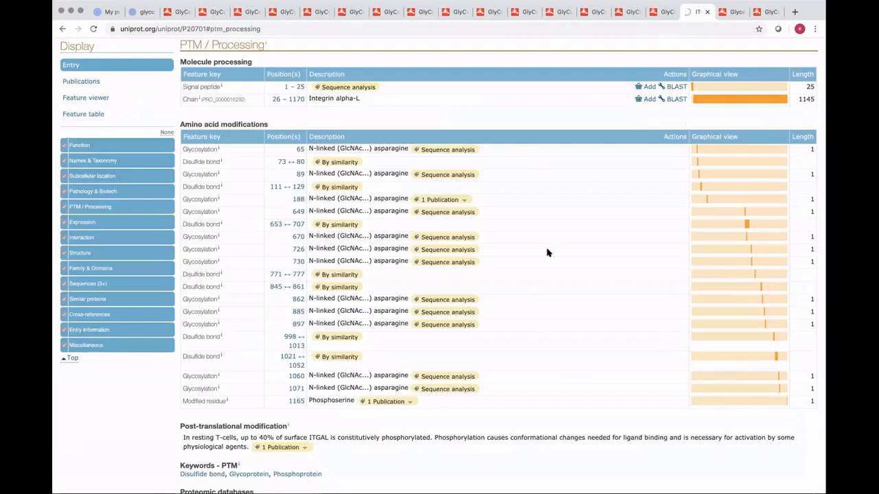
mouse_move(472, 239)
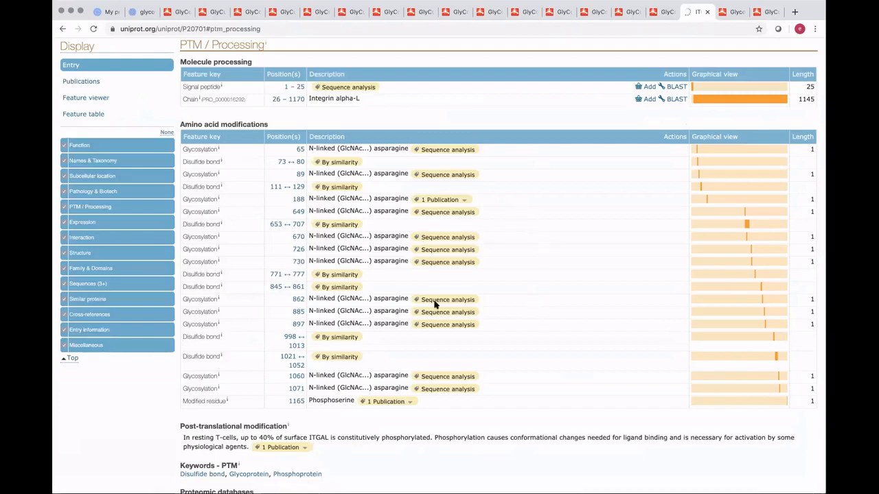
mouse_move(453, 300)
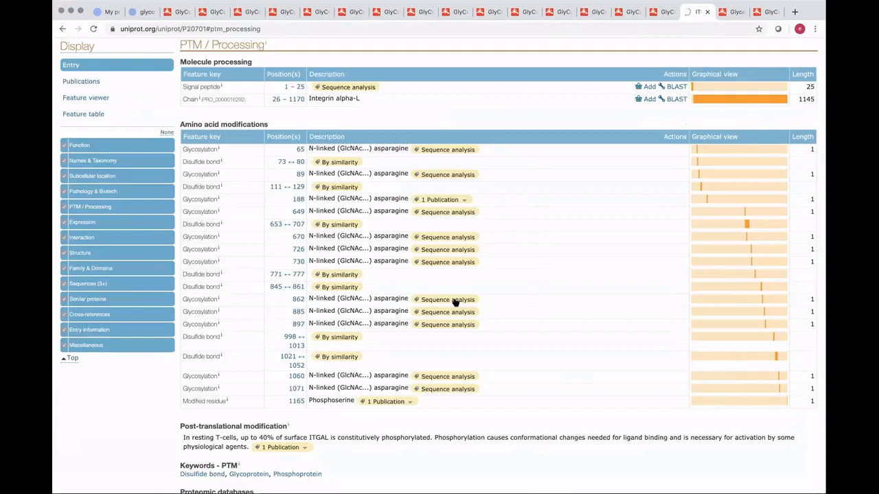
mouse_move(459, 199)
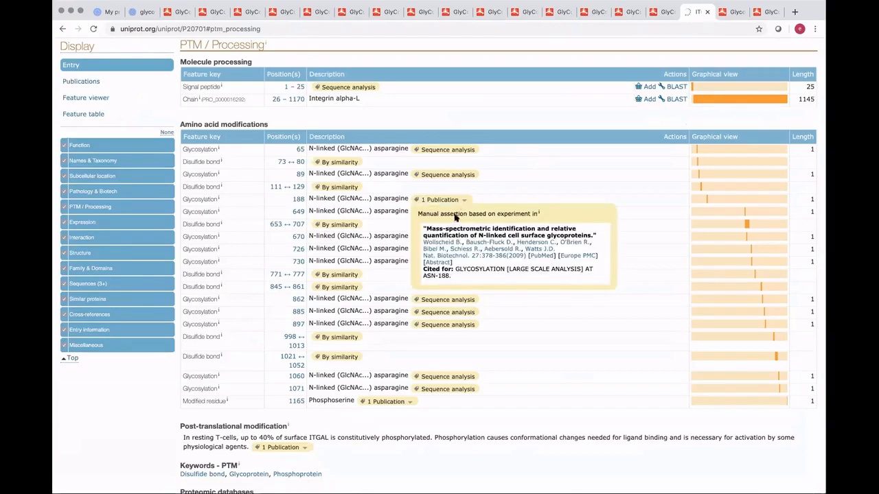
mouse_move(474, 244)
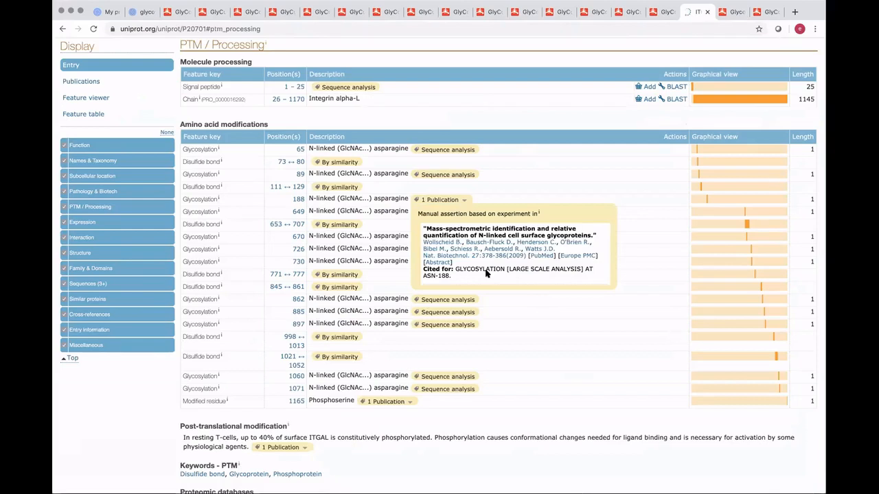
mouse_move(530, 331)
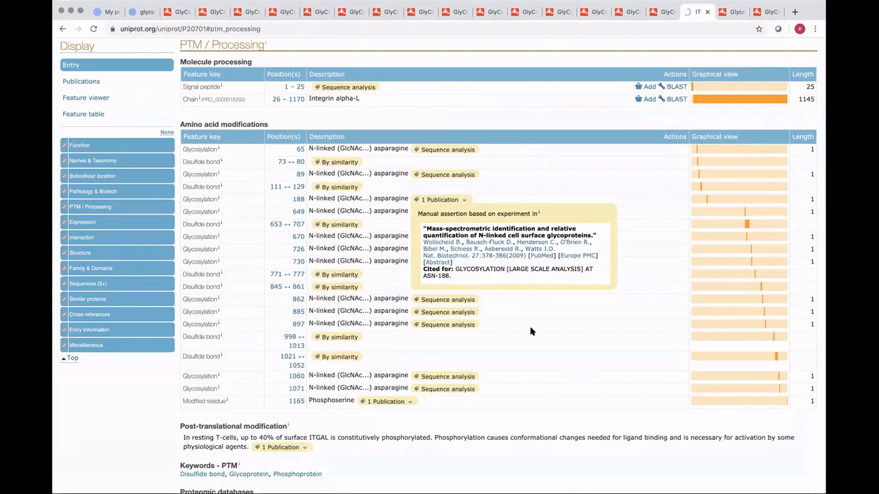
scroll("down", 3)
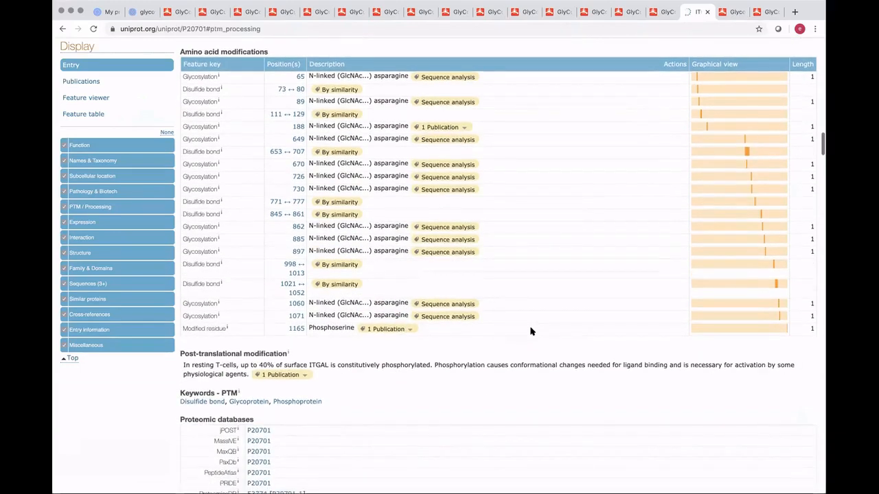
scroll("down", 3)
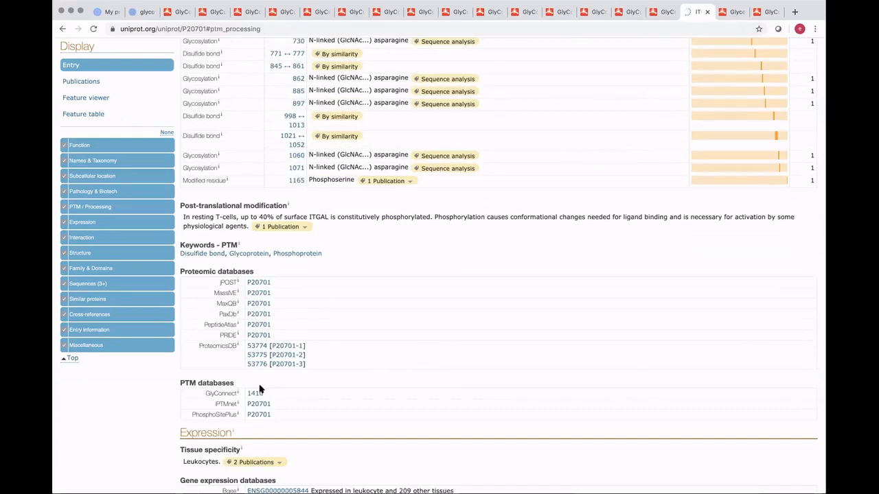
left_click(254, 393)
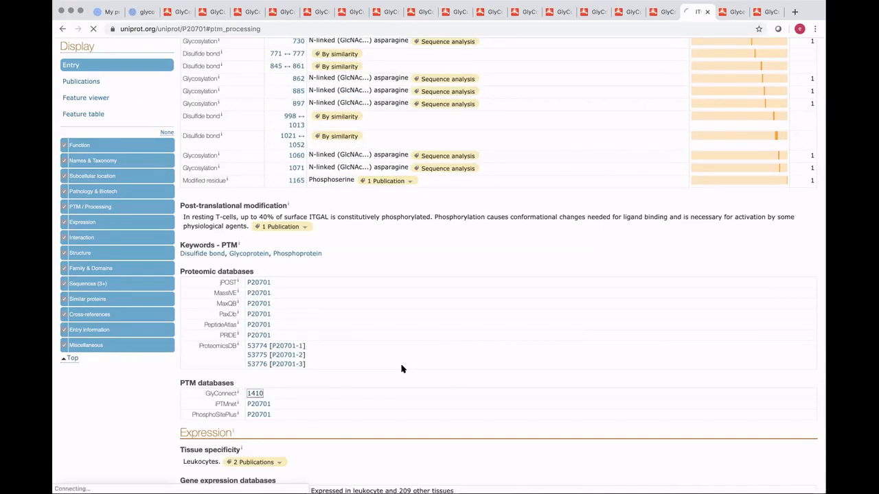
Load PDB structure 6BXB in the Integrin alpha-L 3D viewer and reveal the reported glycosite Asn-89
left_click(256, 392)
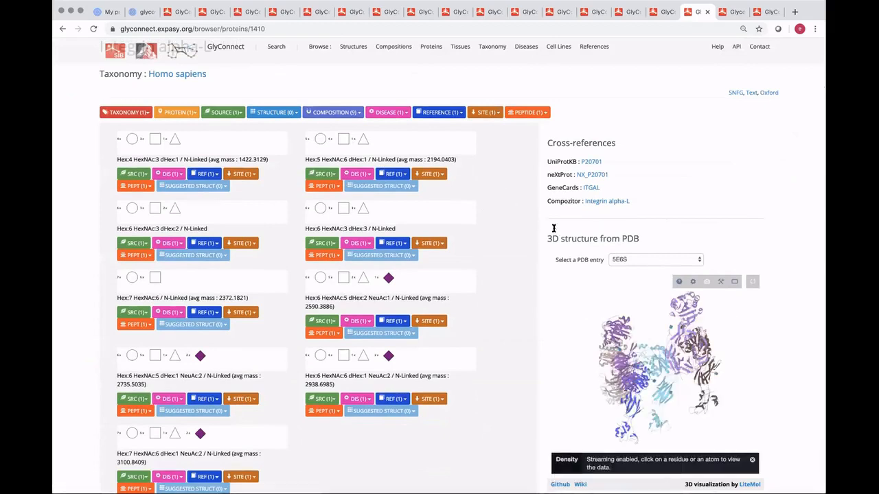
left_click(653, 259)
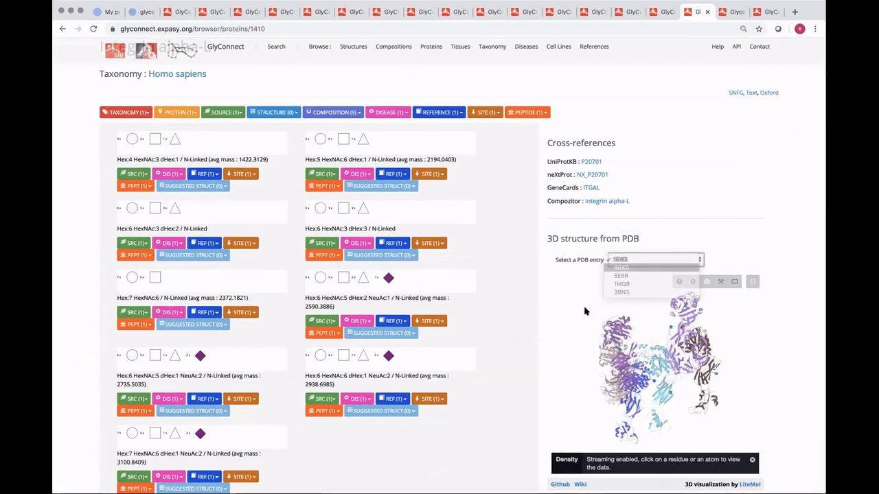
left_click(621, 266)
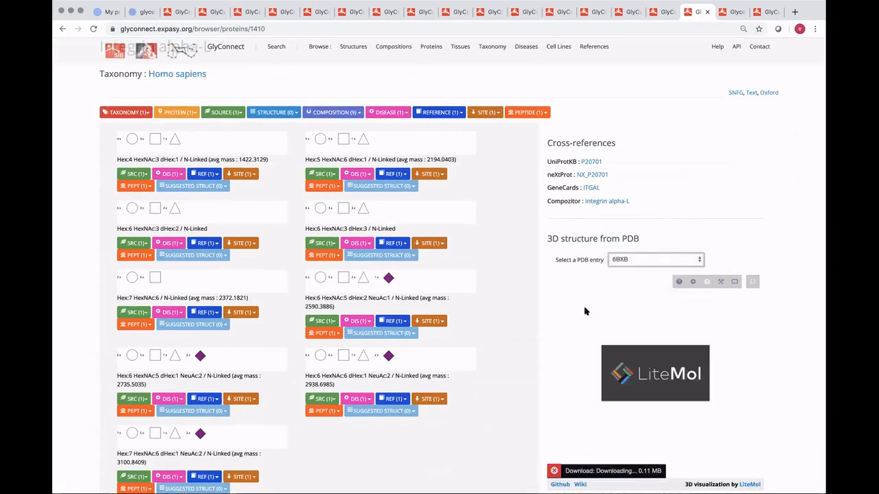
mouse_move(594, 377)
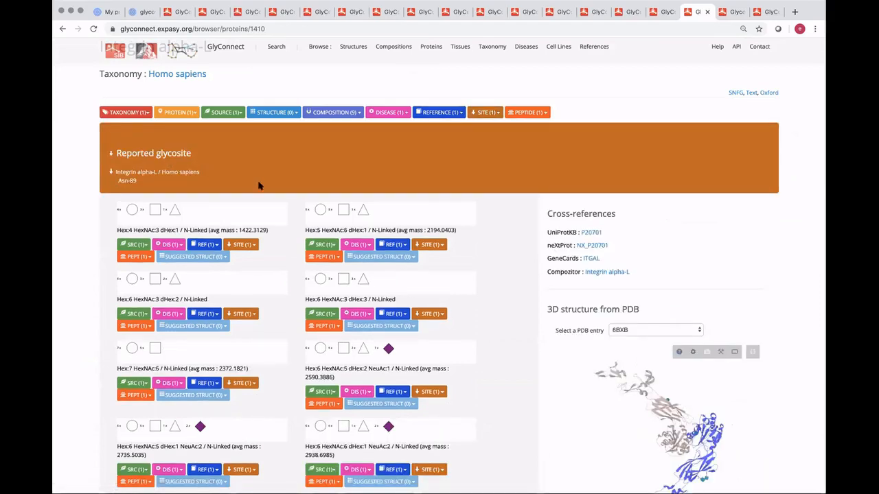
scroll("down", 3)
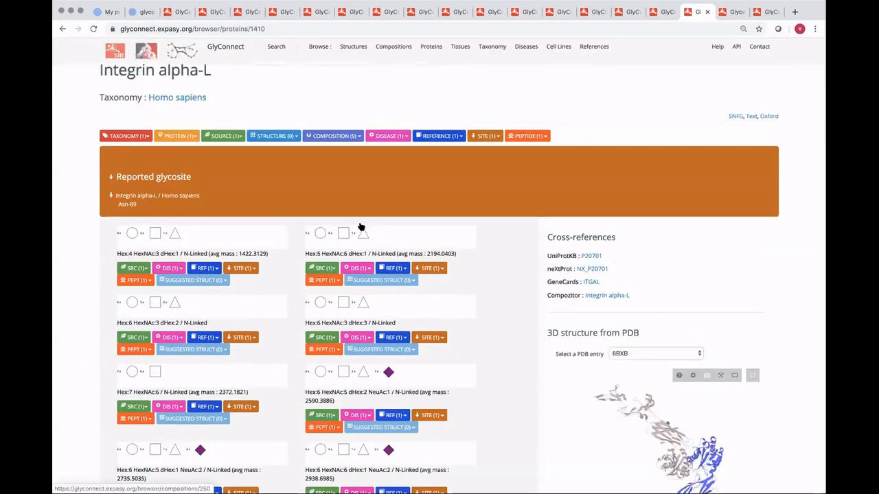
mouse_move(519, 387)
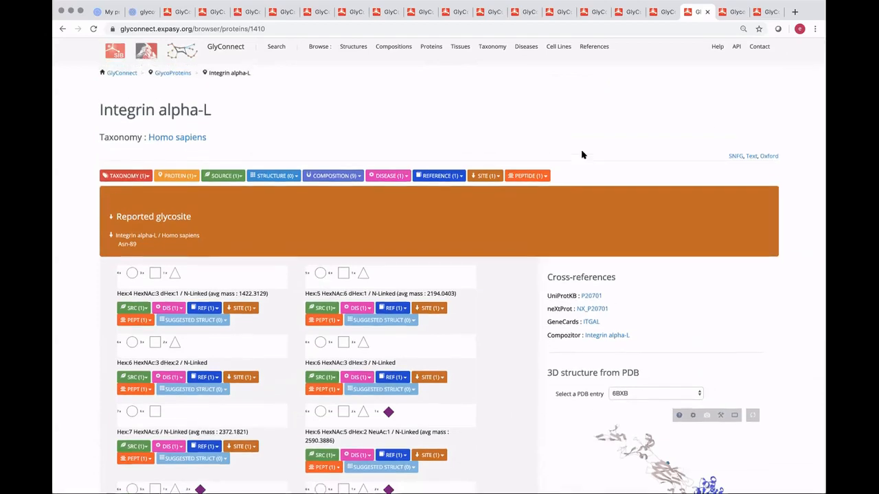
mouse_move(440, 104)
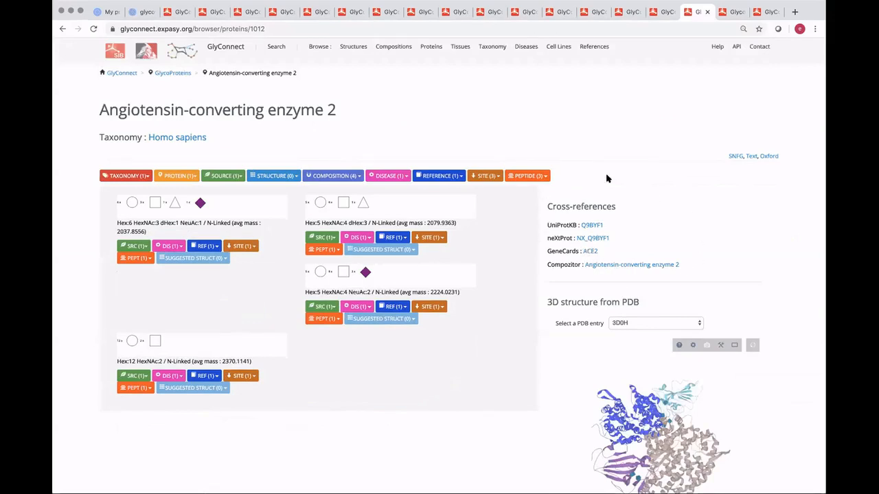
mouse_move(642, 185)
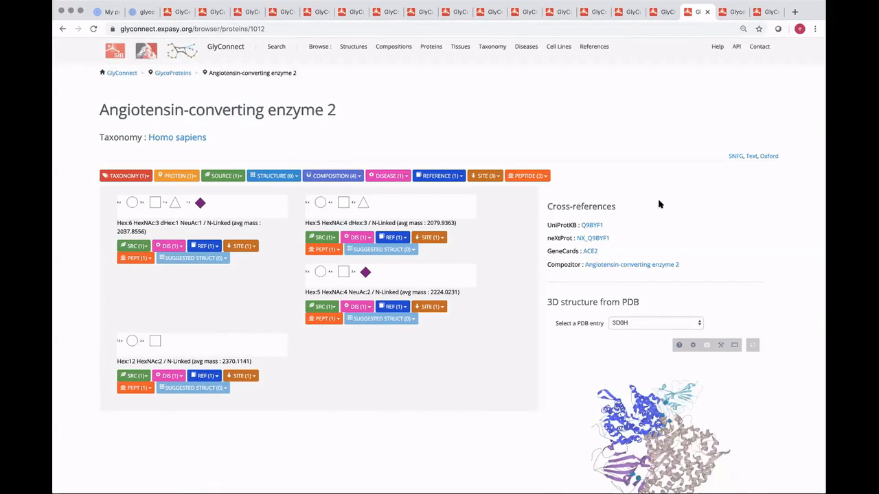
mouse_move(615, 197)
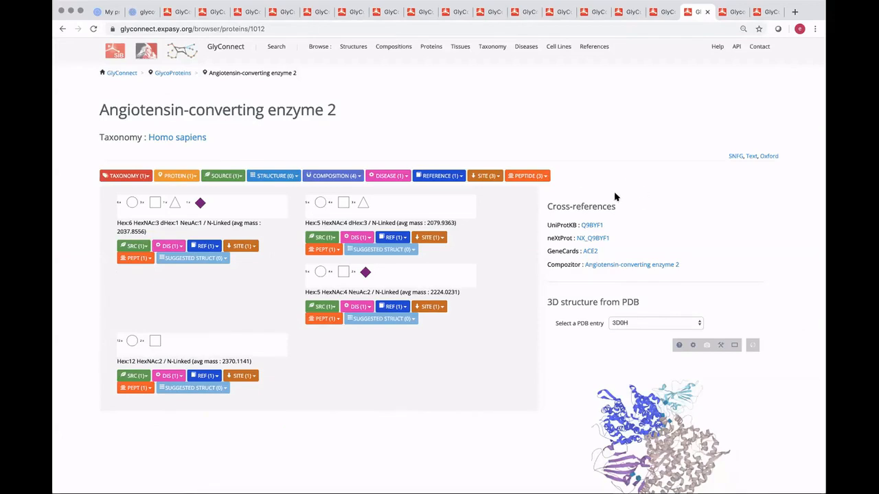
mouse_move(626, 218)
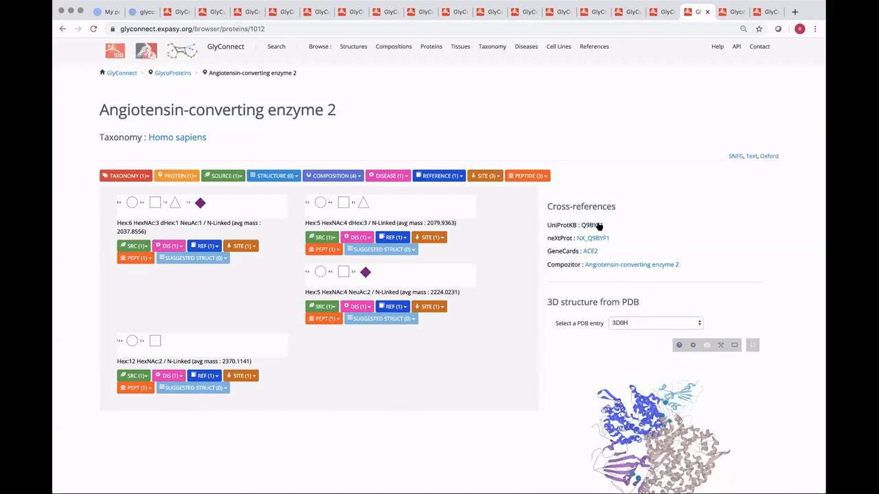
mouse_move(593, 225)
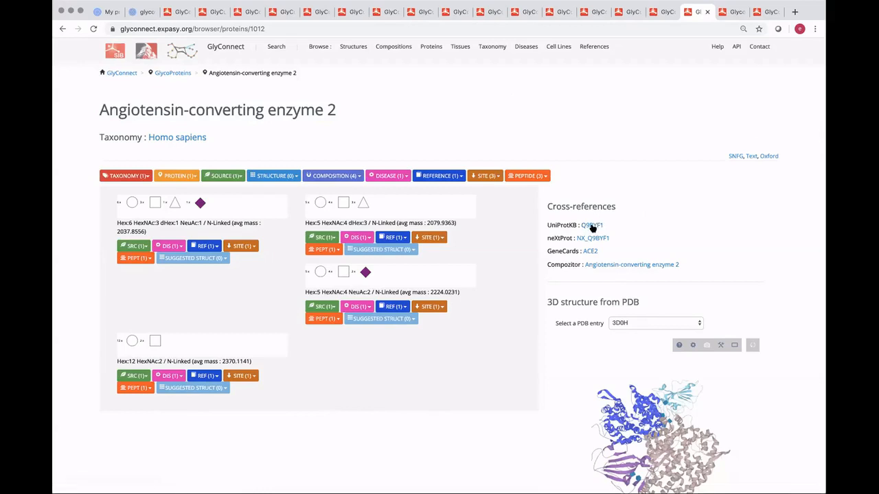
Show the UniProt Q9BYF1 ACE2 entry's PTM / Processing section with its N-linked glycosylation sites
left_click(591, 225)
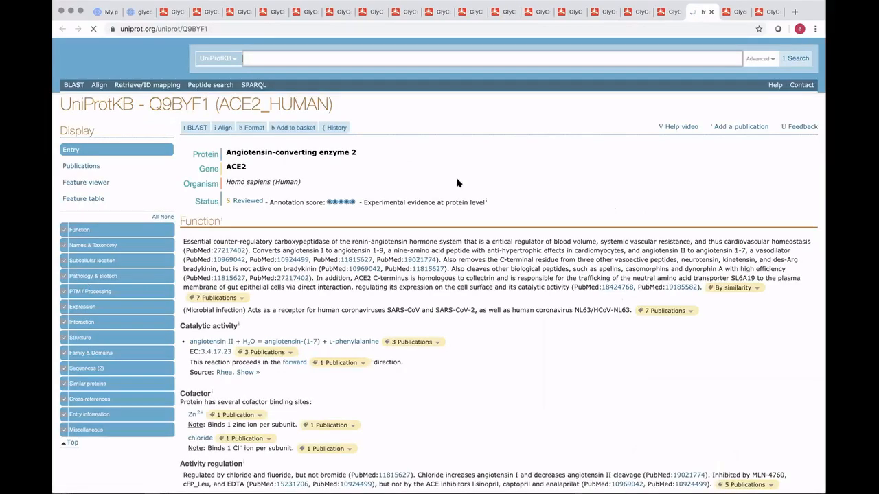
left_click(253, 370)
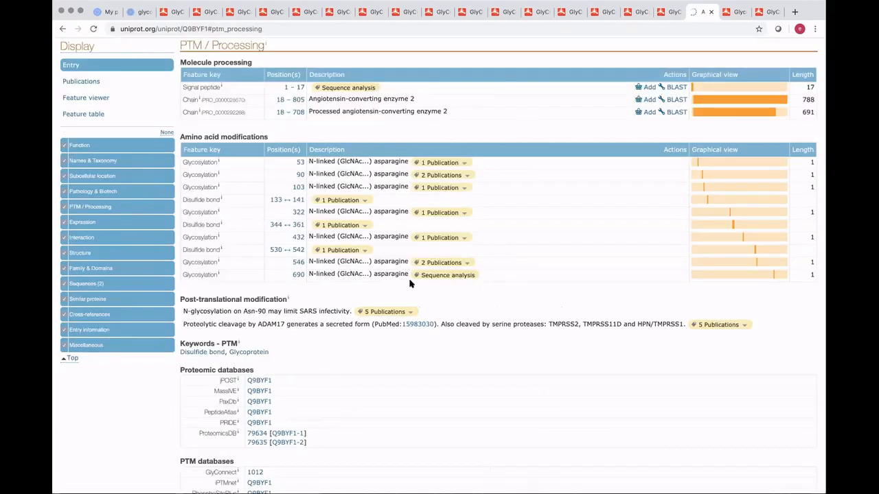
mouse_move(542, 250)
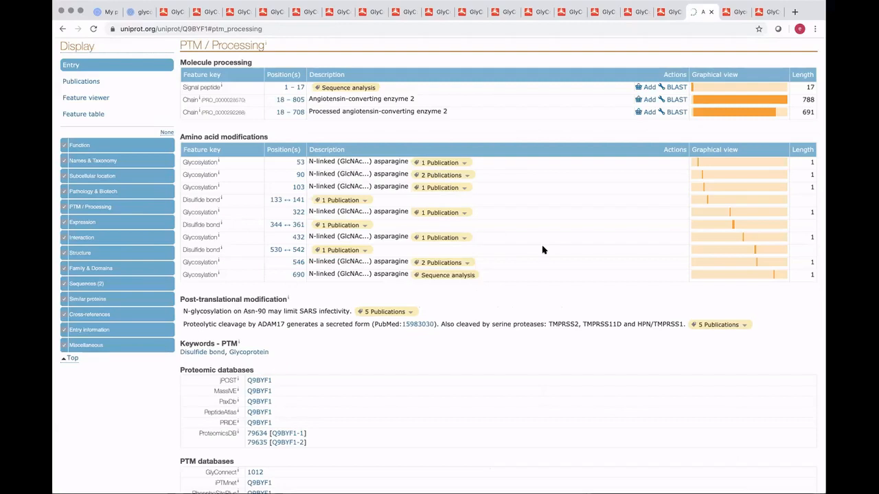
mouse_move(464, 177)
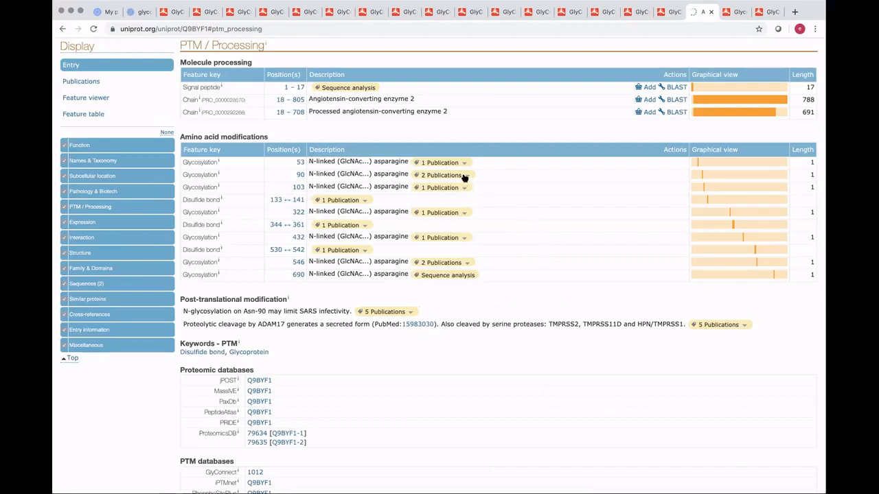
mouse_move(441, 176)
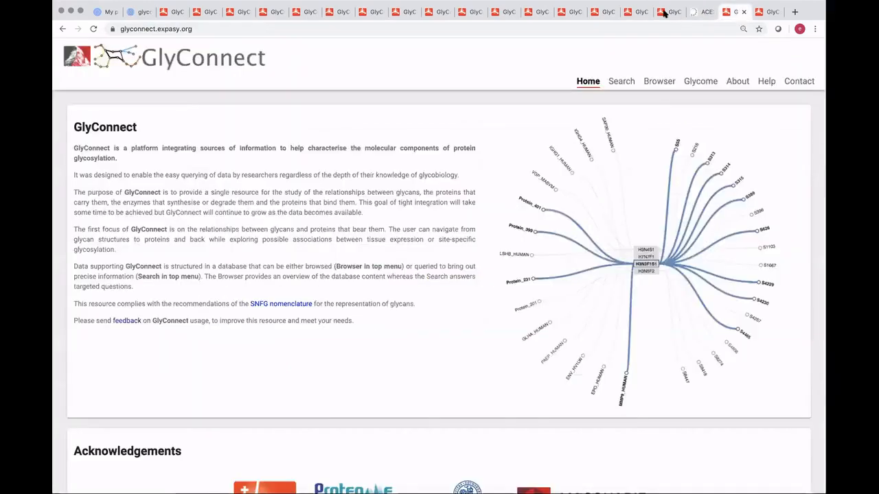
Review the GlyConnect ACE2 protein page's compositions and PDB 3D viewer
left_click(700, 11)
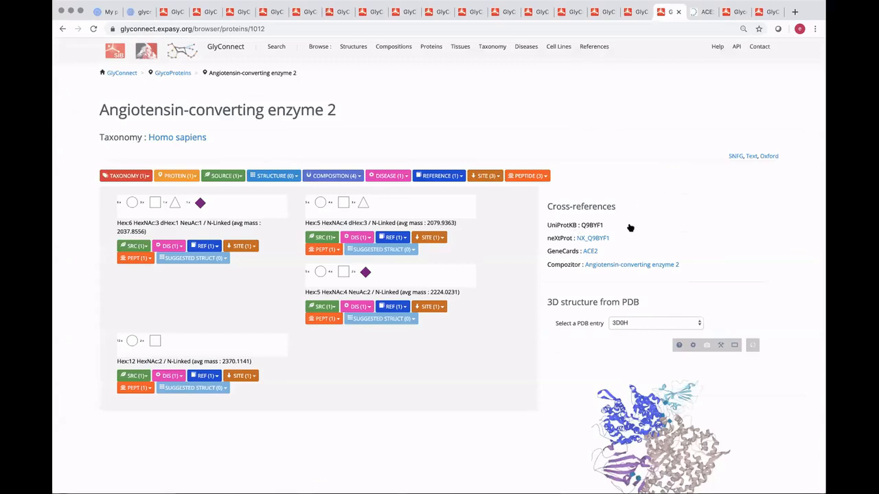
scroll("down", 3)
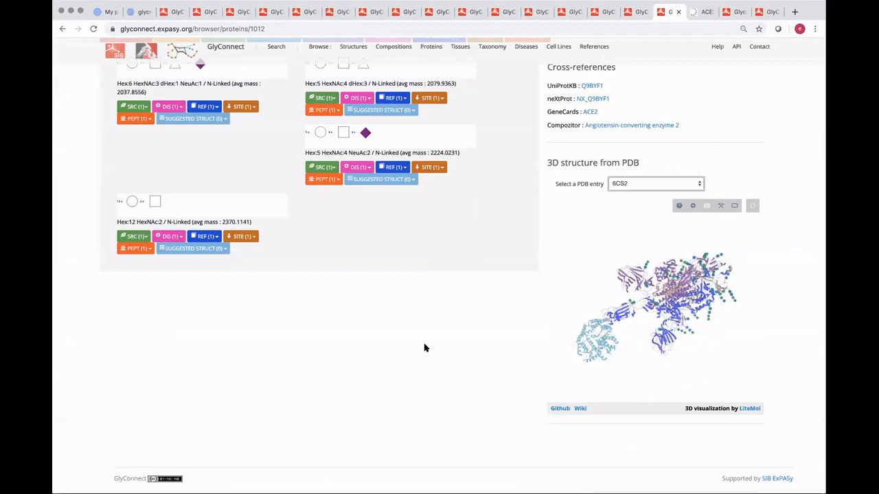
scroll("down", 3)
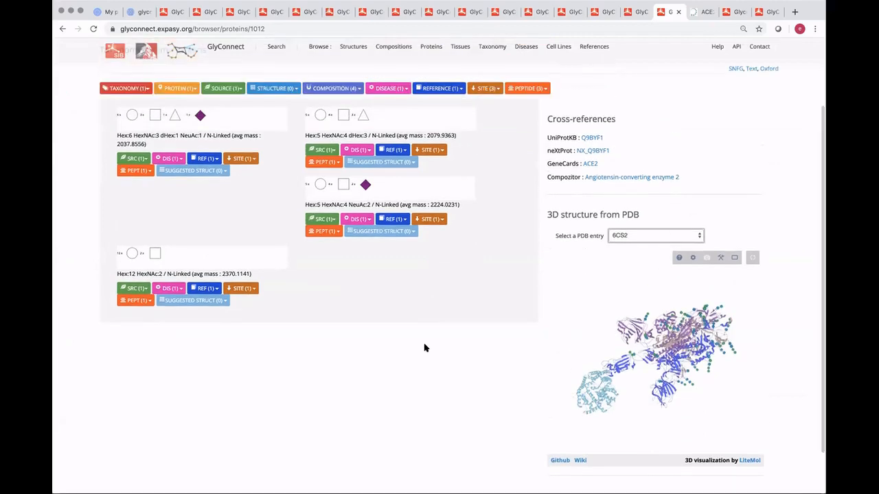
mouse_move(459, 359)
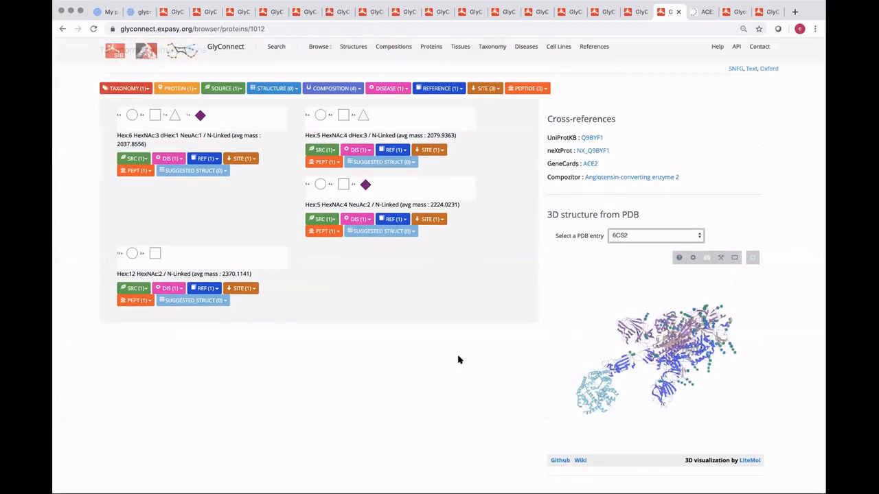
mouse_move(484, 269)
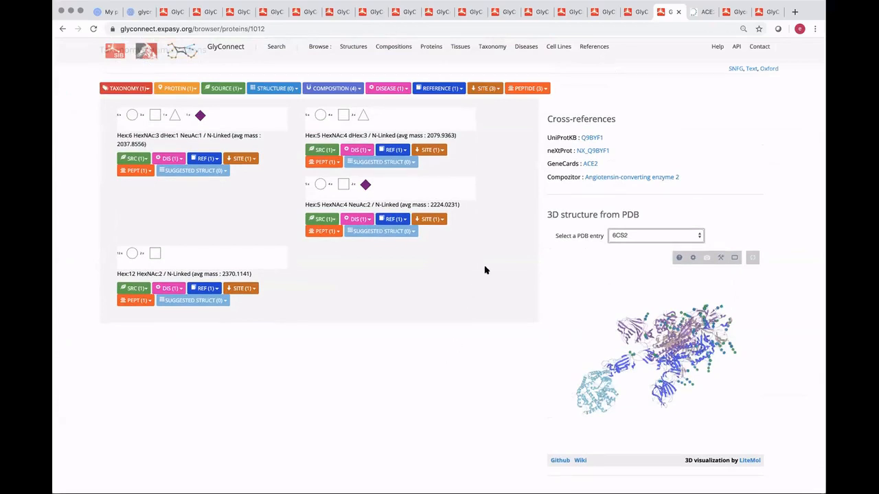
mouse_move(631, 39)
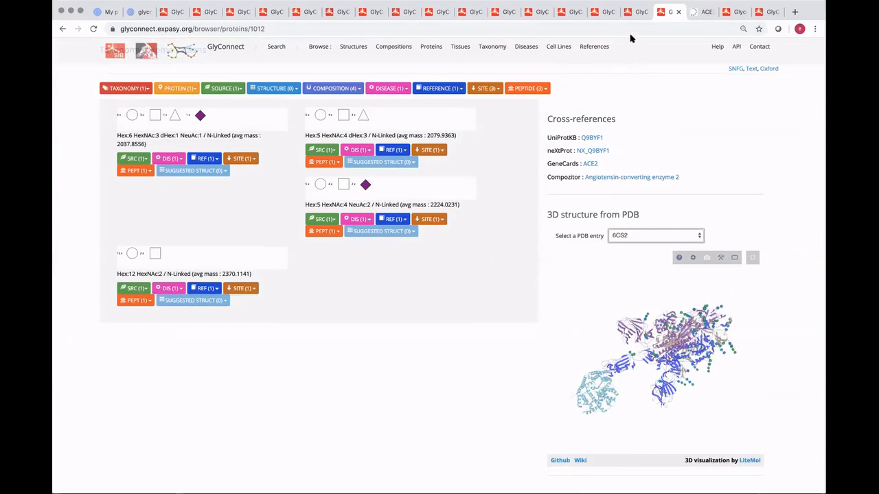
mouse_move(263, 96)
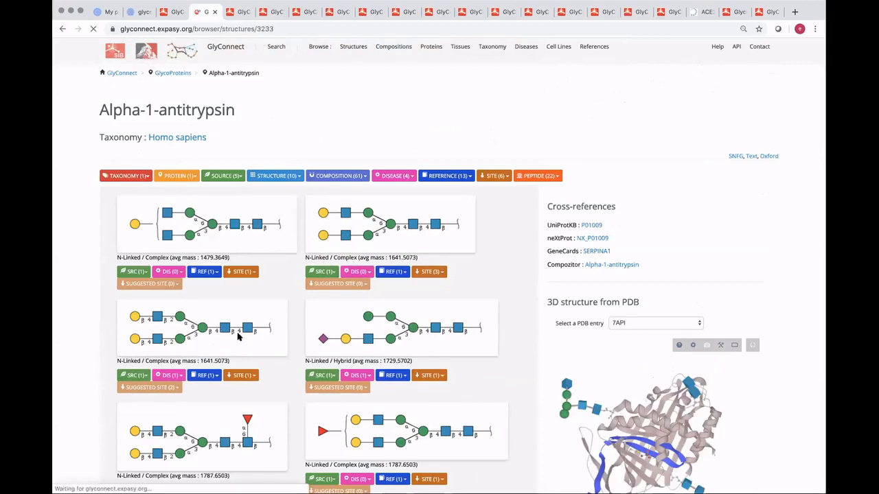
Show the Structure page of a complex N-linked glycan with composition Hex:5 HexNAc:4
left_click(390, 223)
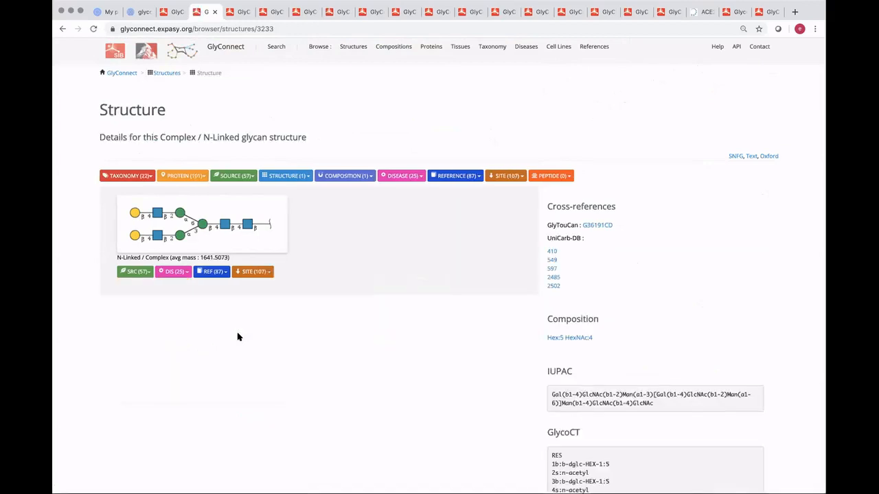
mouse_move(239, 330)
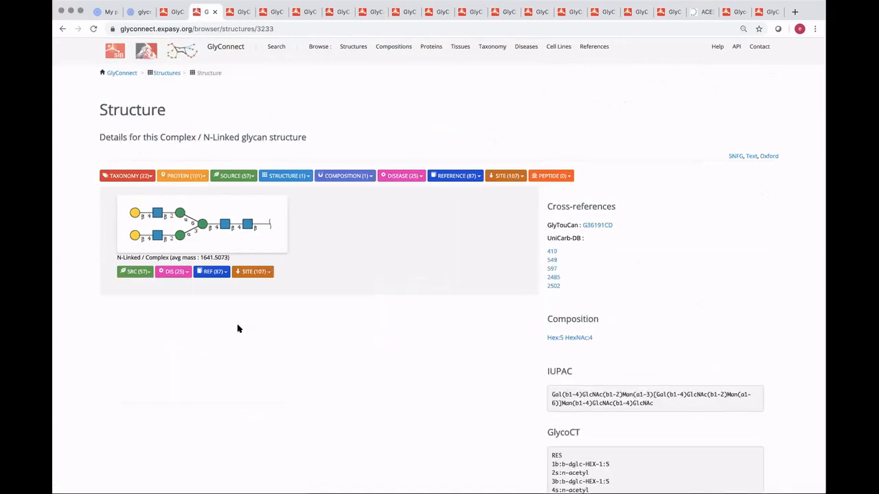
mouse_move(638, 221)
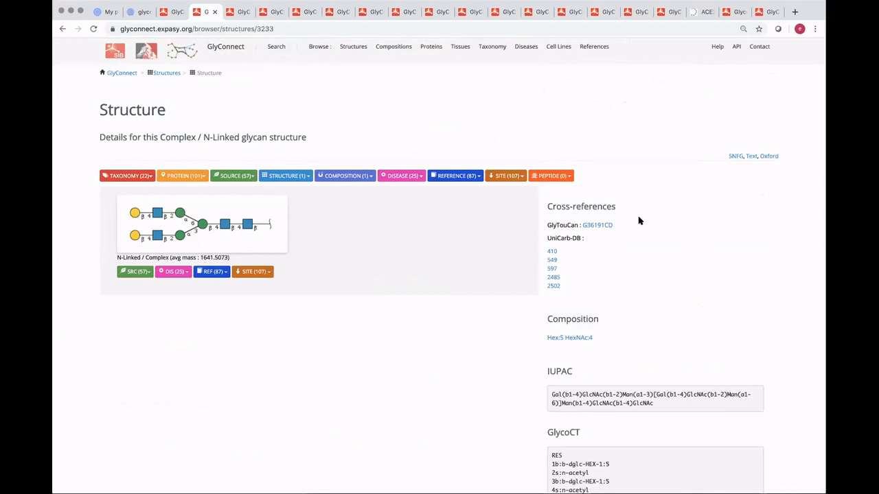
mouse_move(624, 228)
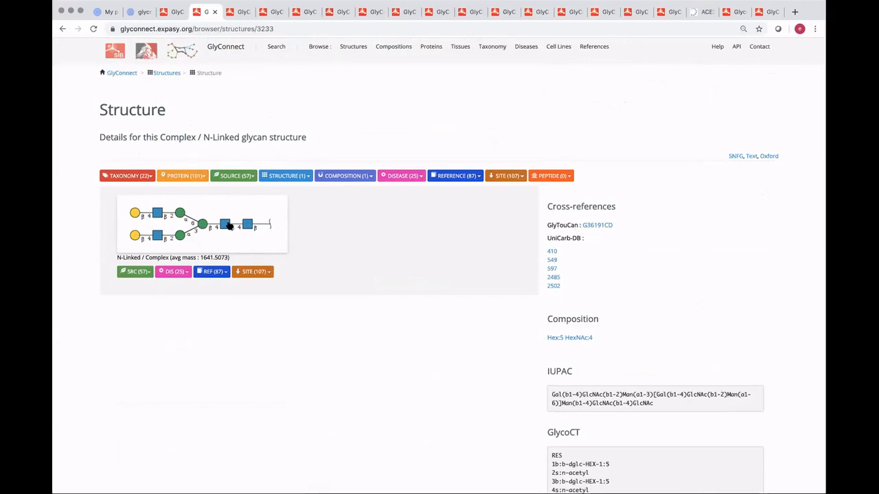
mouse_move(411, 346)
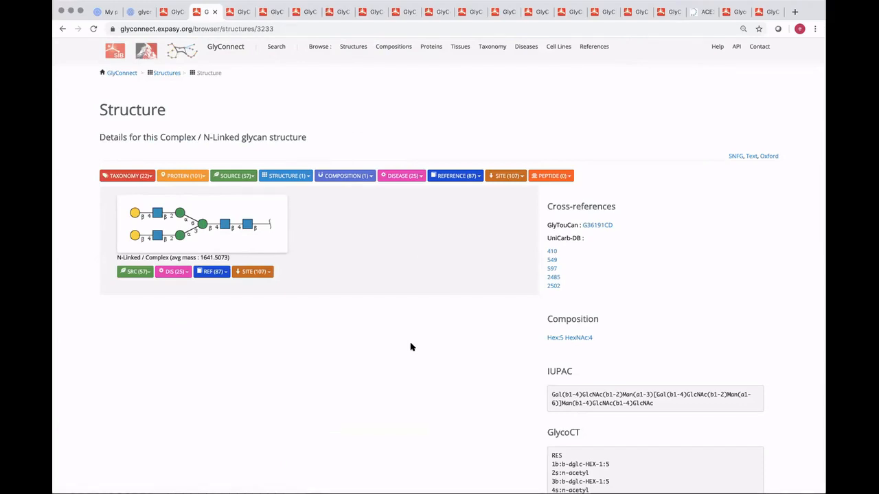
mouse_move(300, 250)
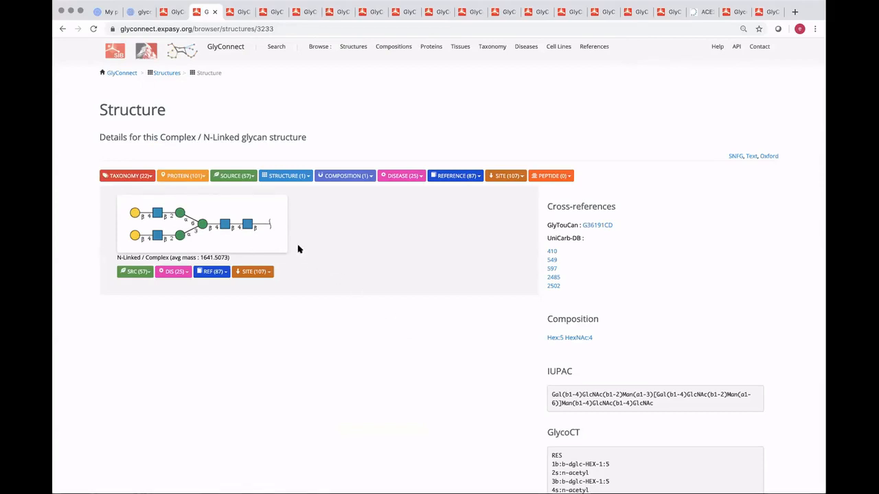
mouse_move(349, 261)
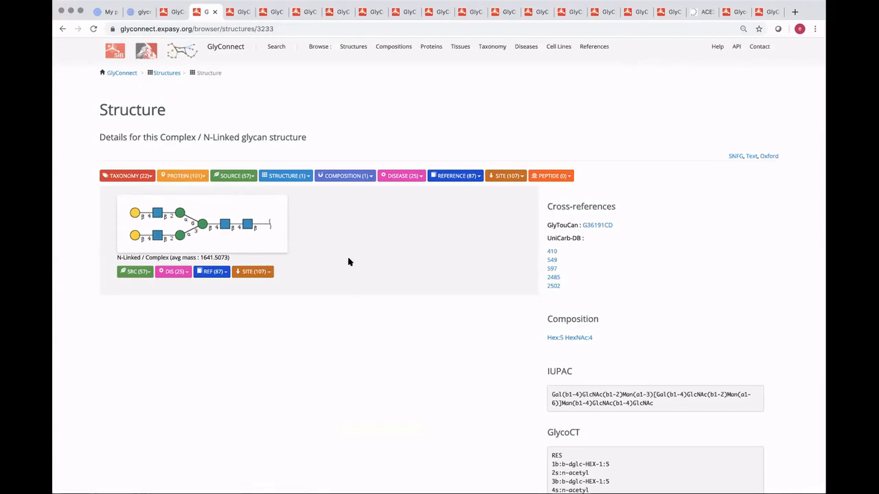
mouse_move(291, 239)
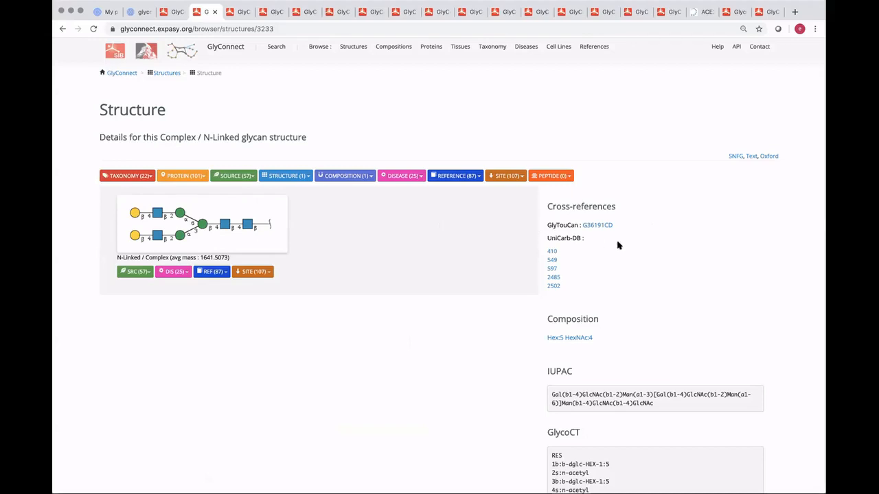
mouse_move(626, 236)
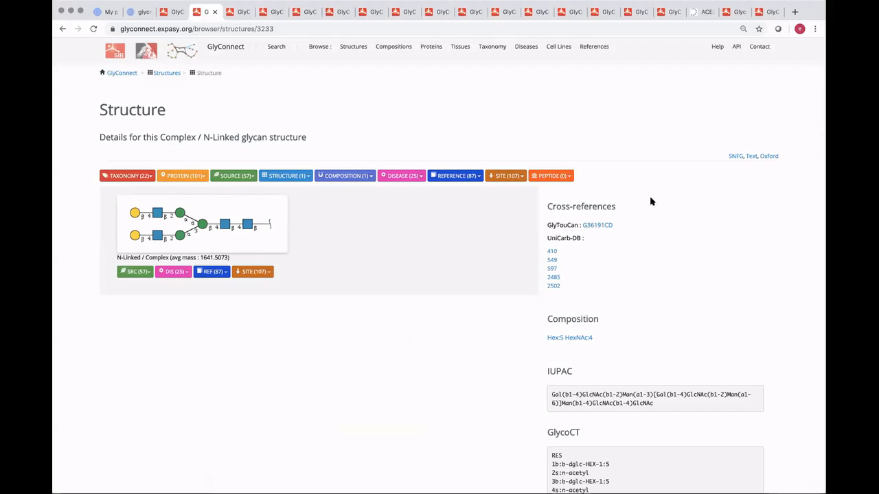
mouse_move(664, 39)
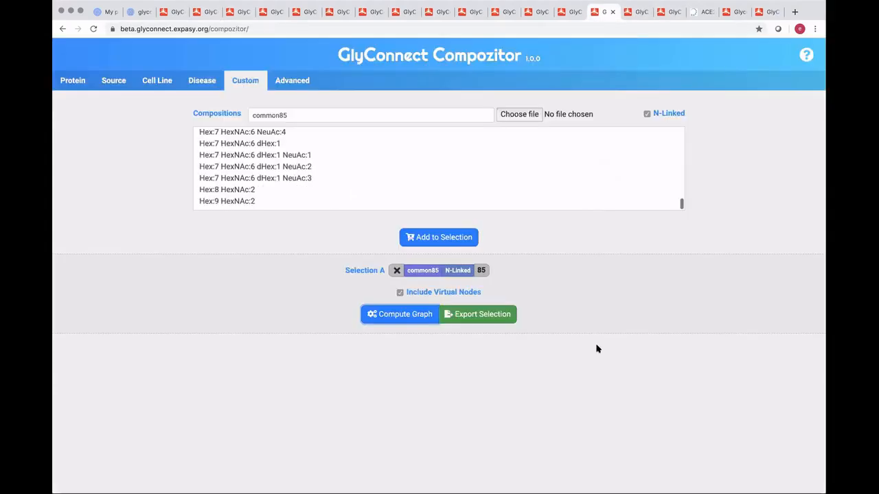
Compute the network graph for Selection A (common85) and review its Inferred N-Linked Properties chart
left_click(399, 313)
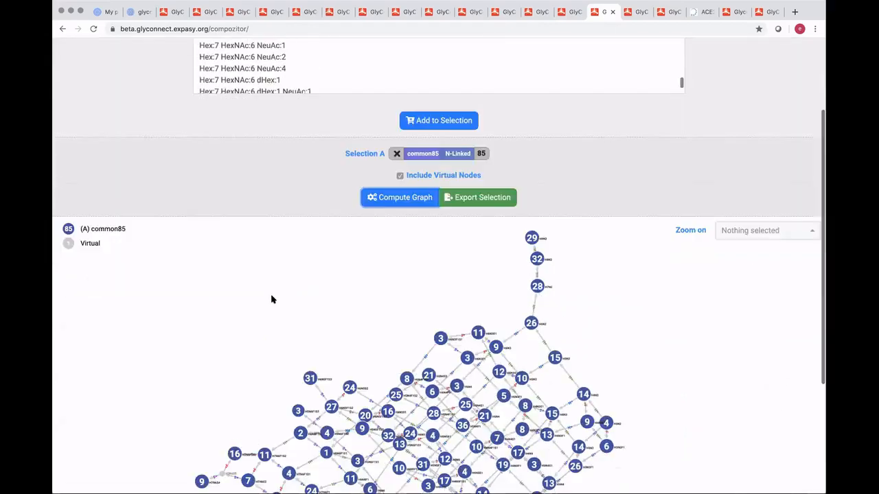
scroll("down", 3)
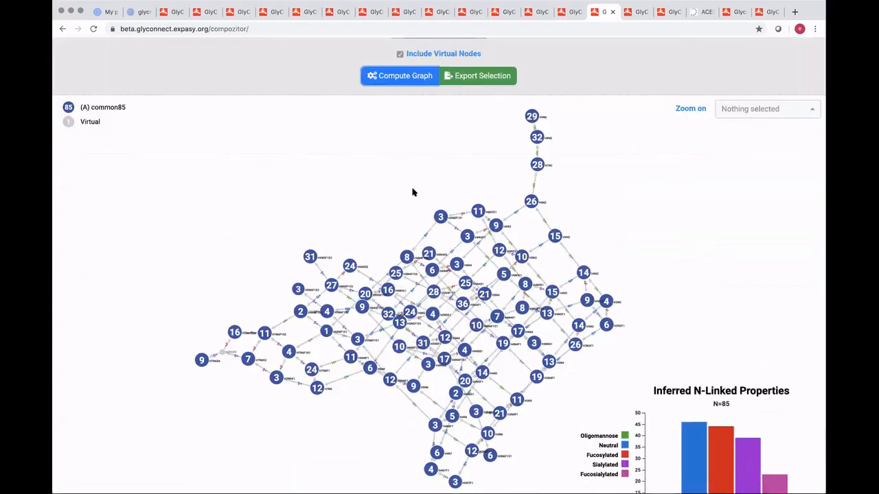
scroll("down", 3)
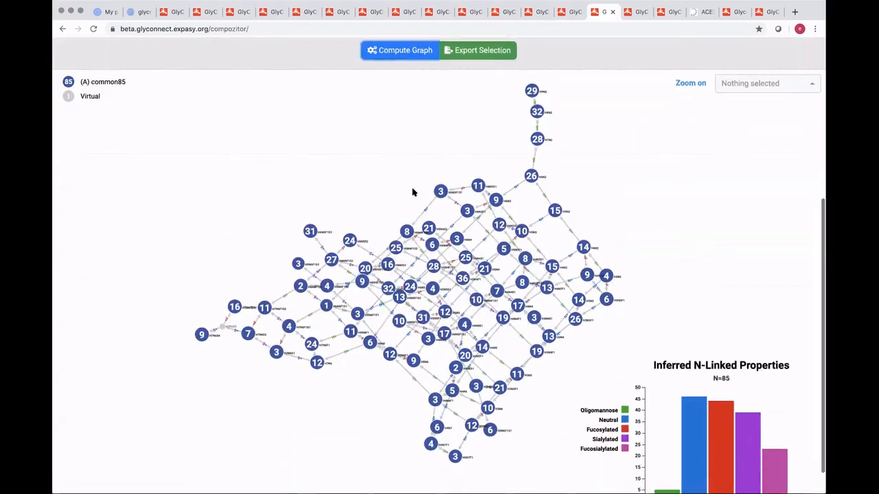
mouse_move(656, 173)
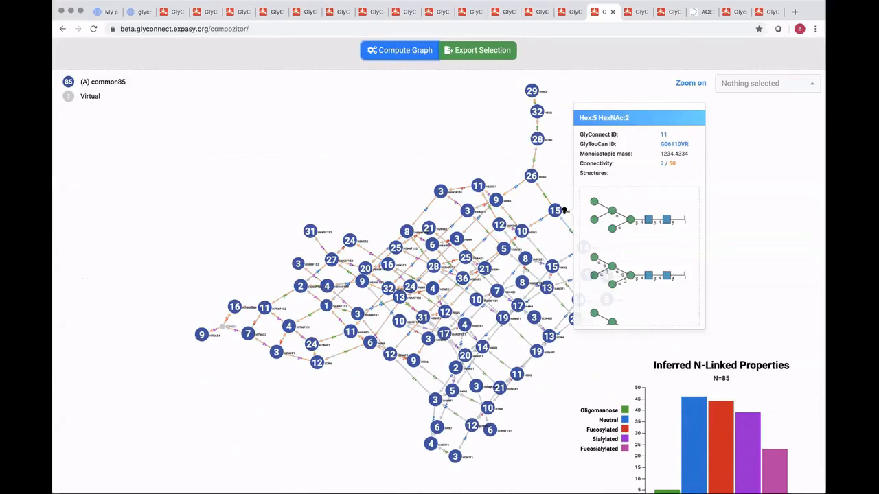
mouse_move(615, 258)
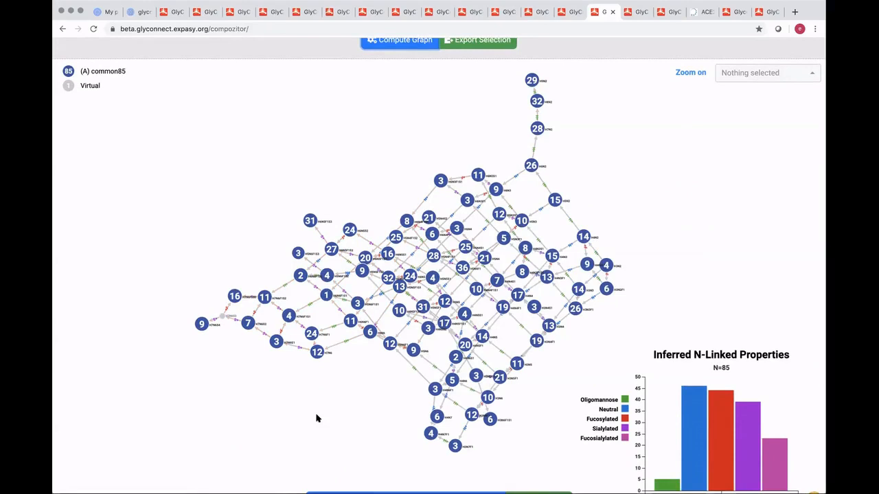
mouse_move(360, 412)
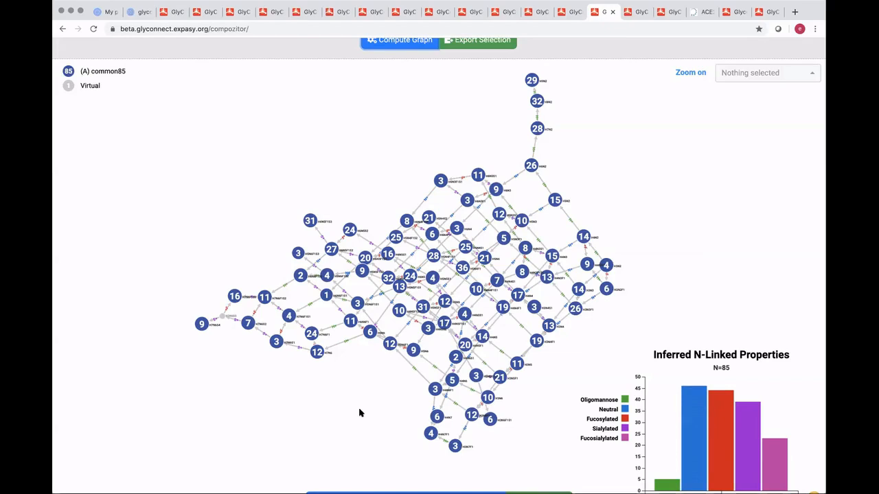
mouse_move(681, 173)
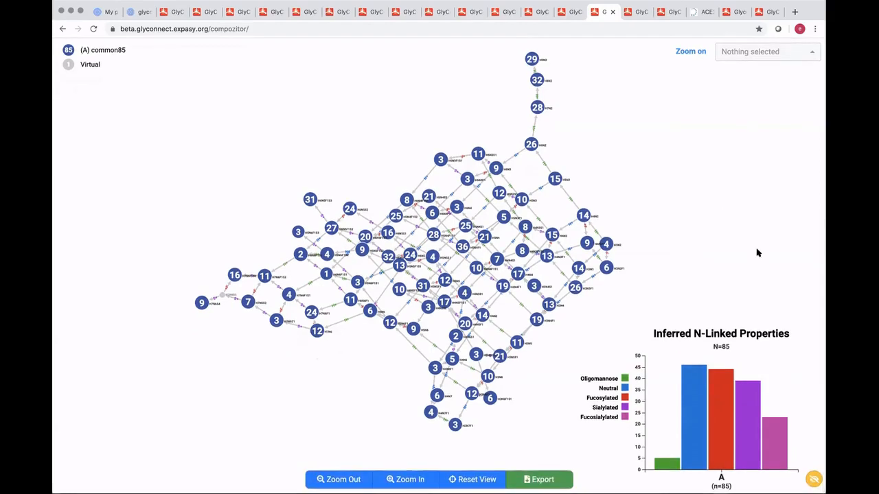
mouse_move(733, 346)
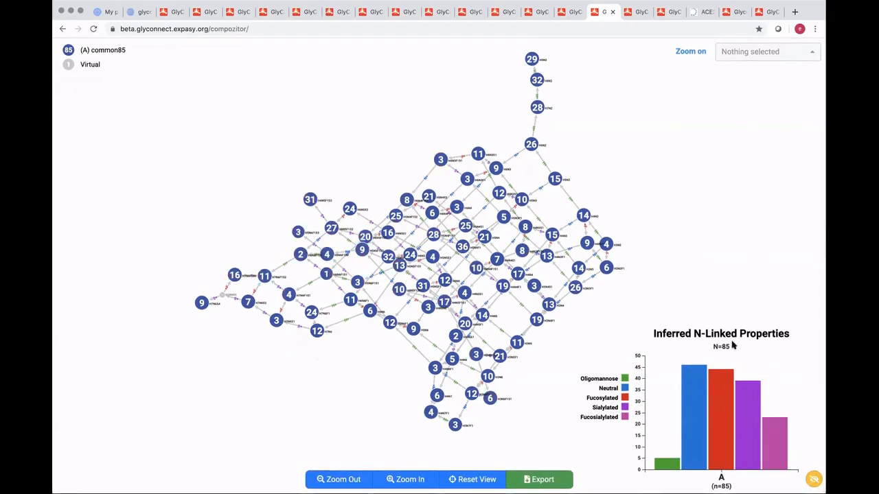
mouse_move(721, 276)
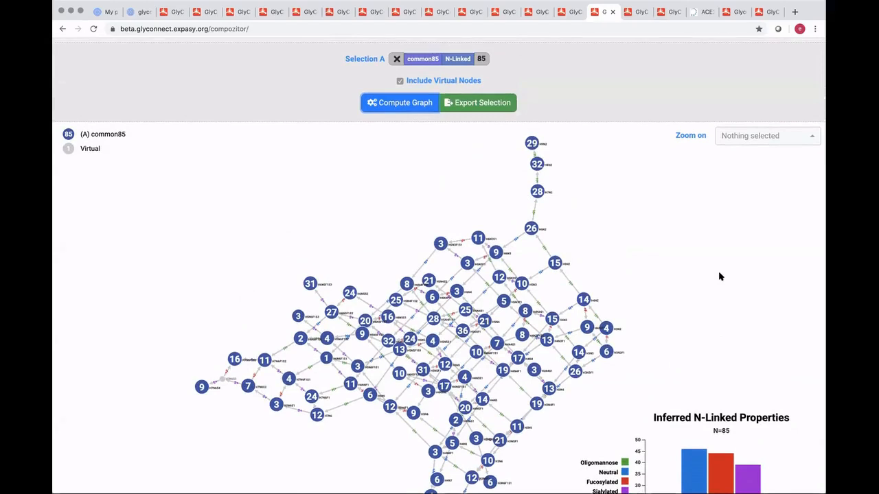
mouse_move(642, 43)
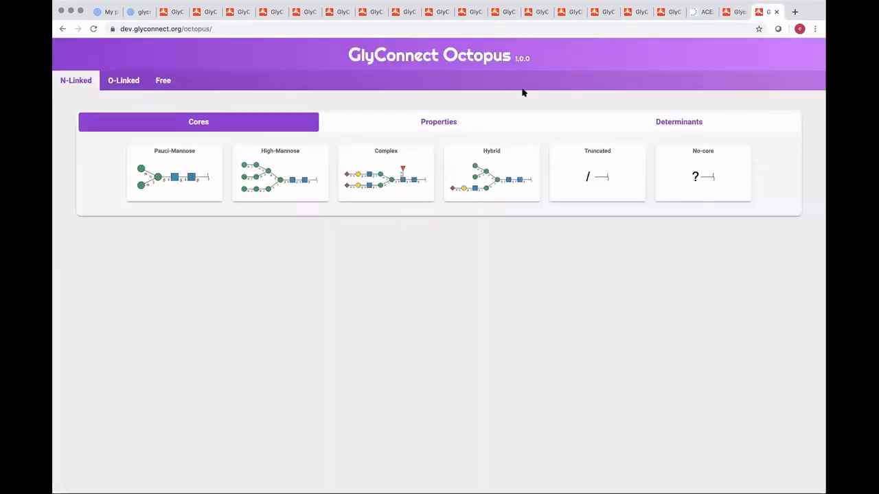
Build an N-linked query with the Complex core plus Over-two-sialylated and Fucosylated properties
left_click(384, 172)
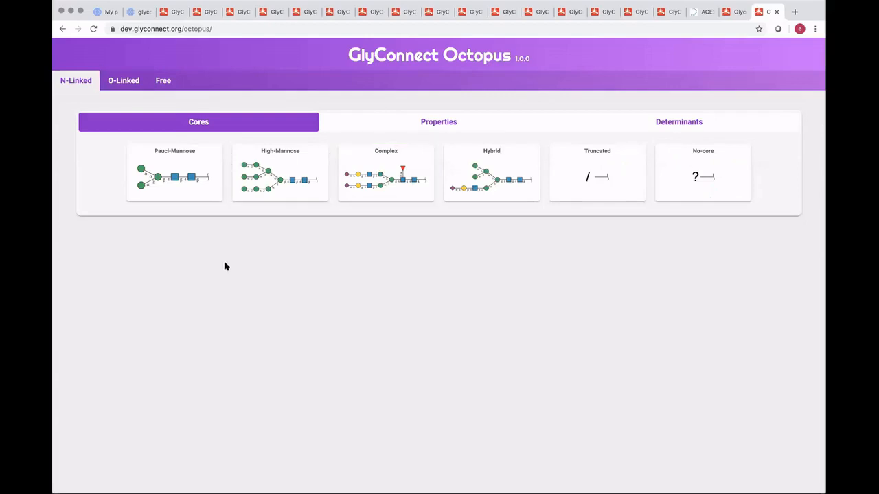
left_click(384, 173)
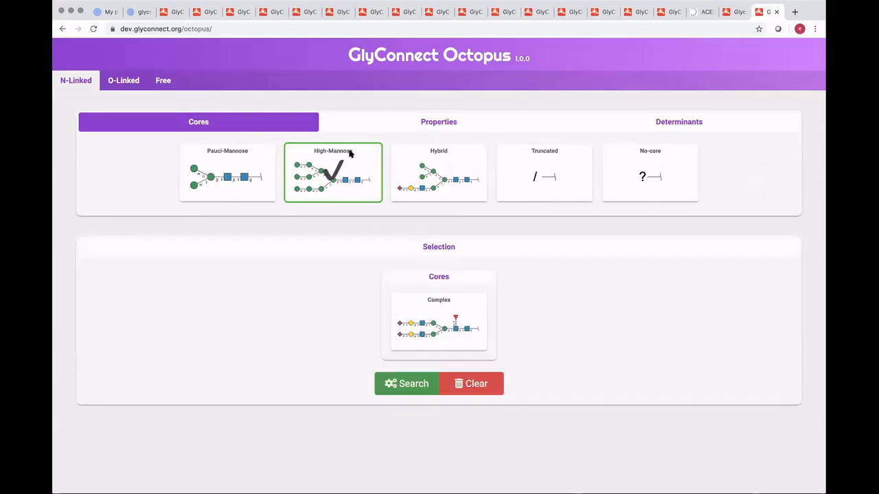
left_click(438, 120)
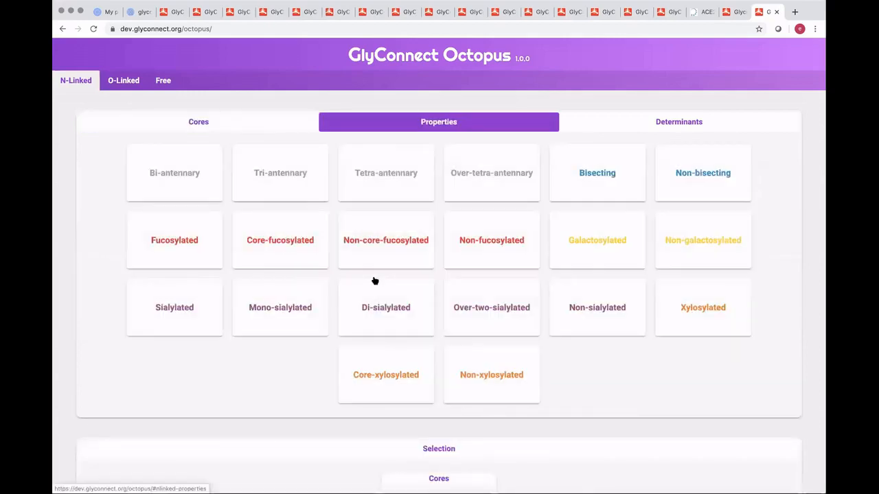
left_click(491, 307)
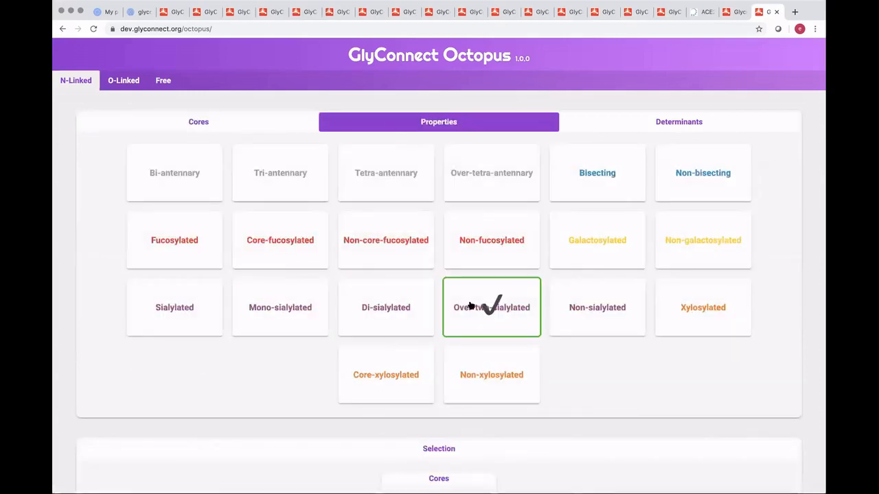
left_click(385, 307)
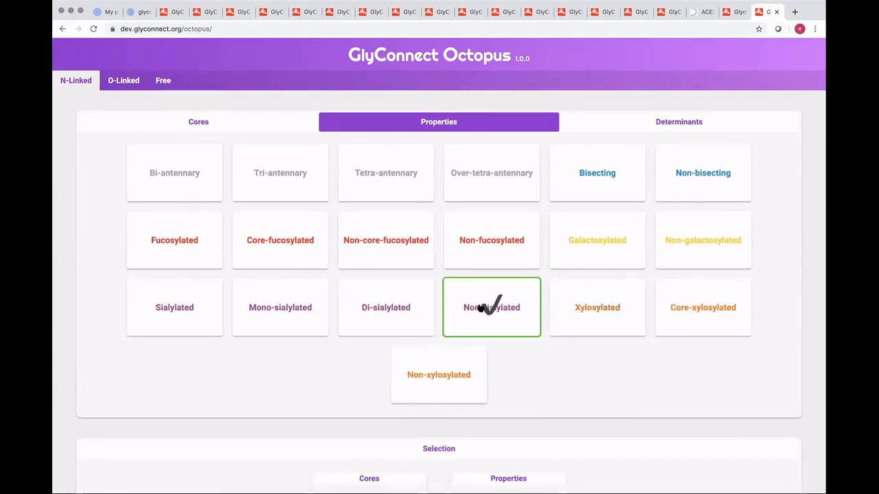
left_click(280, 224)
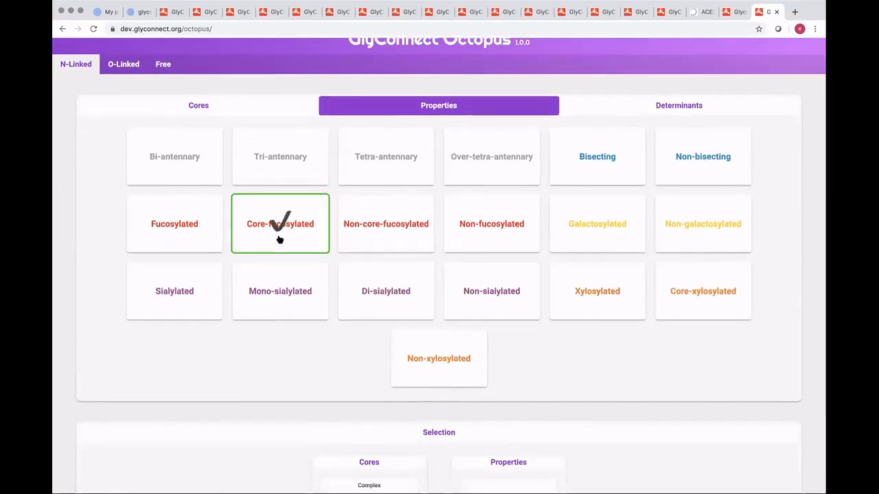
mouse_move(263, 227)
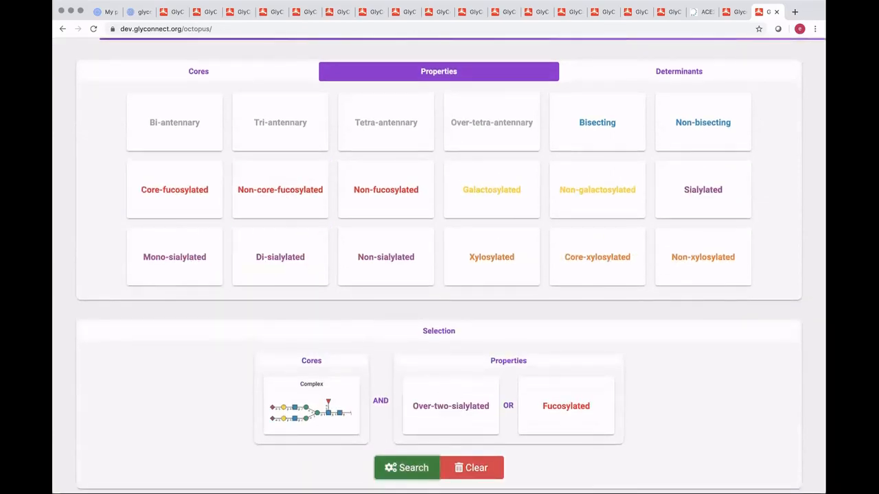
Inspect the Homo sapiens result network linking proteins, compositions and structures
scroll("down", 3)
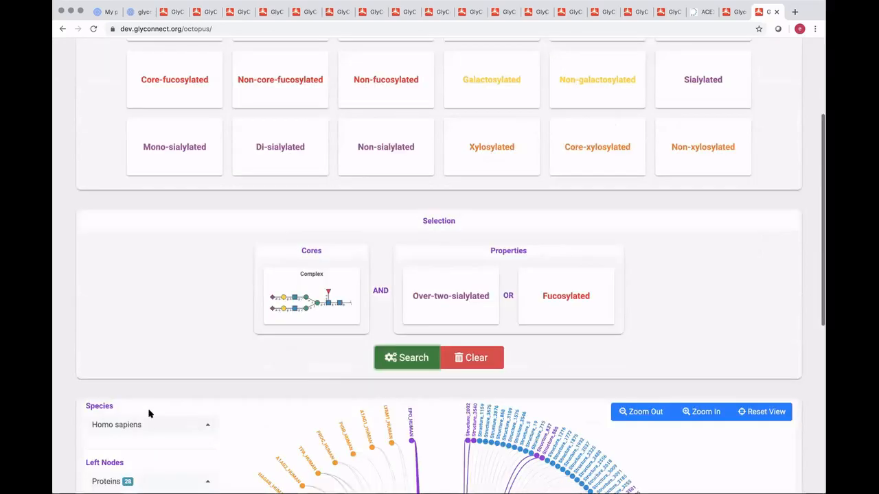
scroll("down", 3)
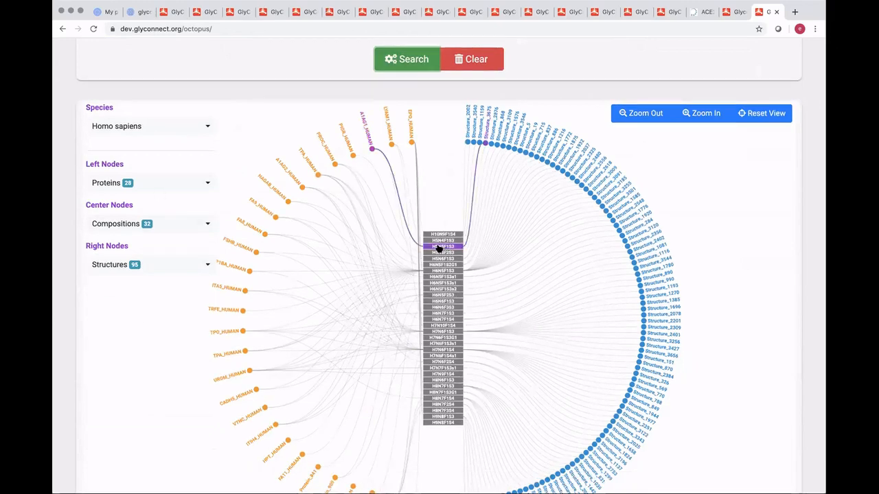
mouse_move(442, 265)
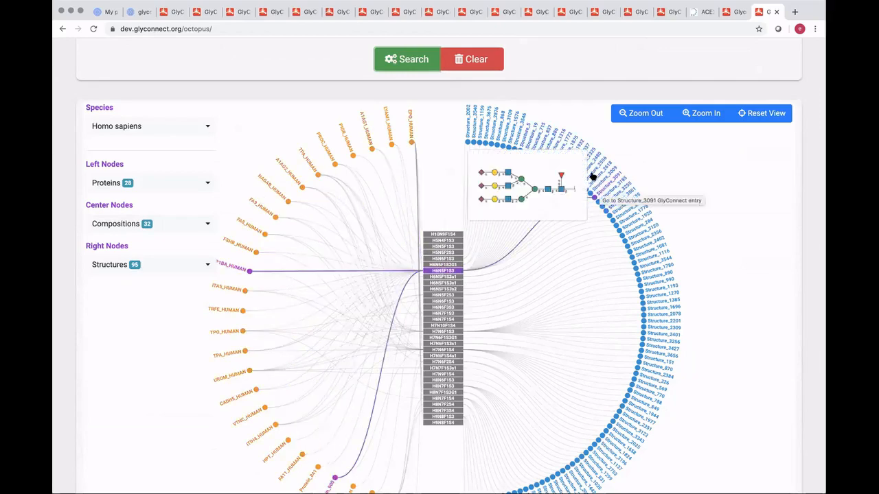
mouse_move(552, 145)
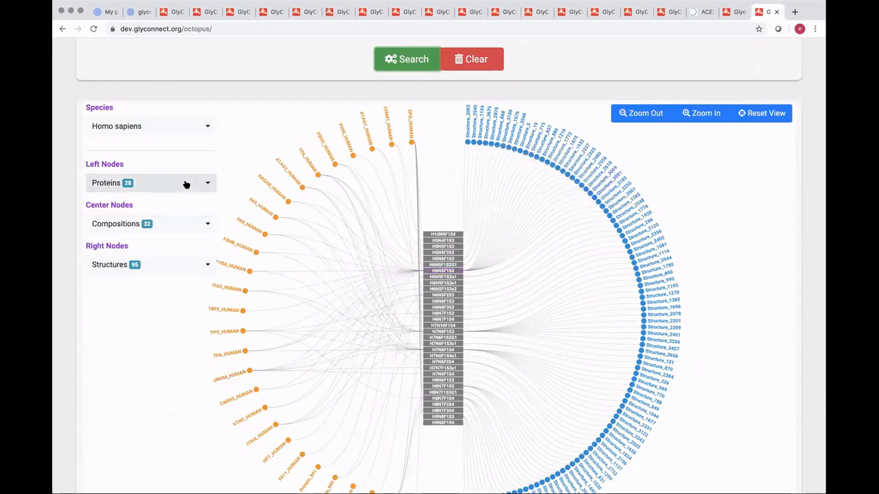
mouse_move(175, 228)
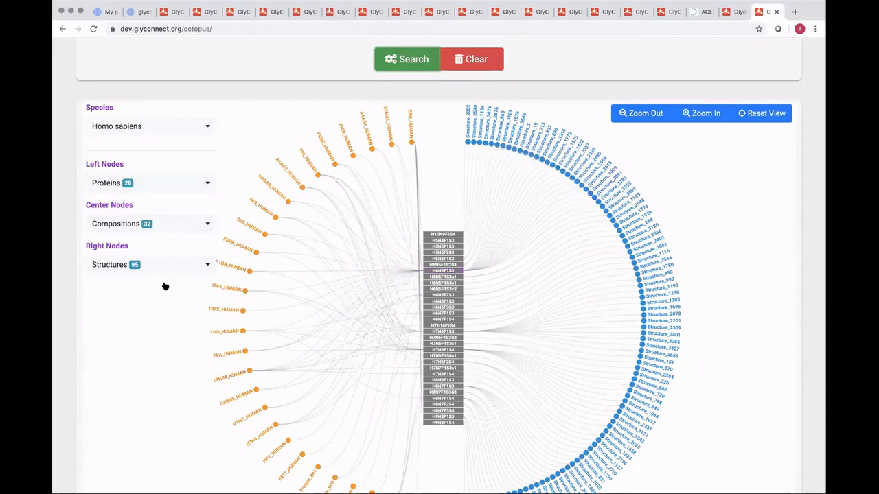
Set Species to Any and Right Nodes to Diseases, linking taxonomies to proteins to diseases
left_click(151, 222)
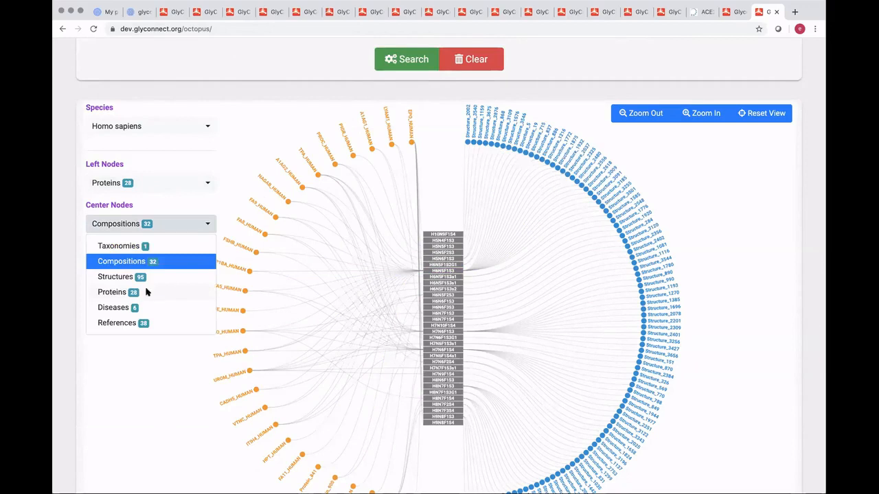
mouse_move(159, 184)
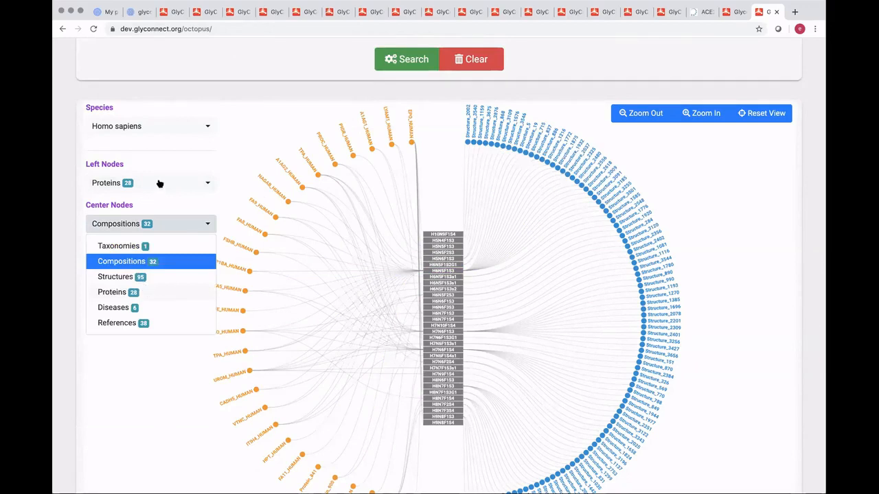
mouse_move(154, 209)
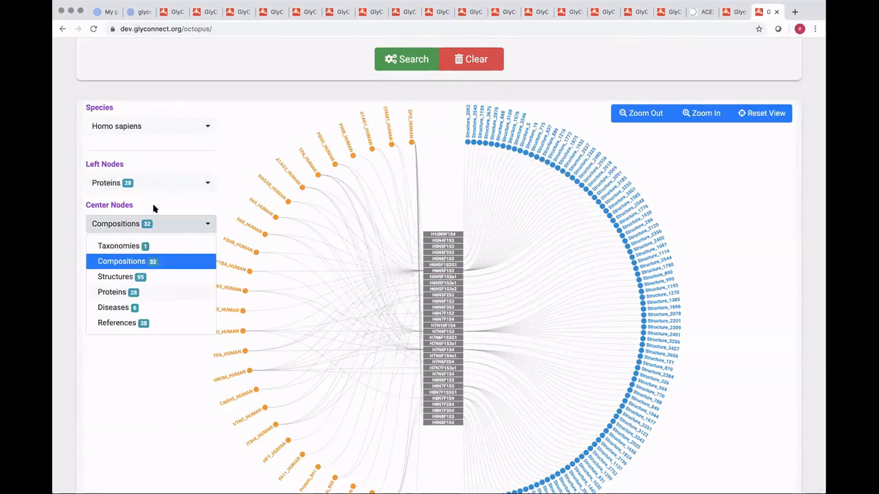
left_click(151, 126)
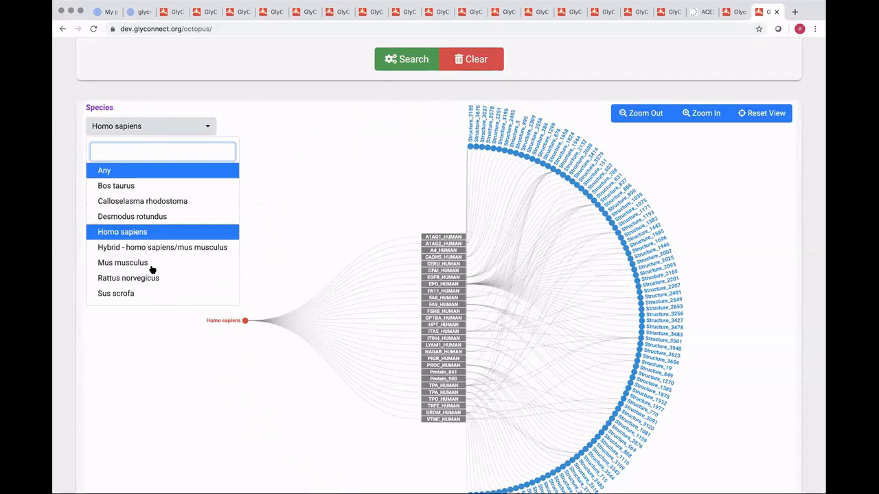
left_click(105, 171)
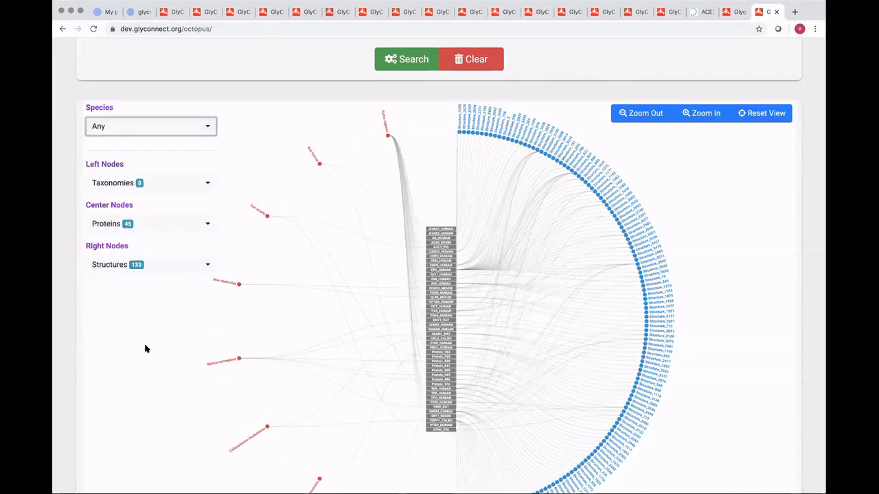
left_click(151, 263)
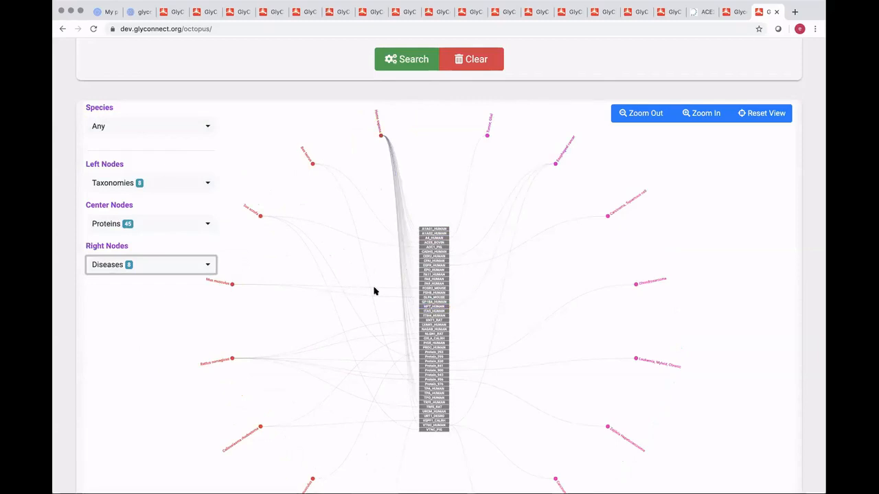
mouse_move(173, 199)
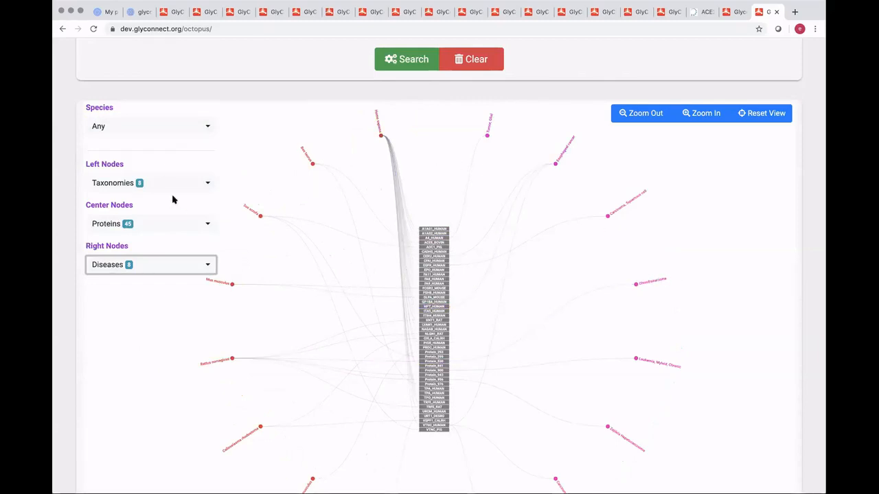
mouse_move(153, 234)
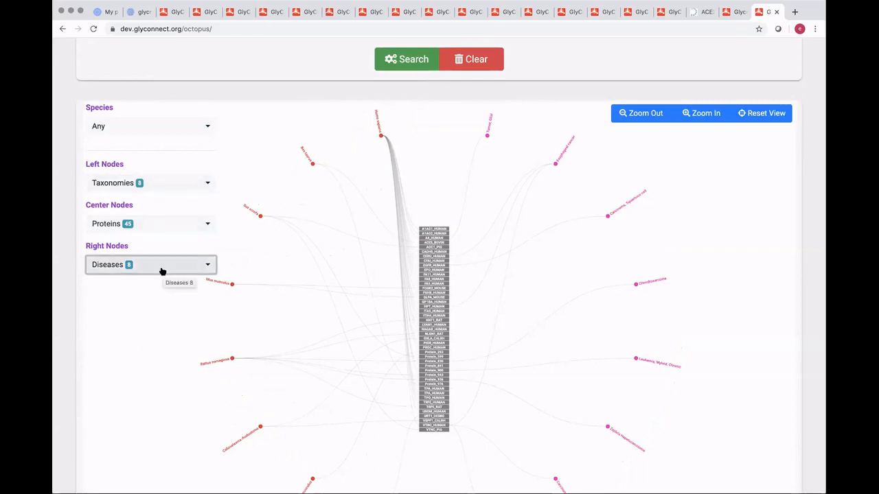
mouse_move(240, 209)
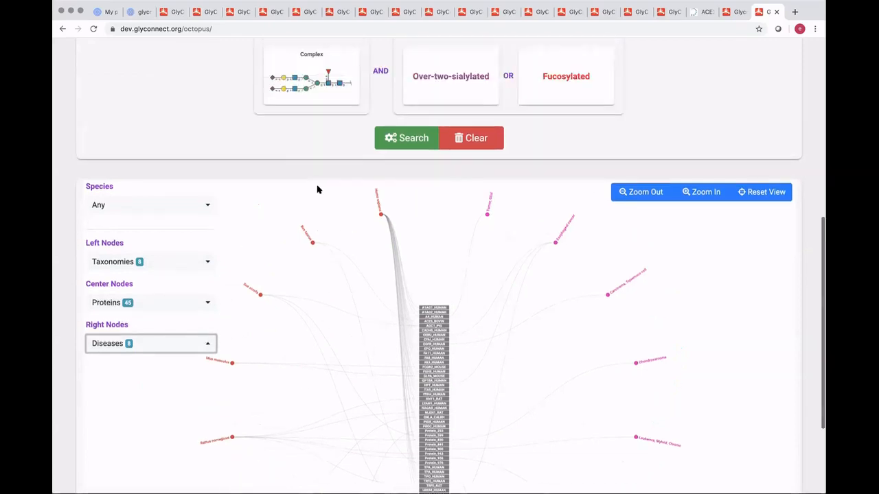
mouse_move(143, 63)
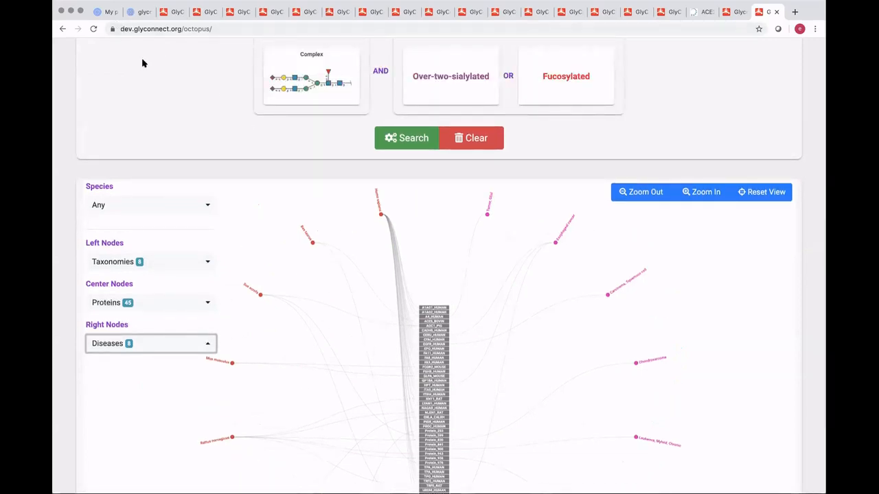
mouse_move(158, 53)
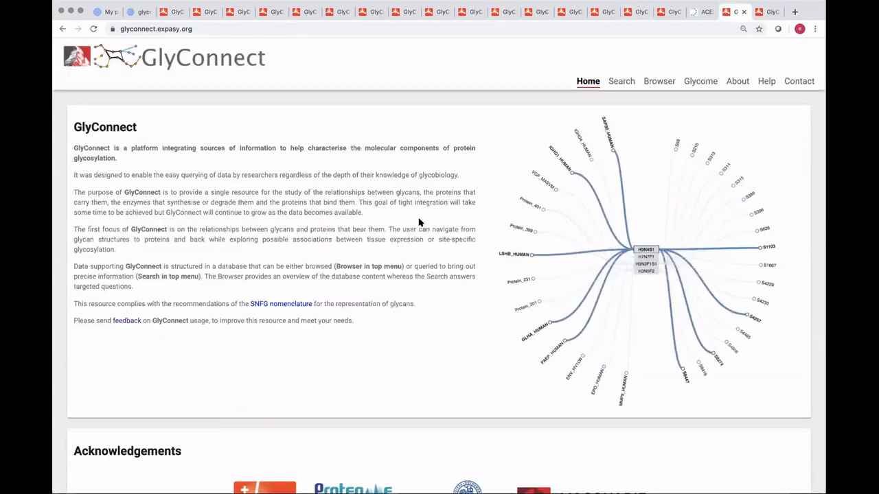
Go to GlyConnect's Search homepage listing Protein, Composition and glycan-type searches
left_click(620, 81)
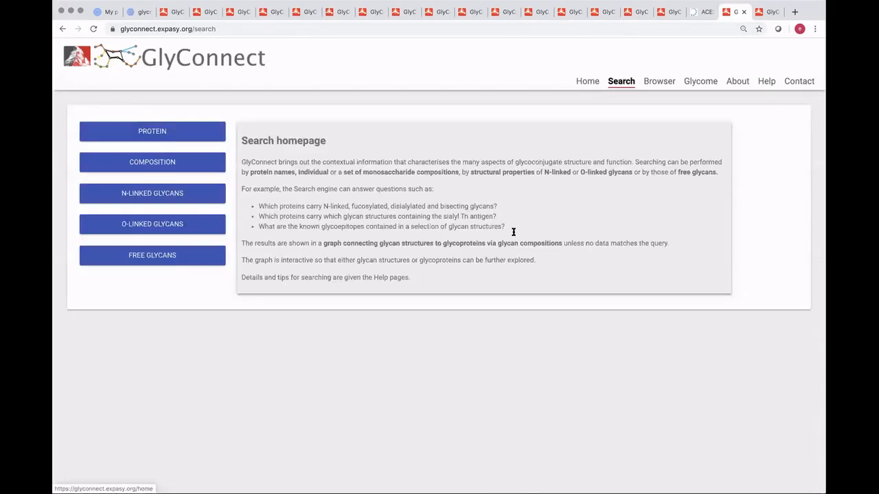
mouse_move(459, 232)
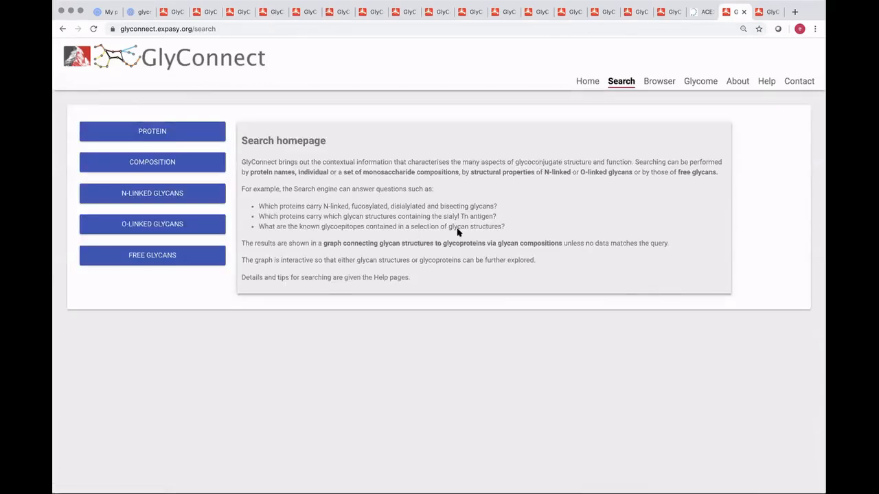